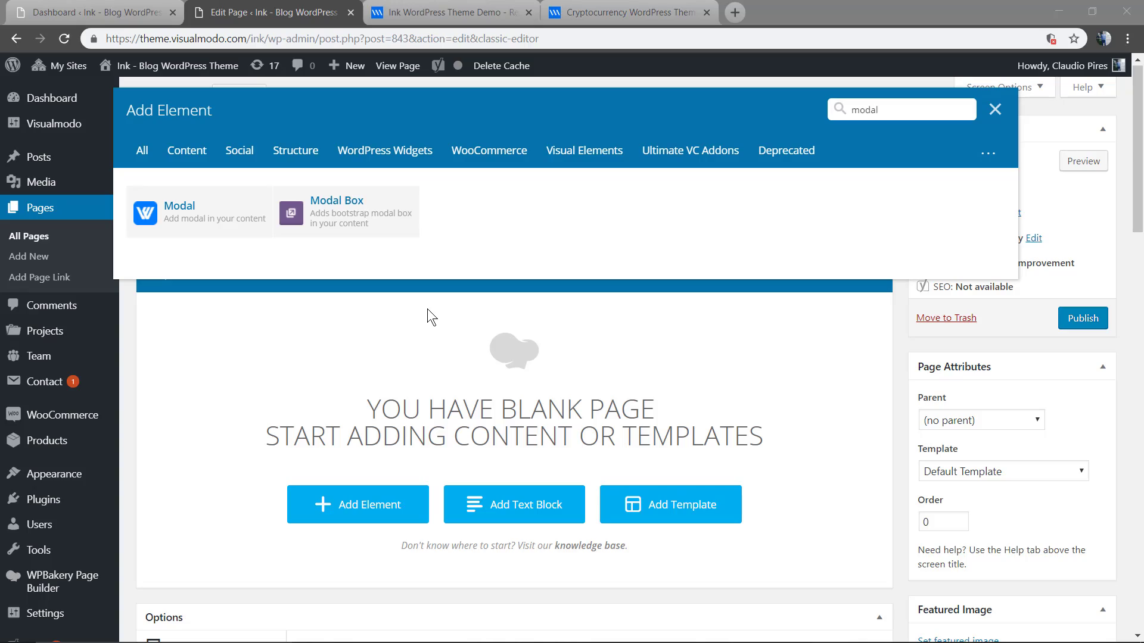
Switch to the Ink demo tab and scroll down the homepage to its More Info modal.
left_click(446, 13)
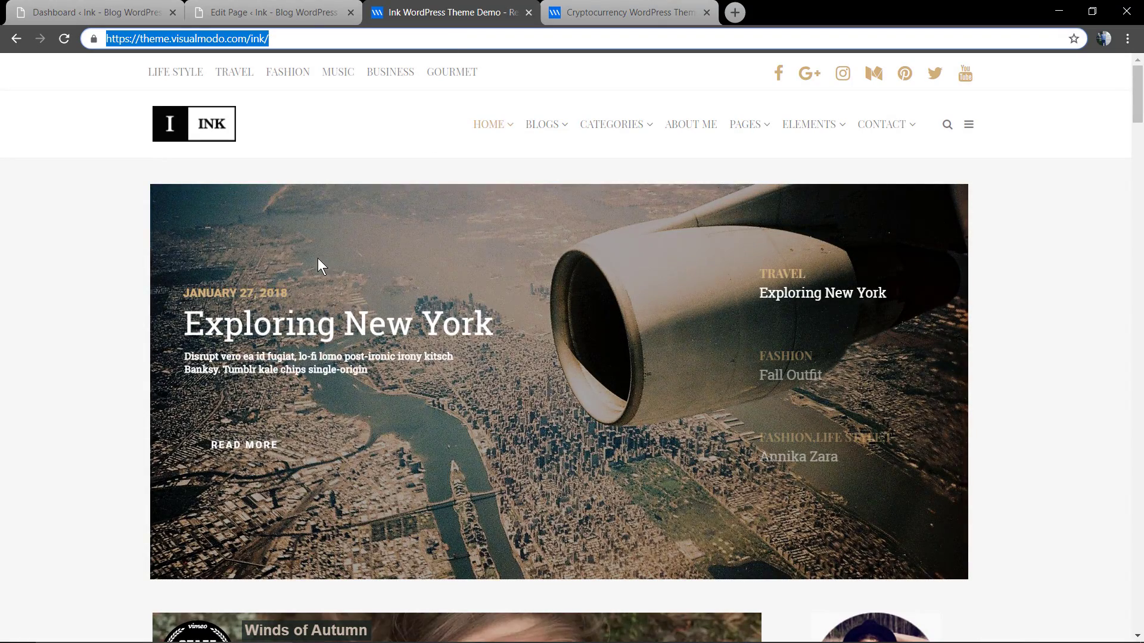
scroll("down", 3)
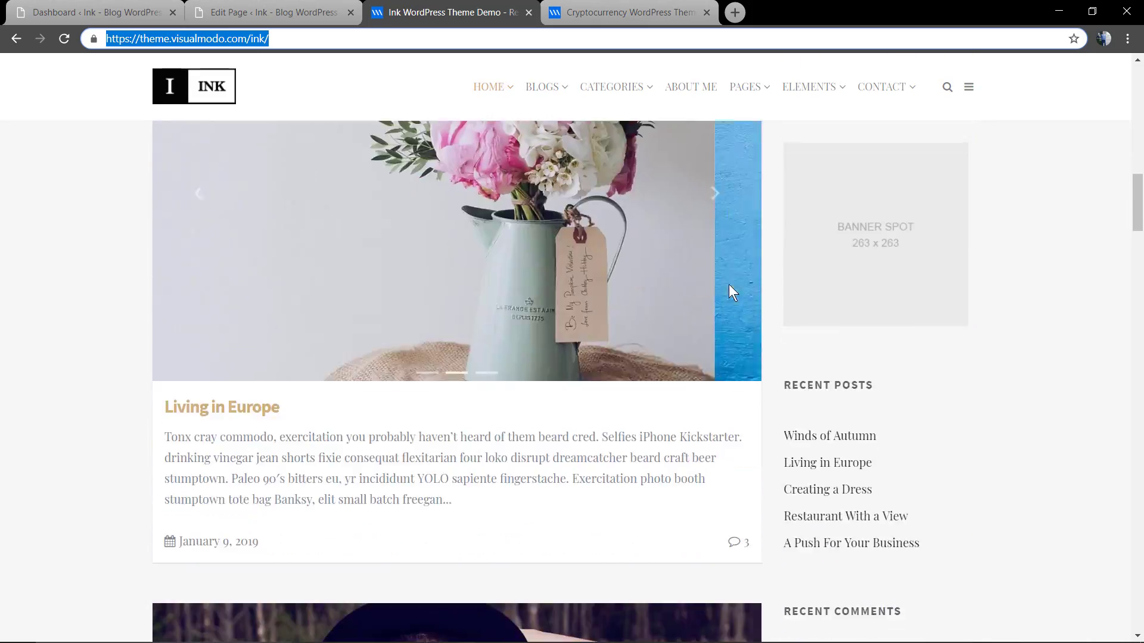
scroll("down", 3)
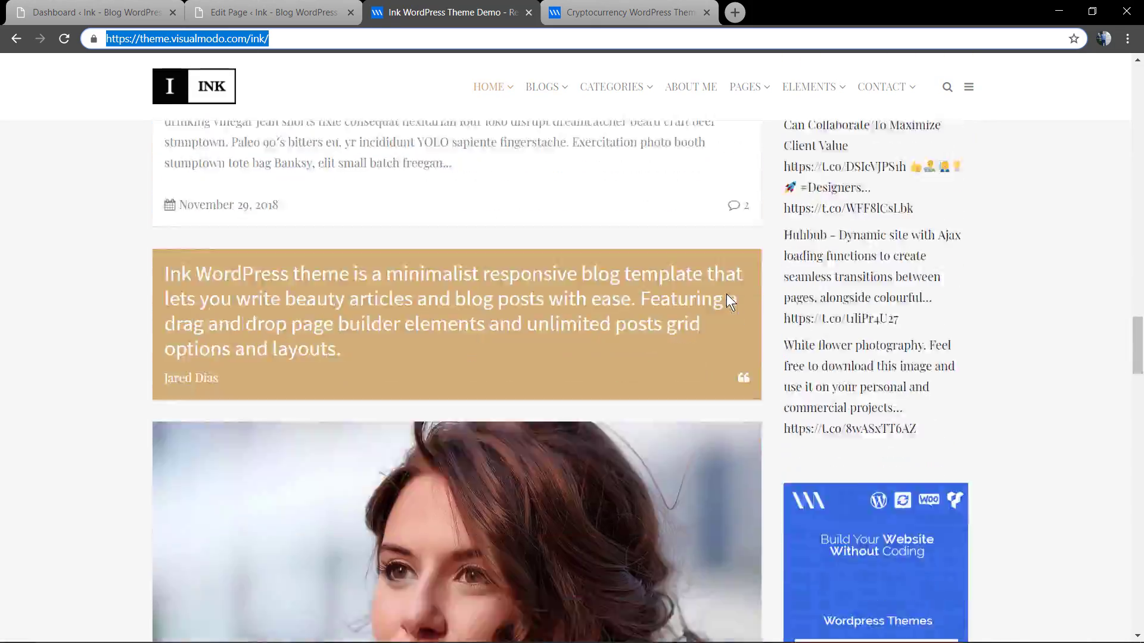
scroll("down", 3)
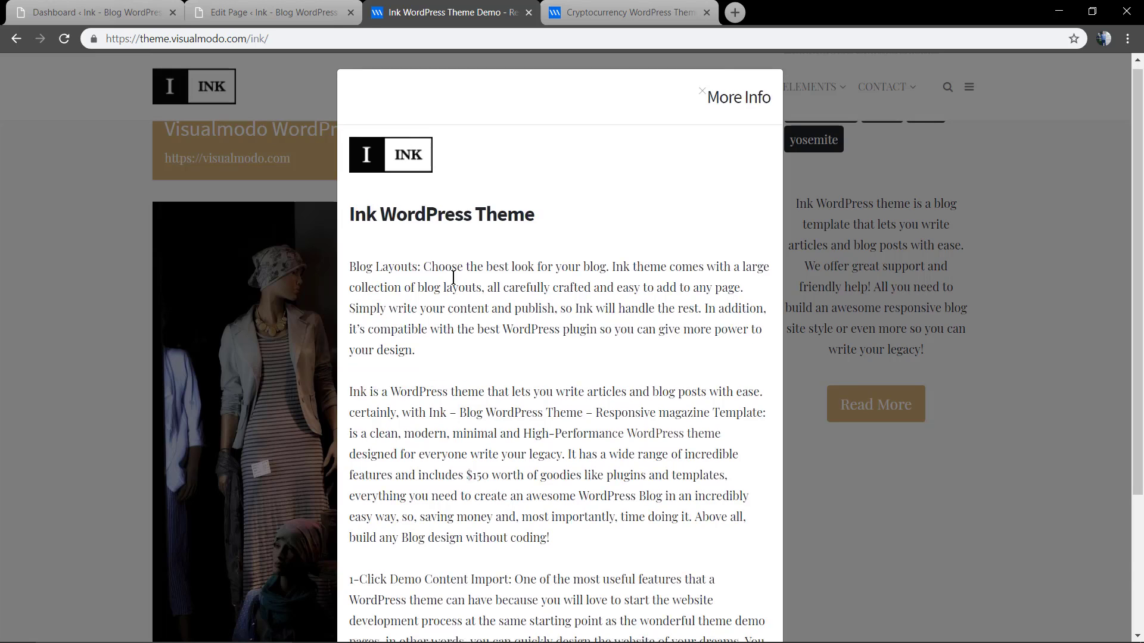
scroll("down", 3)
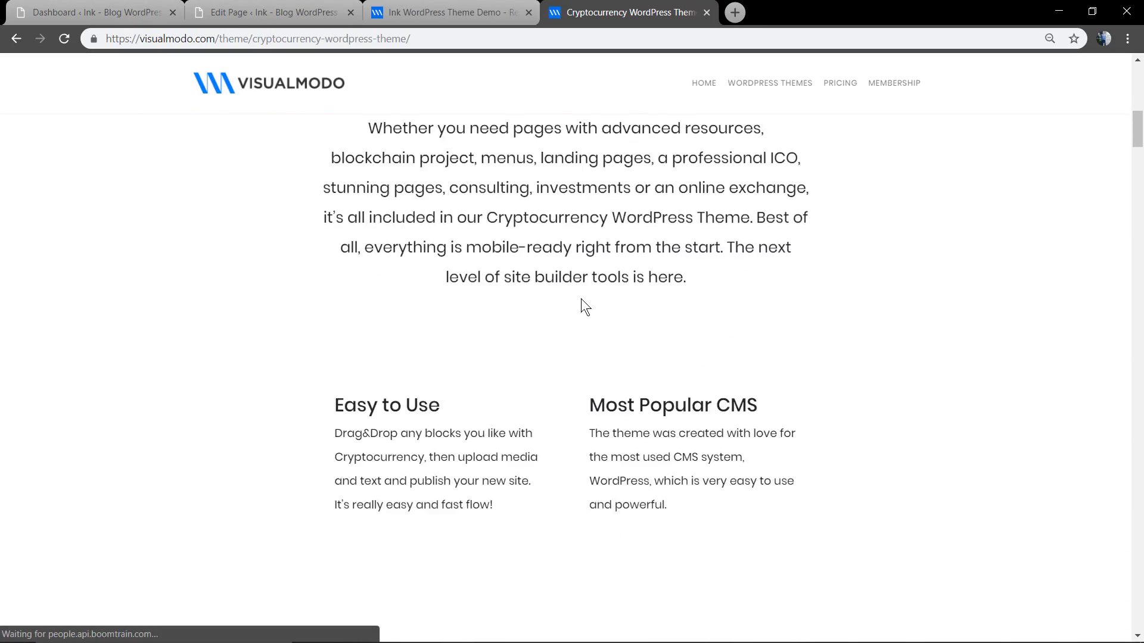
Scroll the Cryptocurrency theme page and close its presentation video popup.
scroll("up", 3)
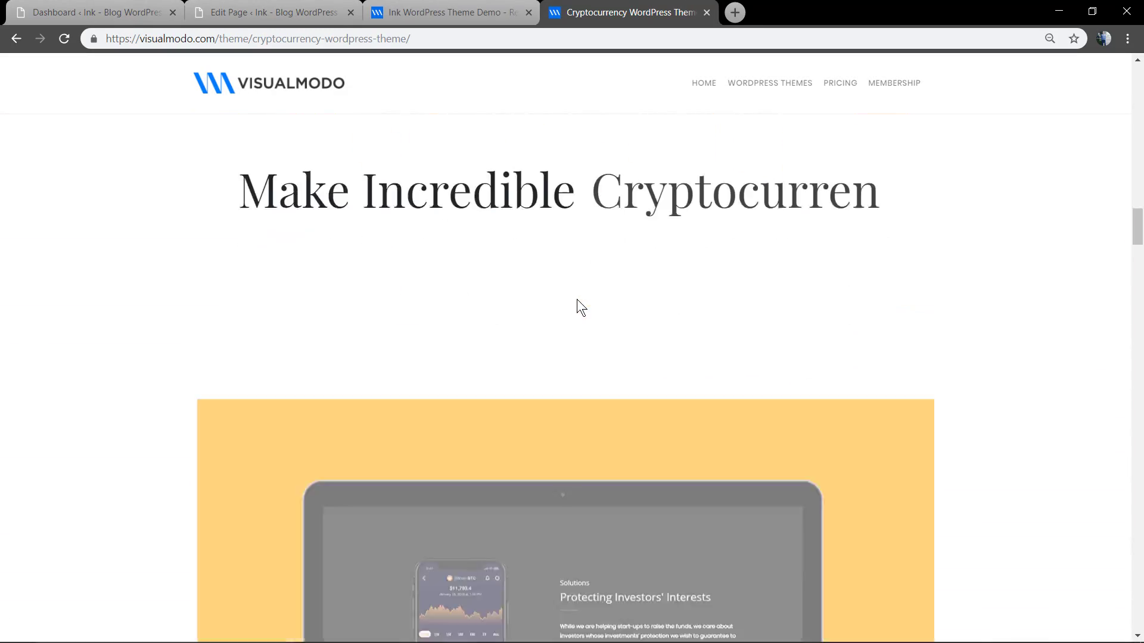
scroll("down", 3)
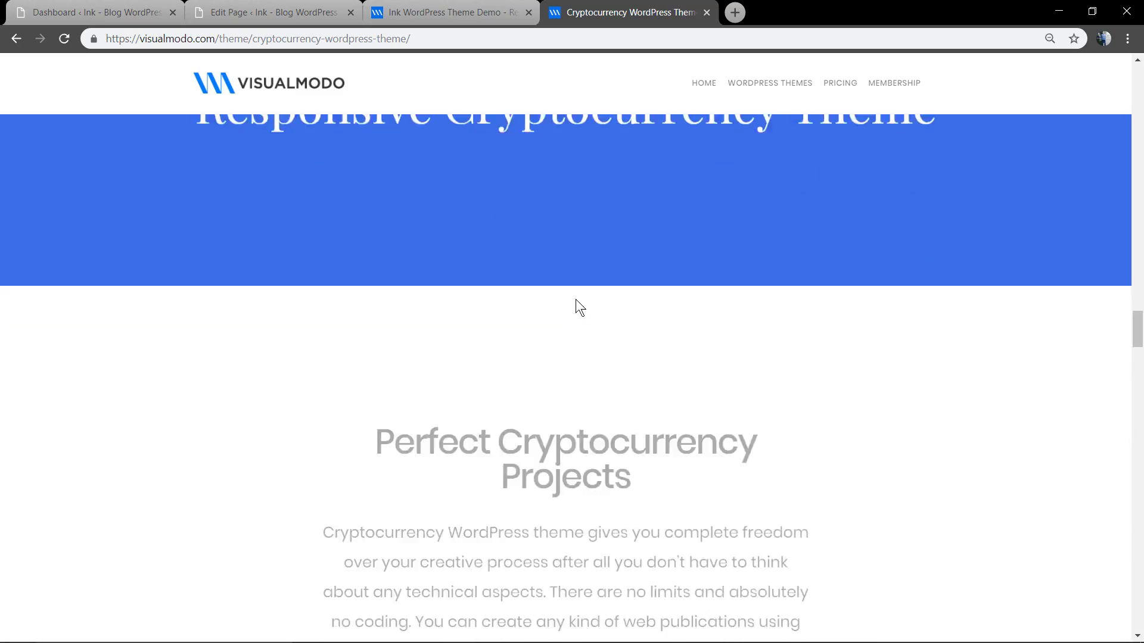
scroll("down", 3)
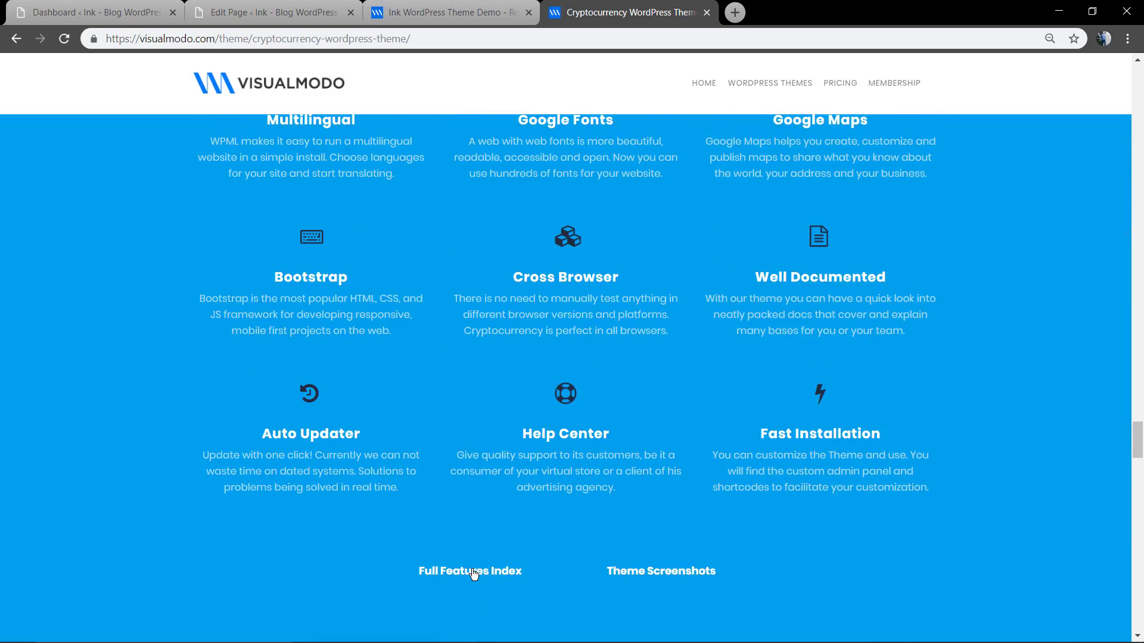
mouse_move(649, 574)
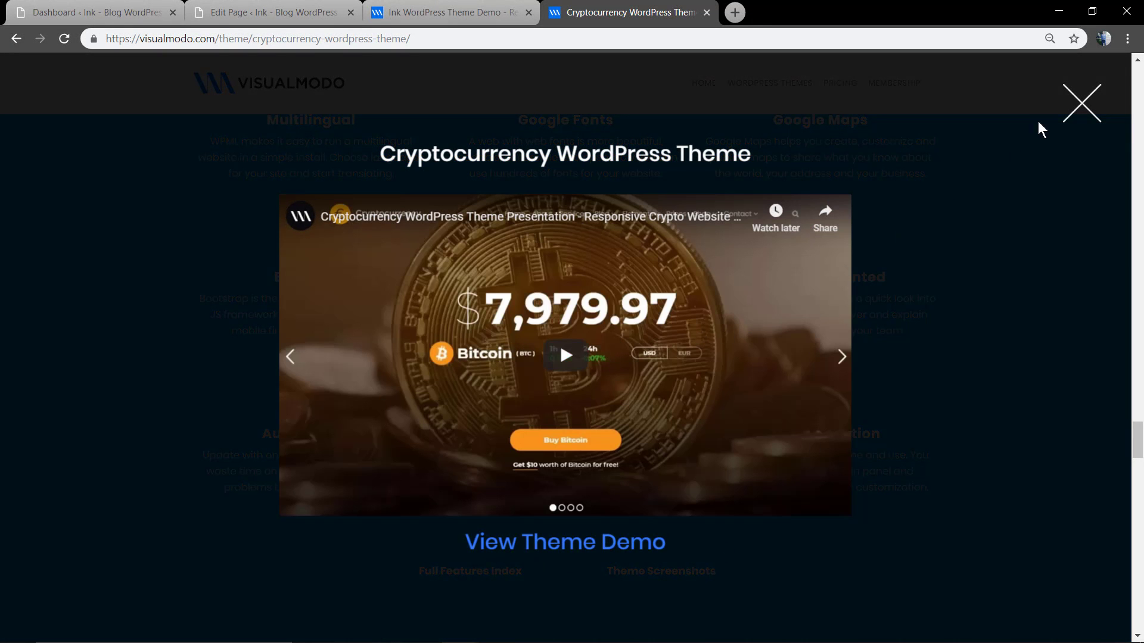
left_click(1082, 101)
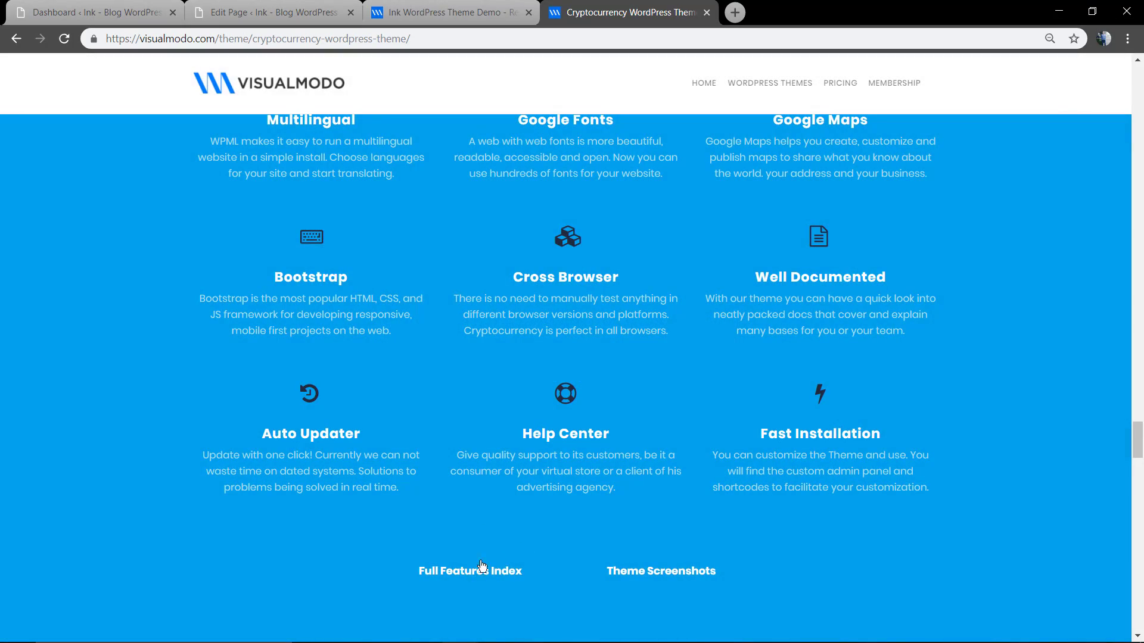
View and close the Full Features Index, then return to the WordPress dashboard.
left_click(471, 570)
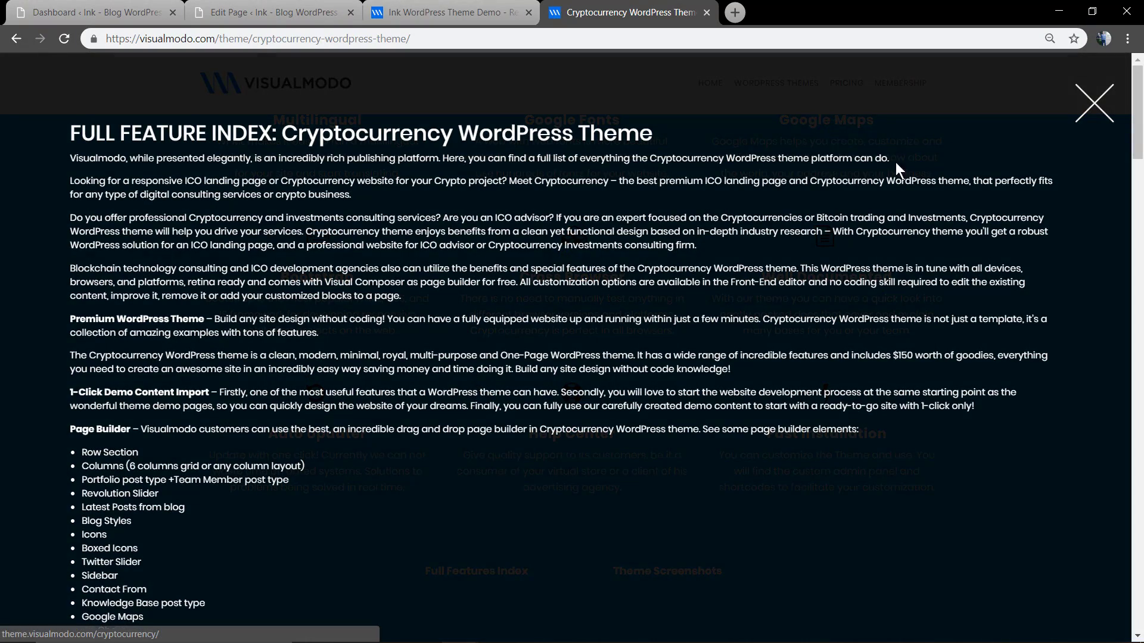
left_click(1094, 101)
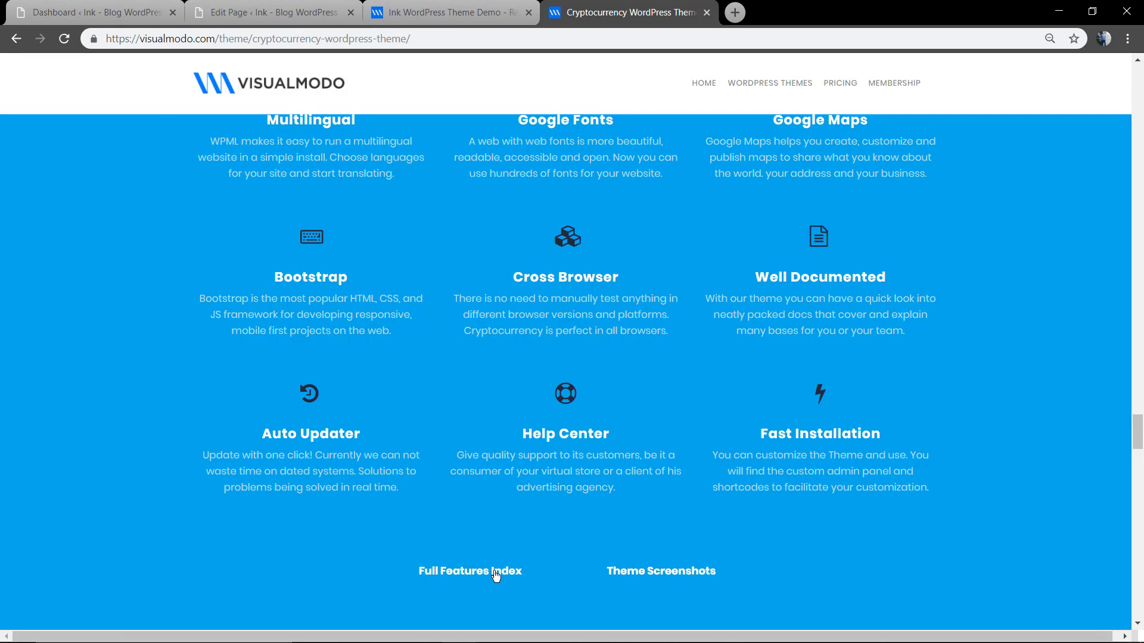
mouse_move(105, 23)
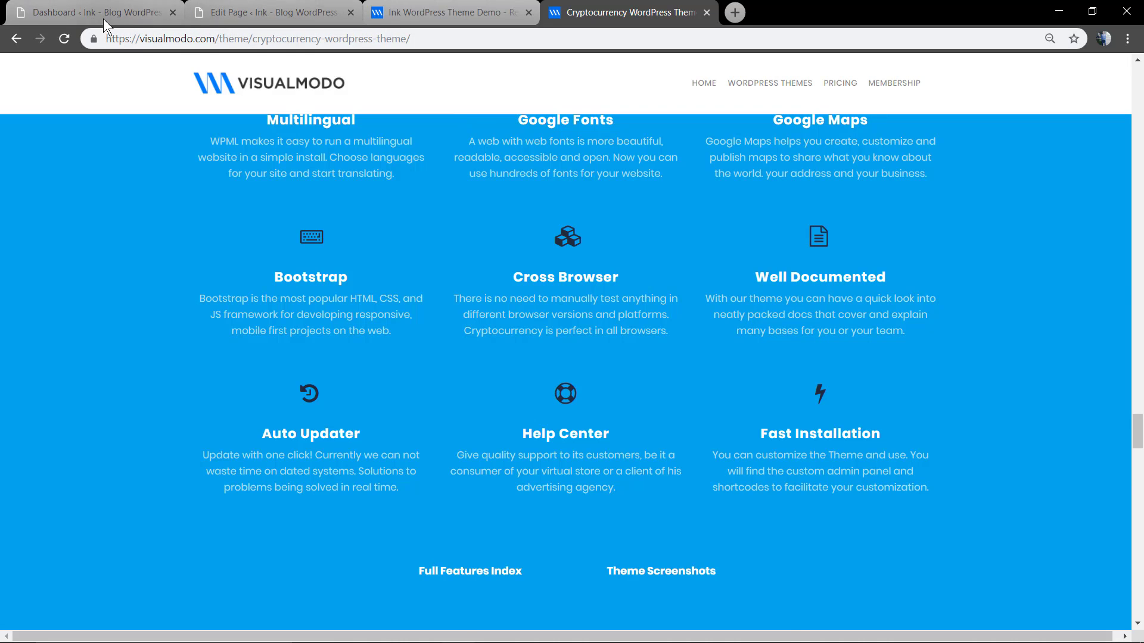
left_click(87, 12)
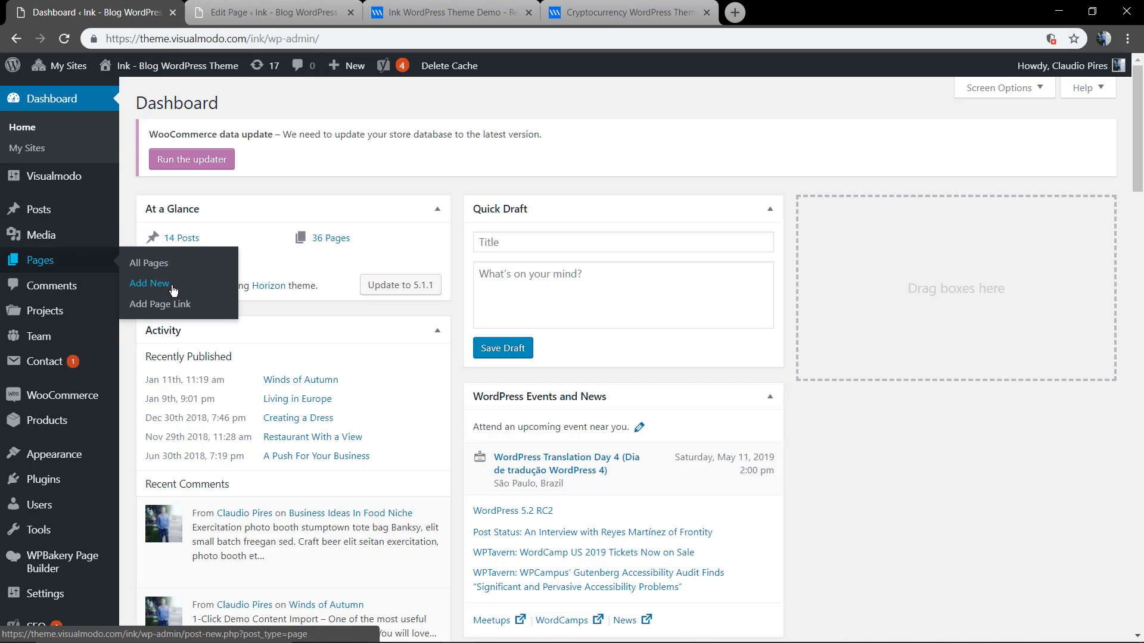
Start a new page in WPBakery Page Builder titled 'Modal'.
left_click(149, 283)
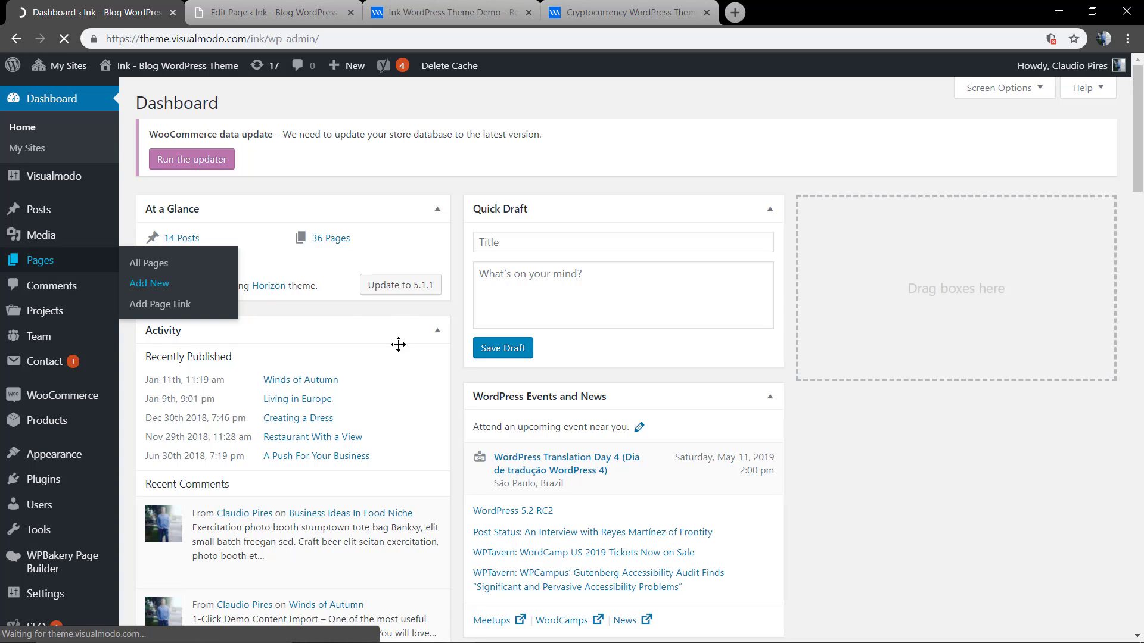
left_click(149, 283)
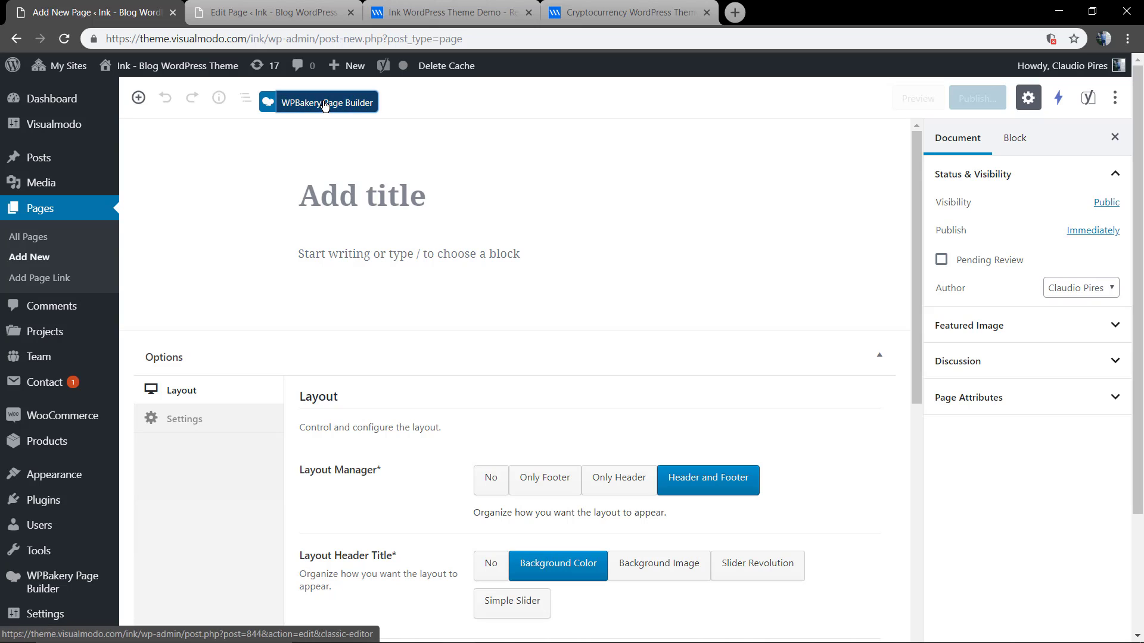
left_click(328, 102)
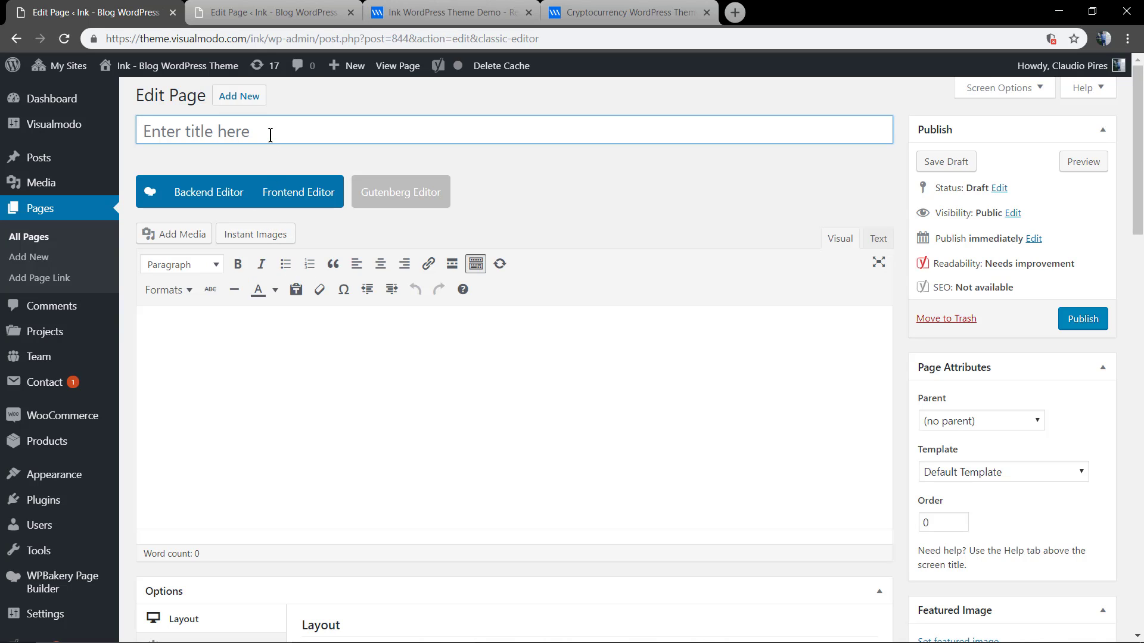
type("Modal")
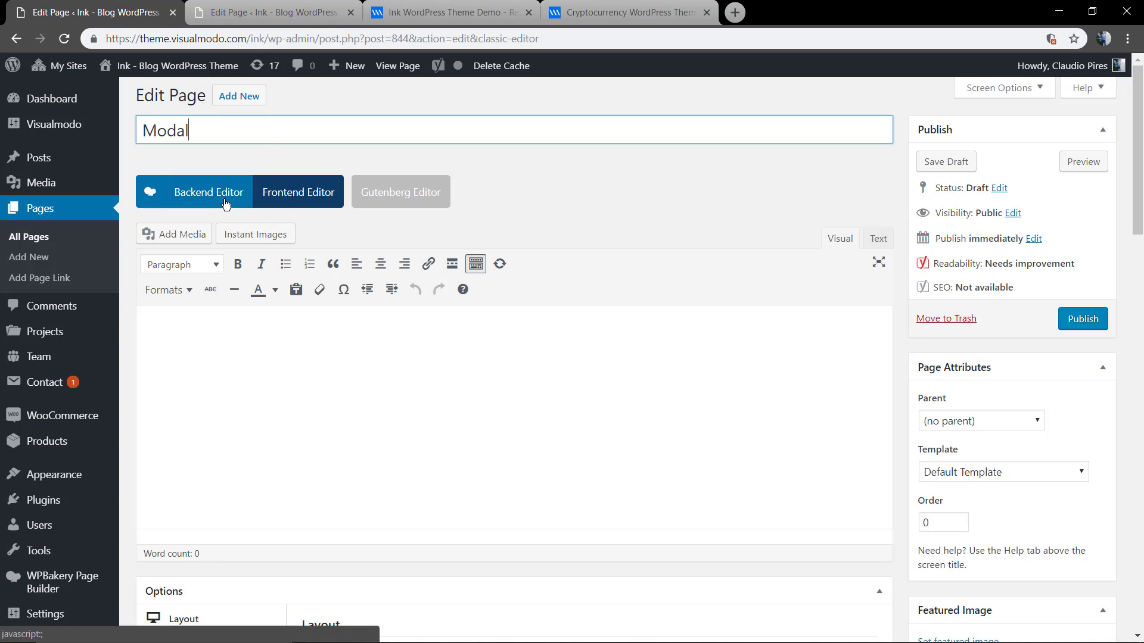
Enable the Backend Editor and add a Modal element found by searching 'modal'.
left_click(212, 192)
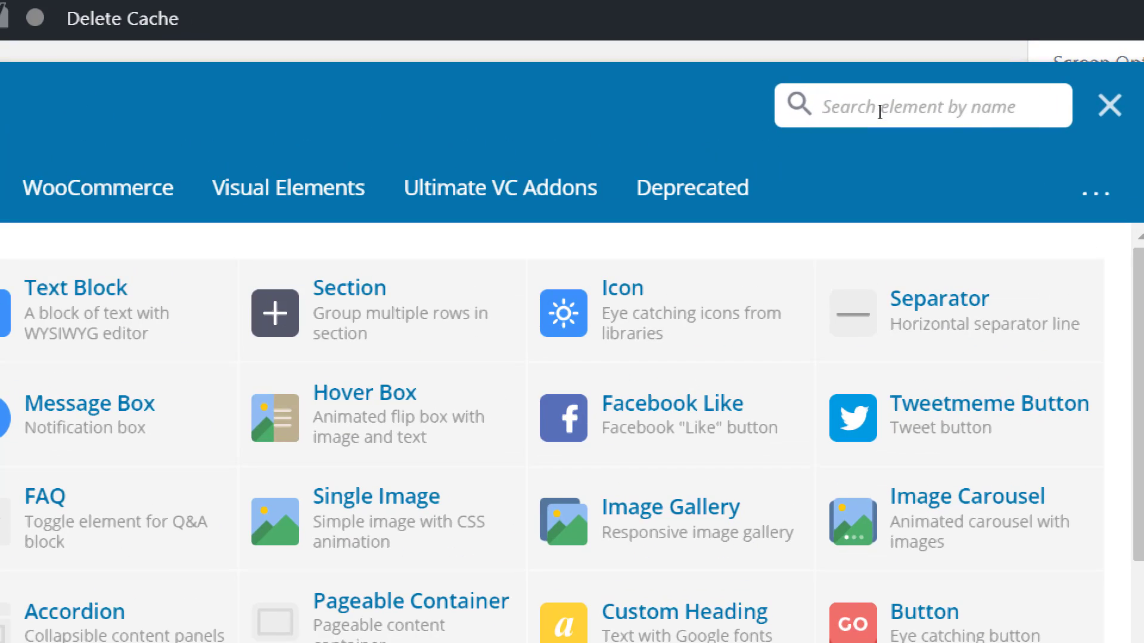
type("mo")
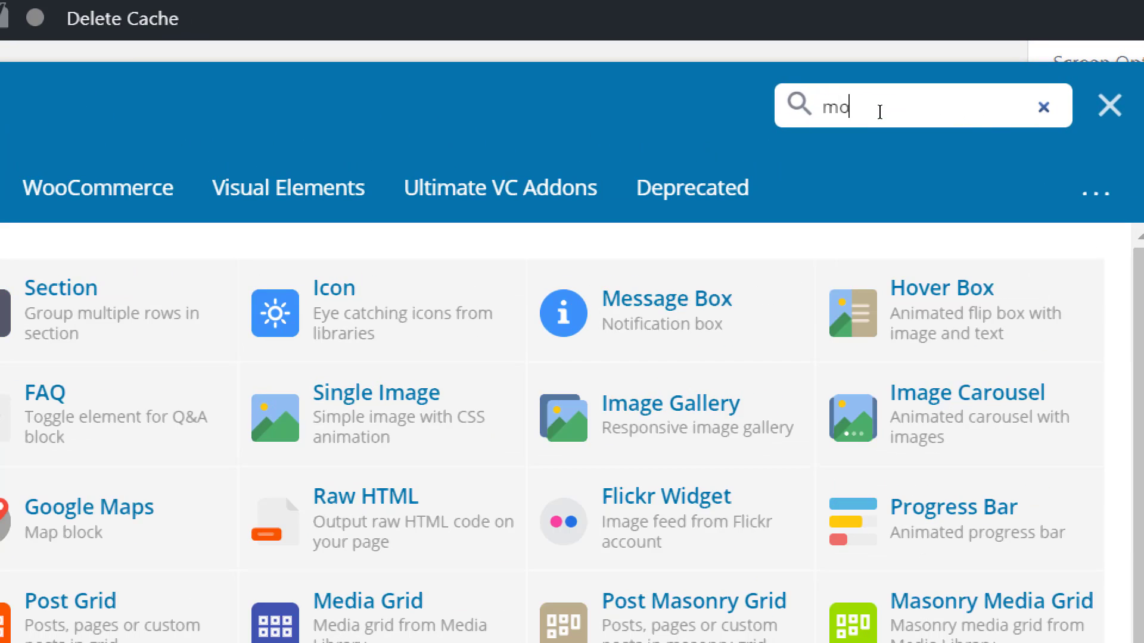
type("dal")
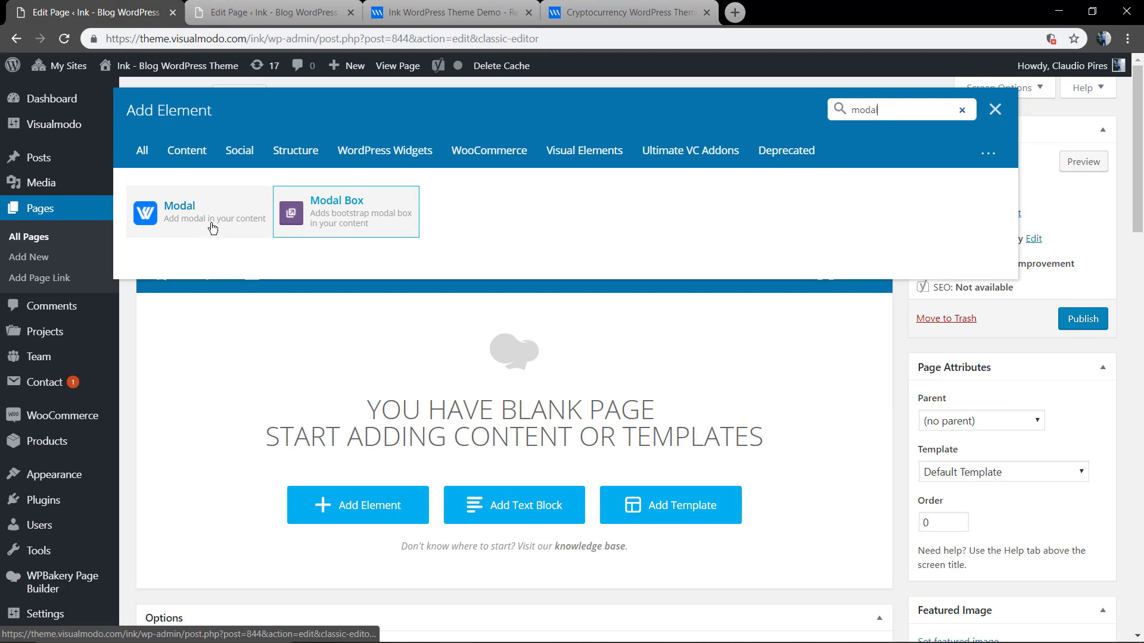
mouse_move(285, 224)
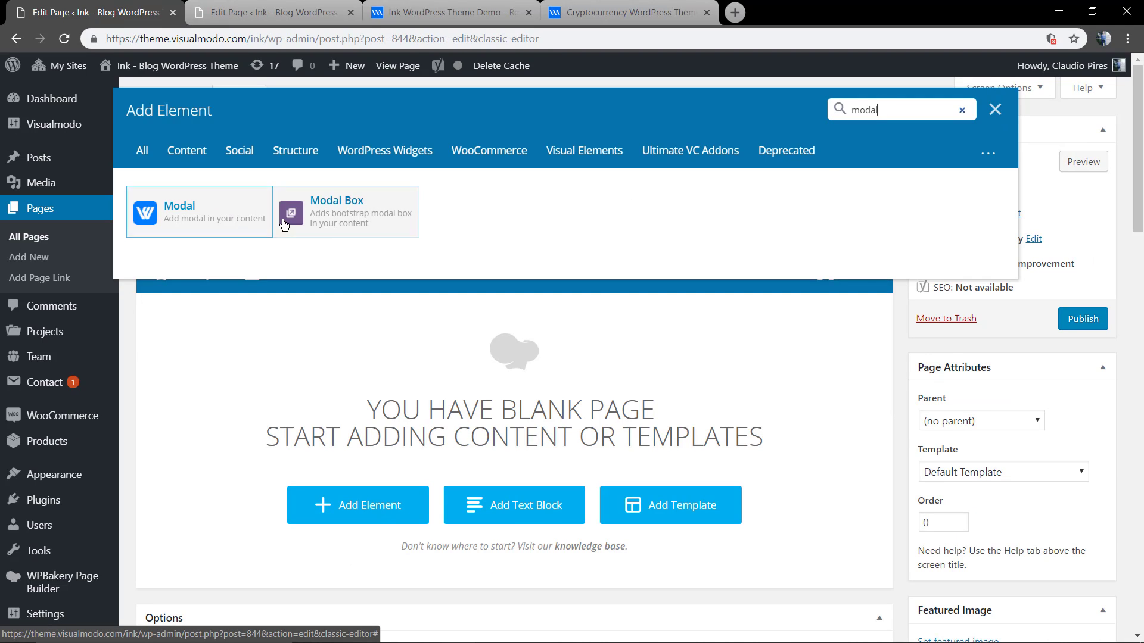
left_click(199, 211)
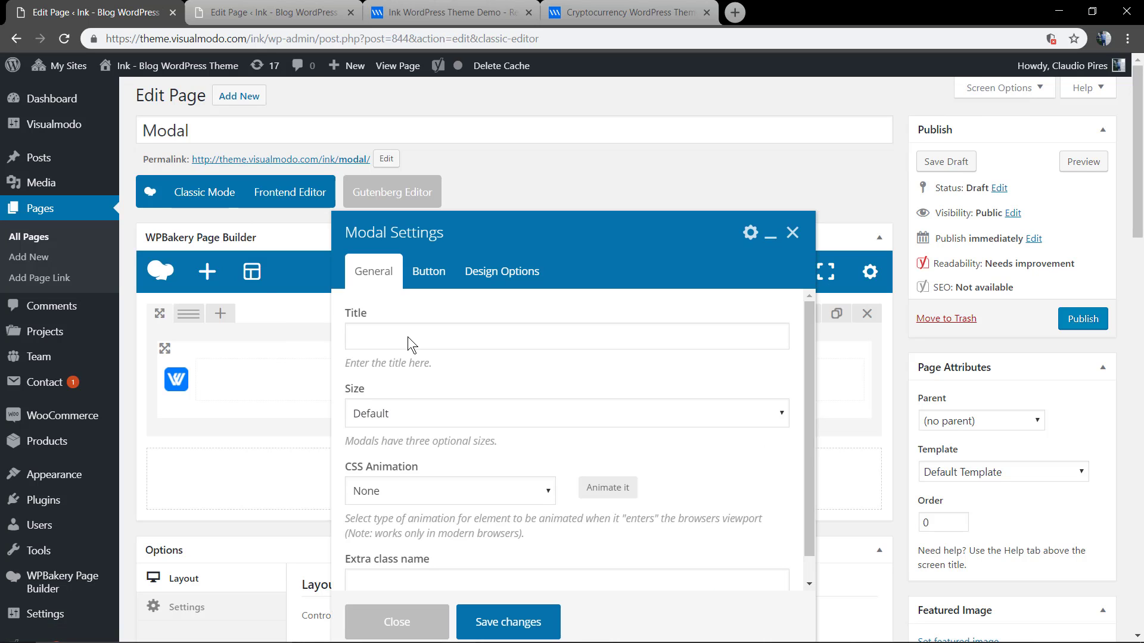
Enter 'More Info' as the modal title and adjust the modal size setting.
left_click(566, 337)
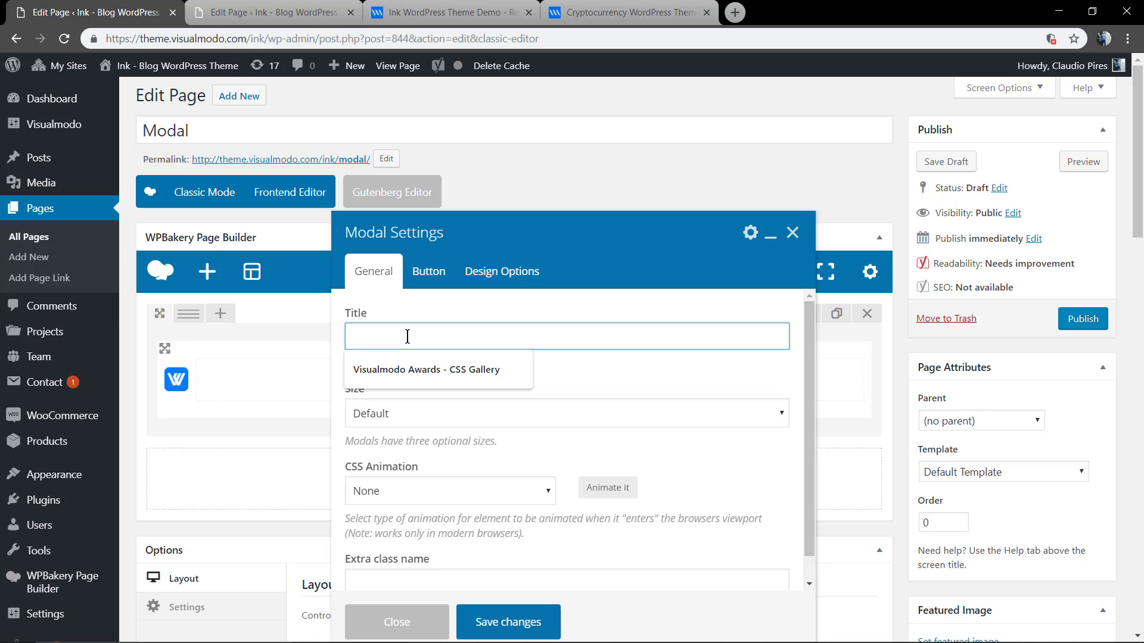
type("More In")
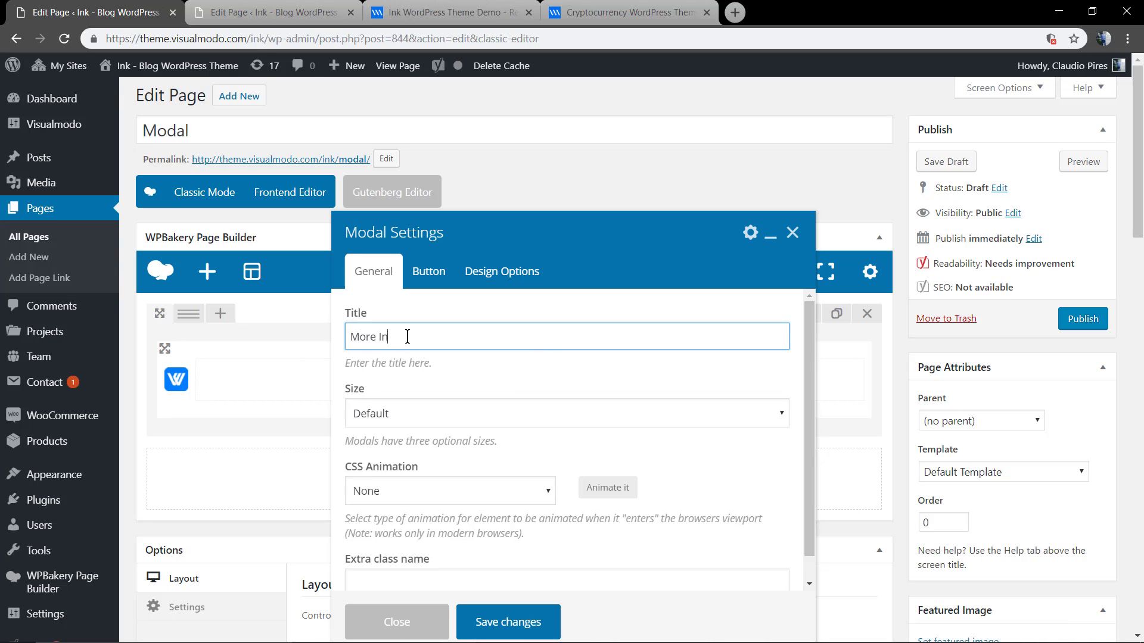
type("fo")
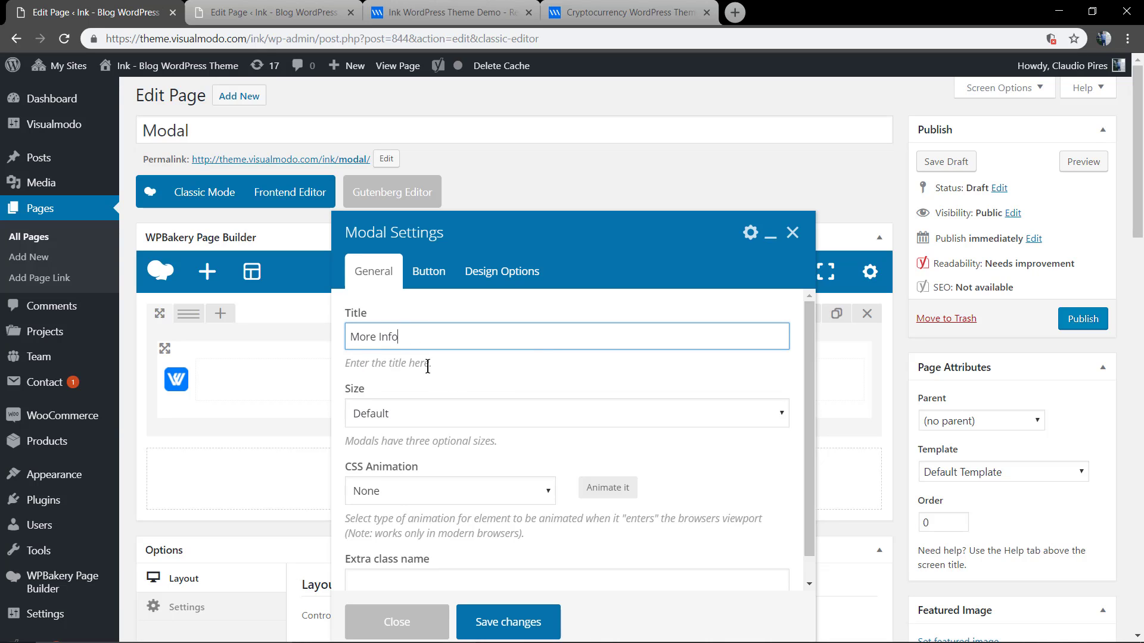
left_click(566, 413)
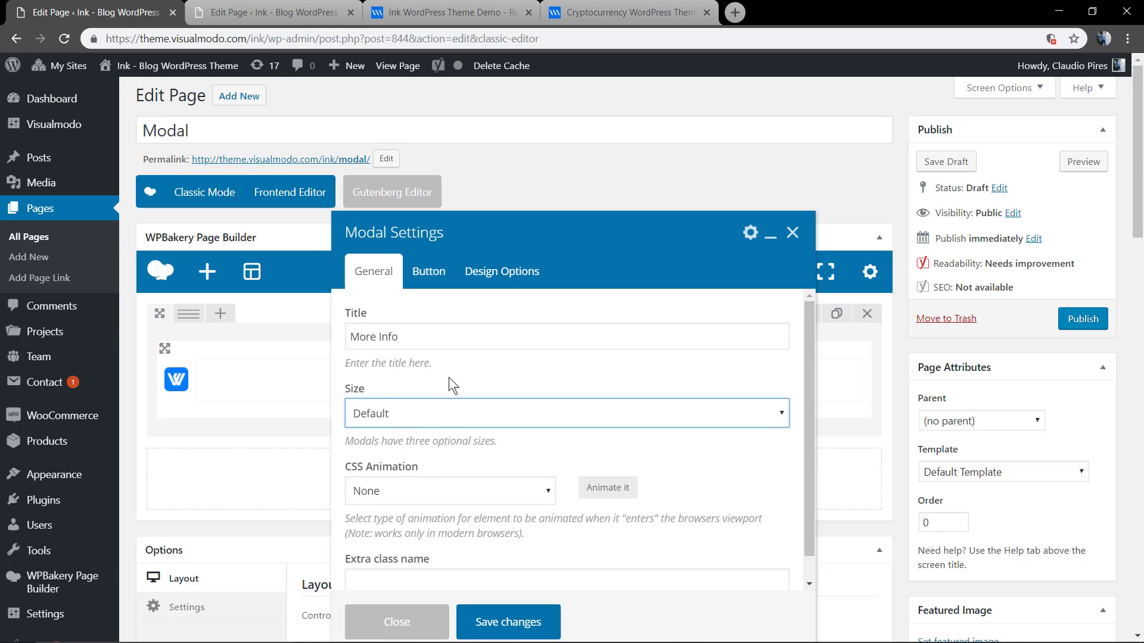
mouse_move(459, 452)
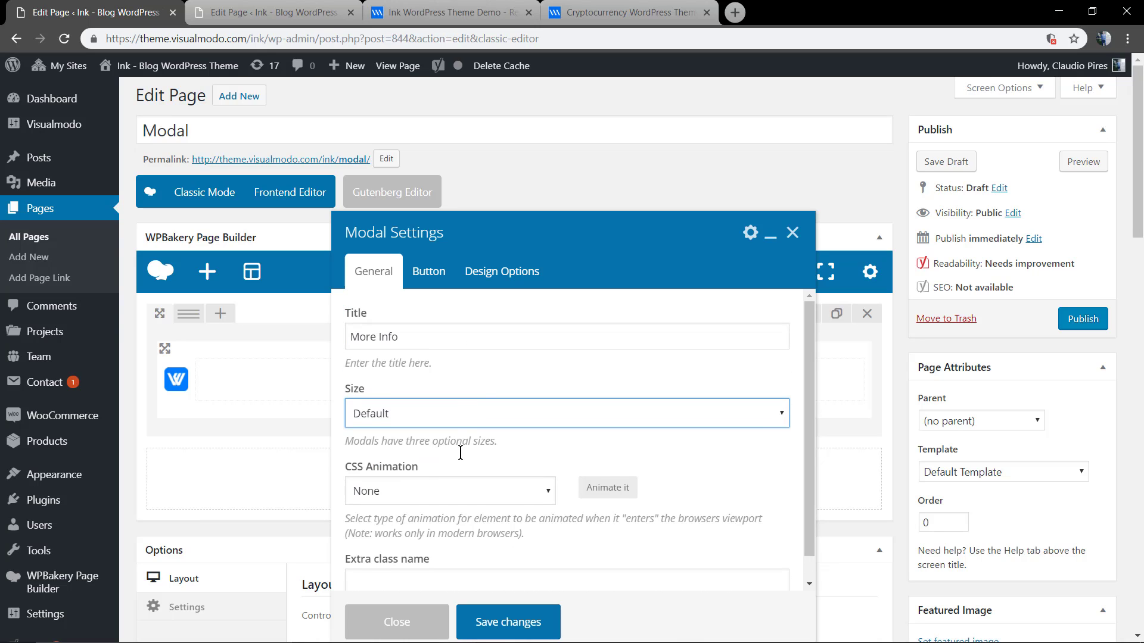
left_click(428, 271)
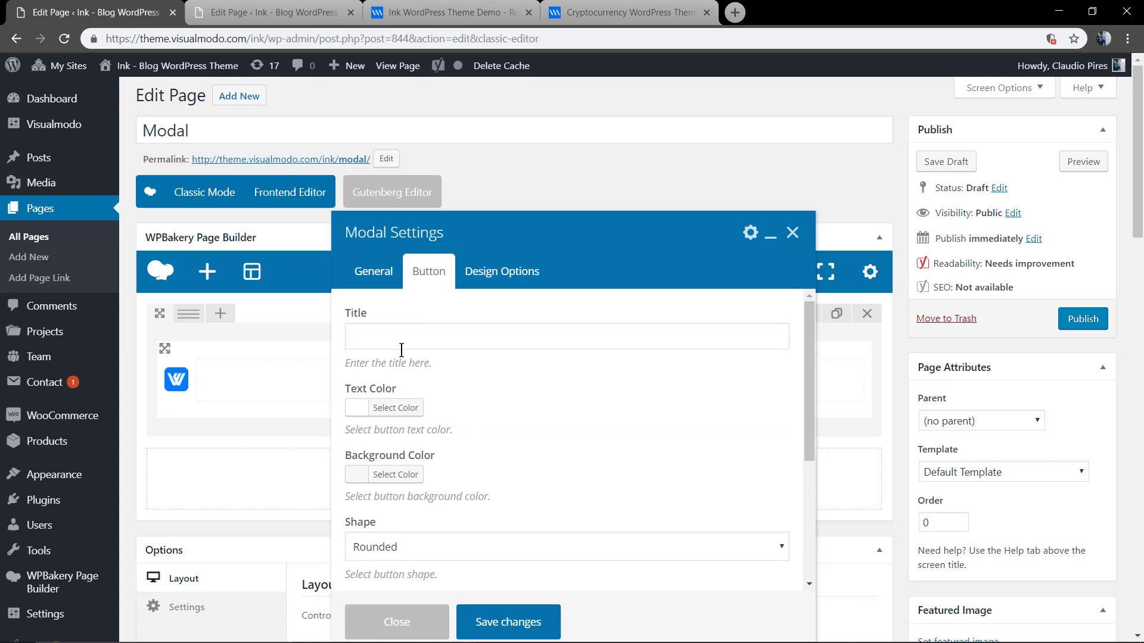
Set the modal button title to 'Read Me'.
left_click(566, 336)
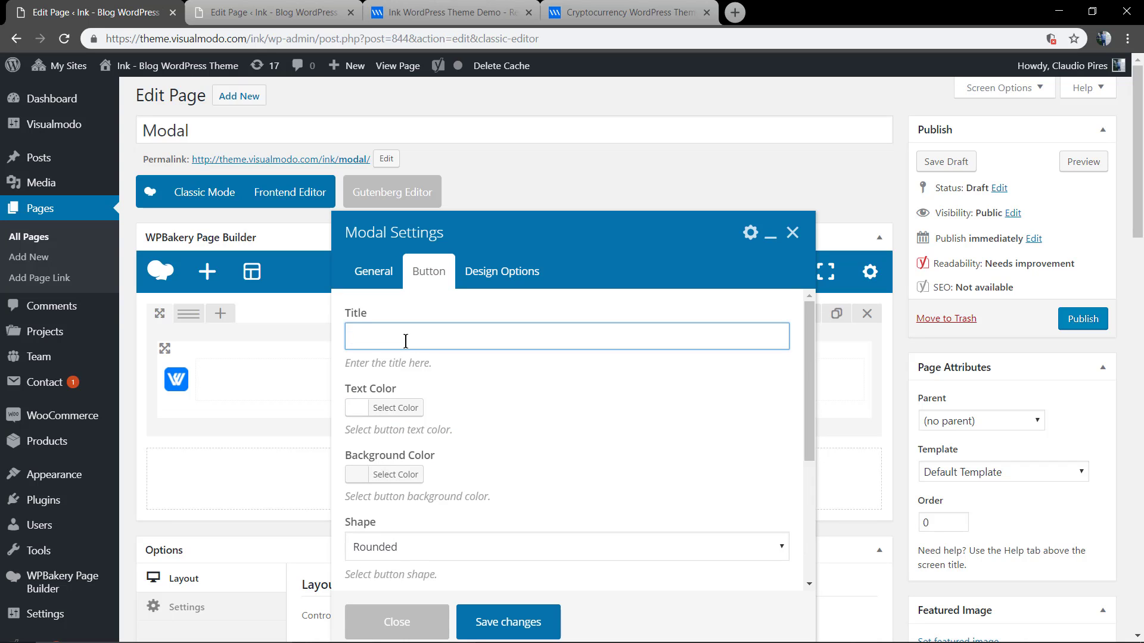
type("Read")
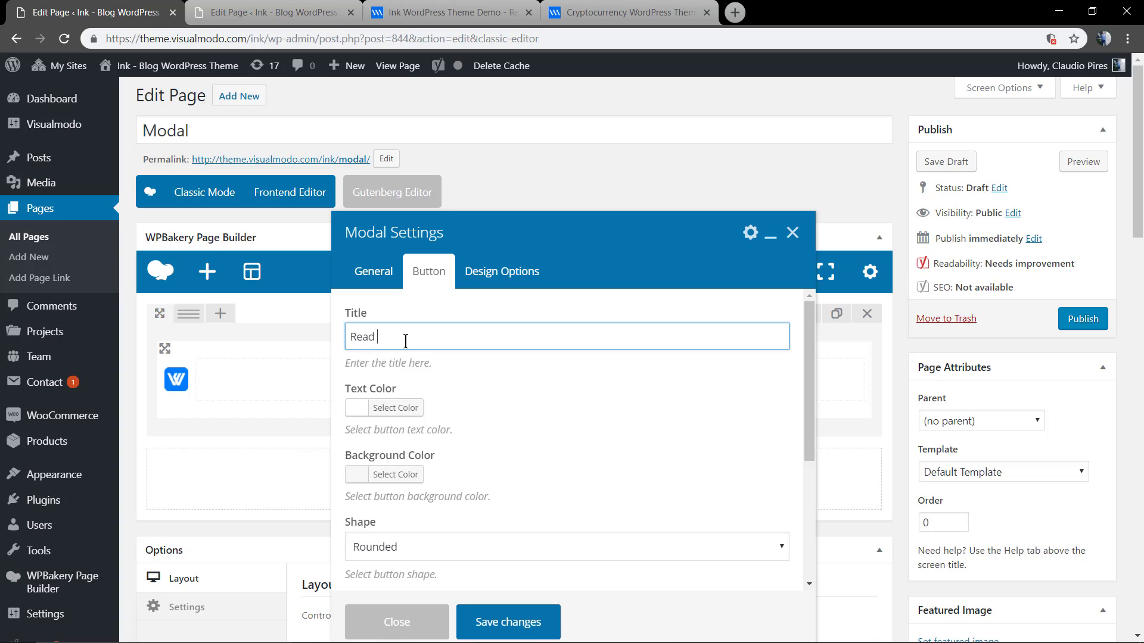
type("Me")
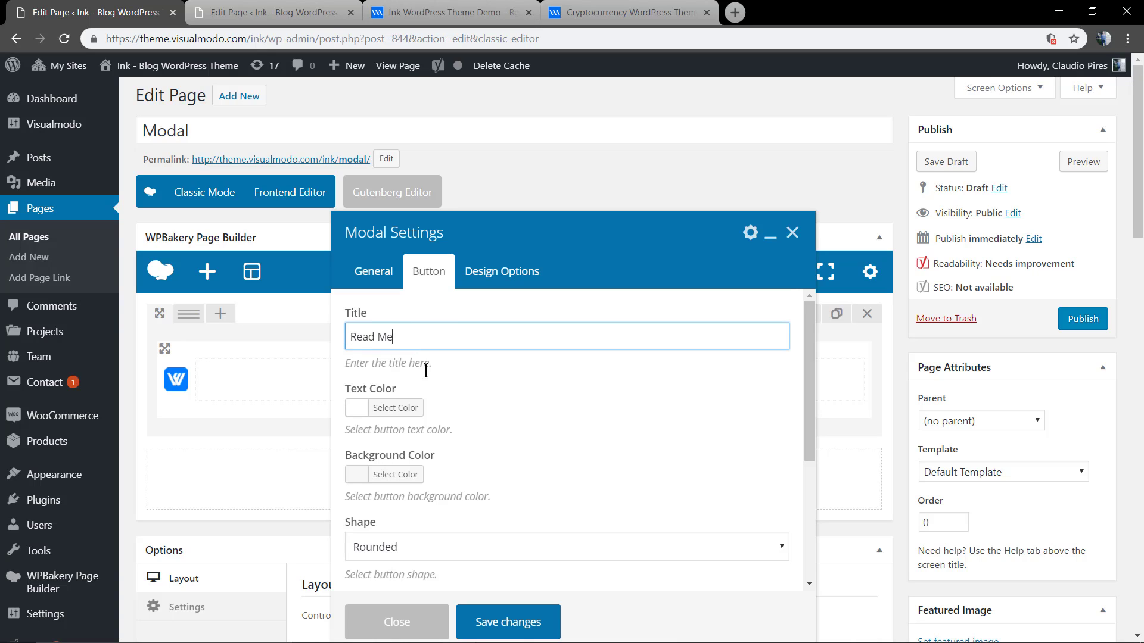
left_click(396, 407)
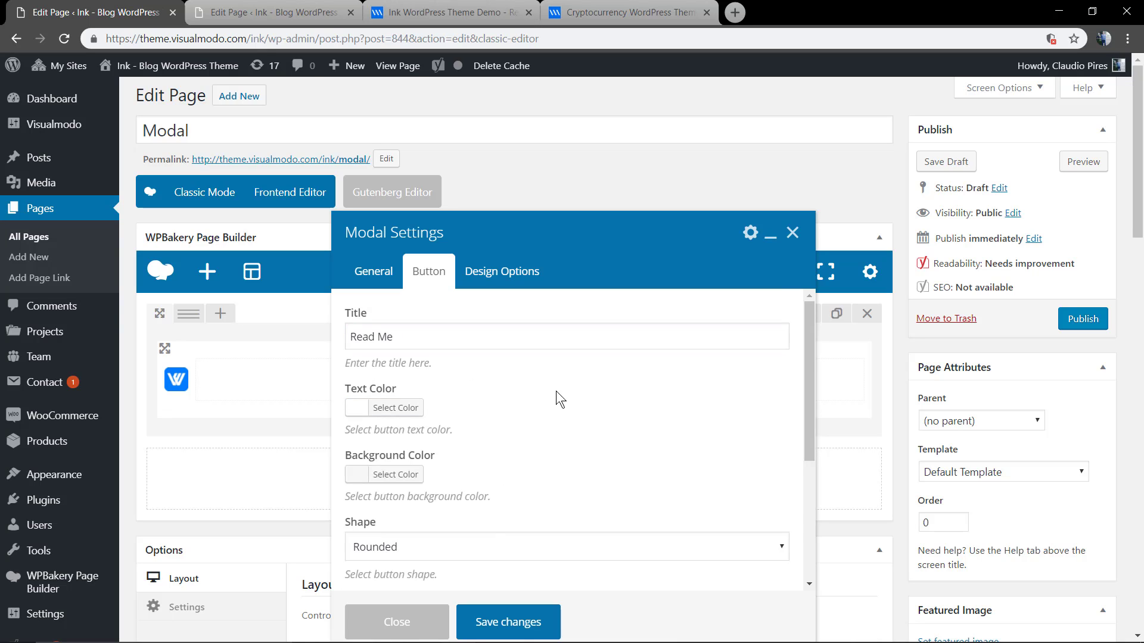
Give the button a black background and square shape, then save changes.
left_click(396, 474)
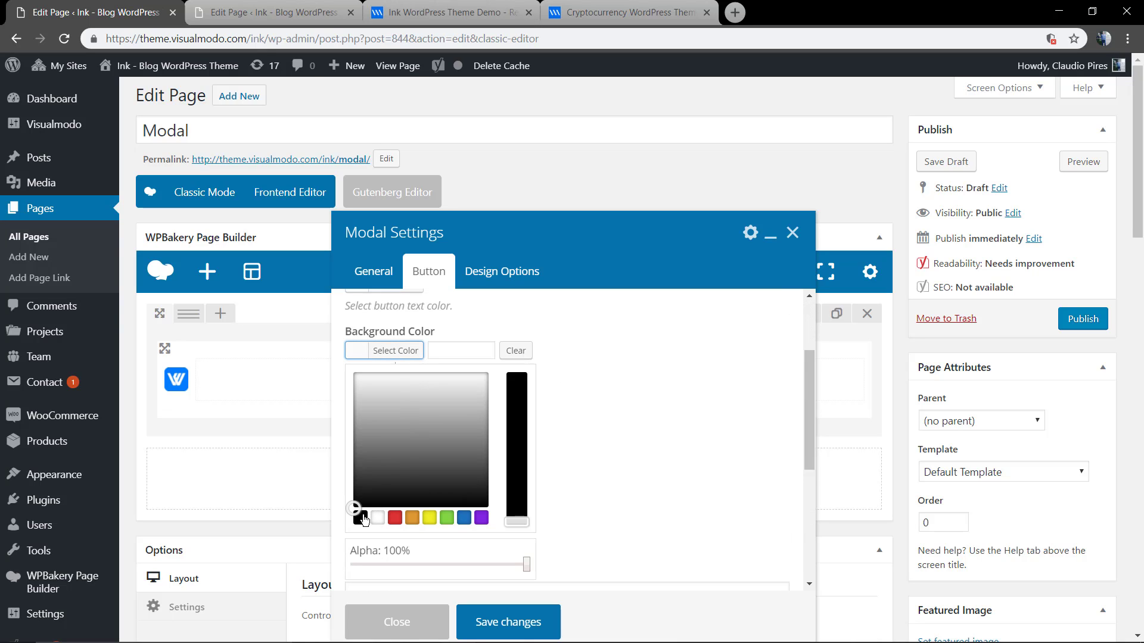
left_click(358, 518)
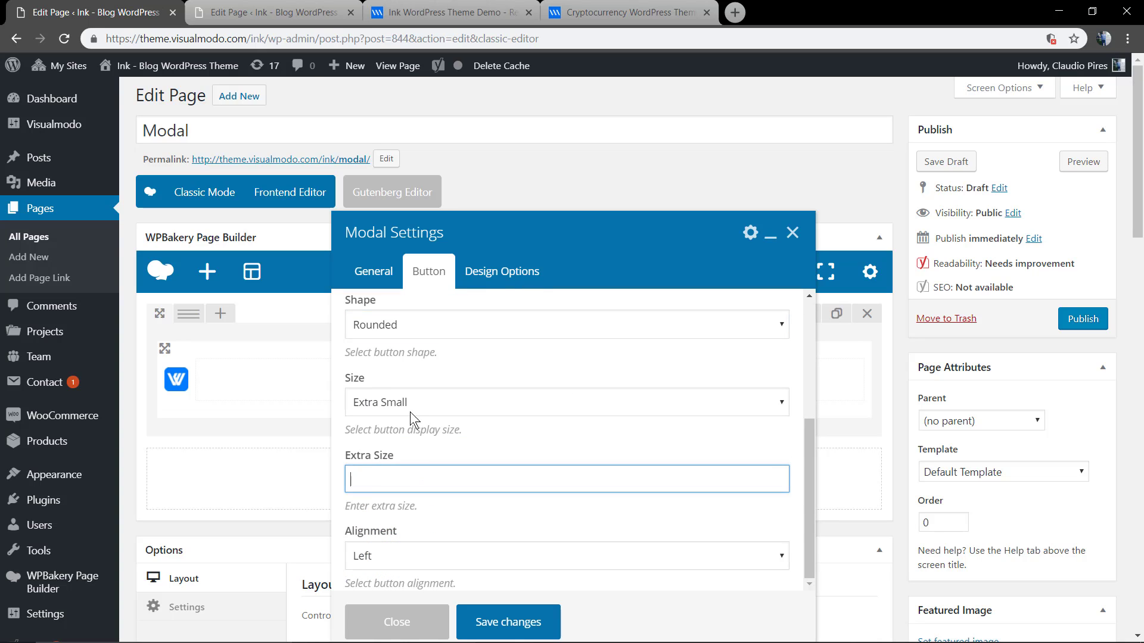
left_click(566, 402)
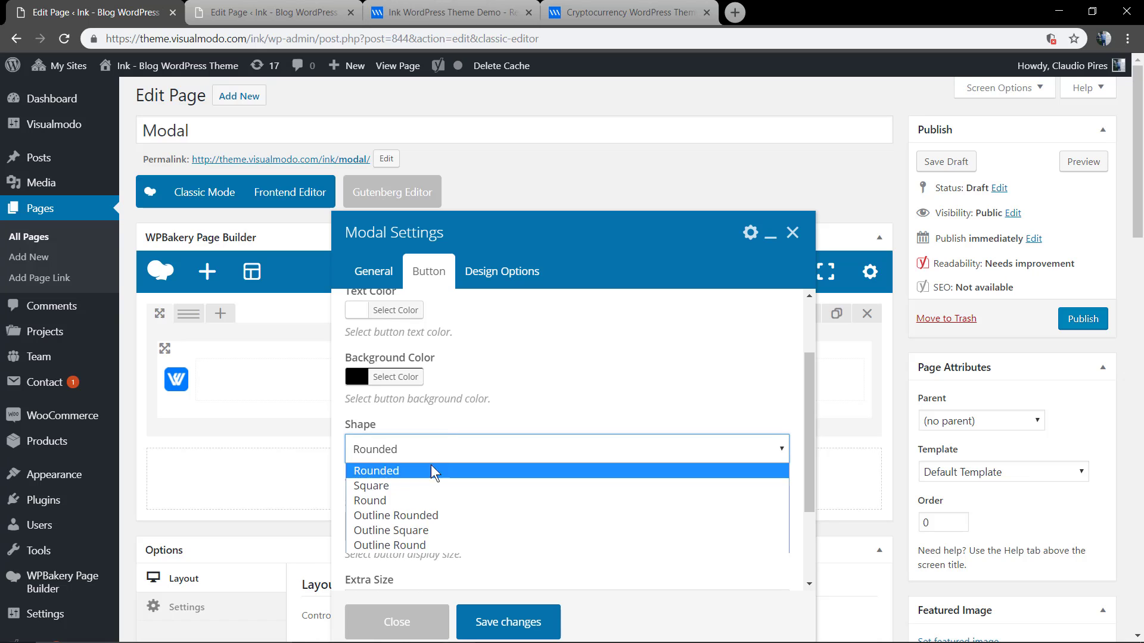
left_click(371, 485)
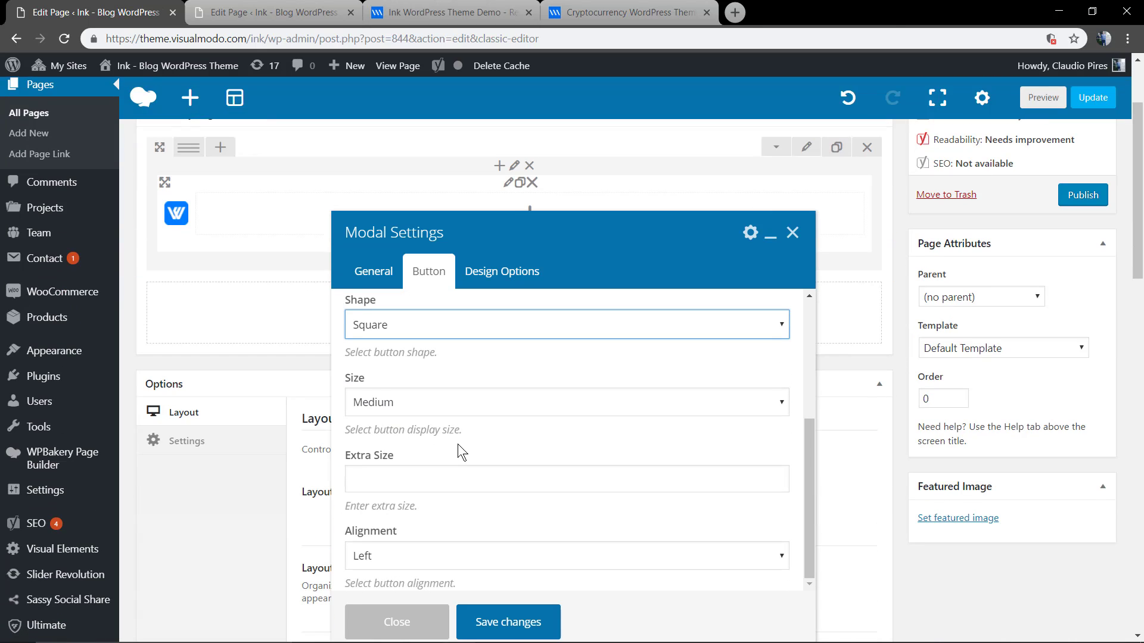
scroll("up", 3)
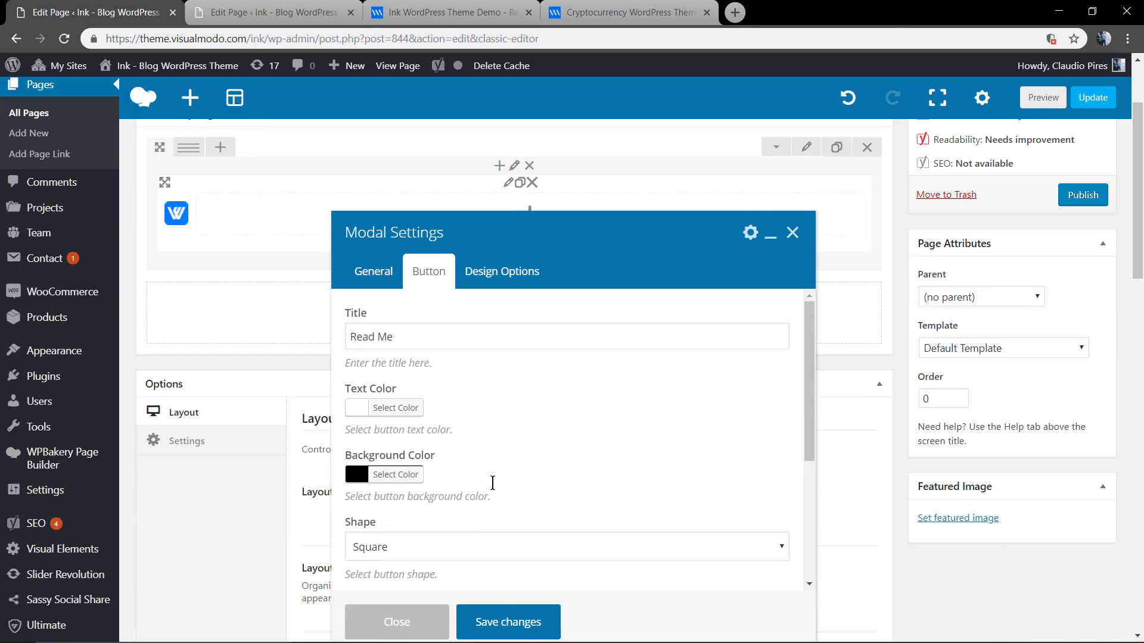
left_click(396, 621)
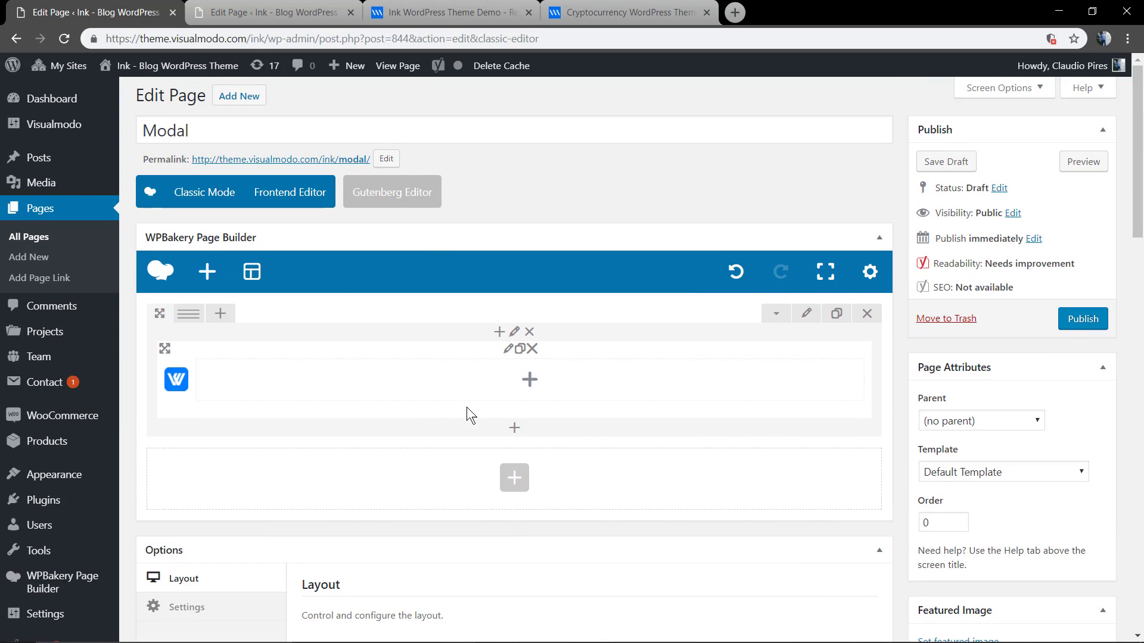
mouse_move(508, 350)
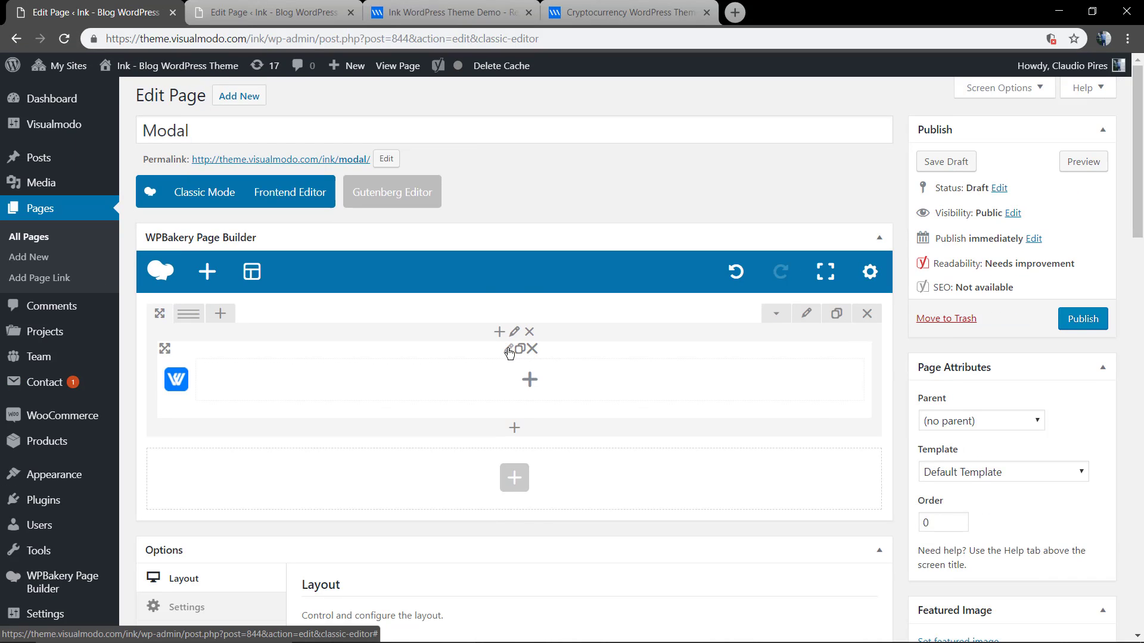
Reopen the Modal settings, set button Alignment to Center, and save.
left_click(513, 332)
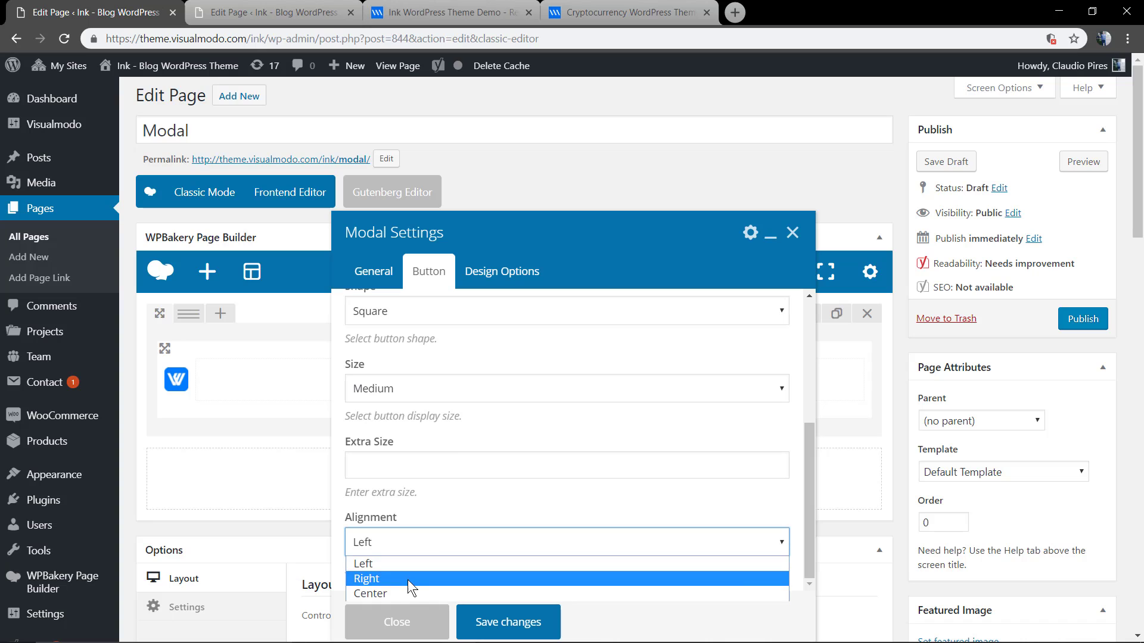
mouse_move(409, 594)
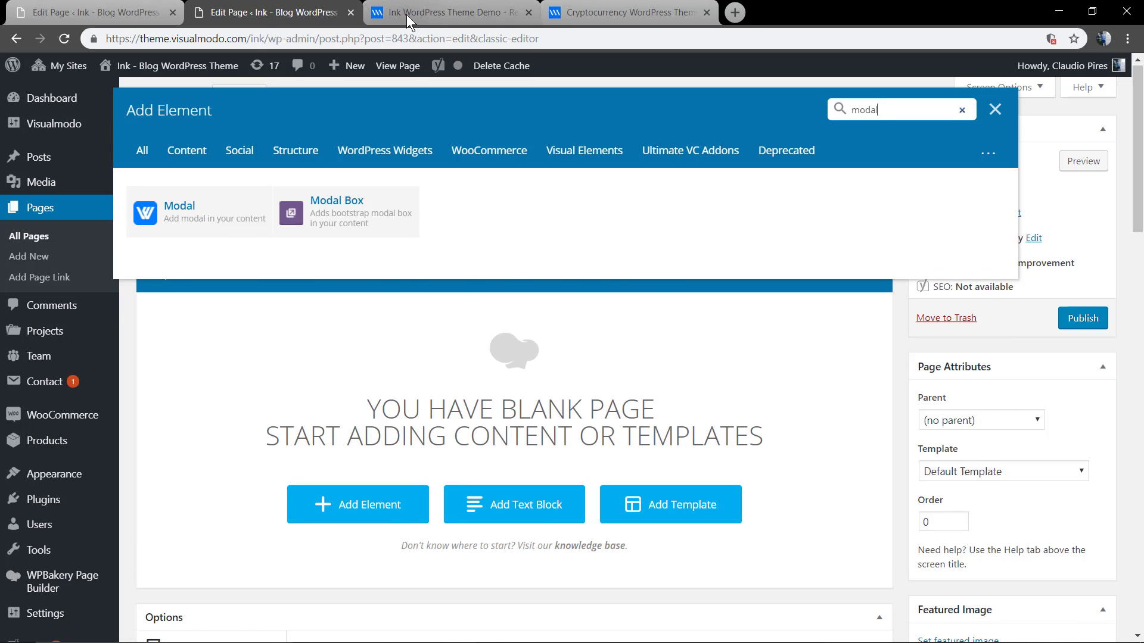
left_click(198, 212)
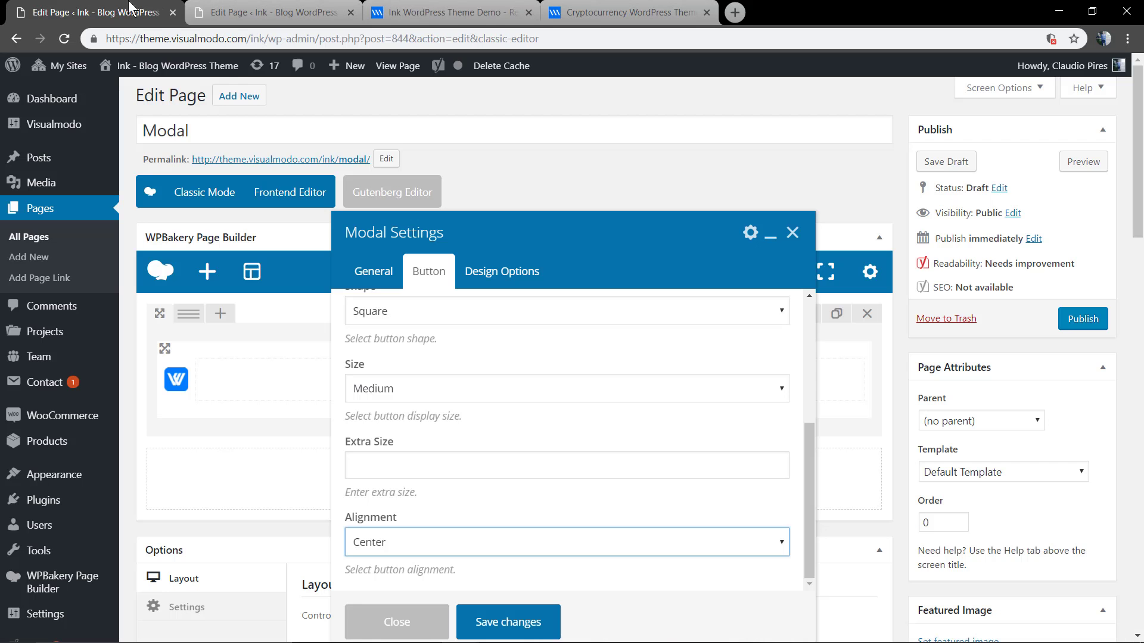
left_click(396, 622)
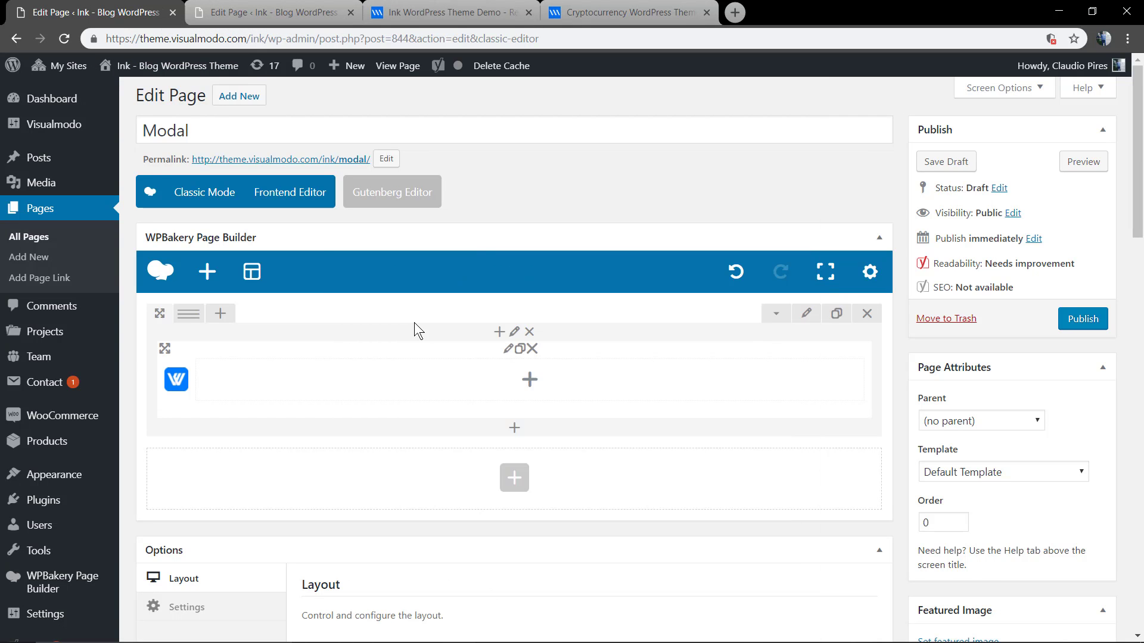
mouse_move(529, 381)
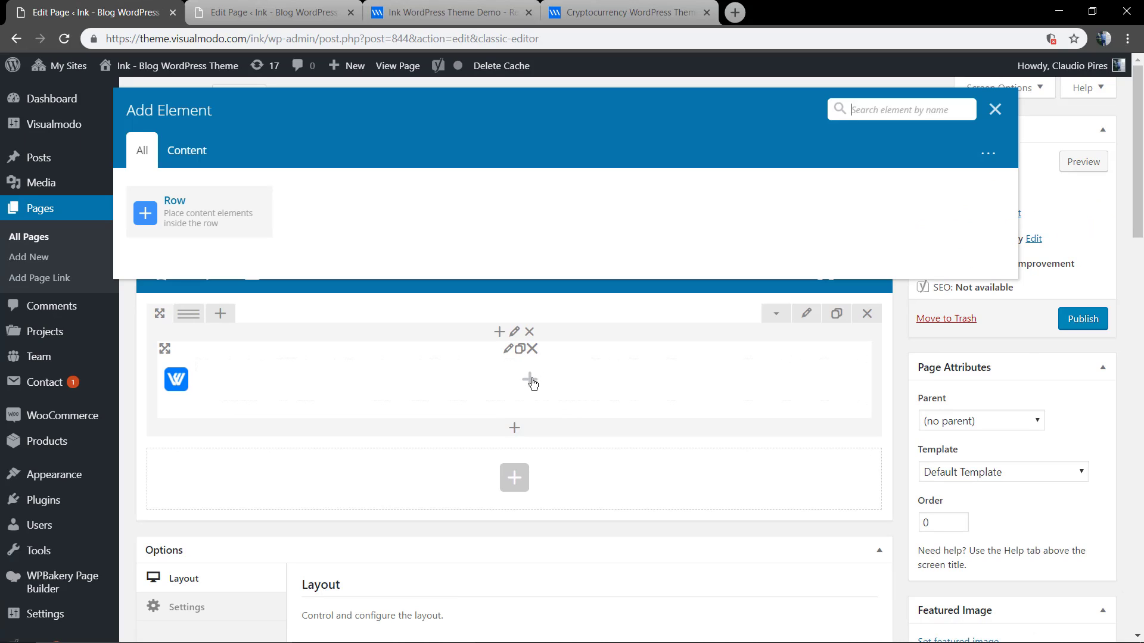
mouse_move(218, 218)
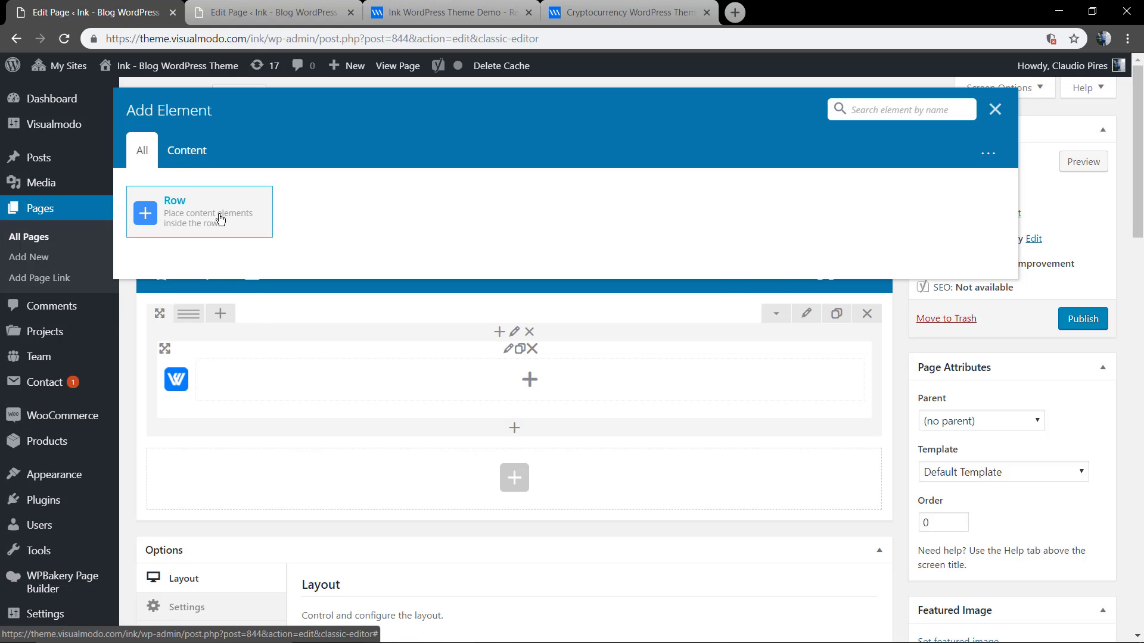
Add a two-column row inside the modal with a text block in the left column.
left_click(199, 212)
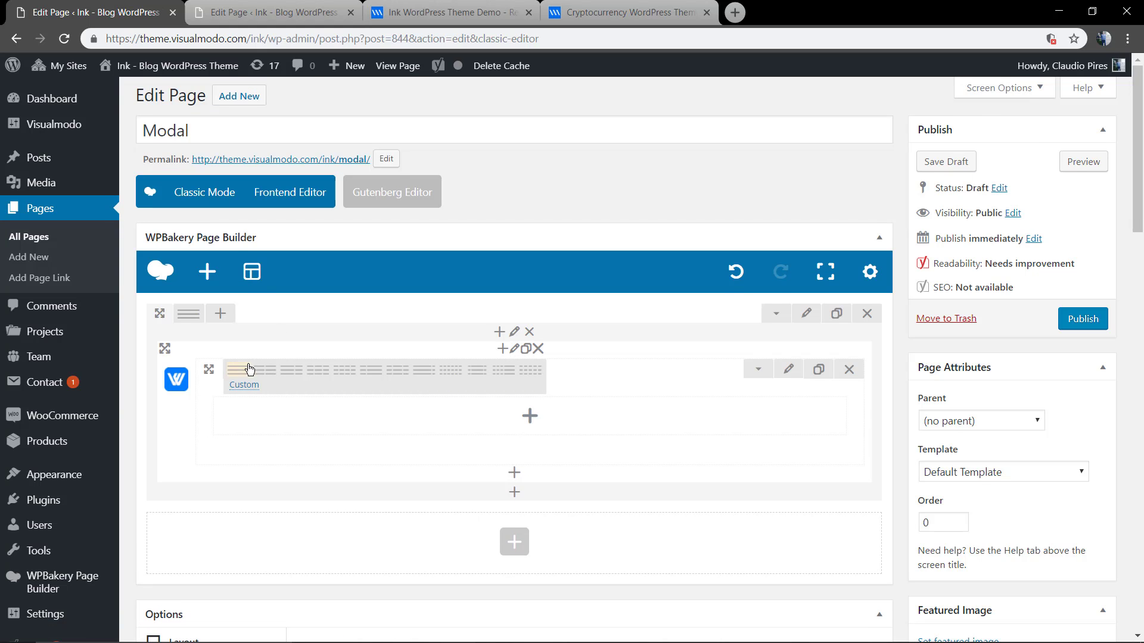
mouse_move(276, 375)
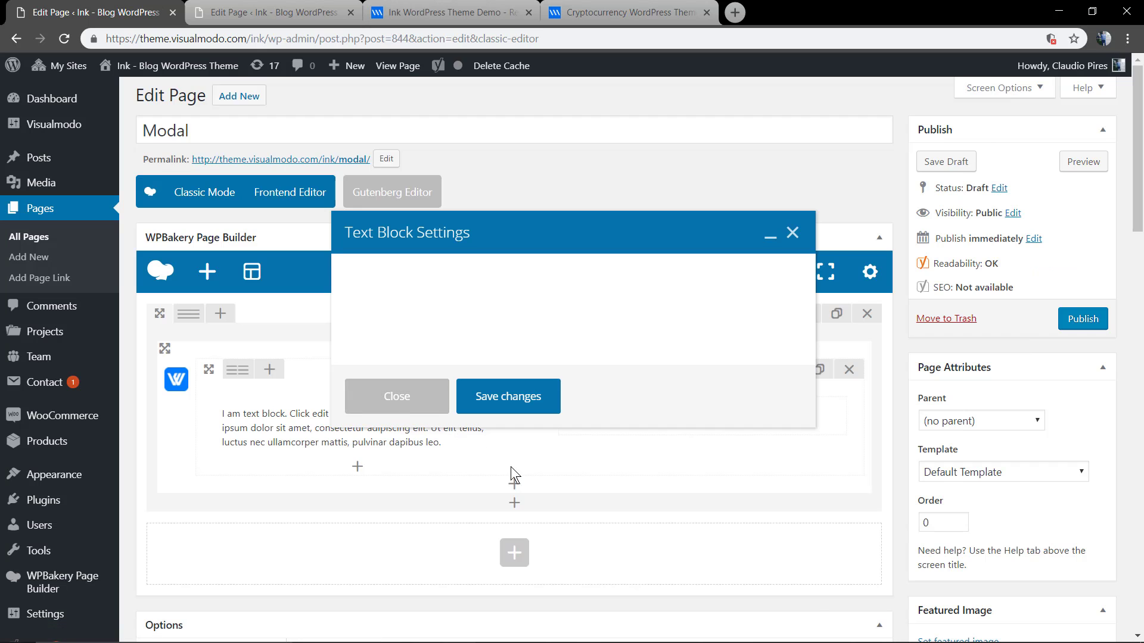
left_click(396, 396)
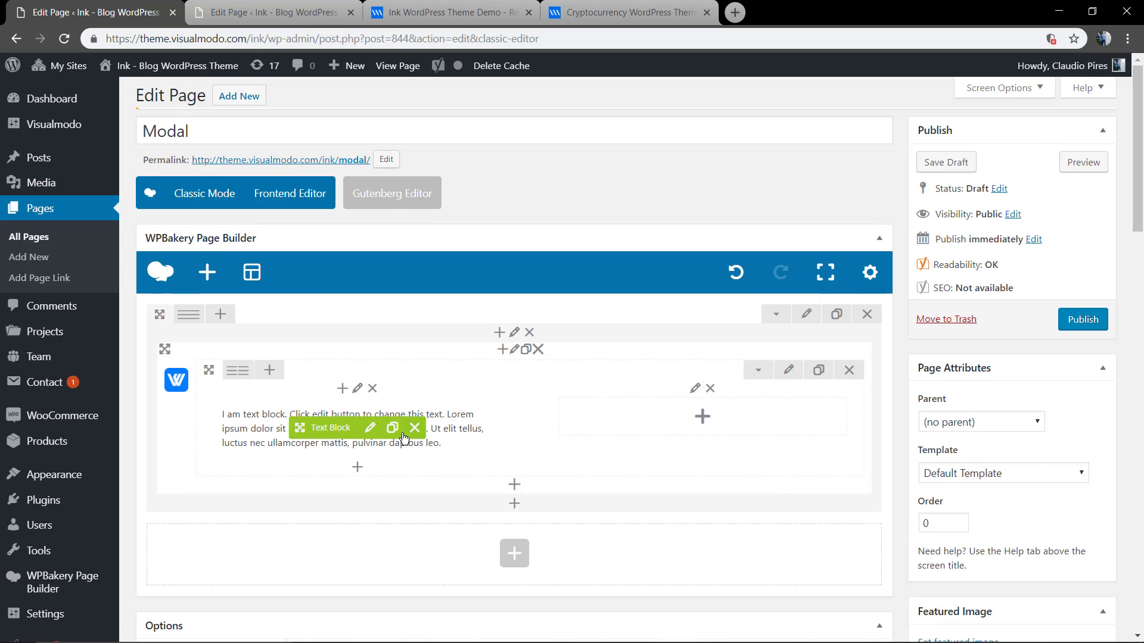
scroll("down", 3)
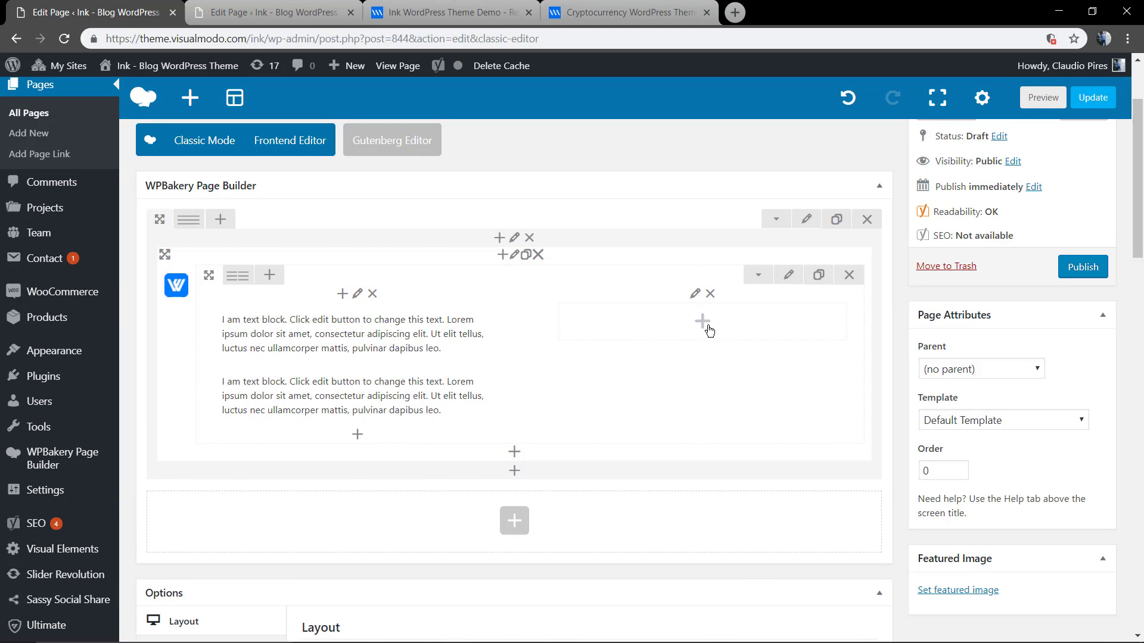
Add a text block to the right column and delete the extra duplicate.
left_click(358, 293)
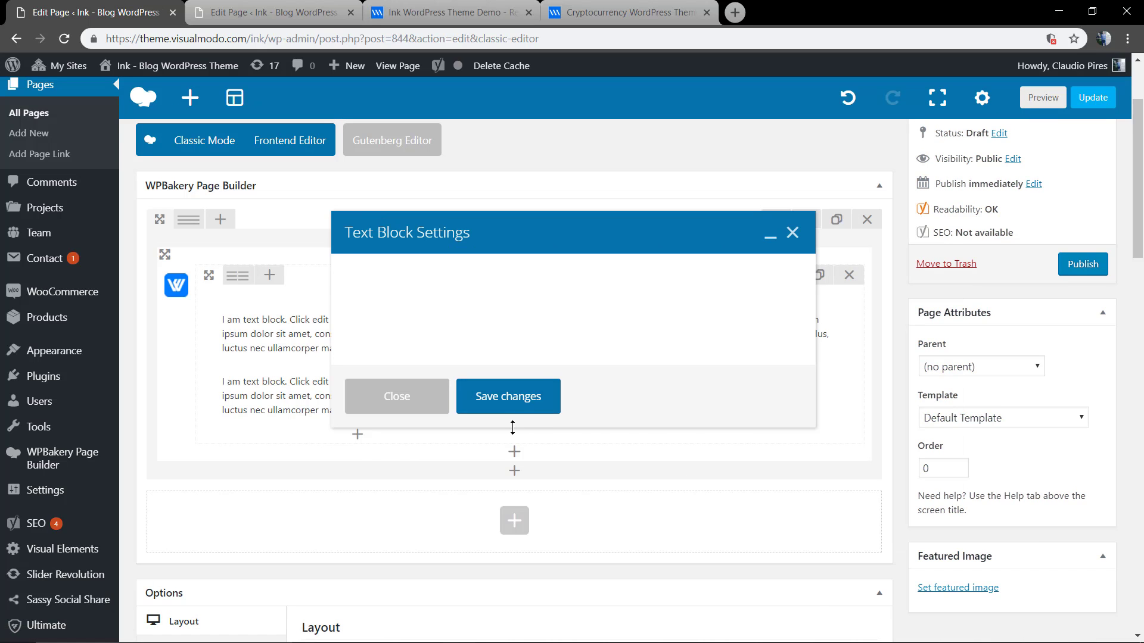
left_click(396, 396)
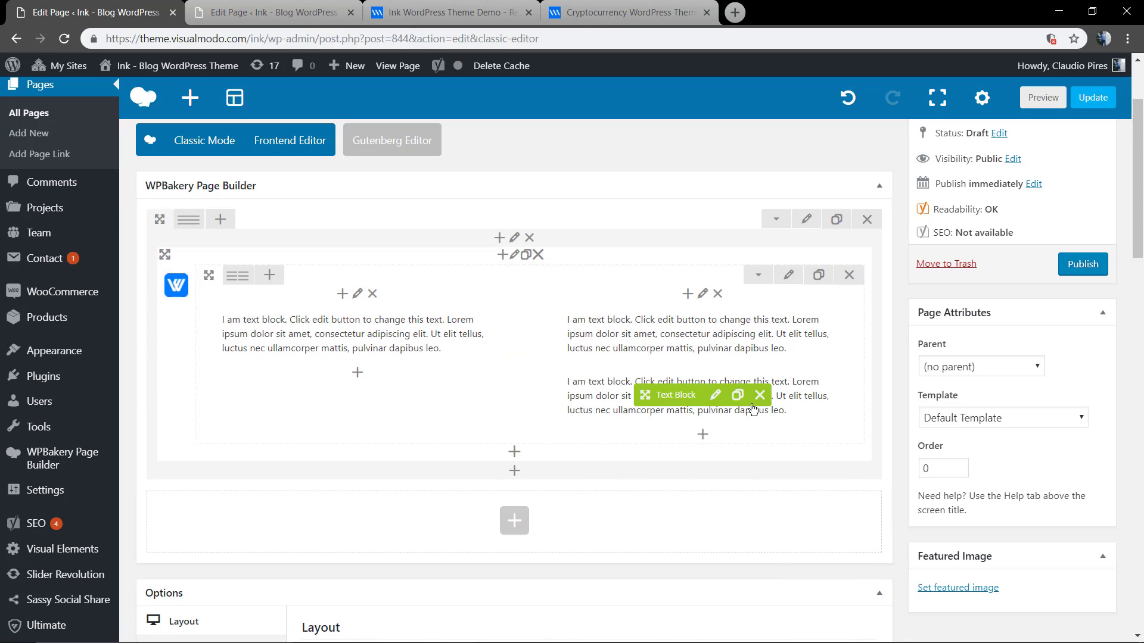
left_click(760, 394)
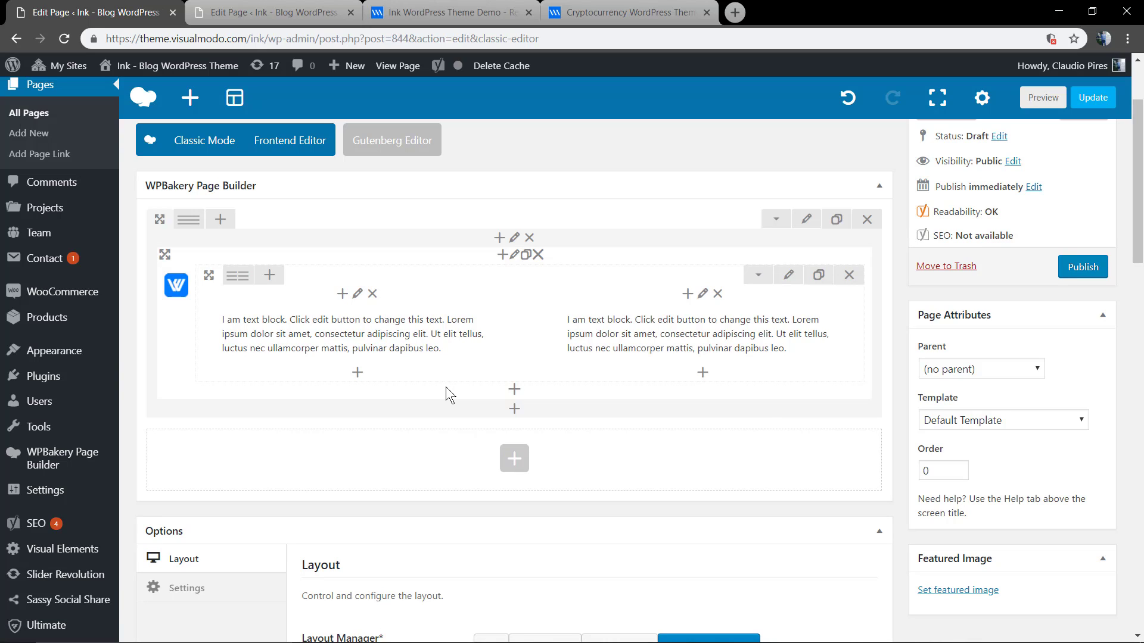
scroll("up", 3)
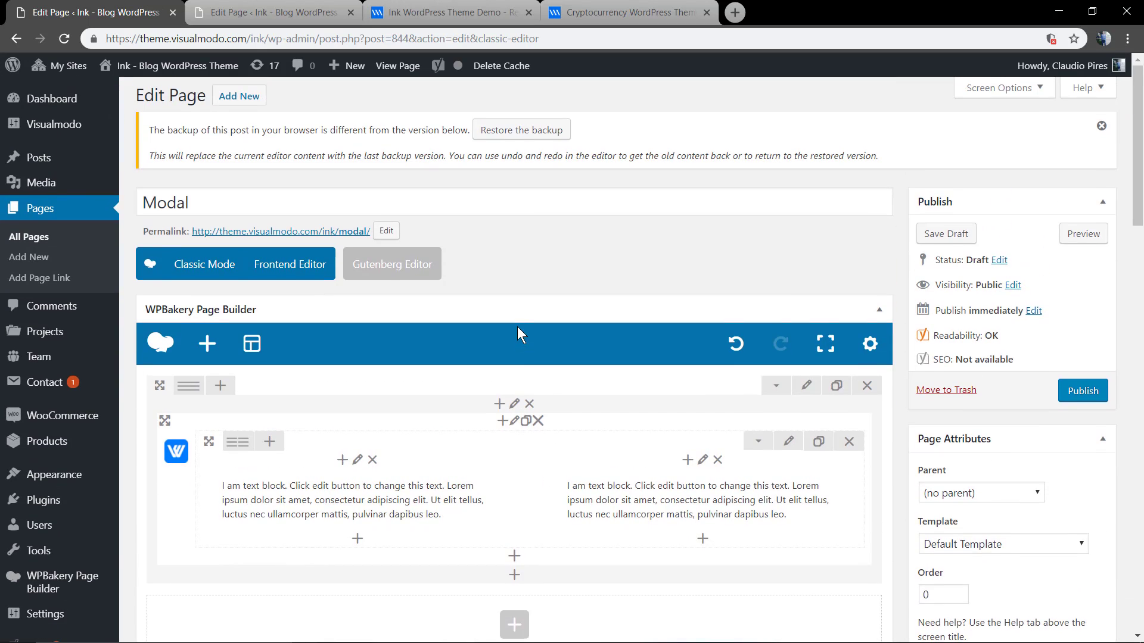
scroll("down", 3)
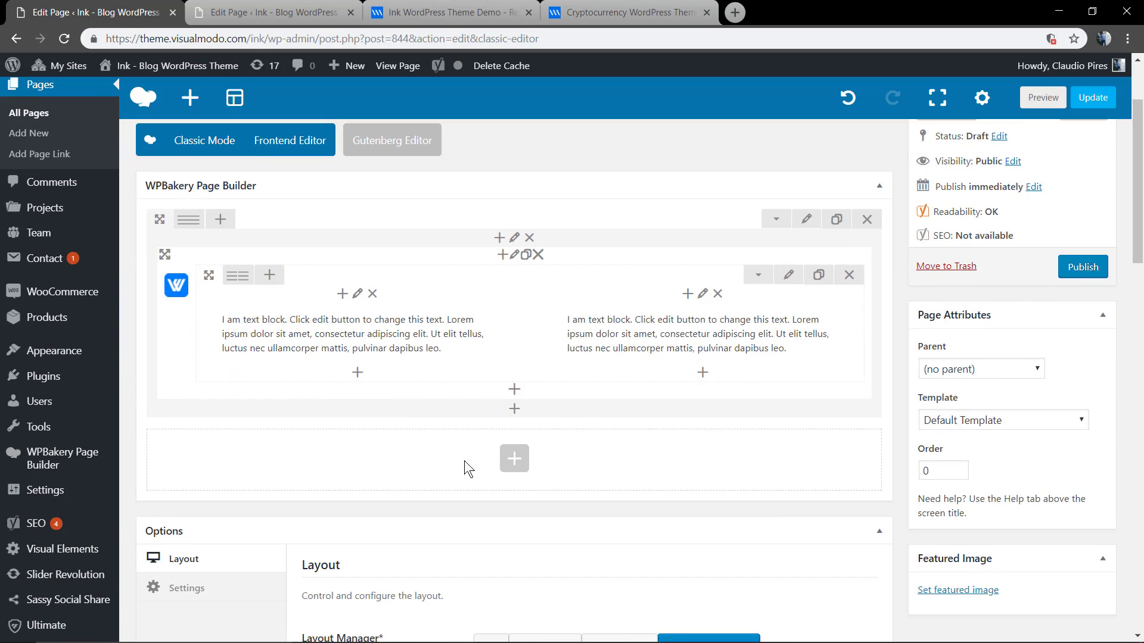
left_click(514, 459)
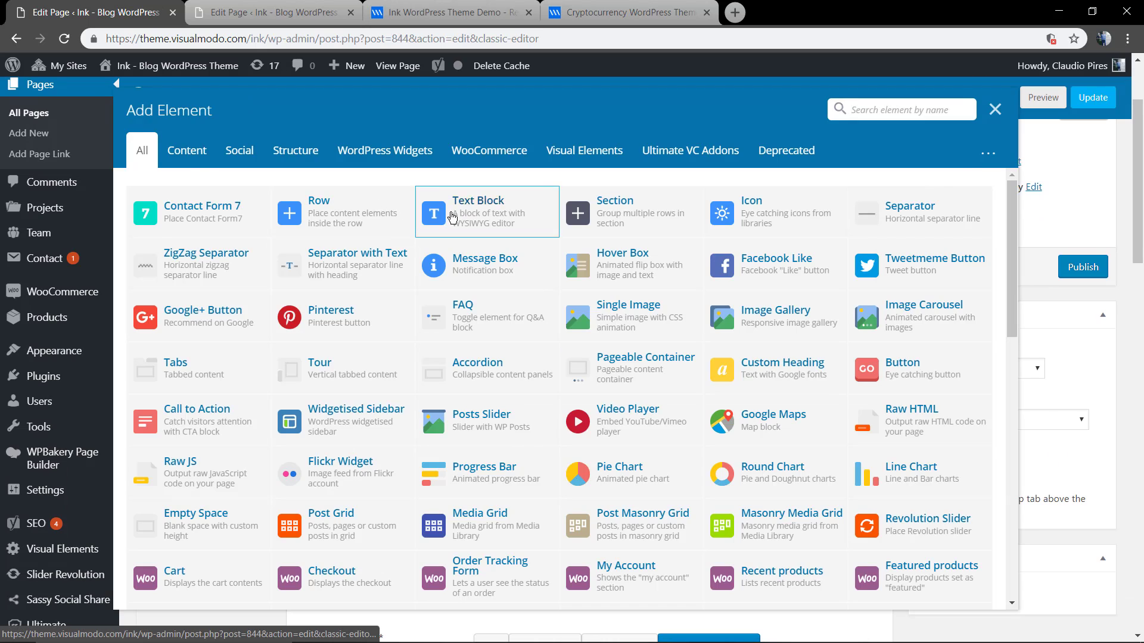
left_click(995, 109)
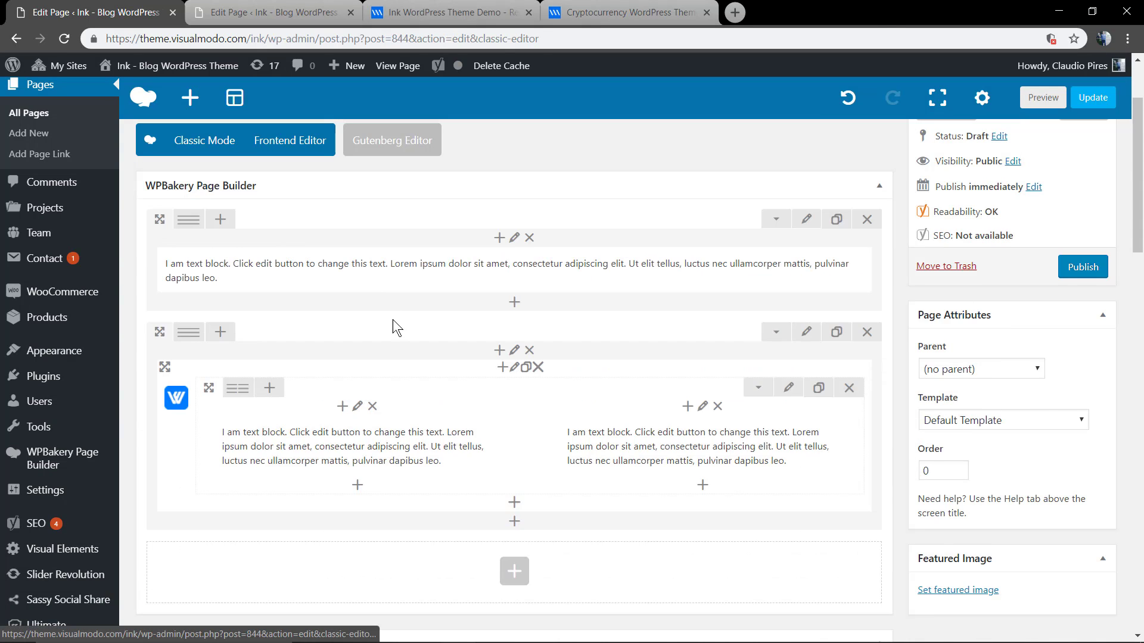
scroll("up", 3)
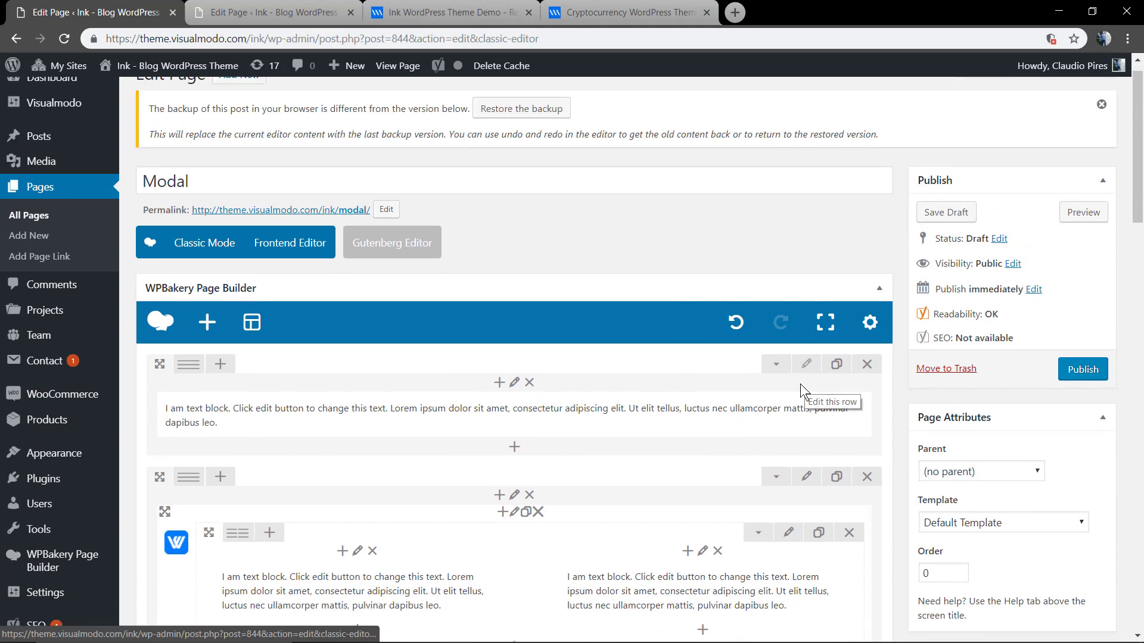
scroll("up", 3)
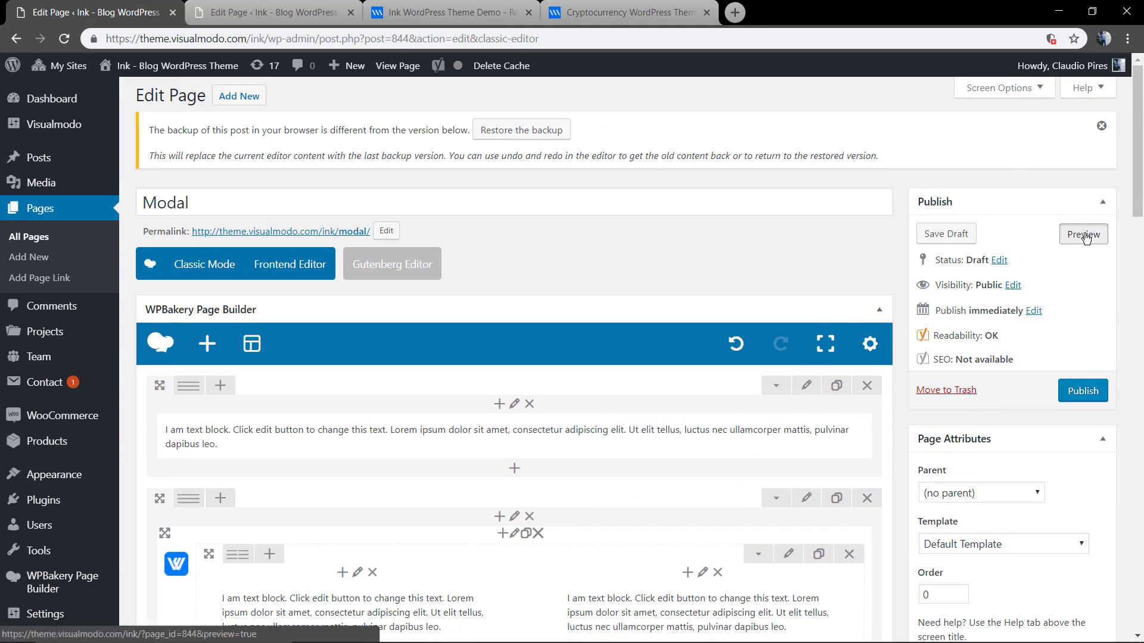
Preview the page, open and close the Read Me popup, and return to the editor.
left_click(1083, 234)
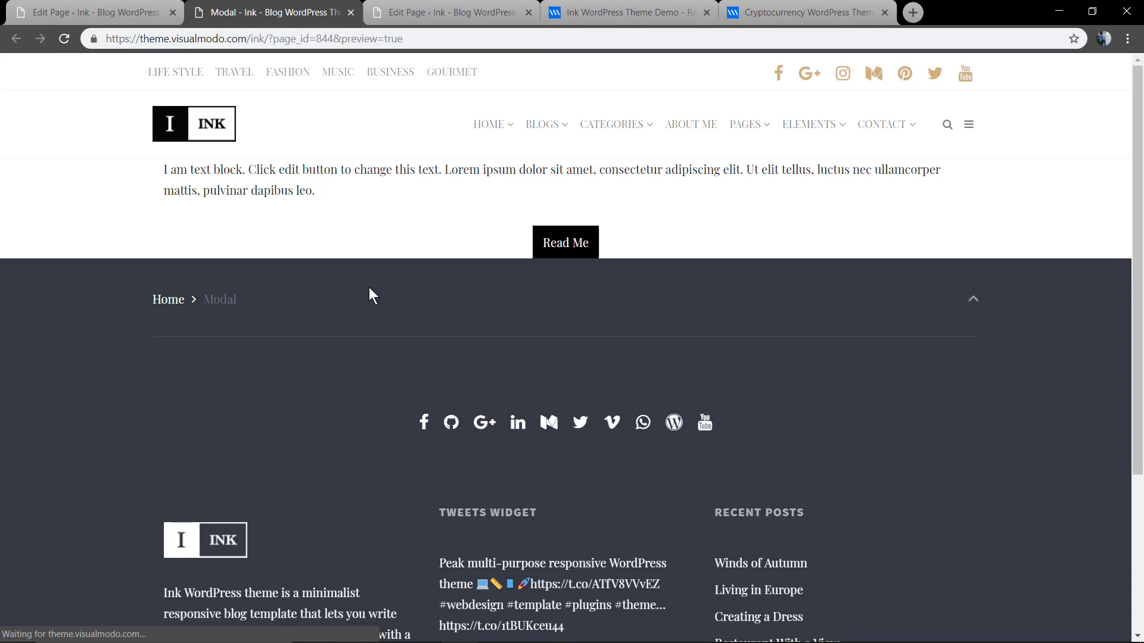
mouse_move(566, 243)
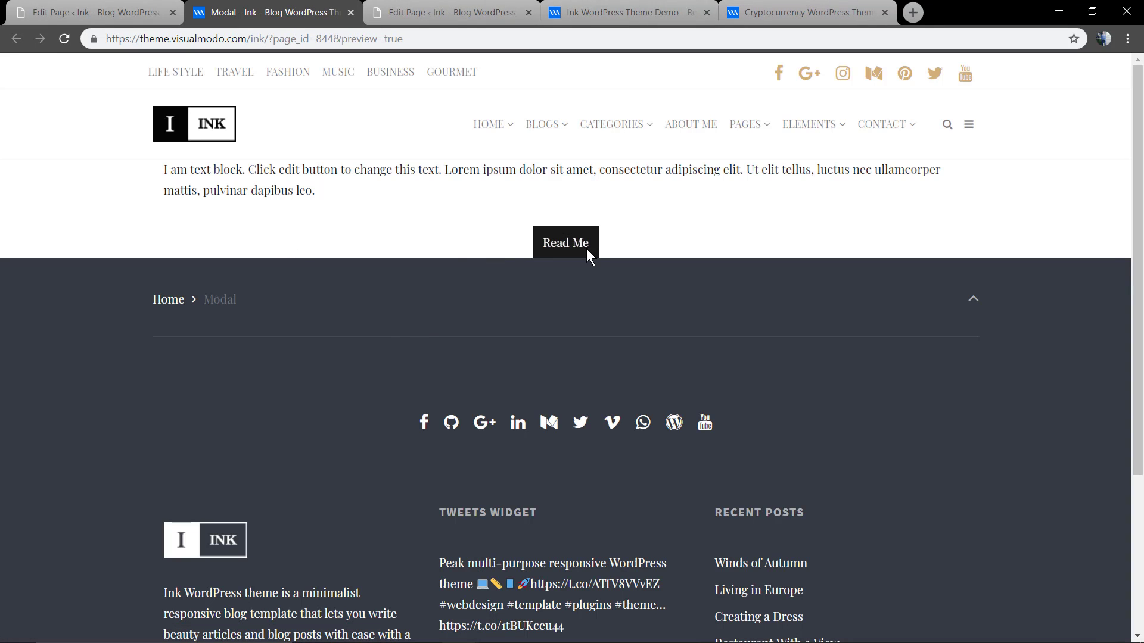
left_click(565, 242)
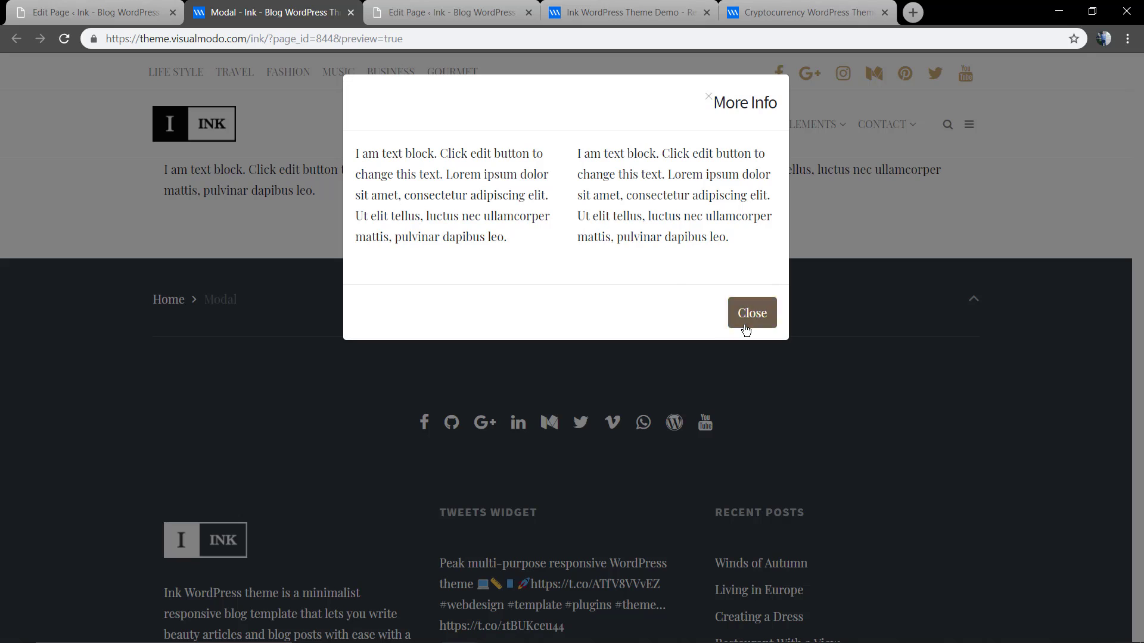
left_click(751, 312)
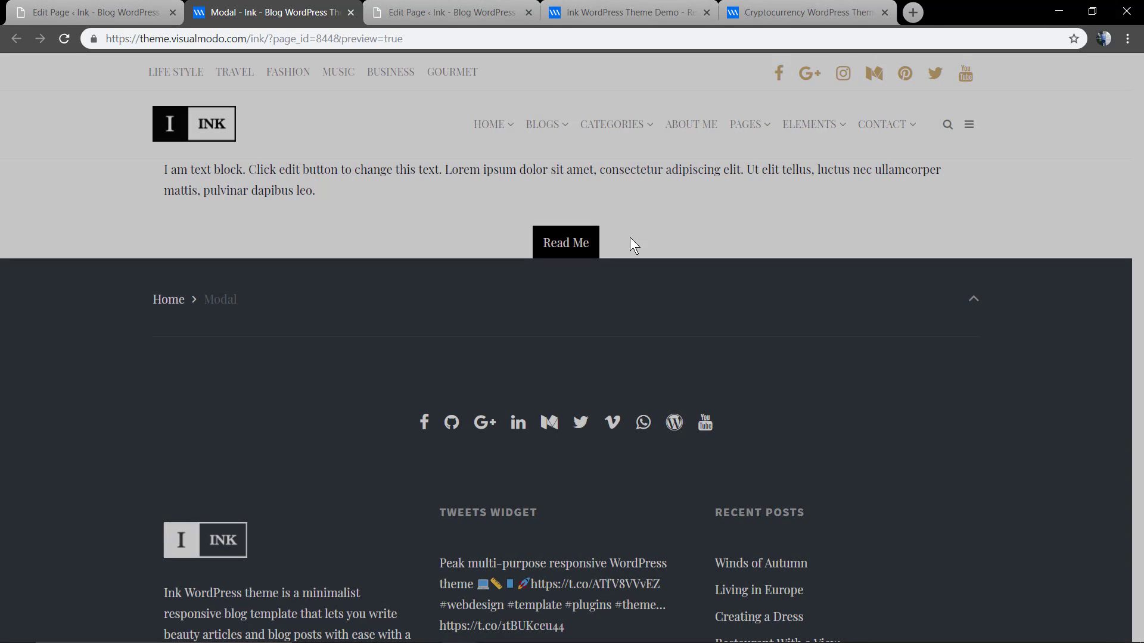
left_click(94, 13)
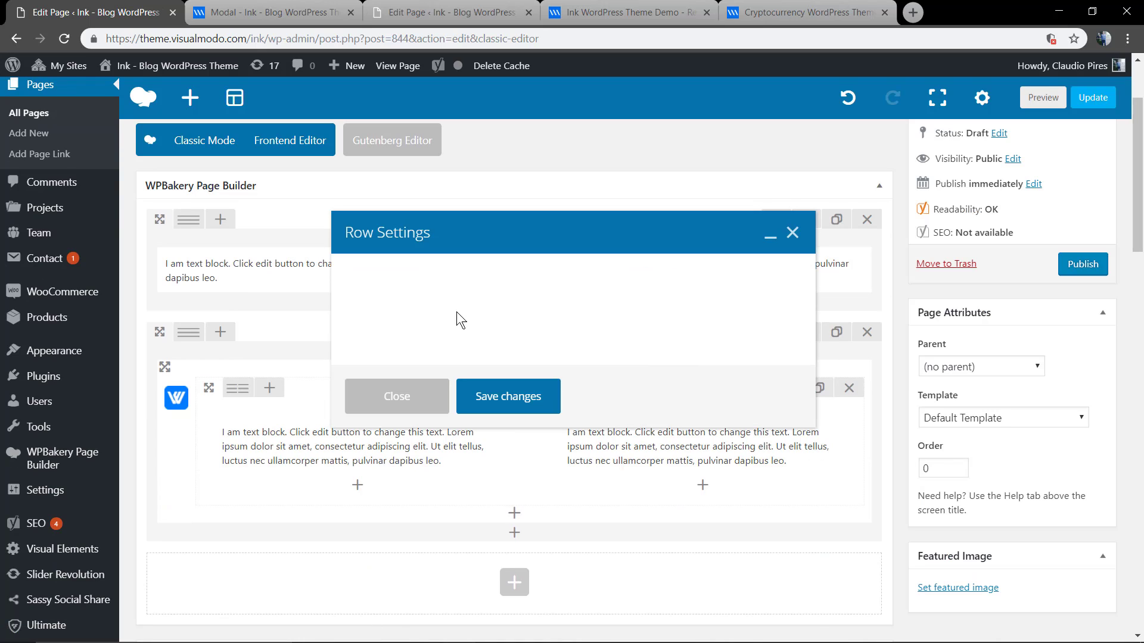
left_click(450, 270)
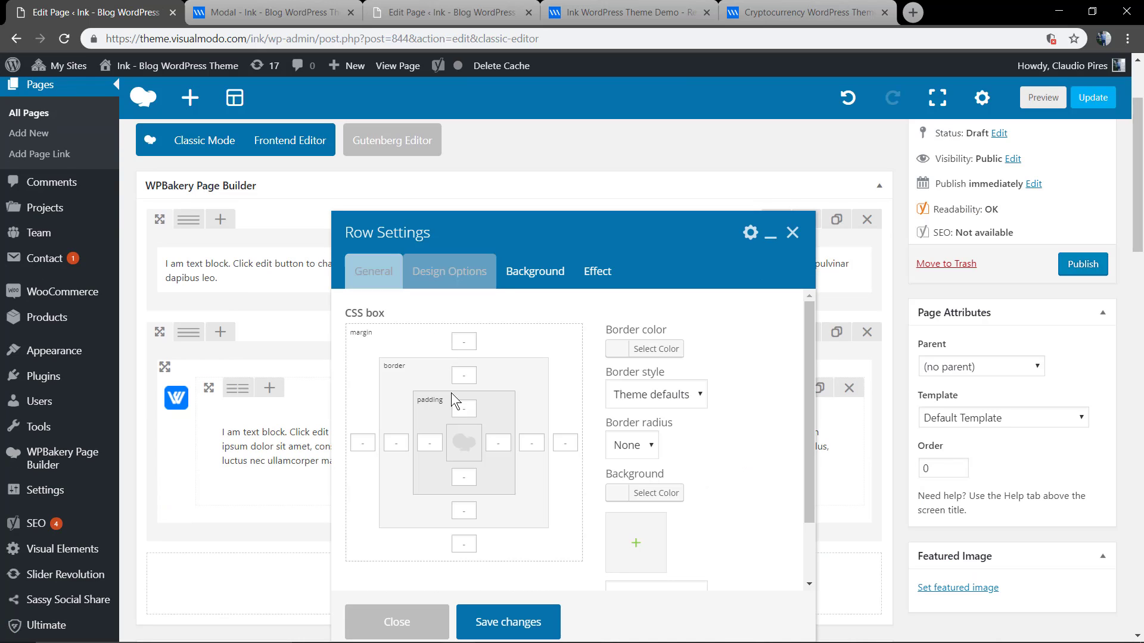
left_click(464, 478)
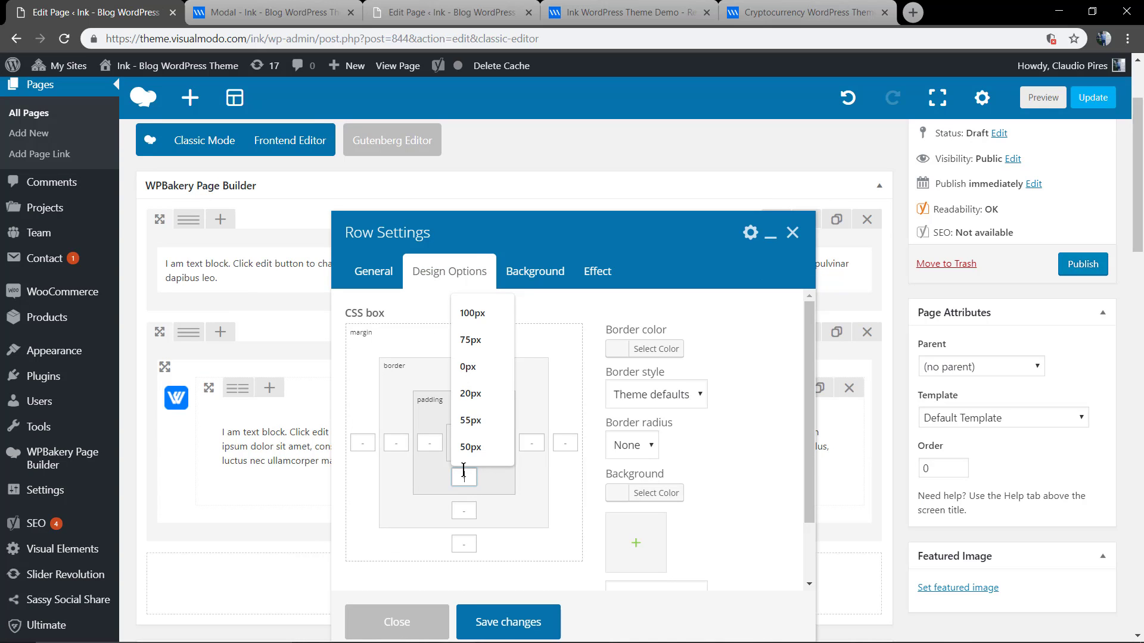
left_click(793, 233)
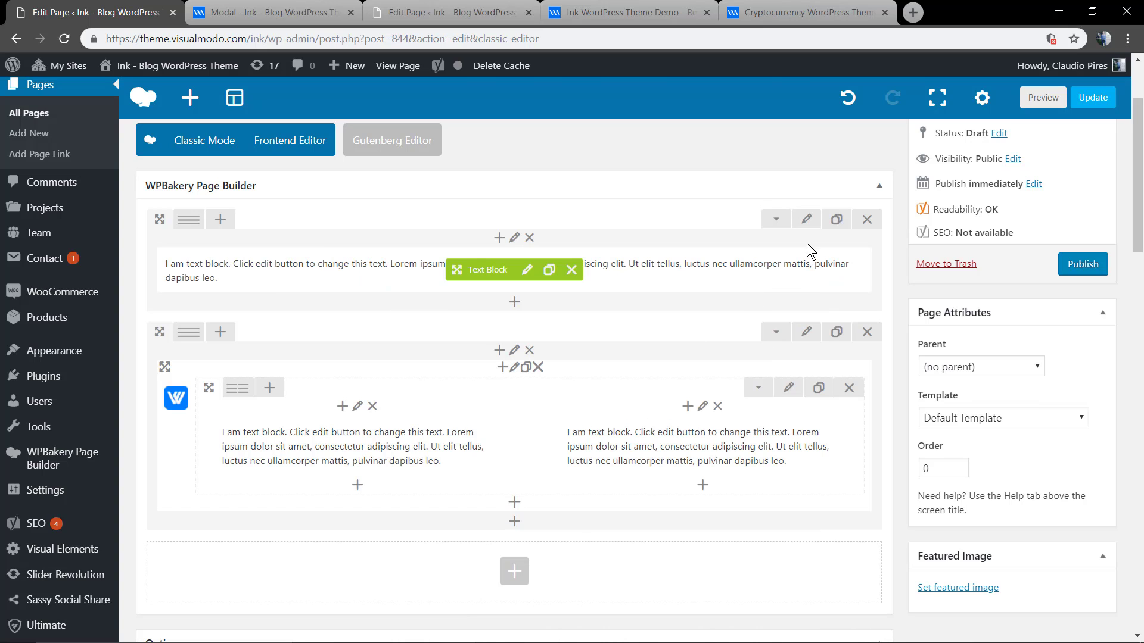
left_click(805, 219)
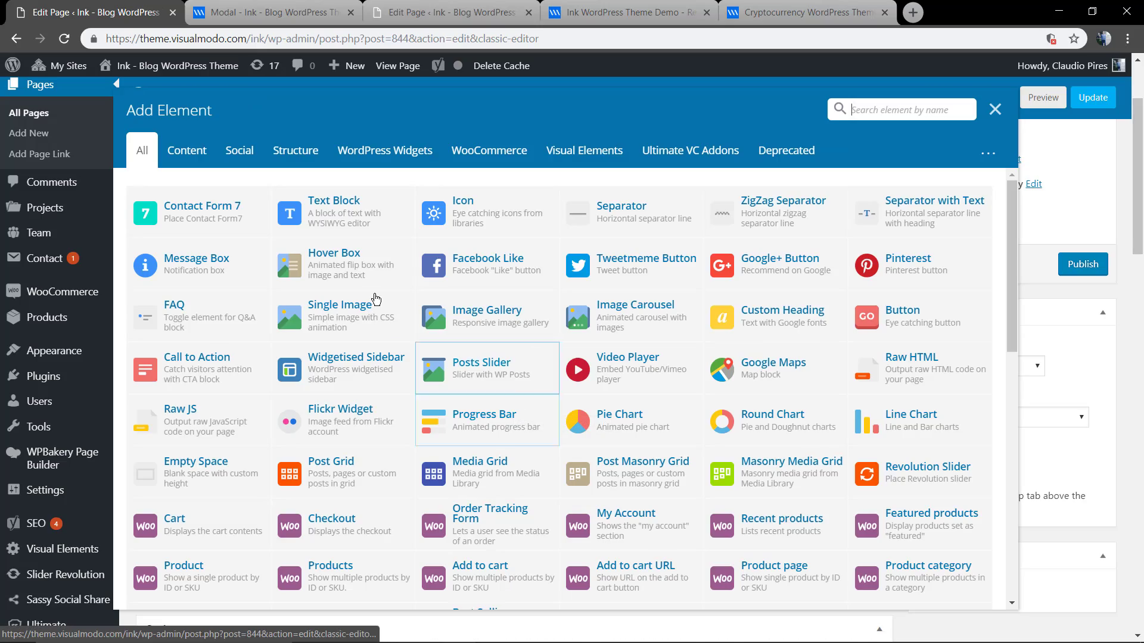
Add a Video Player element to the modal, keeping the default Vimeo link.
scroll("down", 3)
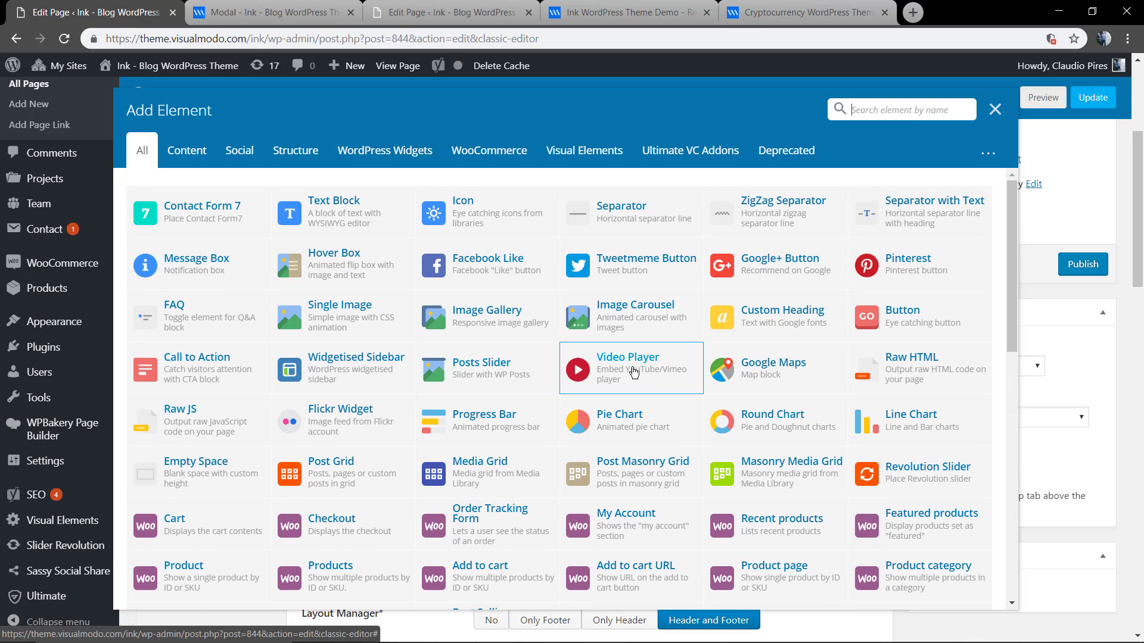
left_click(629, 368)
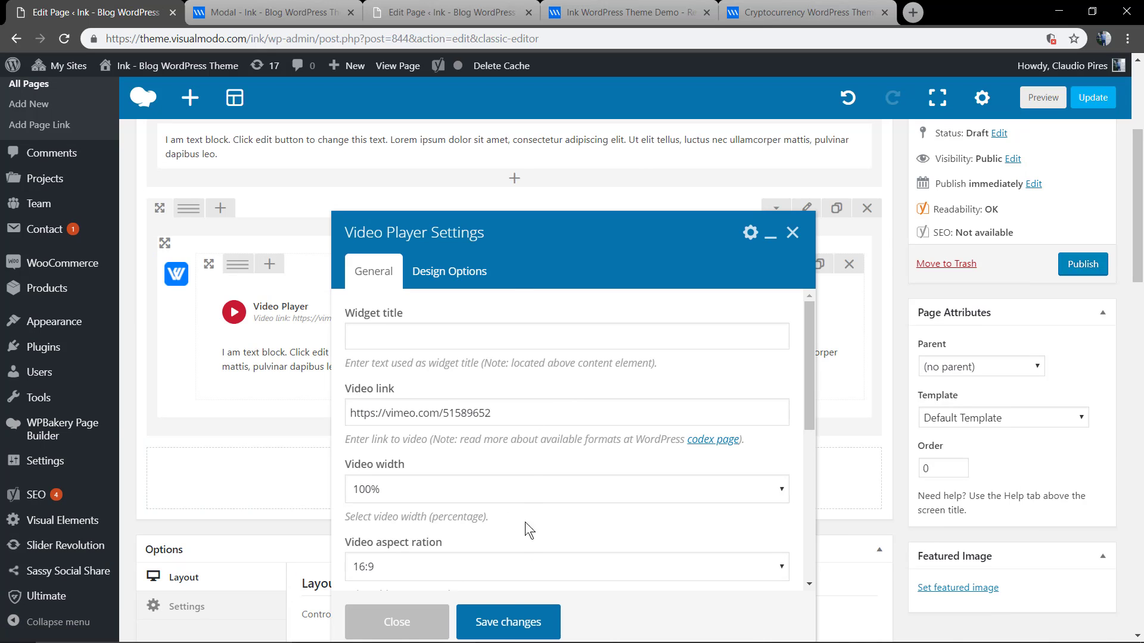
left_click(396, 622)
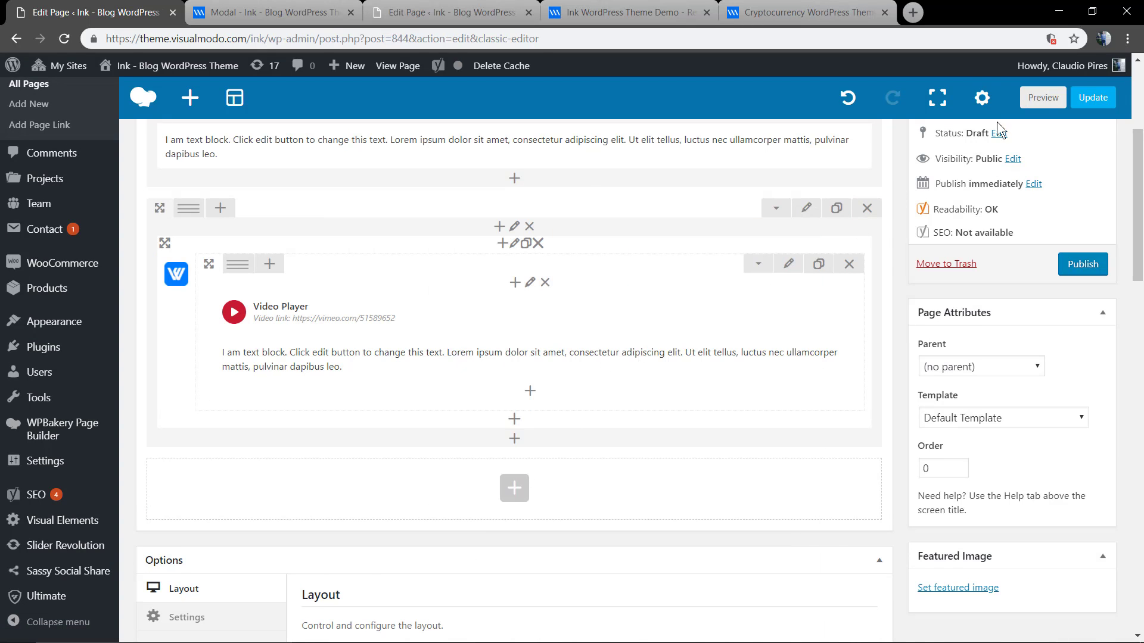
Preview the page and check the video in the More Info popup.
left_click(1041, 97)
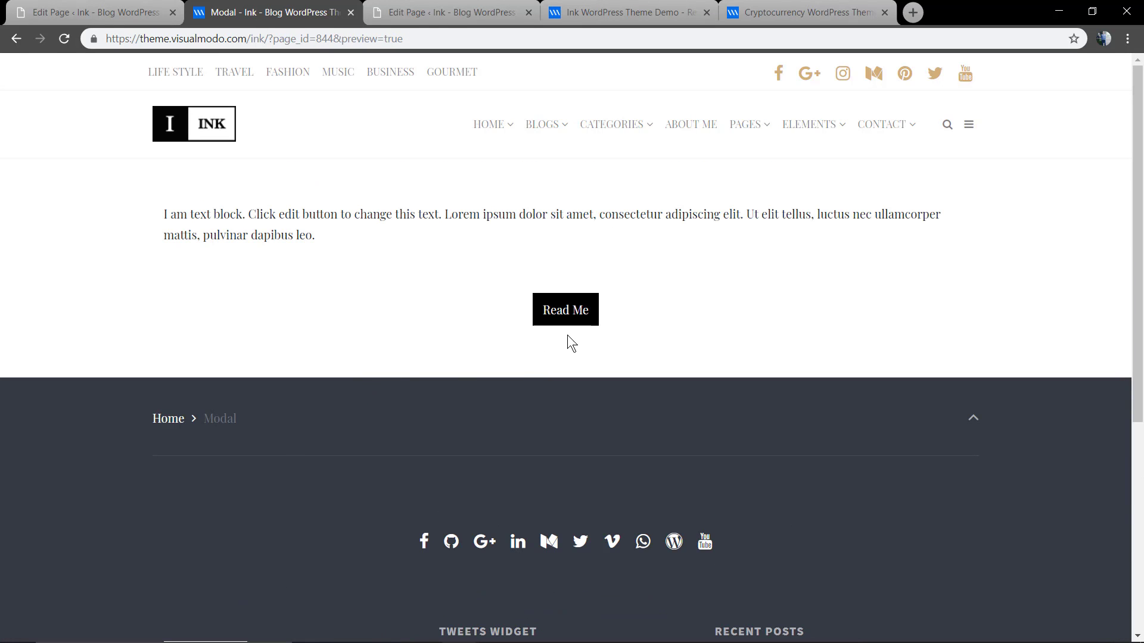
left_click(565, 309)
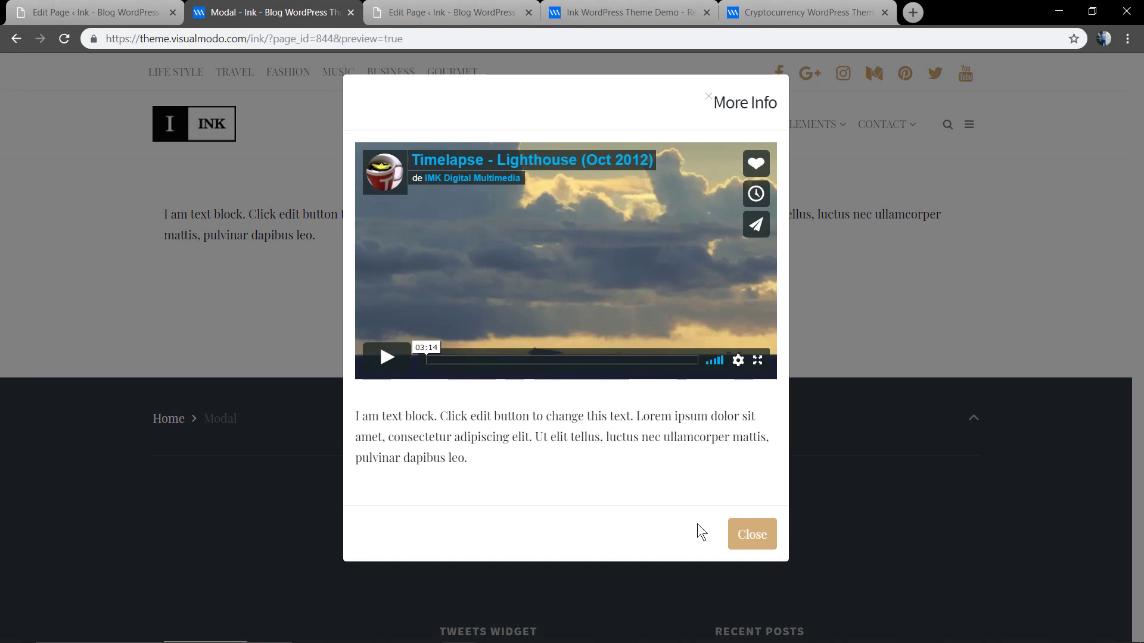
left_click(752, 534)
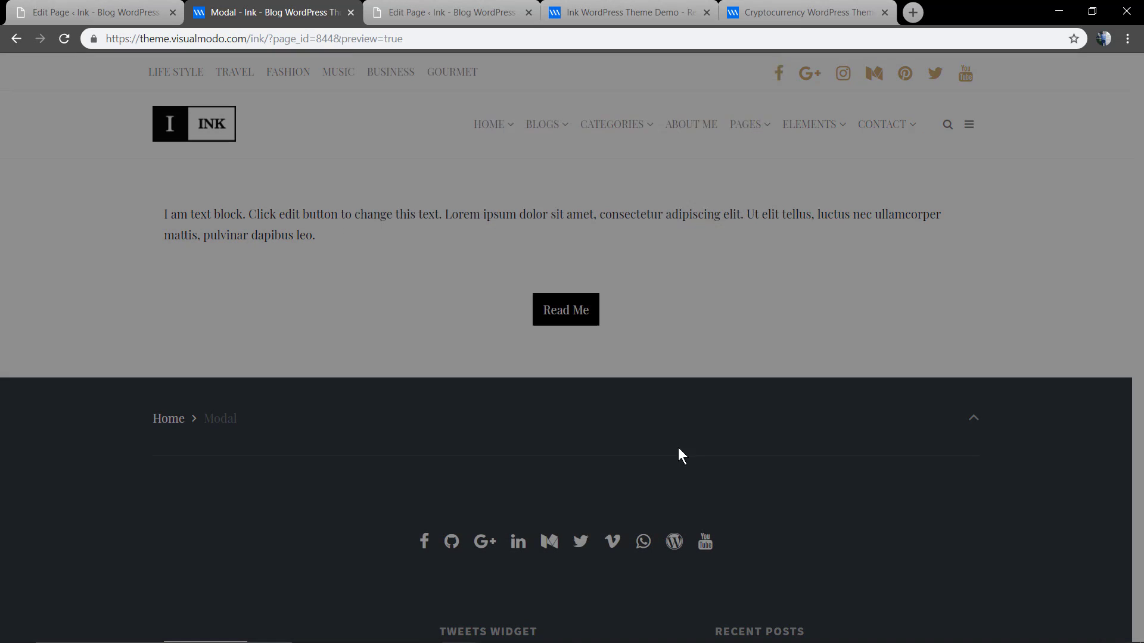
left_click(92, 12)
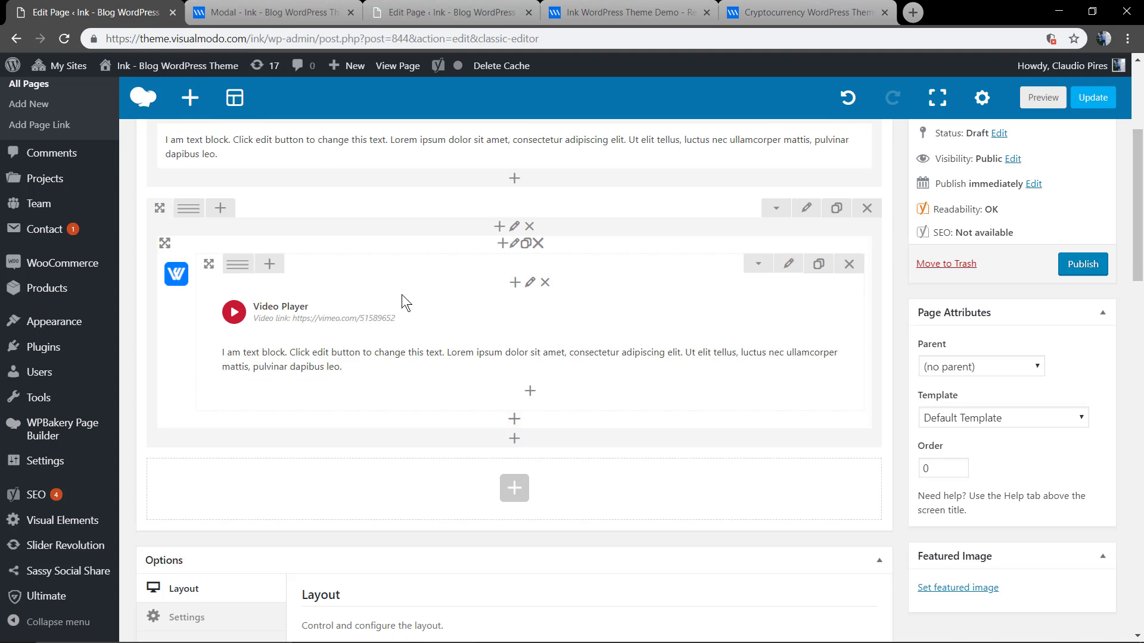
Delete the old modal and add an Ultimate VC Addons Modal Box to the row.
scroll("up", 3)
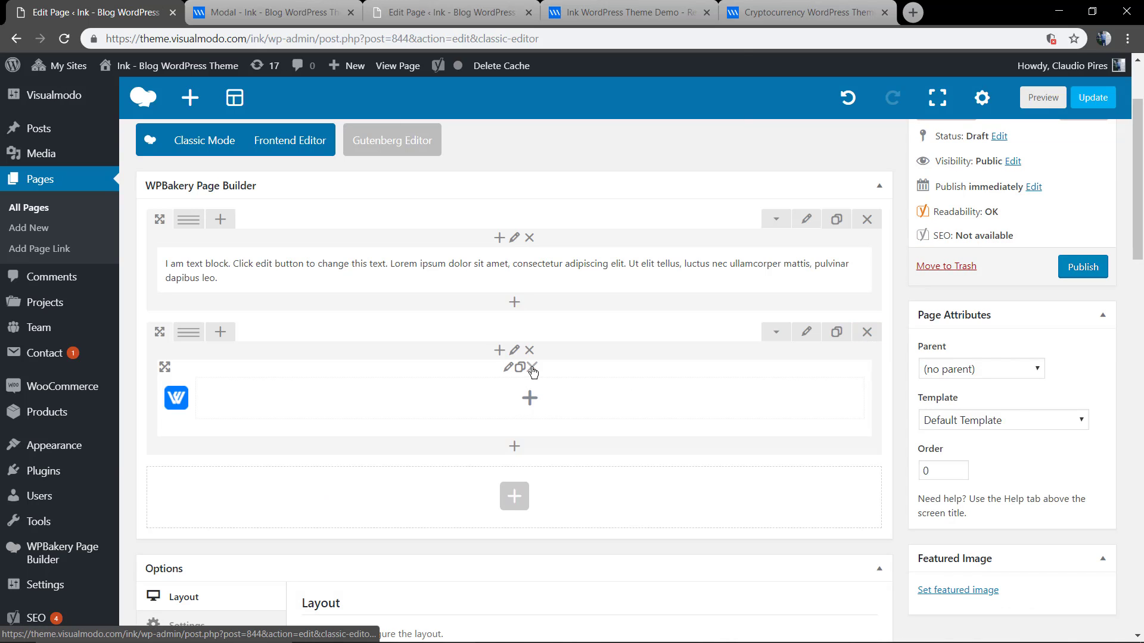
left_click(533, 368)
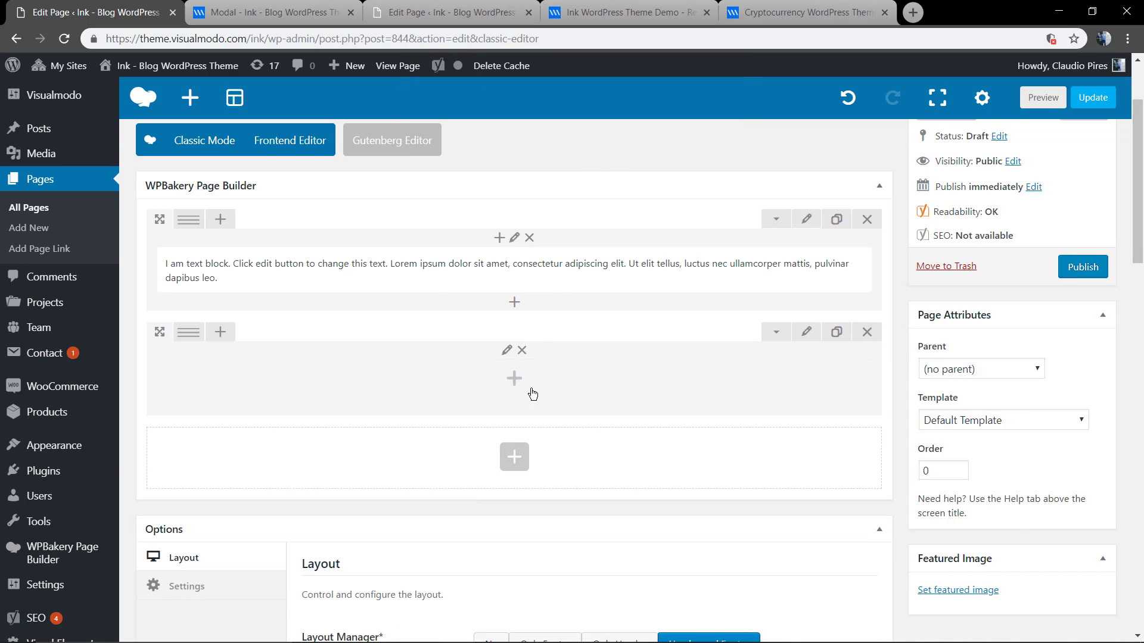
left_click(513, 379)
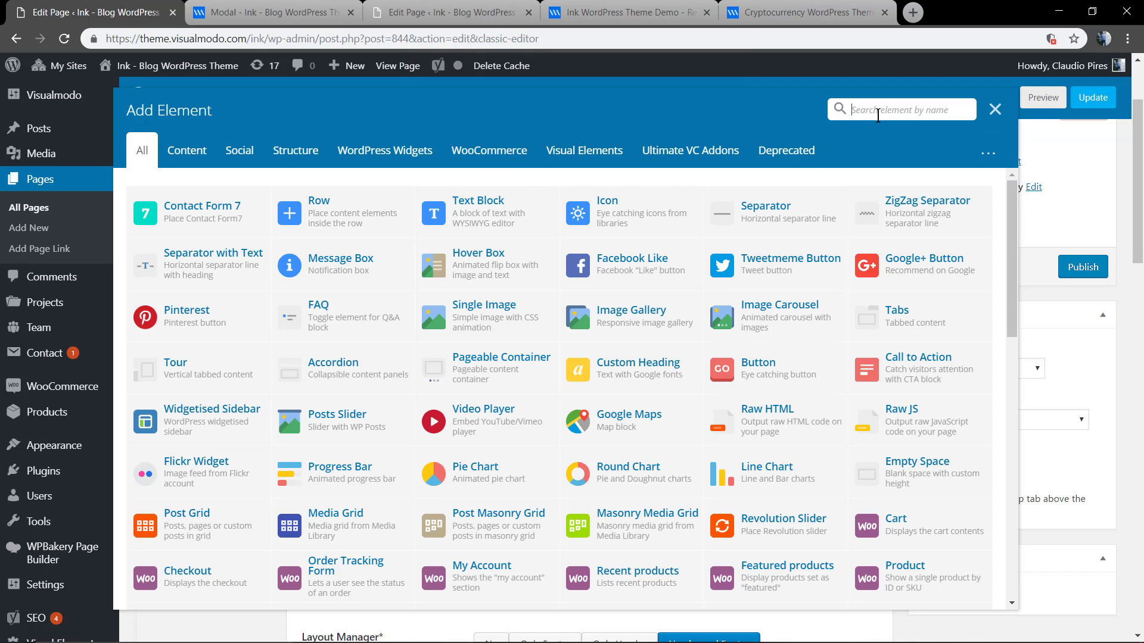
type("modal")
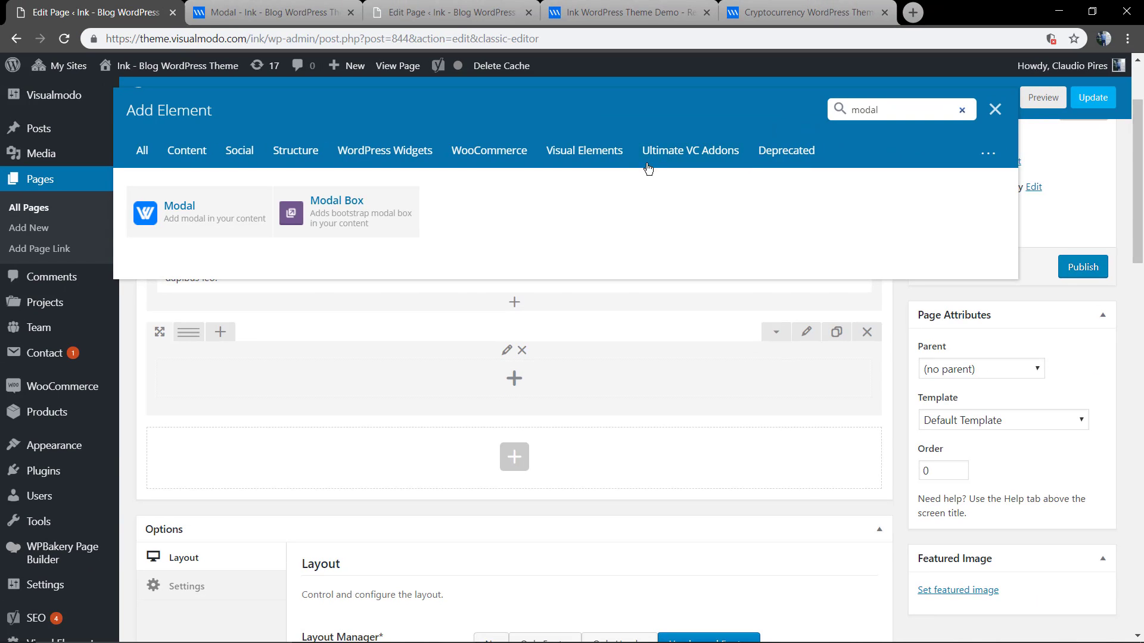
left_click(689, 150)
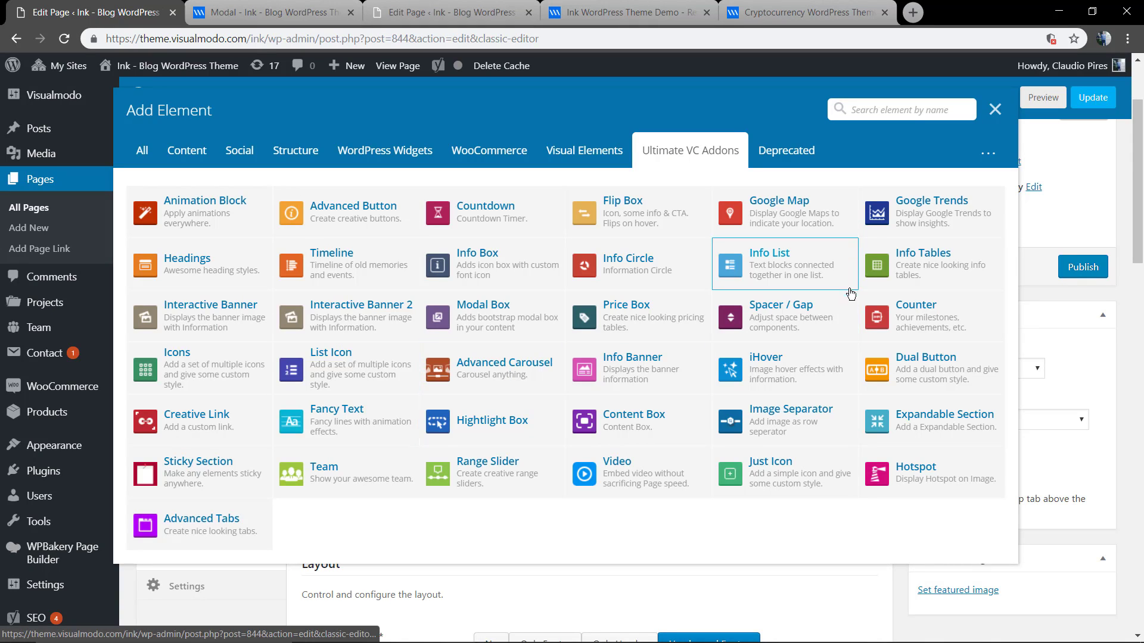
mouse_move(656, 413)
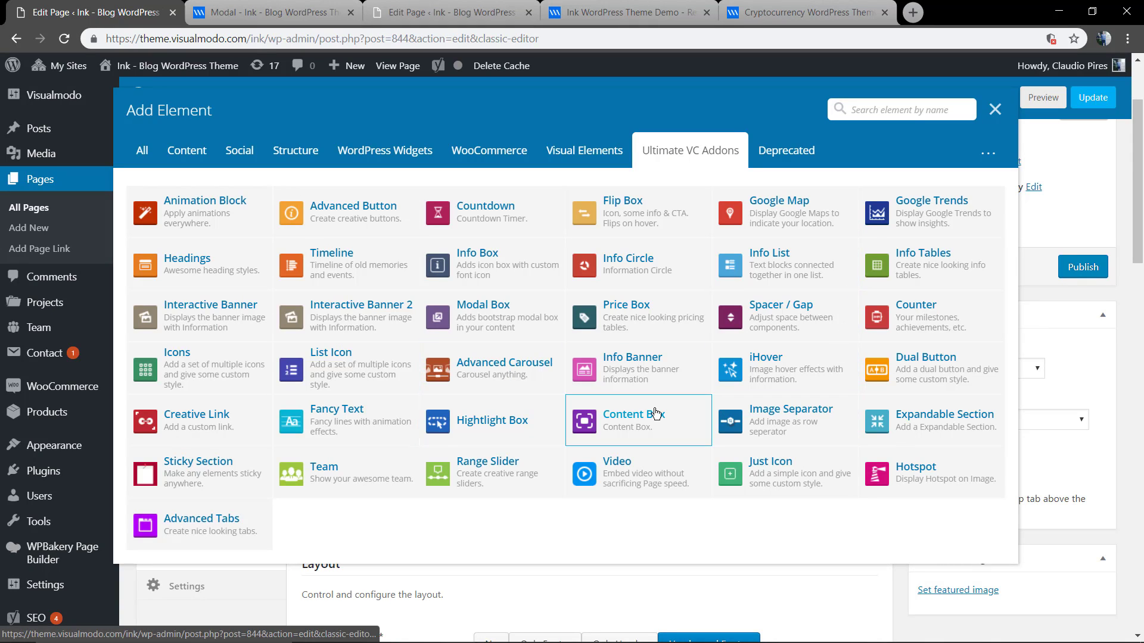
mouse_move(490, 326)
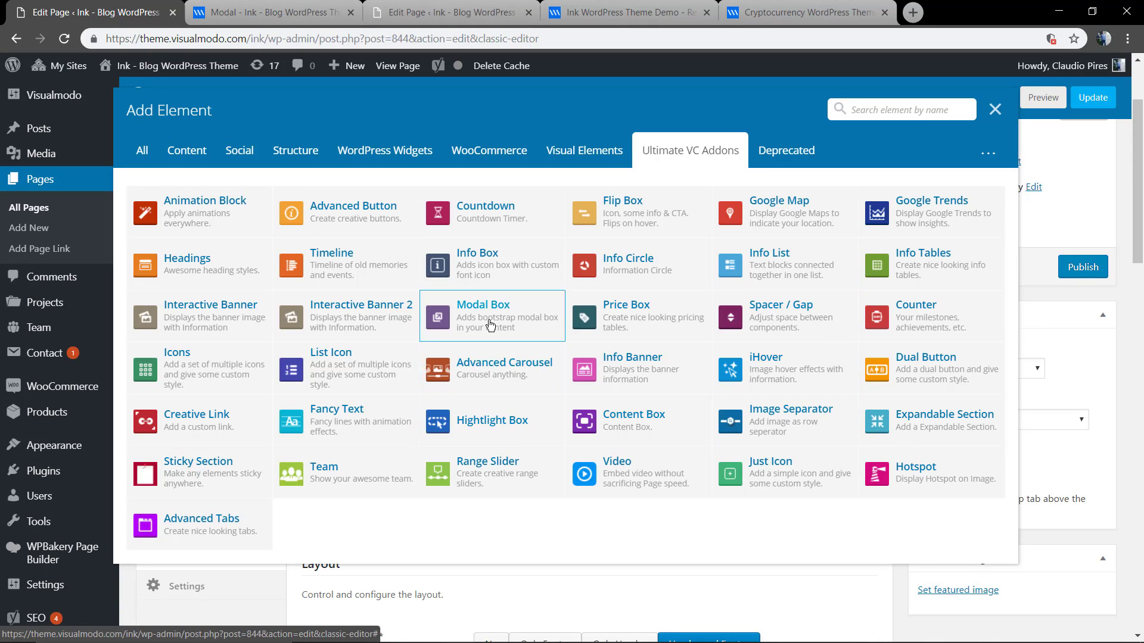
mouse_move(476, 321)
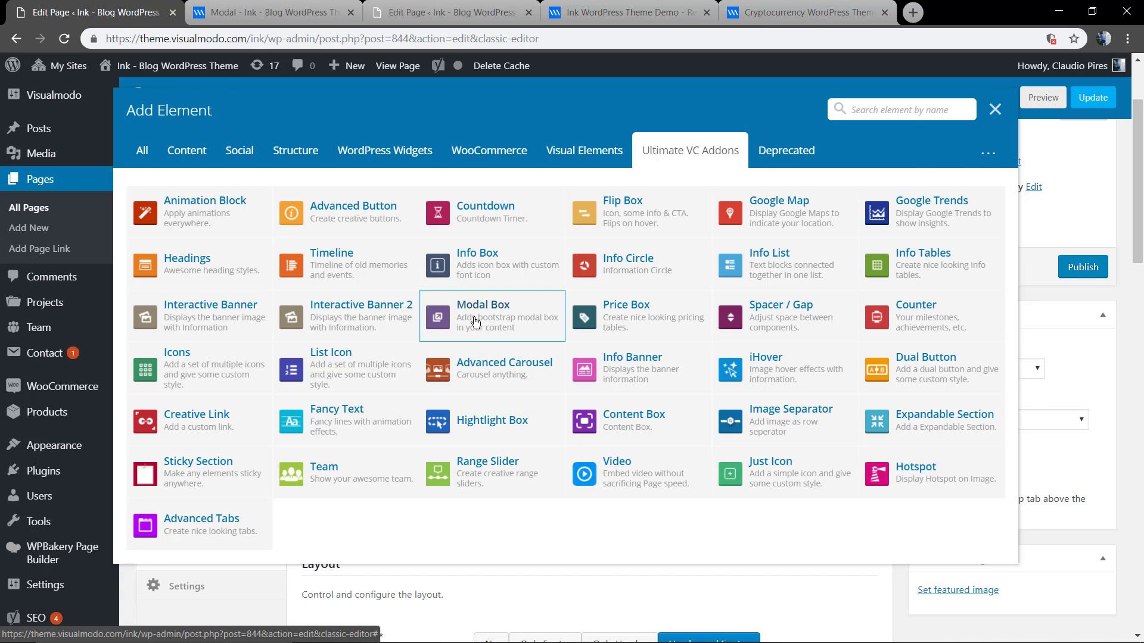
left_click(481, 315)
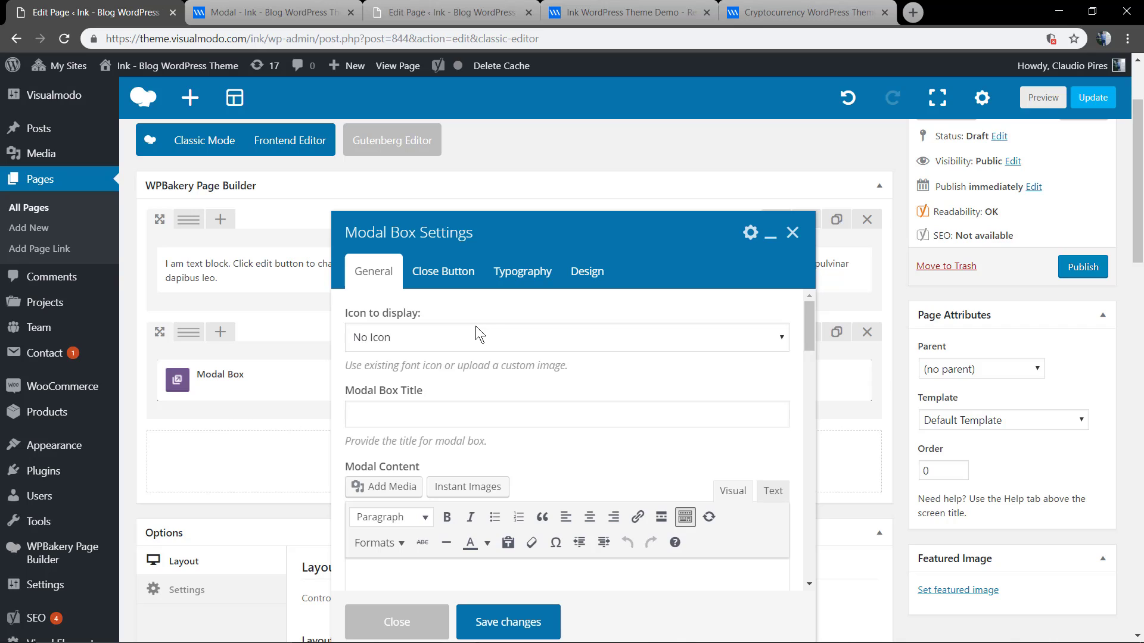
Enter 'More Info' as the Modal Box Title.
left_click(565, 578)
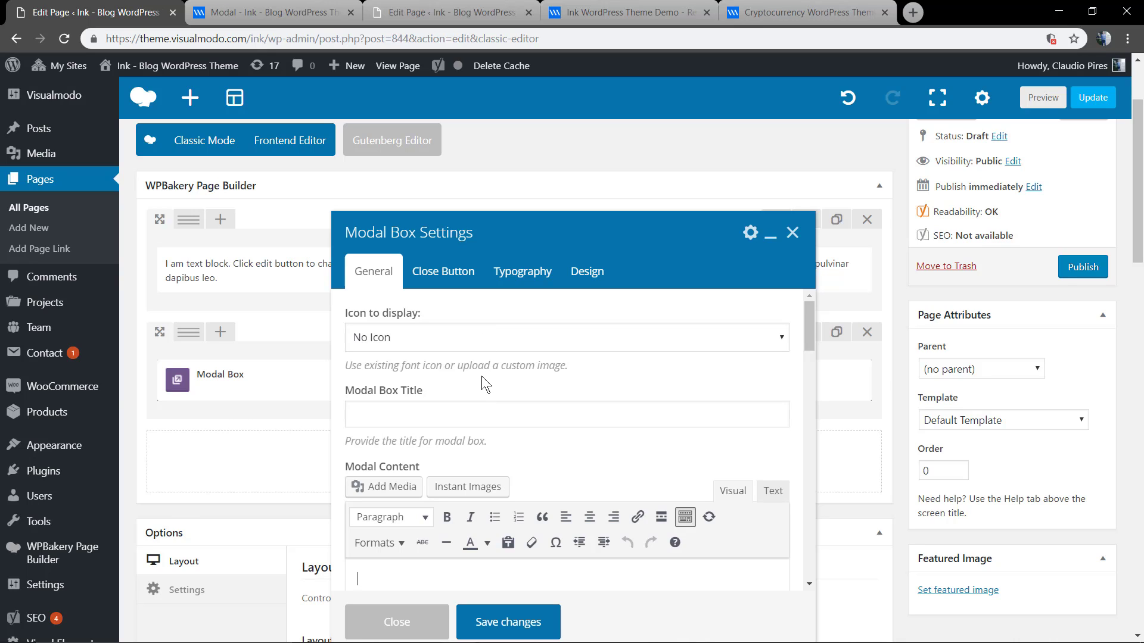
mouse_move(430, 357)
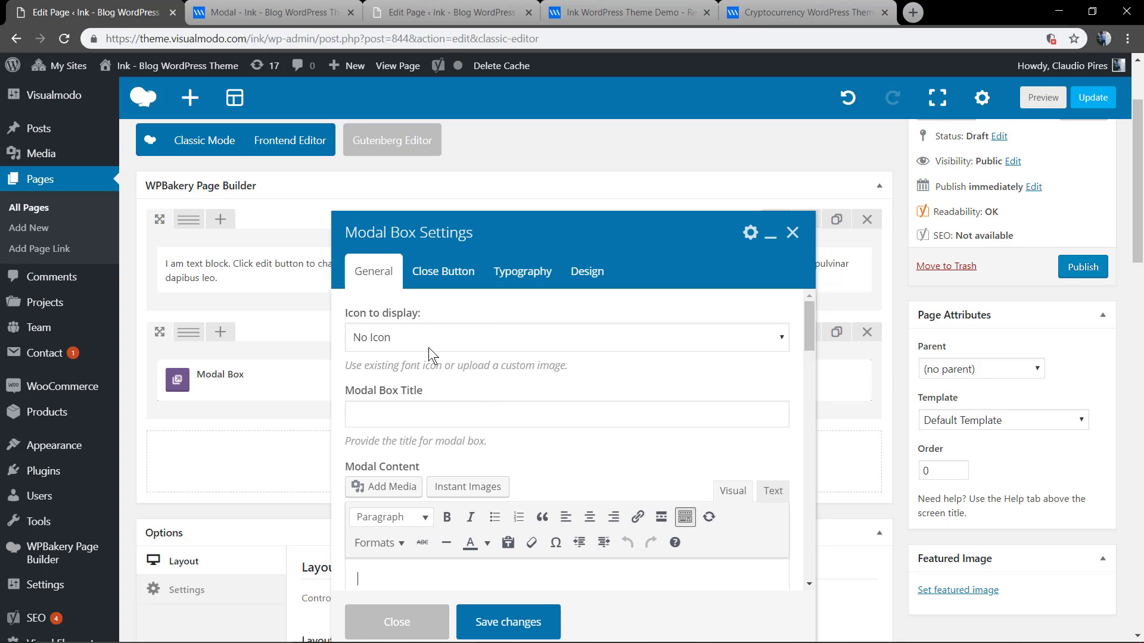
left_click(565, 337)
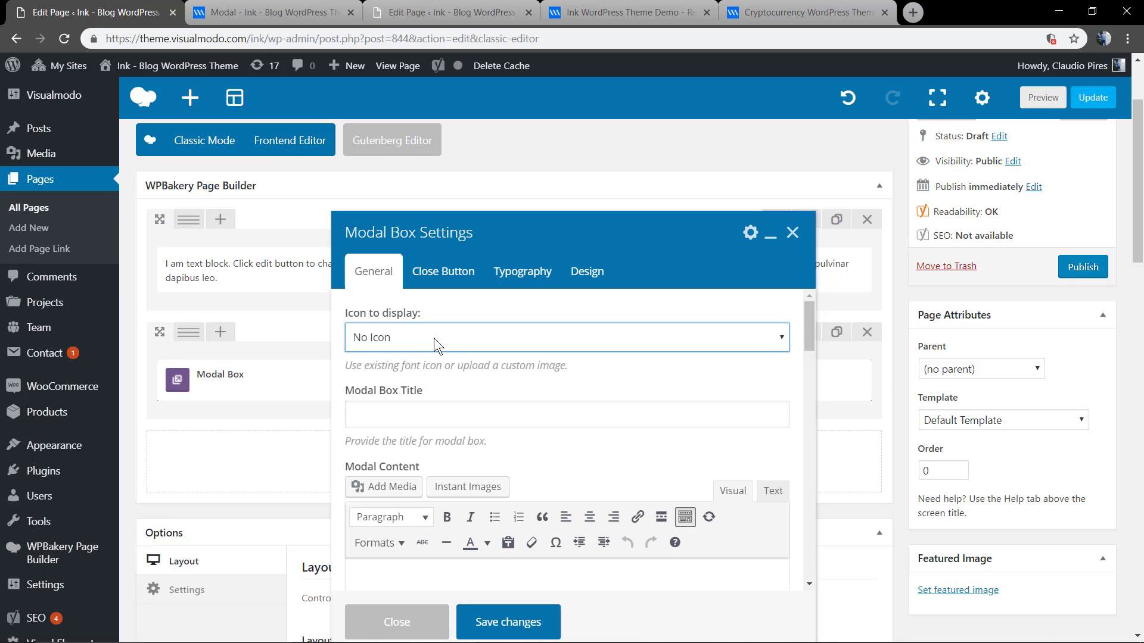
left_click(566, 413)
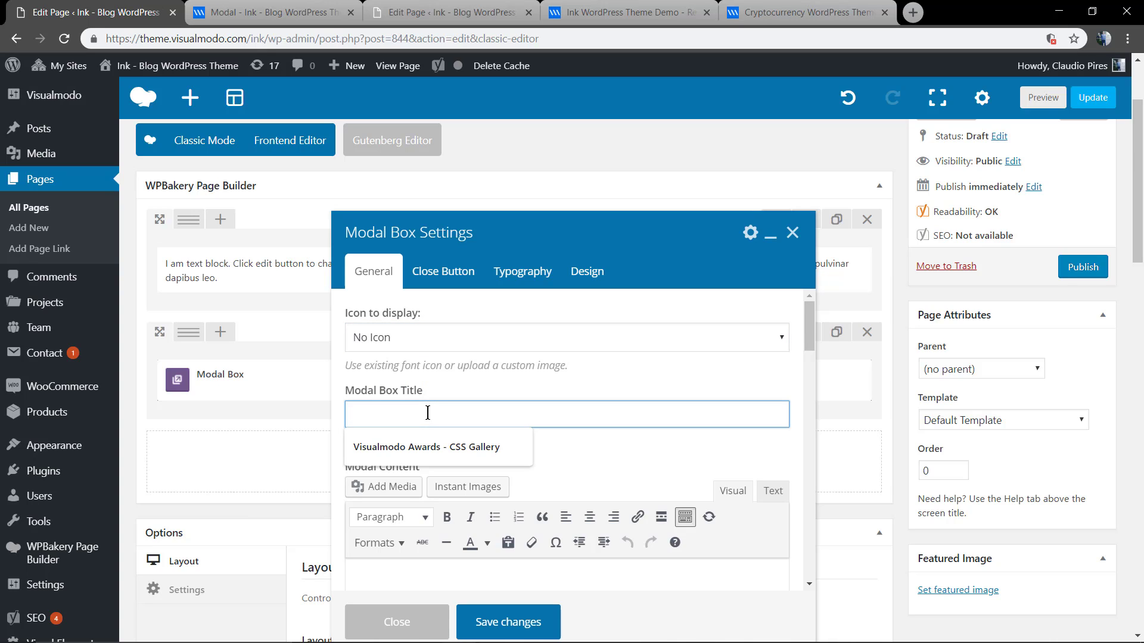
type("More Info")
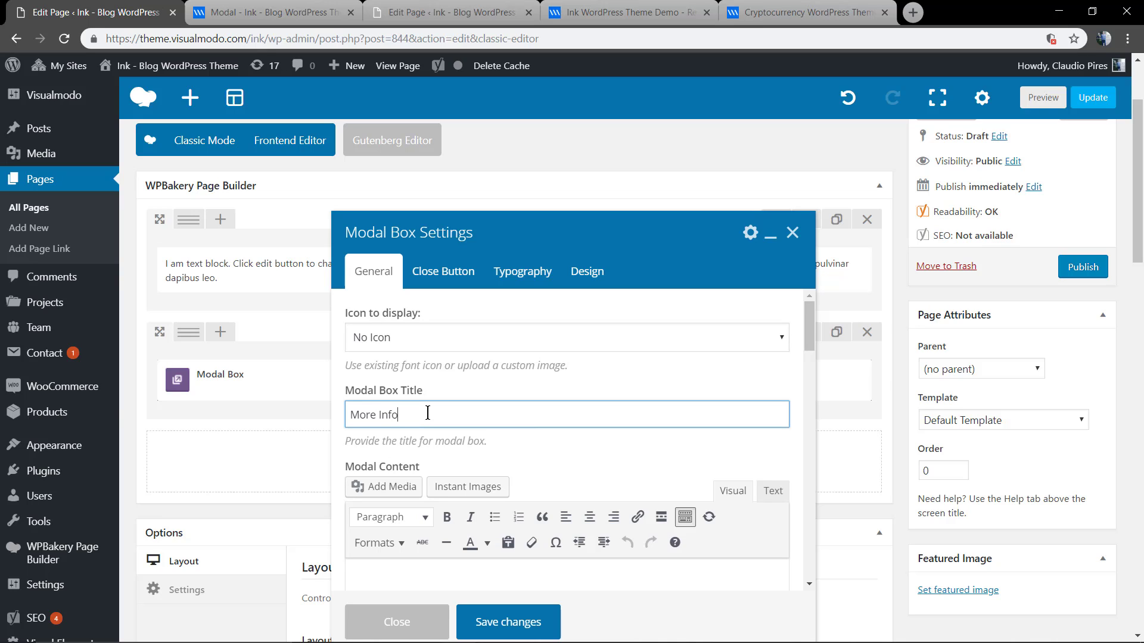
scroll("down", 3)
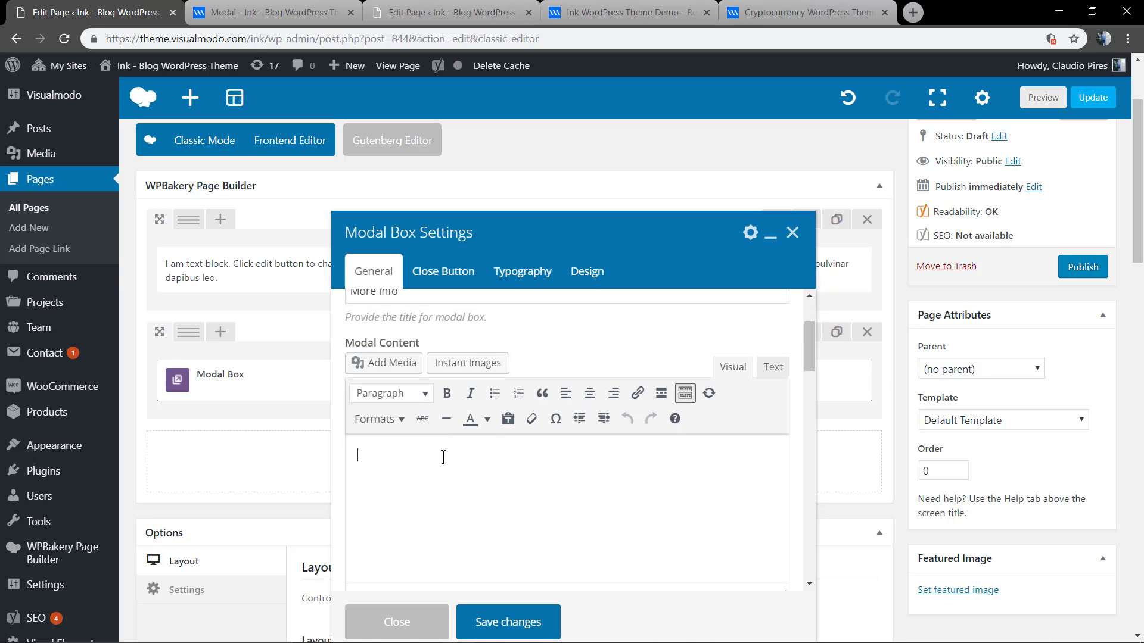
Type 'Test text.' as modal content and keep miscellaneous as the popup content type.
type("Test")
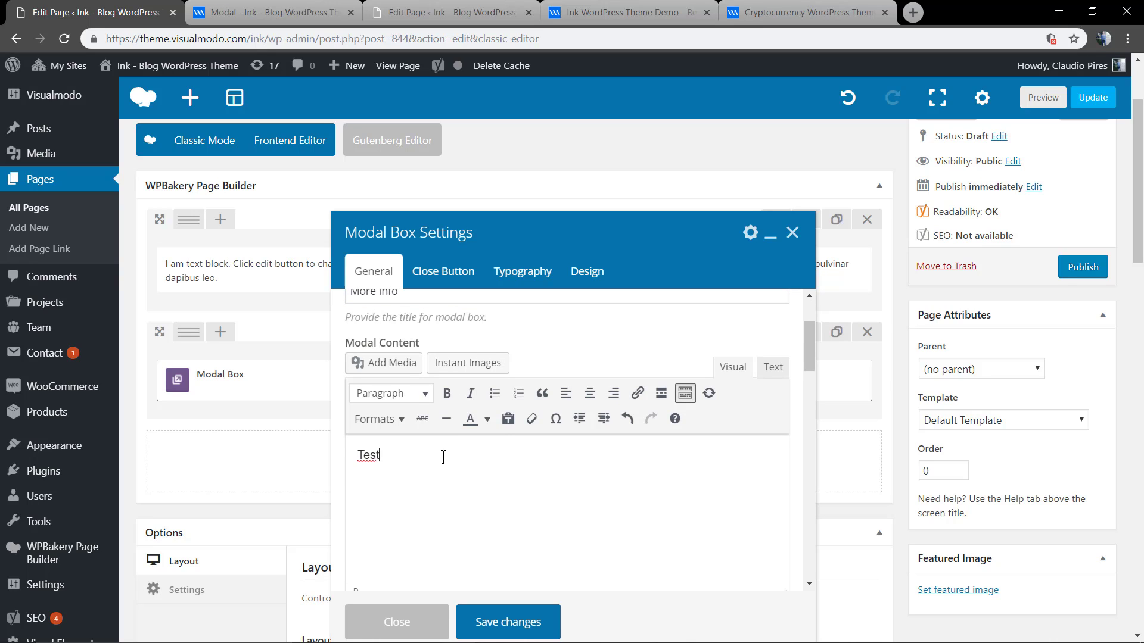
type("text.")
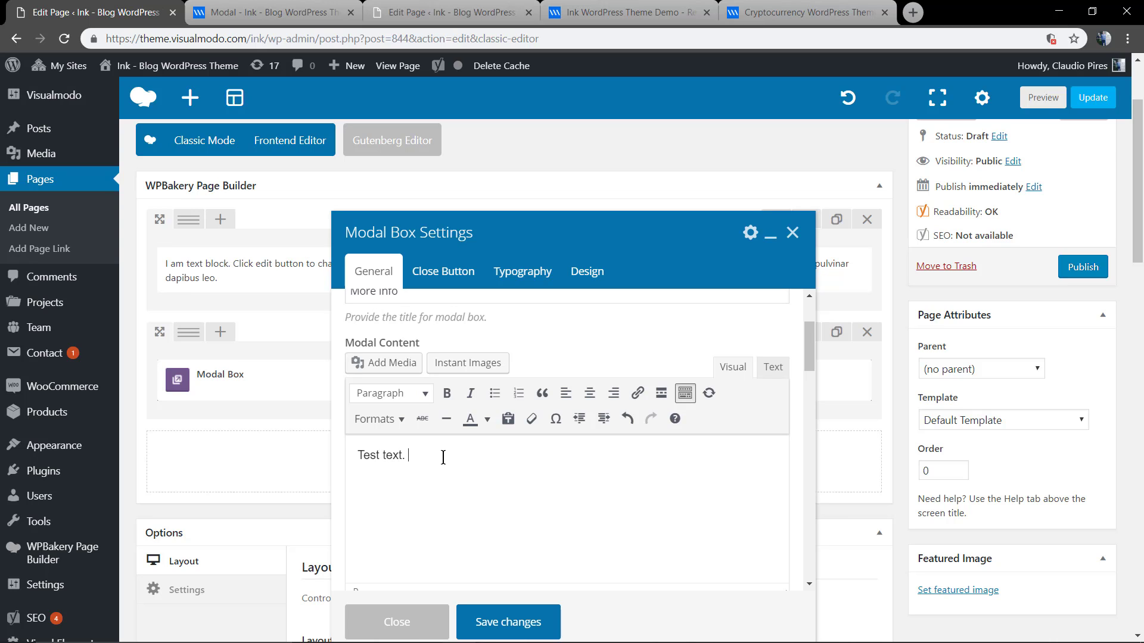
scroll("up", 3)
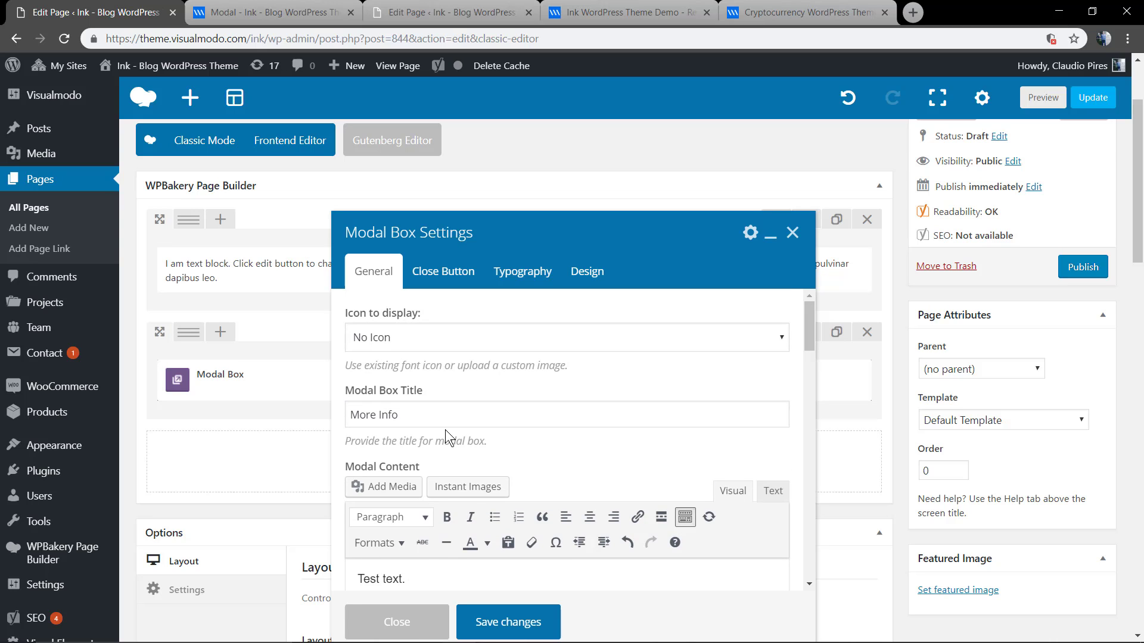
scroll("down", 3)
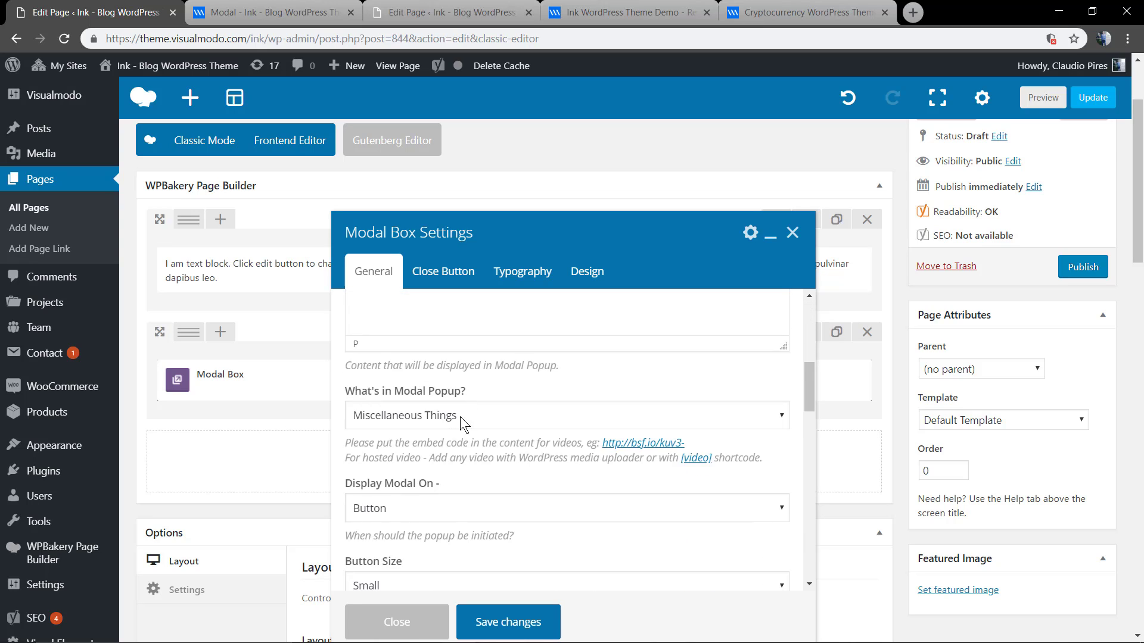
left_click(566, 415)
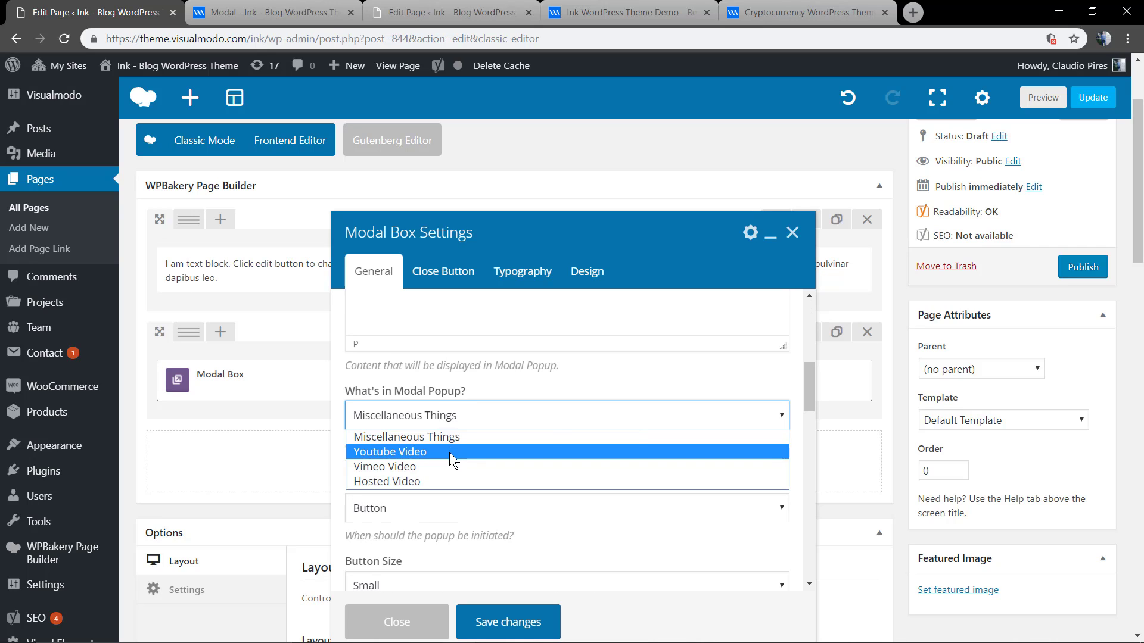
mouse_move(429, 443)
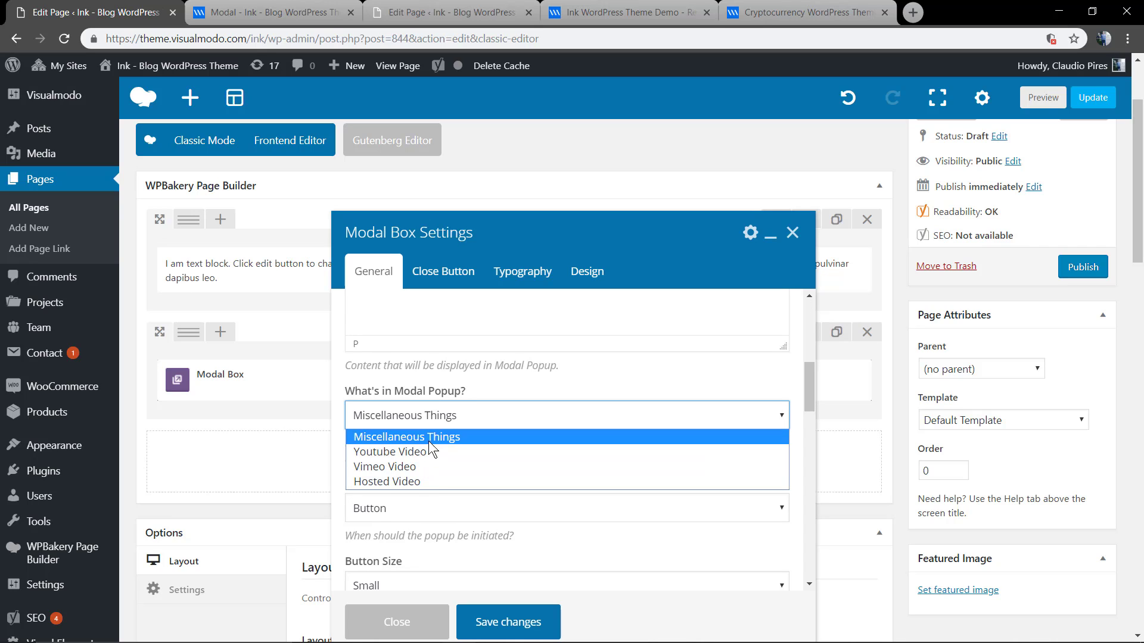
left_click(406, 436)
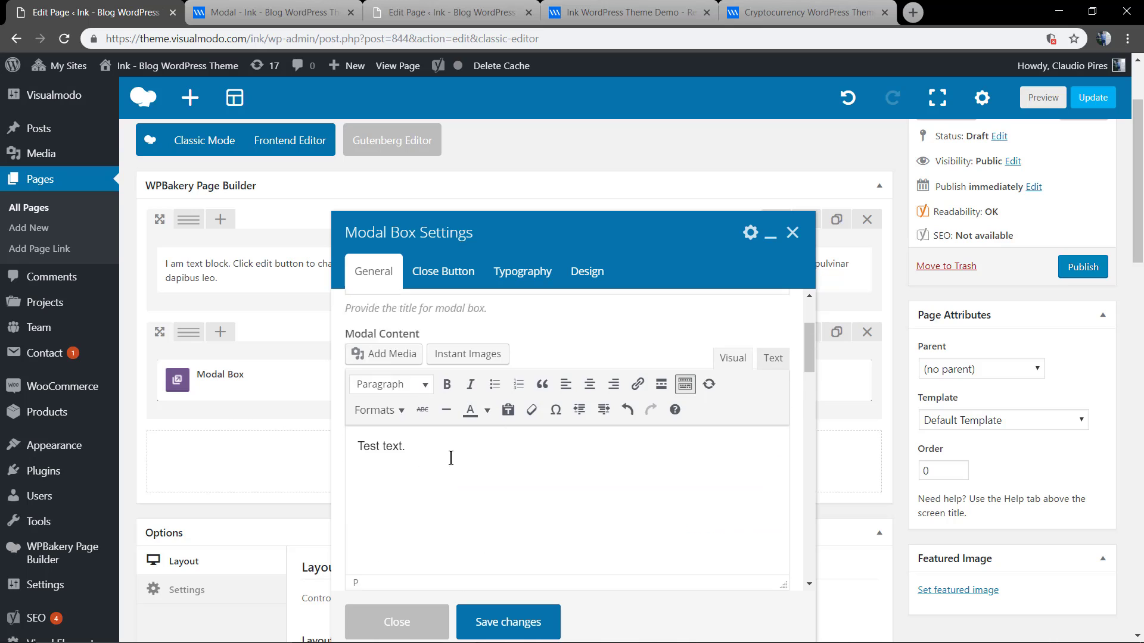
scroll("down", 3)
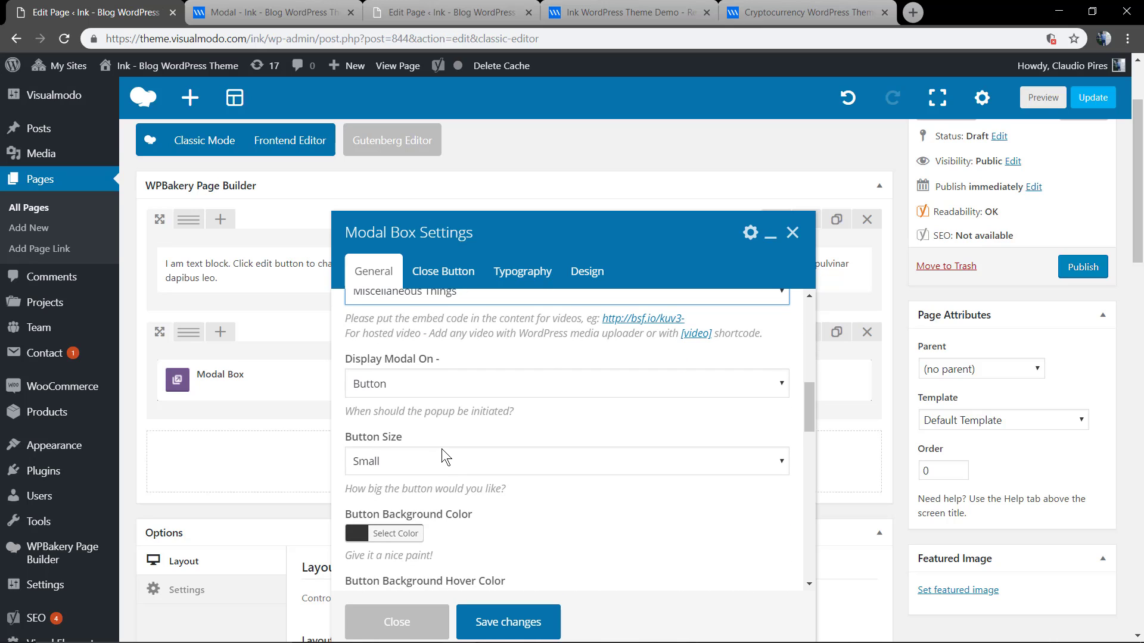
scroll("up", 3)
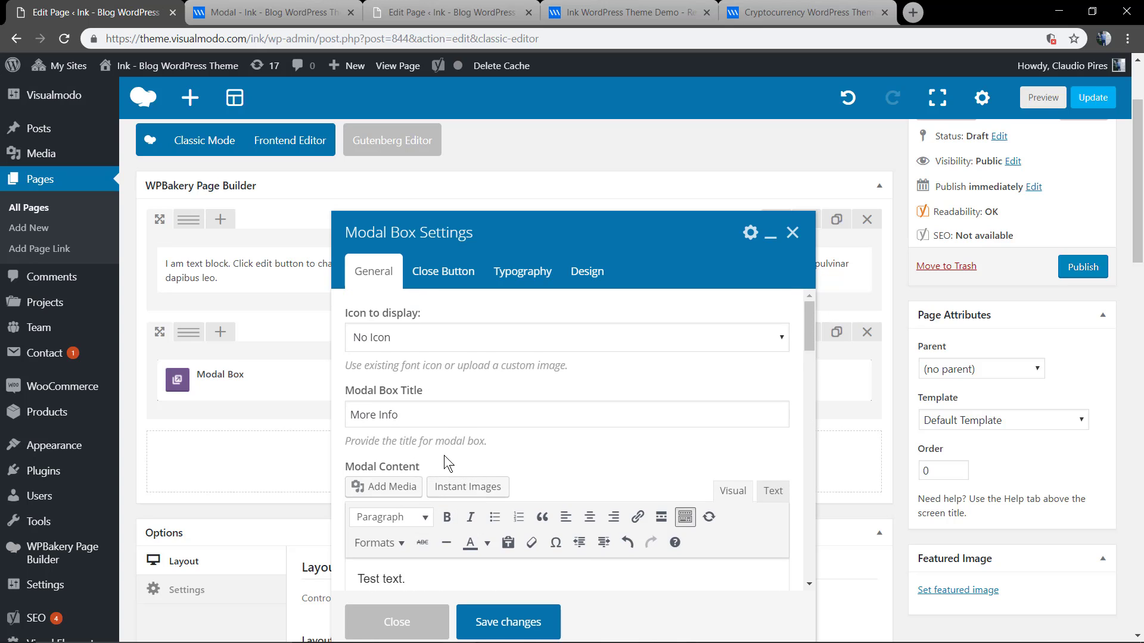
scroll("down", 3)
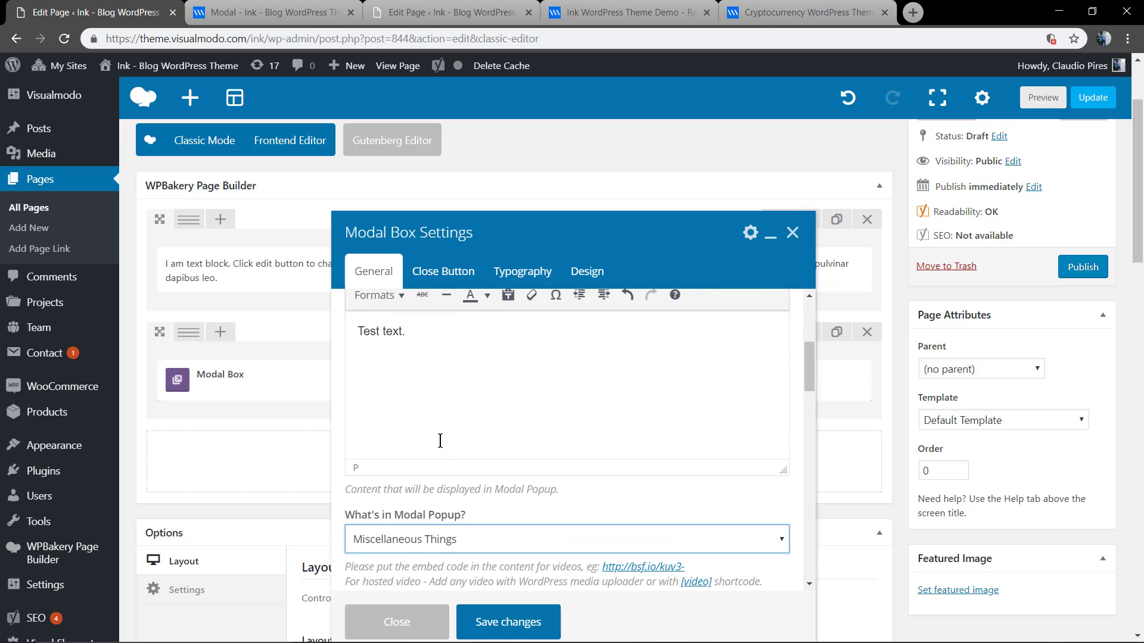
scroll("down", 3)
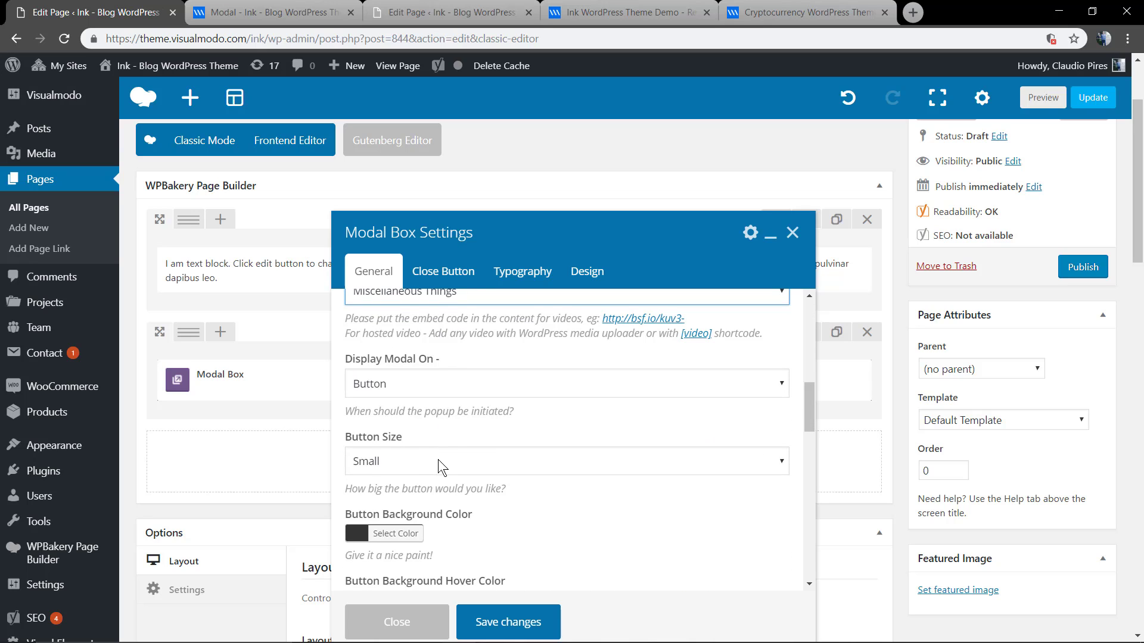
scroll("down", 3)
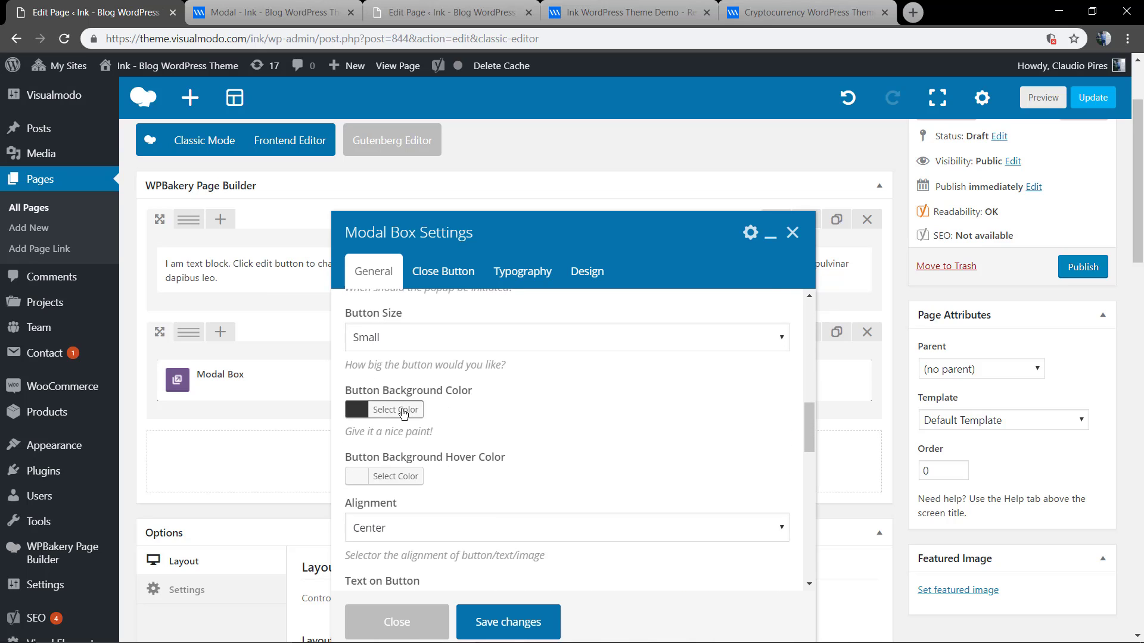
mouse_move(486, 459)
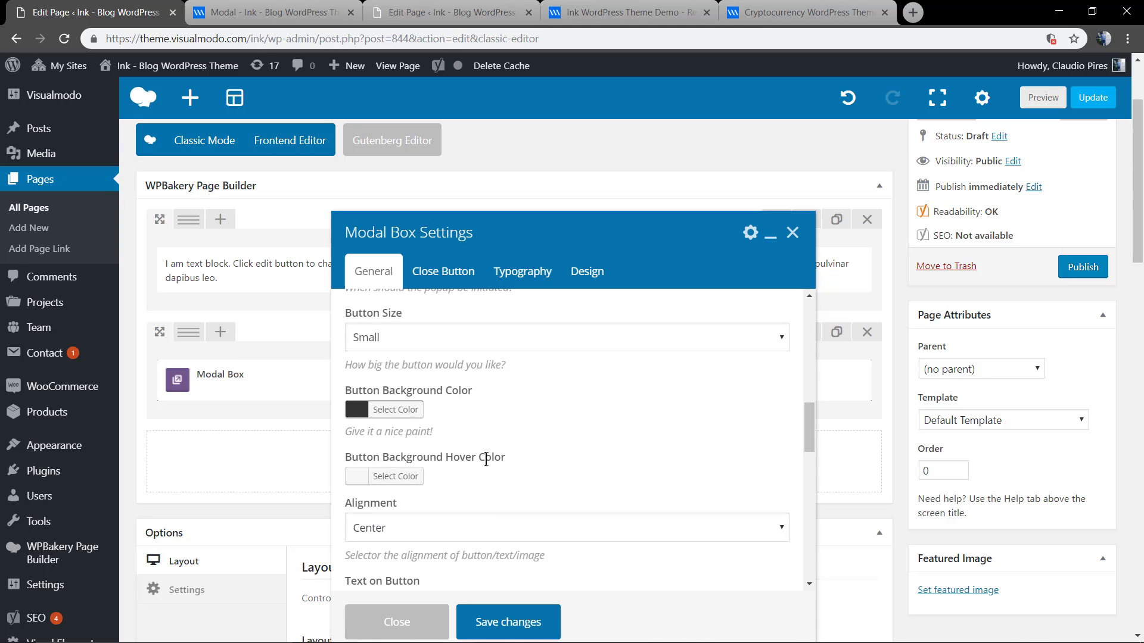
scroll("down", 3)
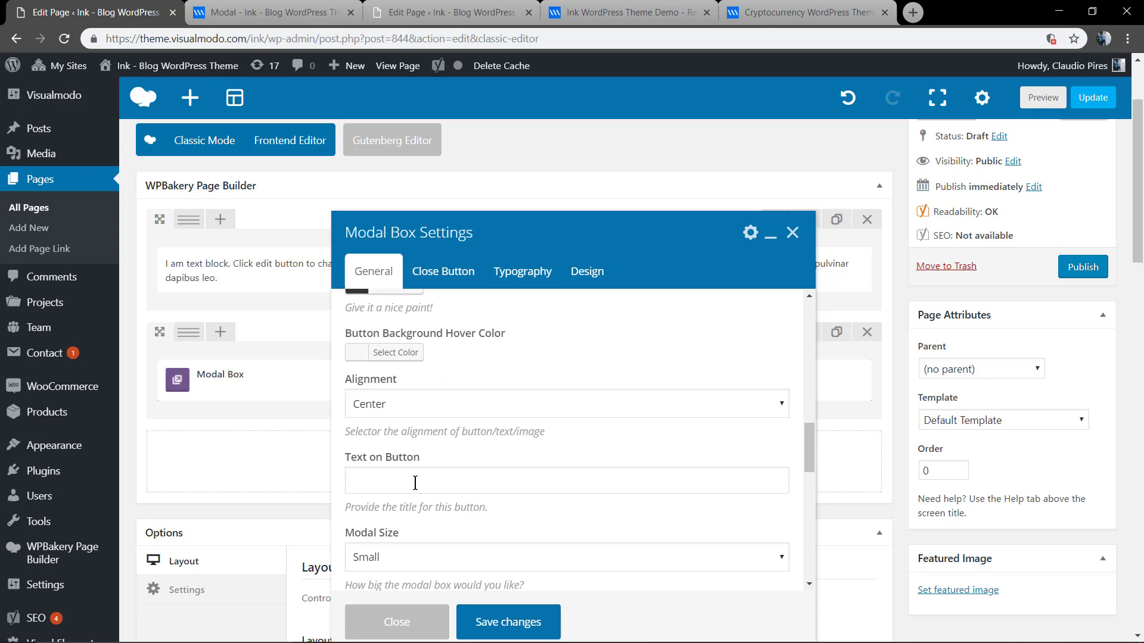
Enter 'Read Me' as button text, choose Medium size, and keep the Corner Bottom Left style.
type("R")
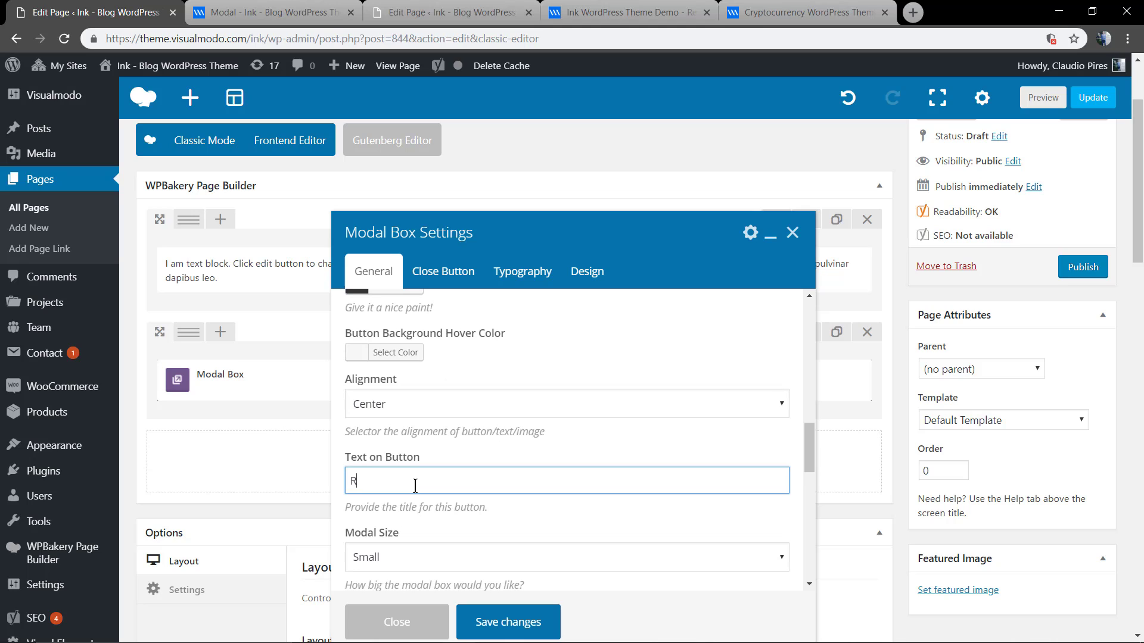
type("Read Me")
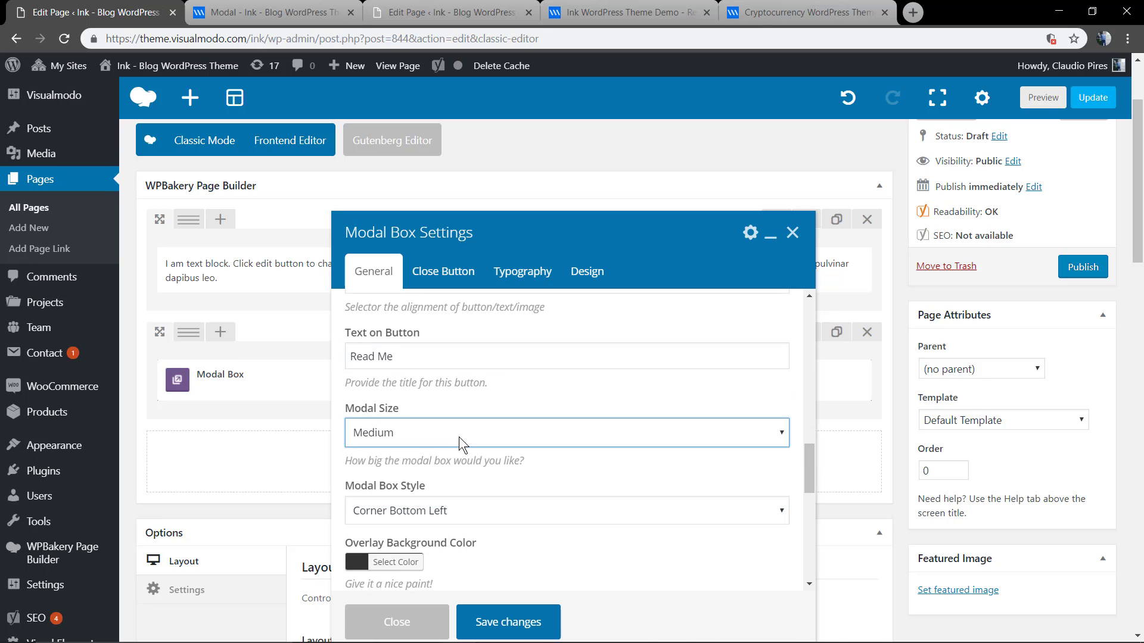
left_click(565, 511)
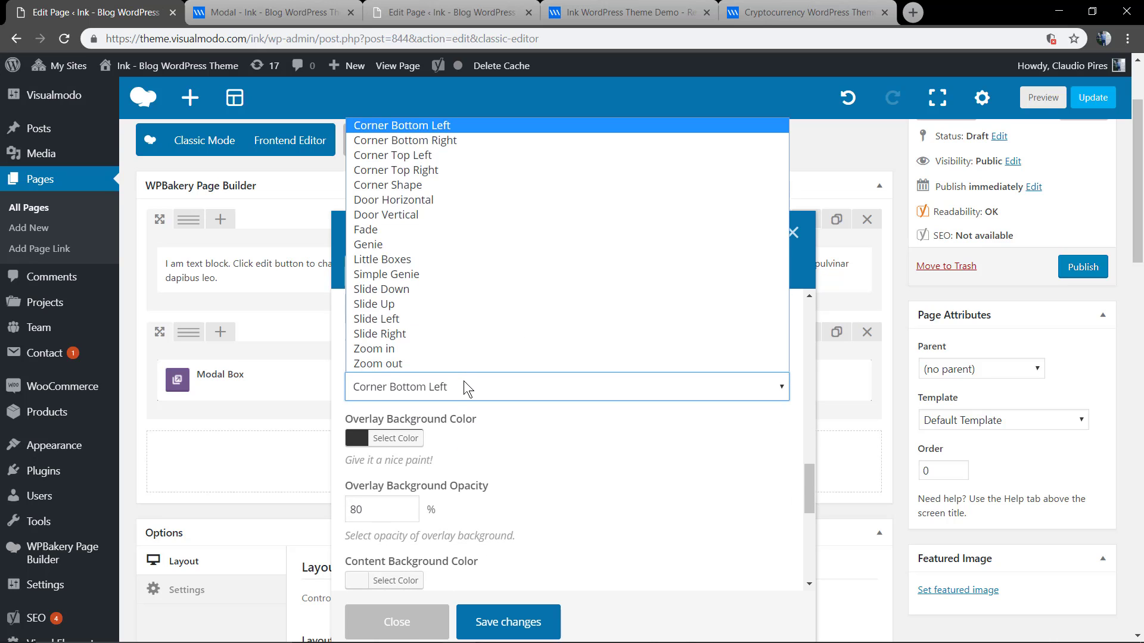
left_click(401, 125)
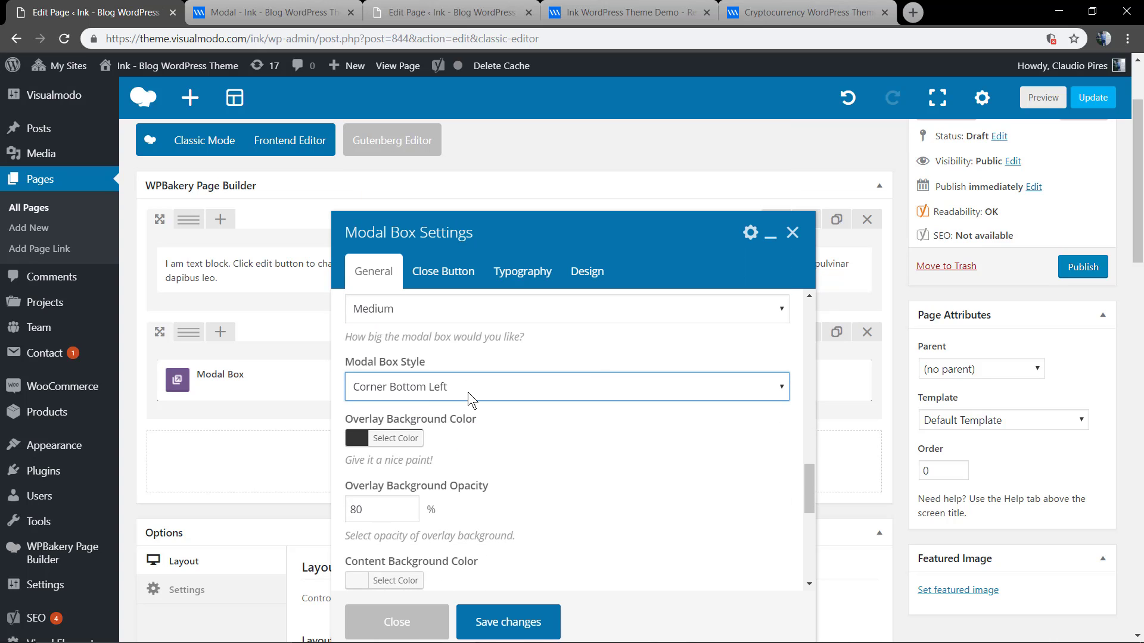
scroll("down", 3)
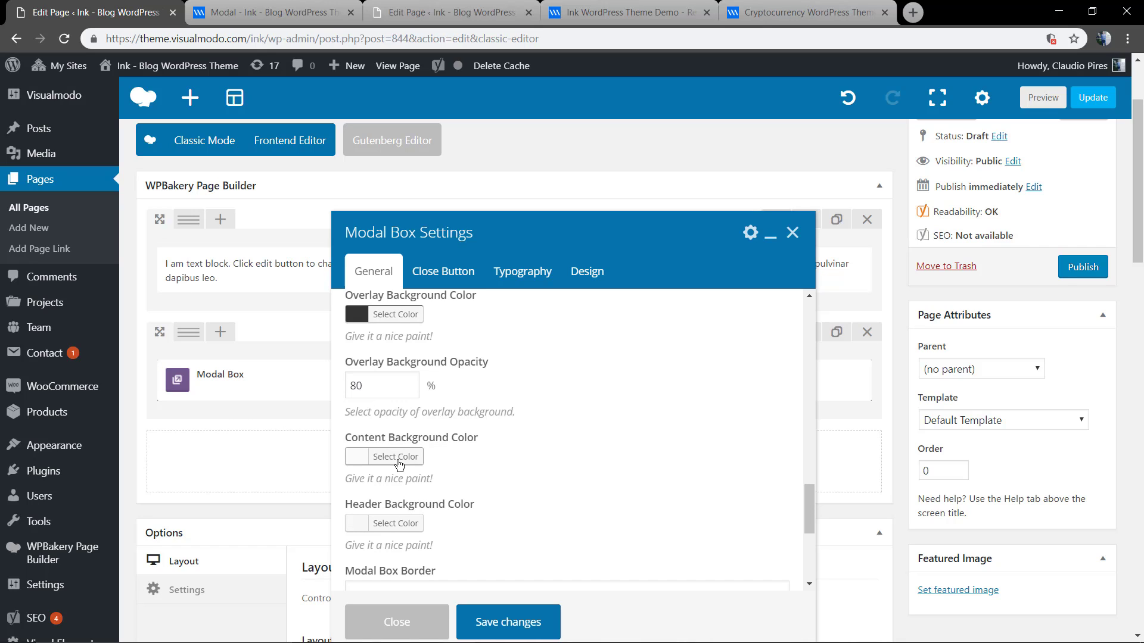
mouse_move(411, 465)
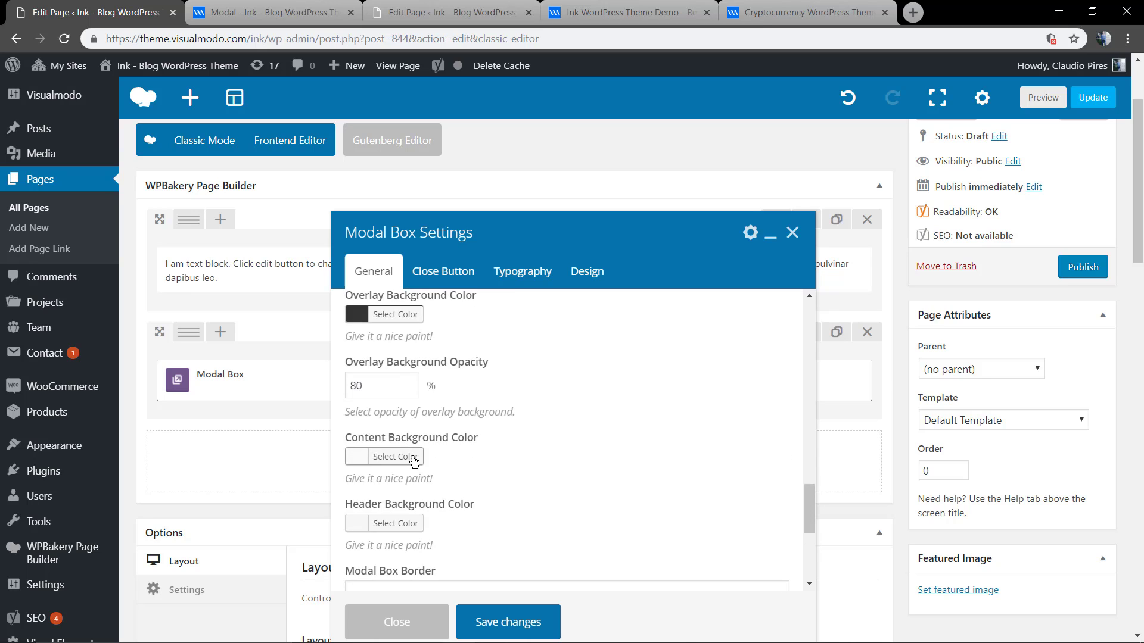
Set the content background colour to grey #a3a3a3 and save the Modal Box settings.
left_click(386, 457)
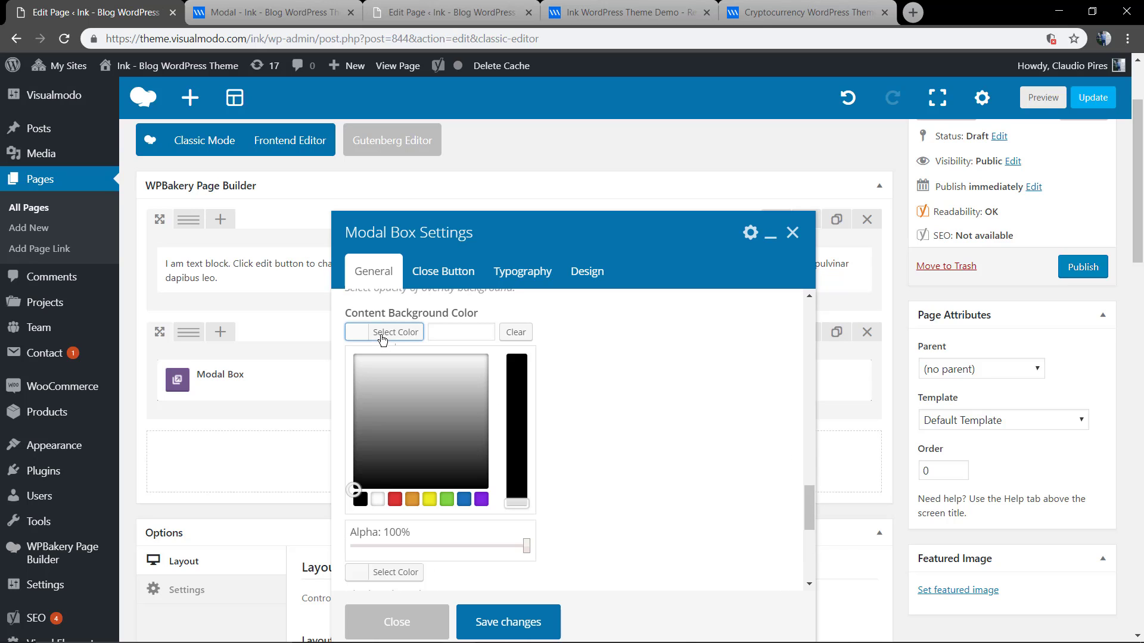
left_click(516, 369)
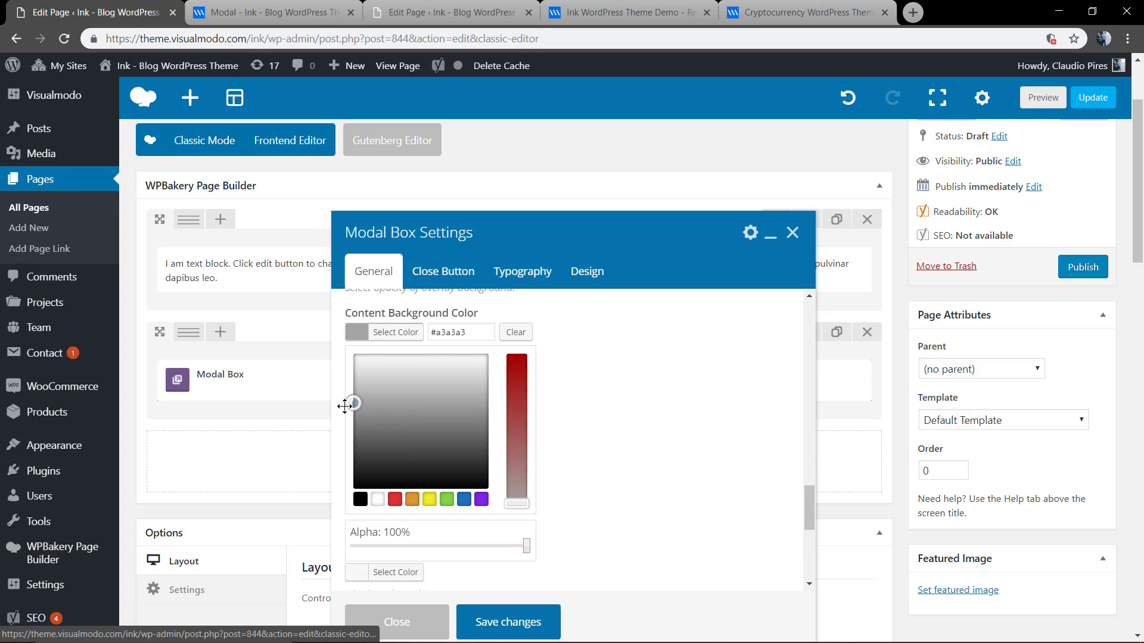
left_click(396, 621)
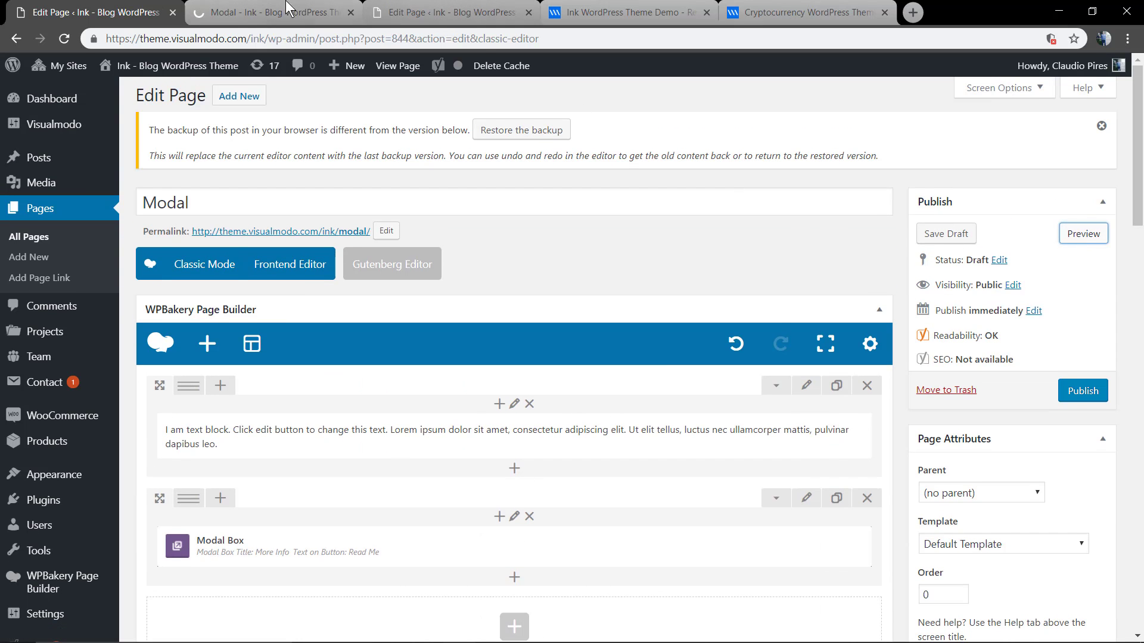
Preview the page, open the More Info modal via Read Me, then return to the editor.
left_click(1083, 234)
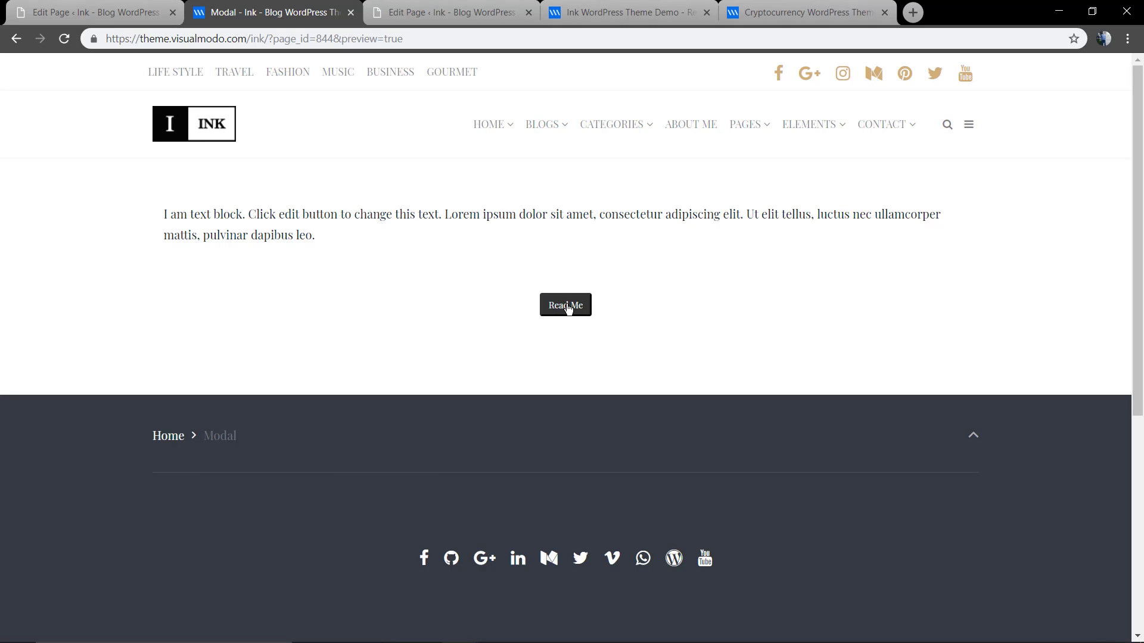
left_click(565, 305)
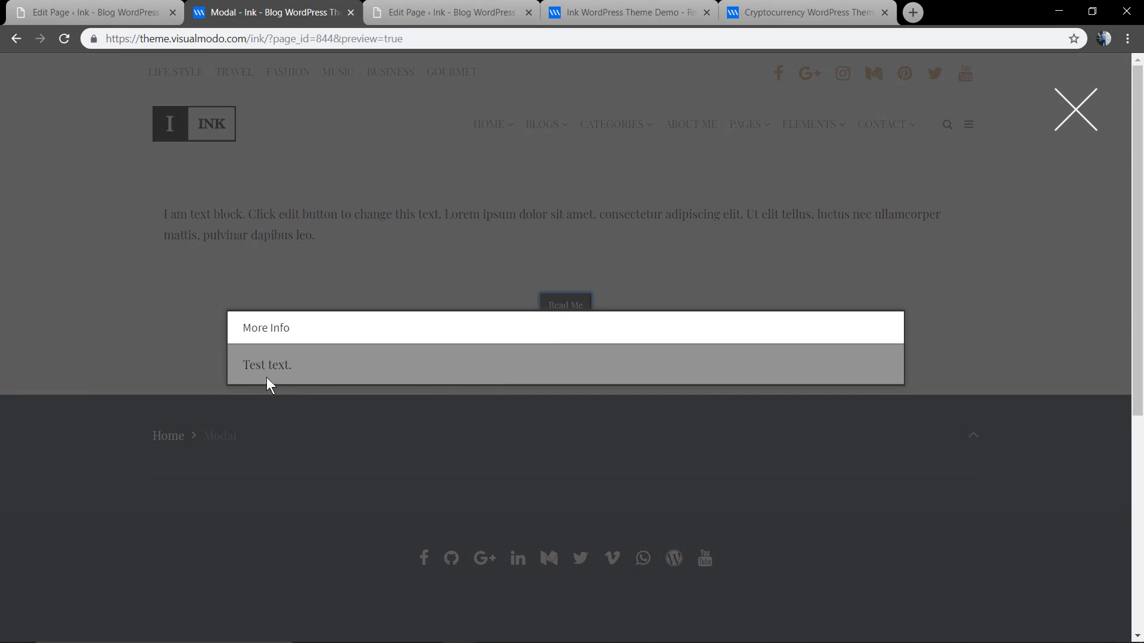
mouse_move(392, 374)
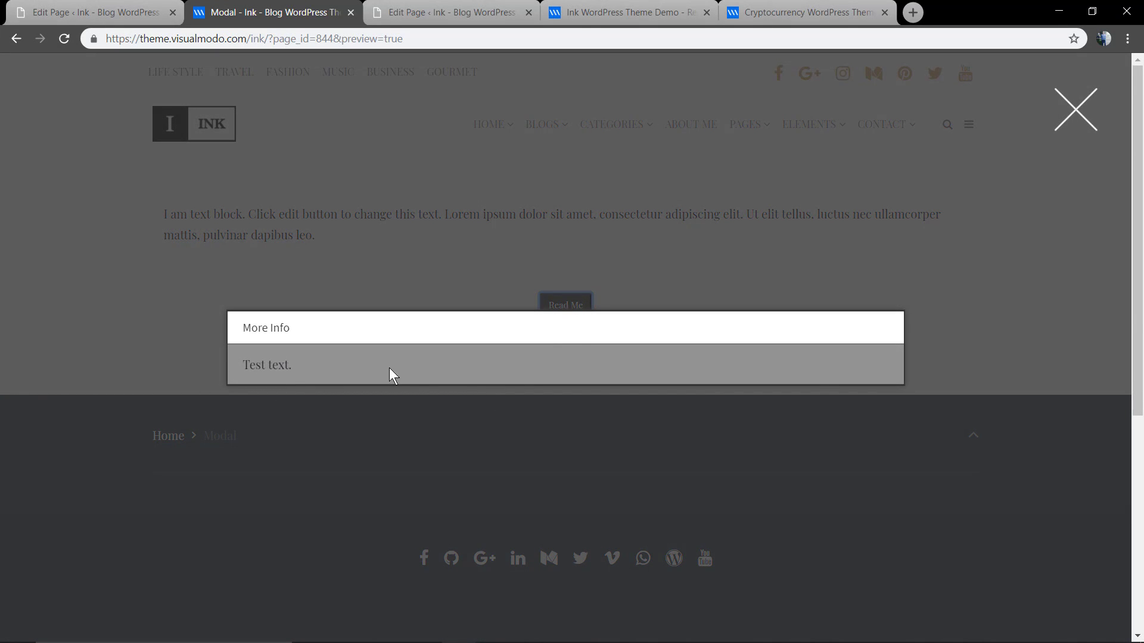
left_click(88, 13)
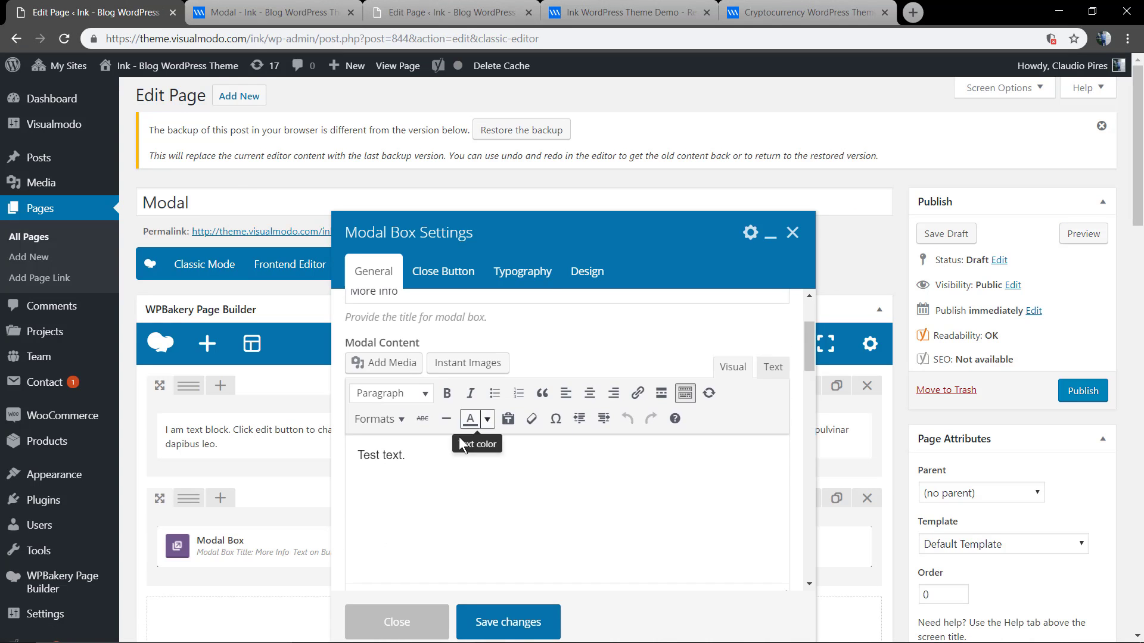
On the Ink theme demo site, open the theme description to copy its text.
left_click(627, 13)
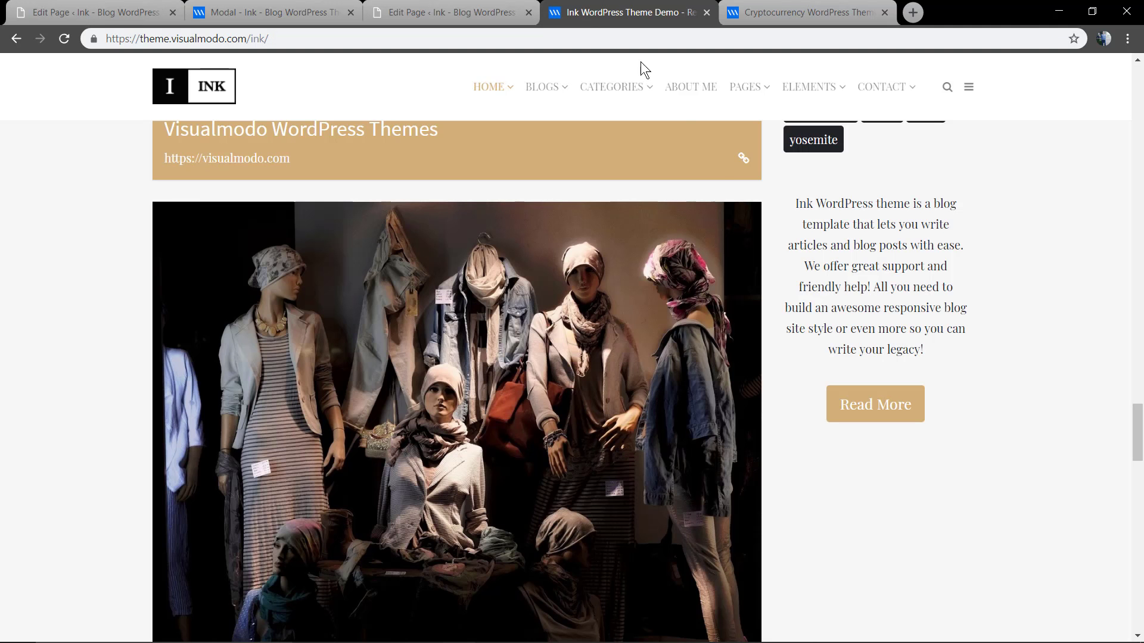
mouse_move(868, 418)
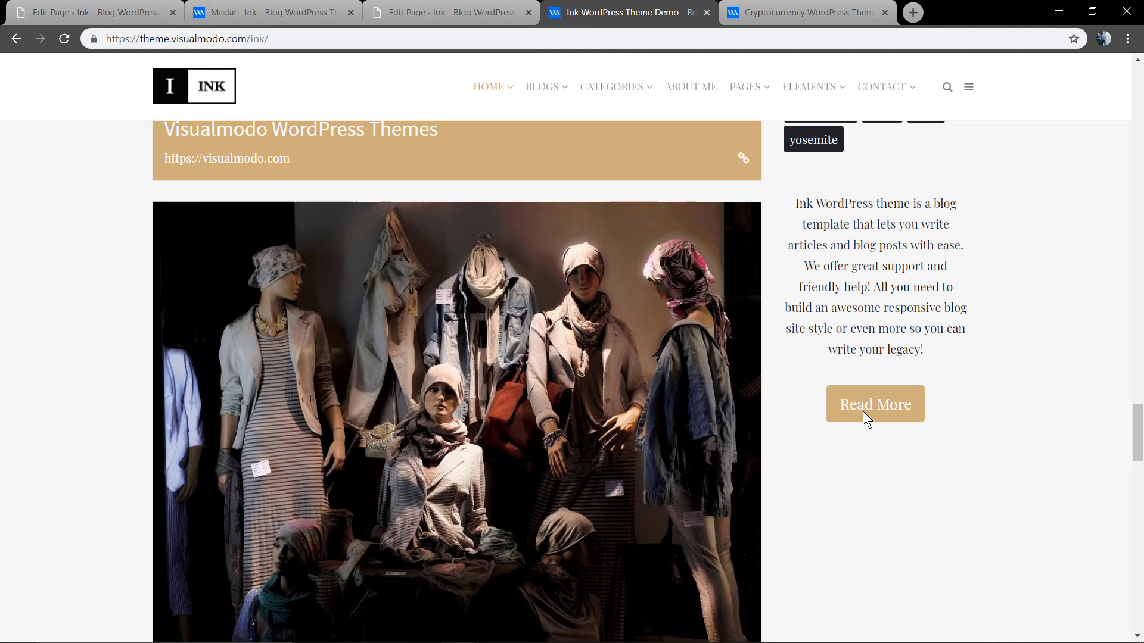
left_click(874, 404)
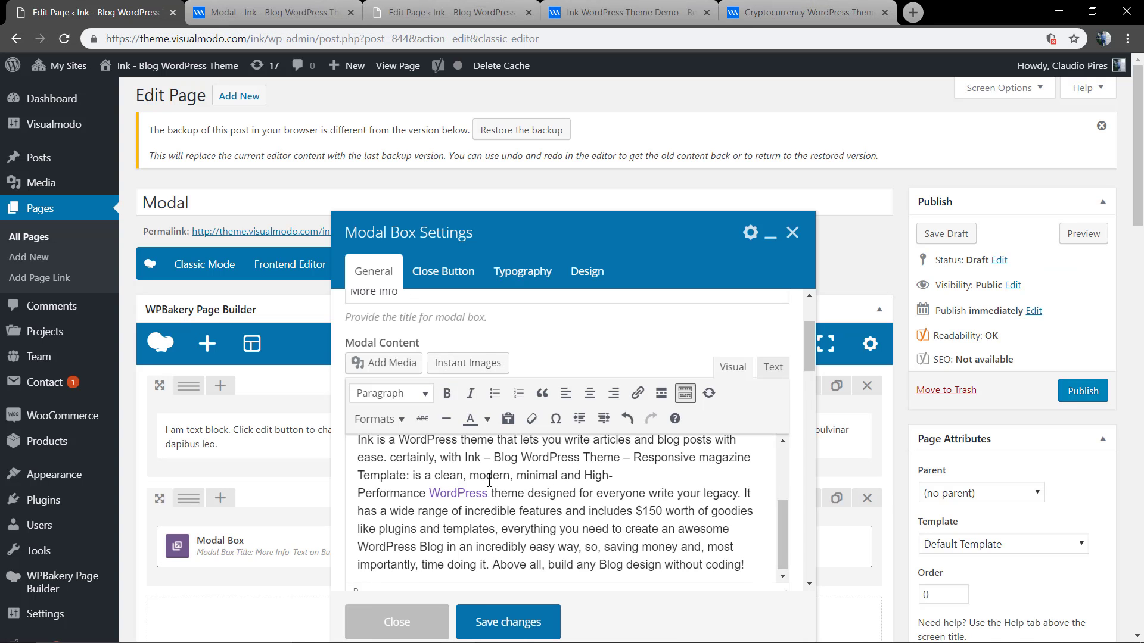
Set the trigger Button Size to Medium.
scroll("down", 3)
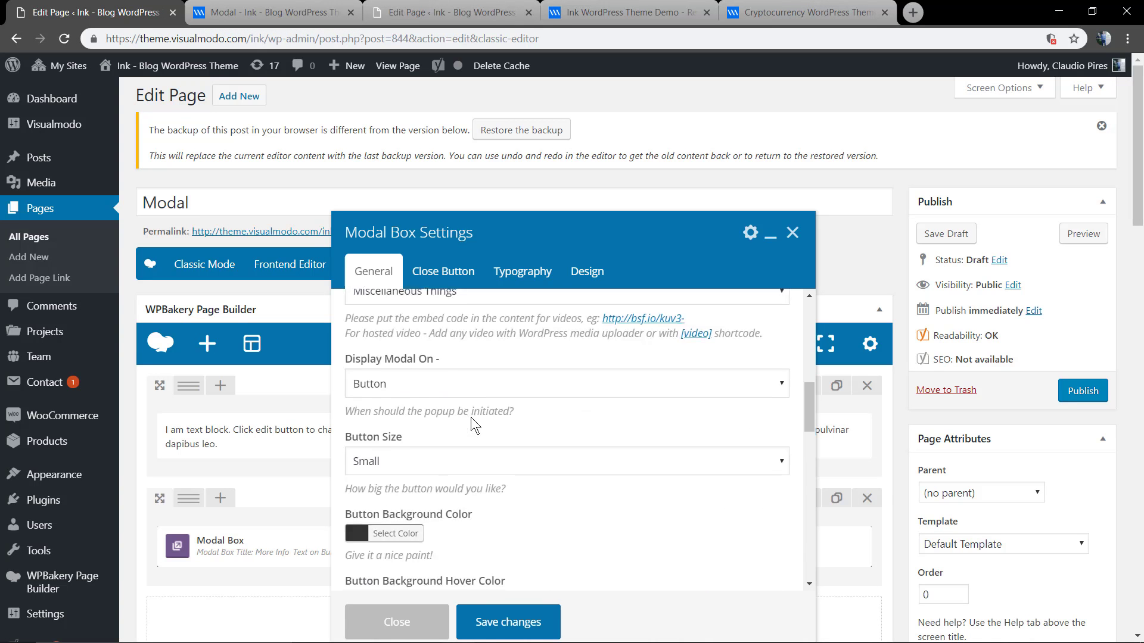
left_click(565, 461)
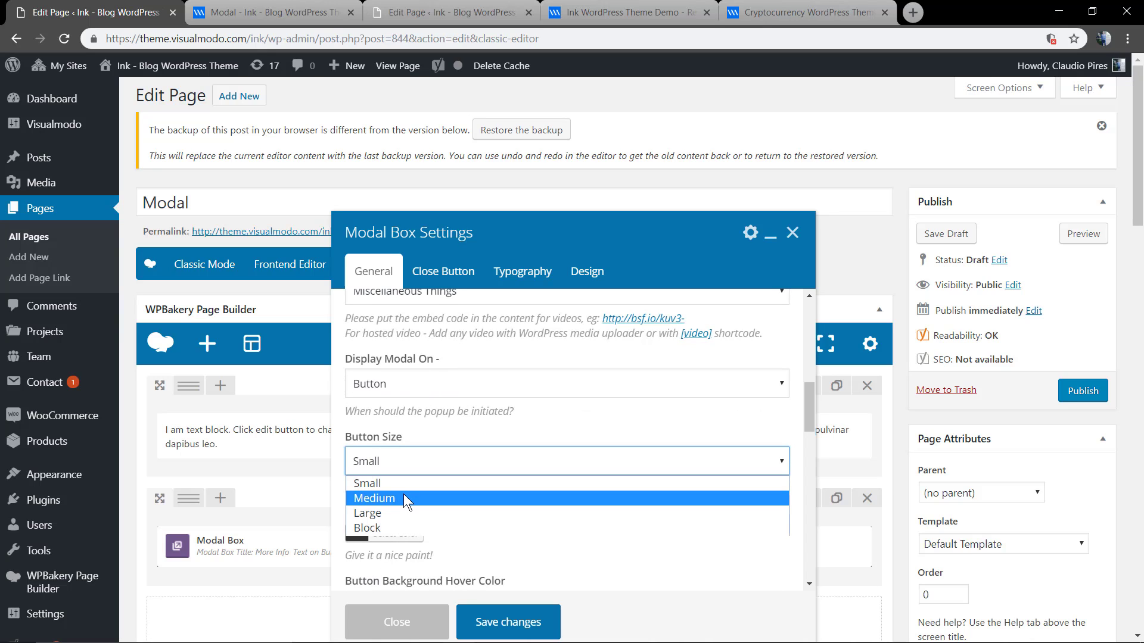
left_click(374, 498)
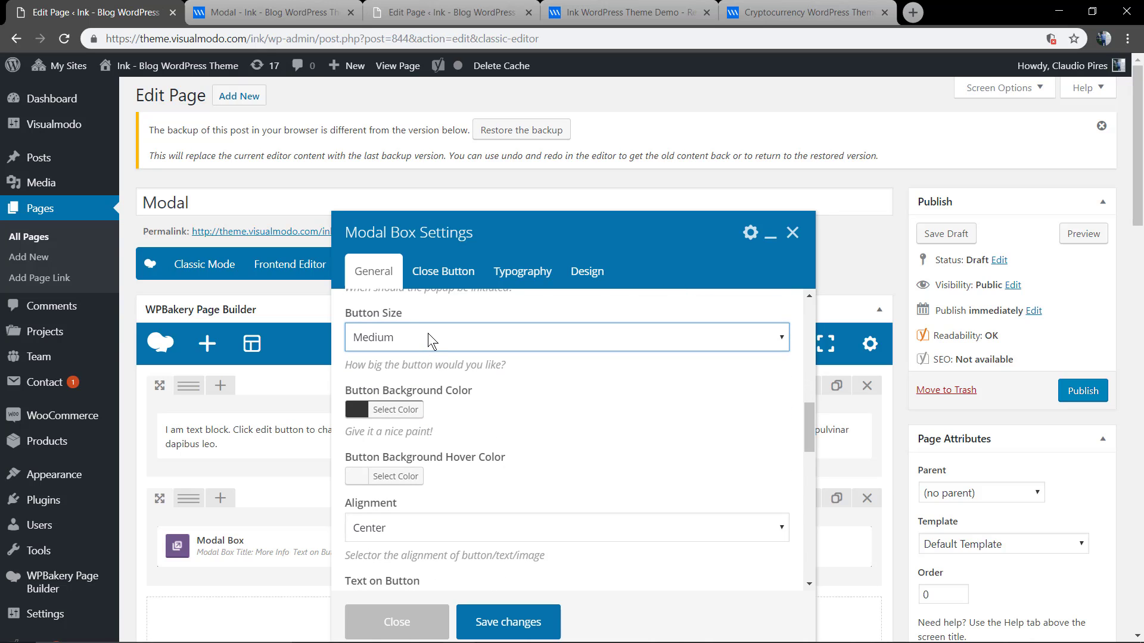
Copy the grey content background hex into the Header Background Color.
scroll("down", 3)
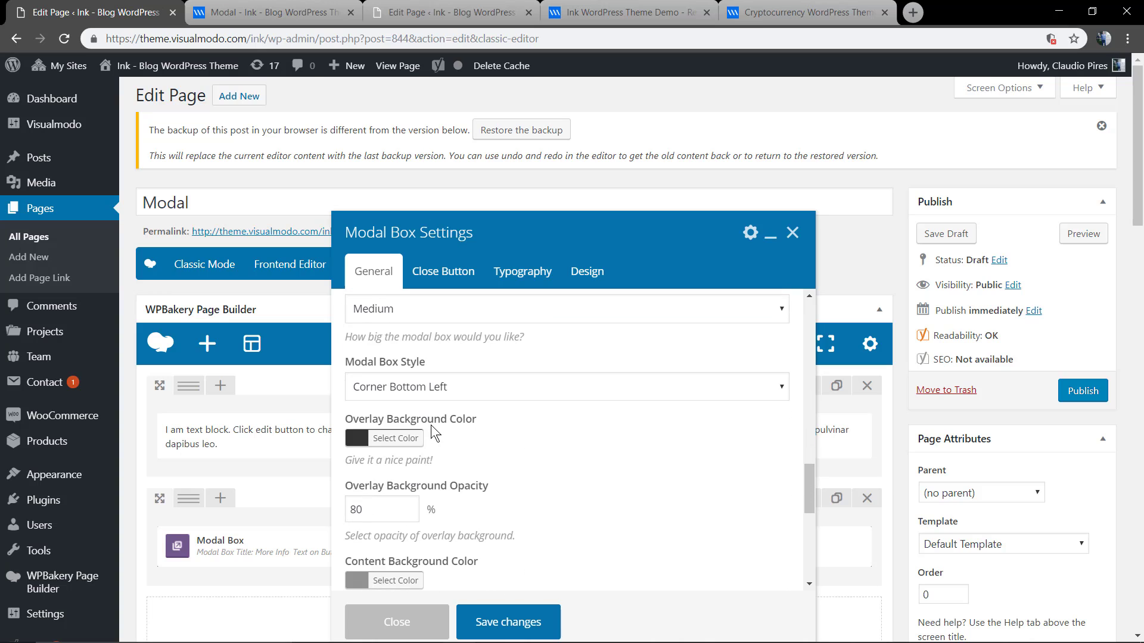
scroll("down", 3)
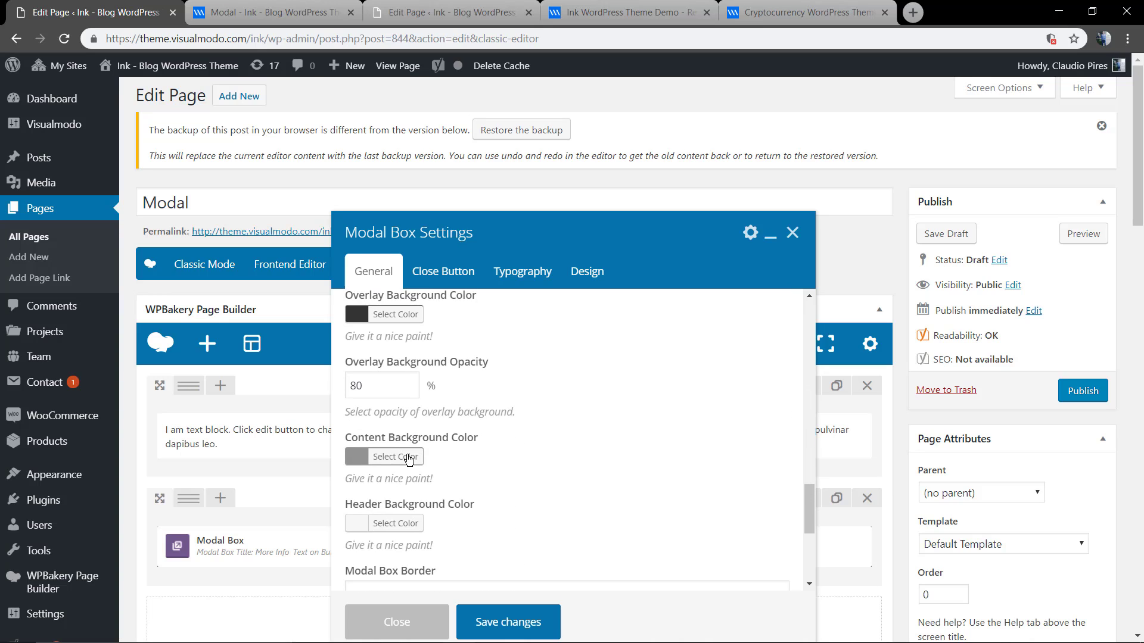
left_click(393, 456)
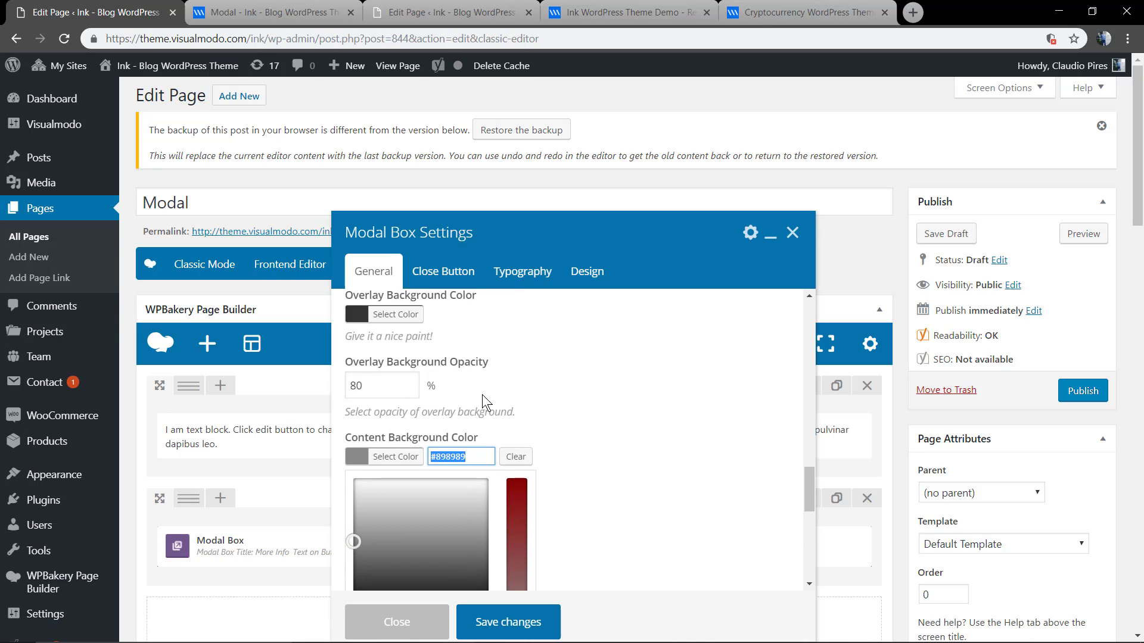
scroll("down", 3)
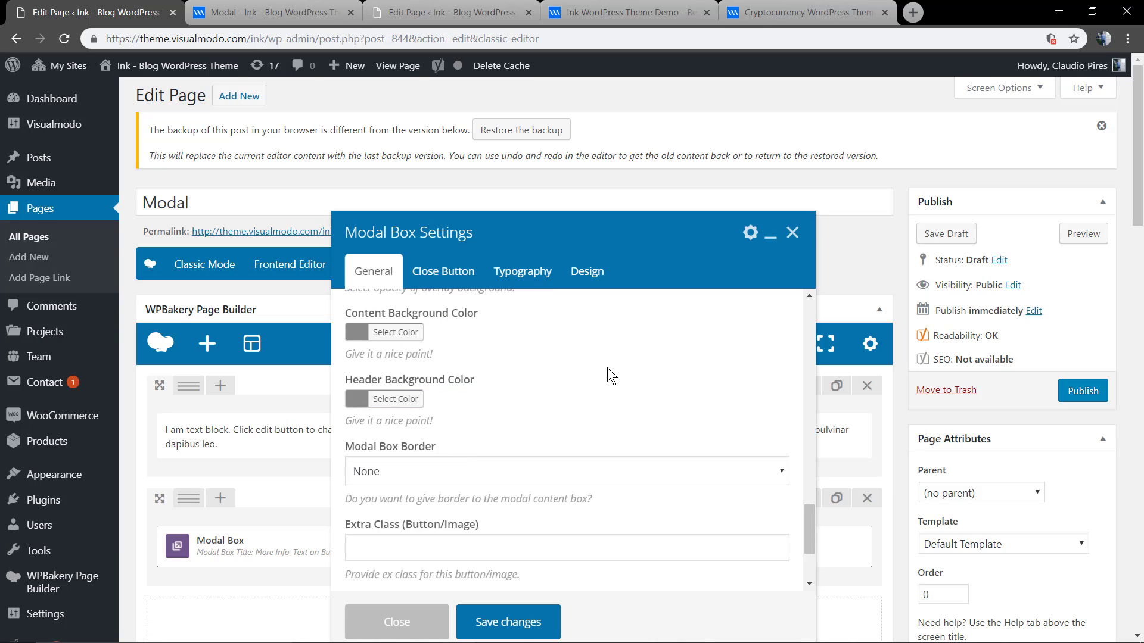
scroll("down", 3)
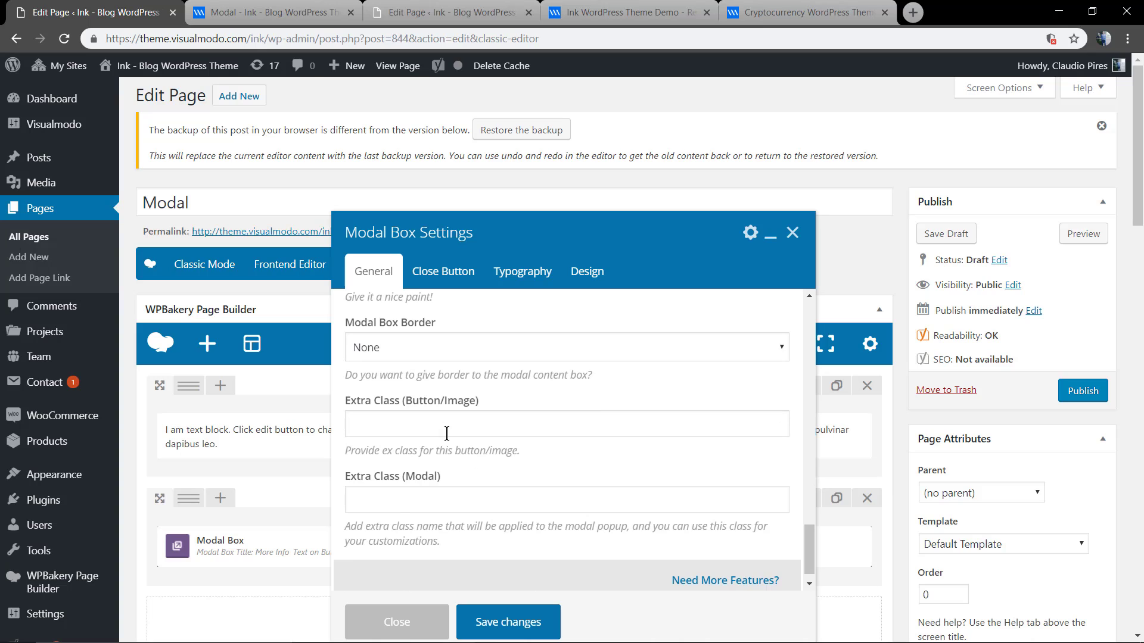
mouse_move(426, 423)
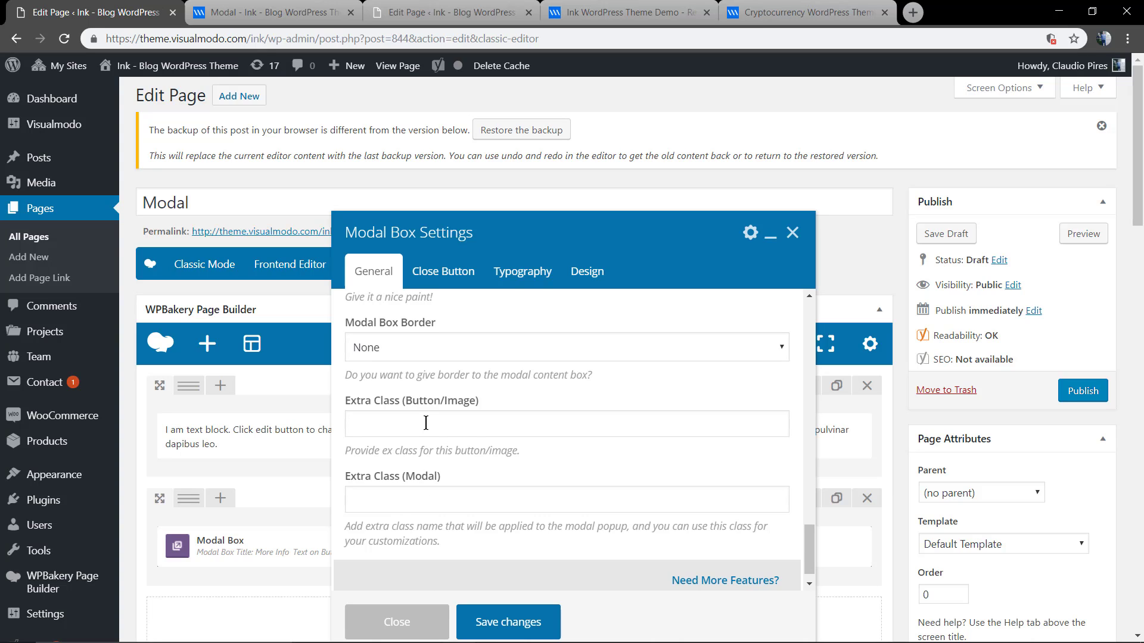
left_click(442, 272)
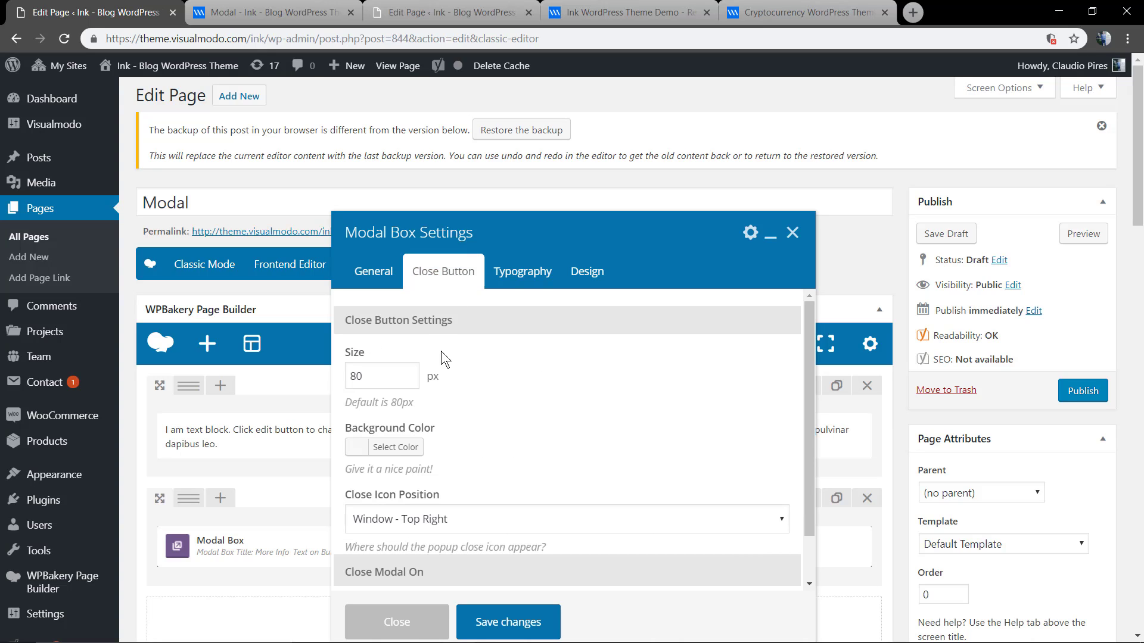
mouse_move(489, 578)
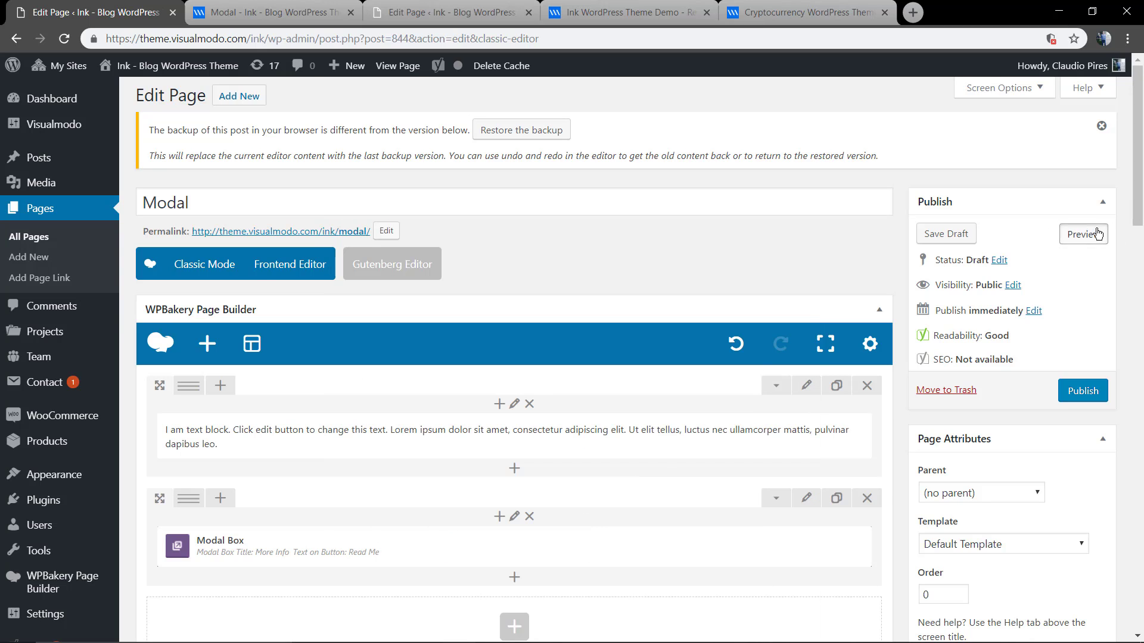
Preview the page, open the grey More Info modal from Read Me, and close it.
left_click(1083, 233)
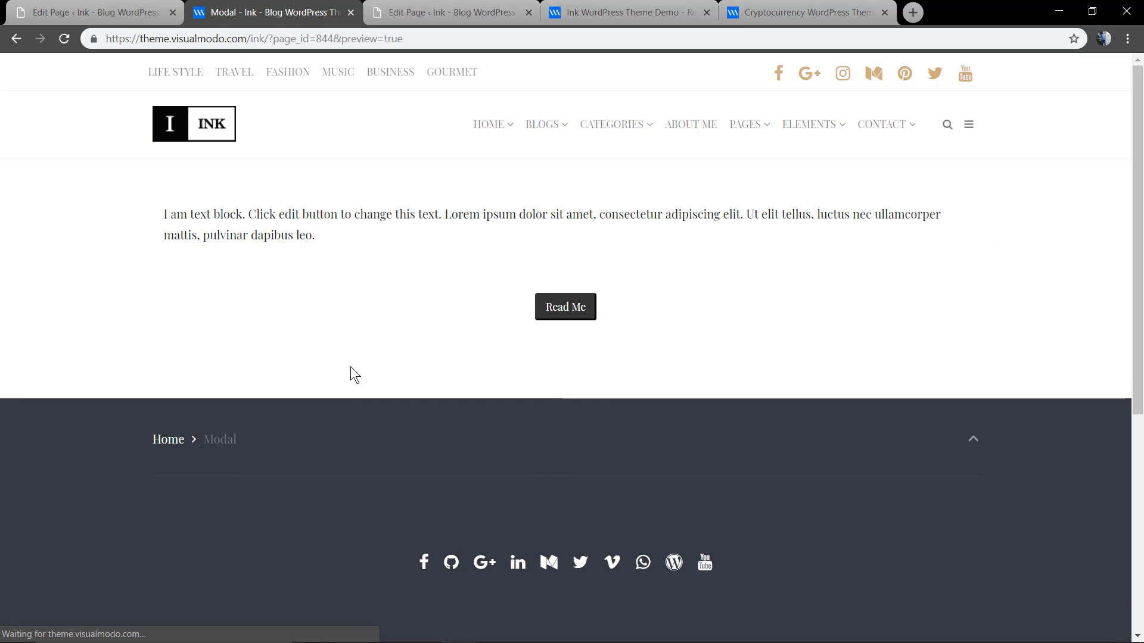
left_click(565, 306)
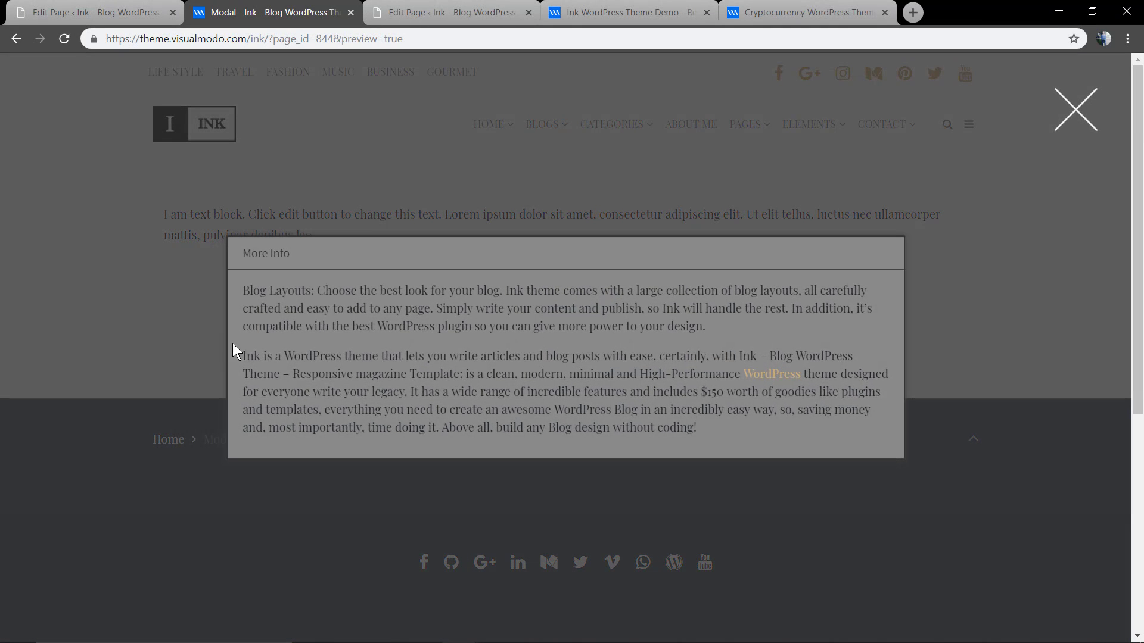
mouse_move(589, 281)
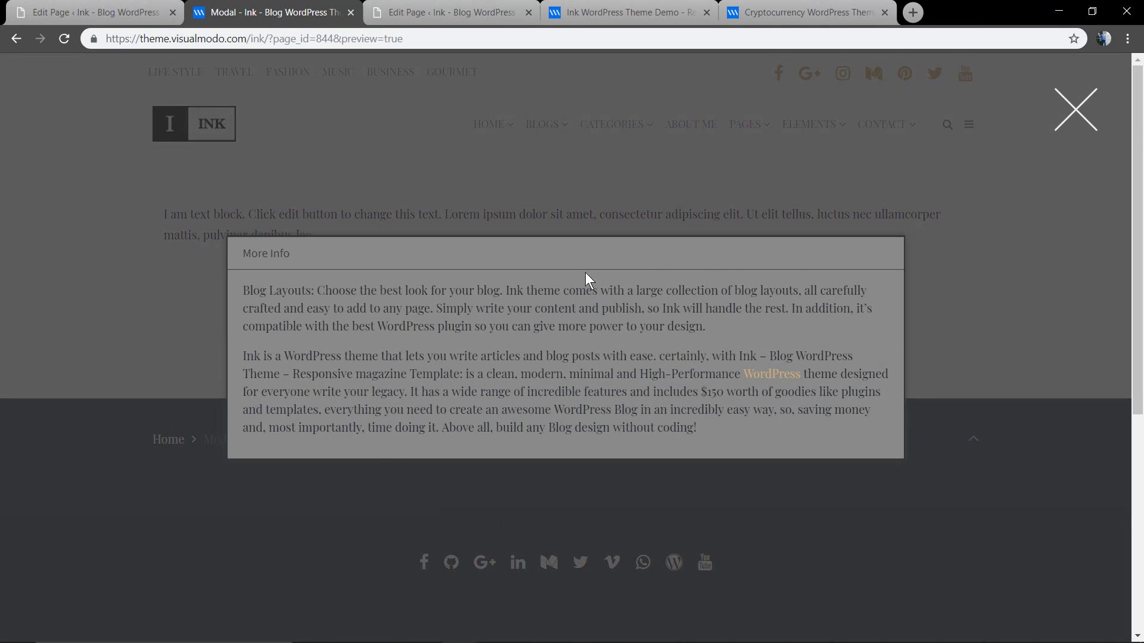
mouse_move(599, 225)
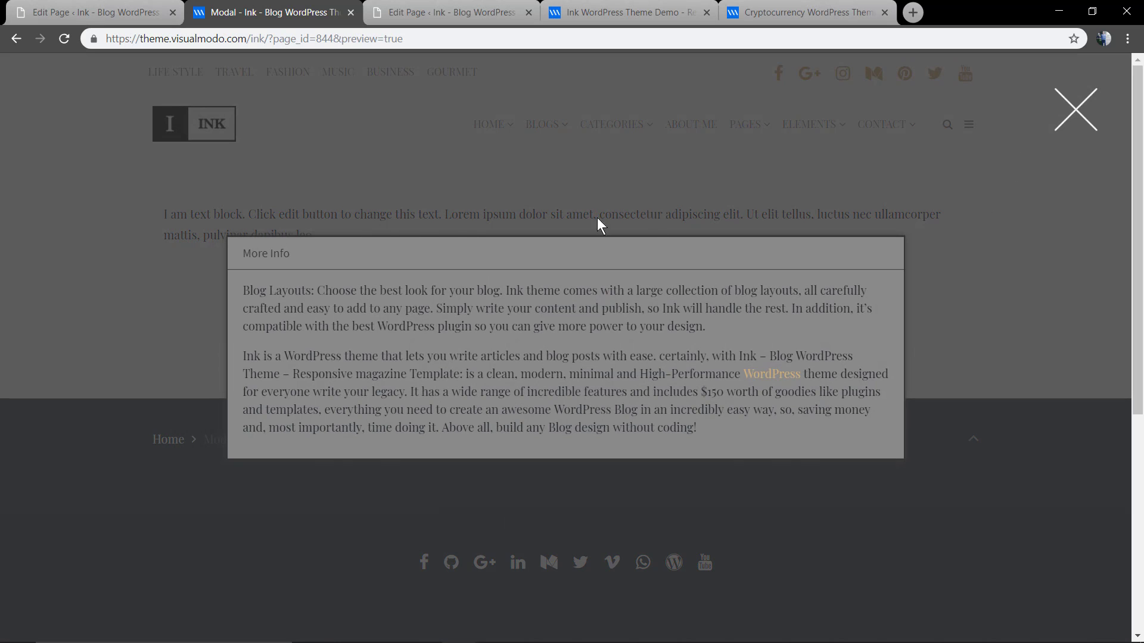
mouse_move(202, 474)
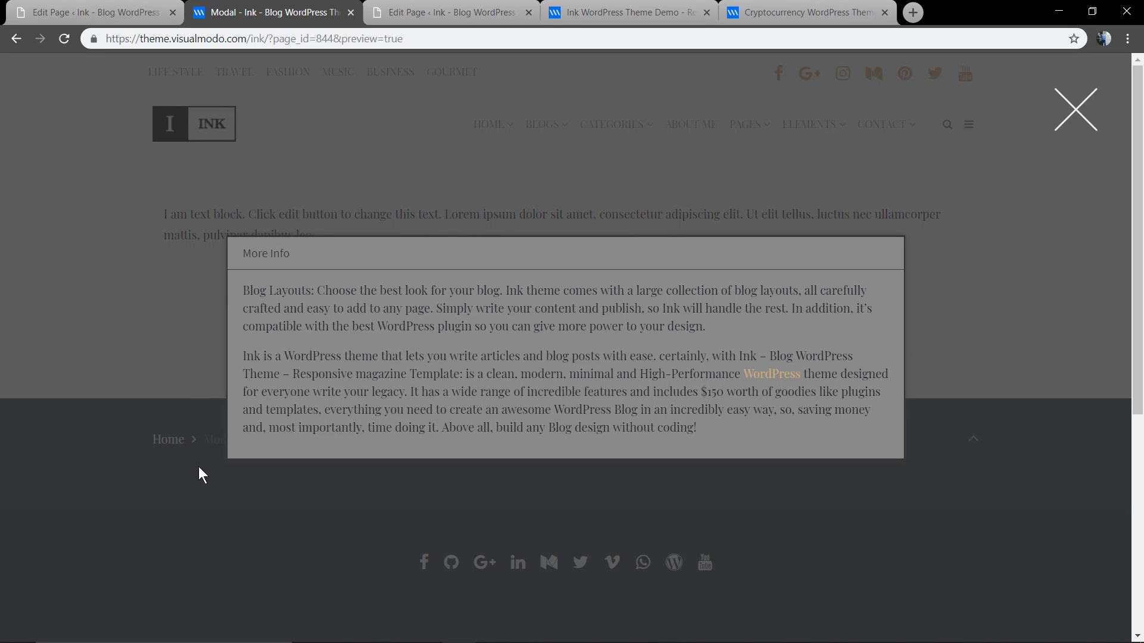
mouse_move(1031, 124)
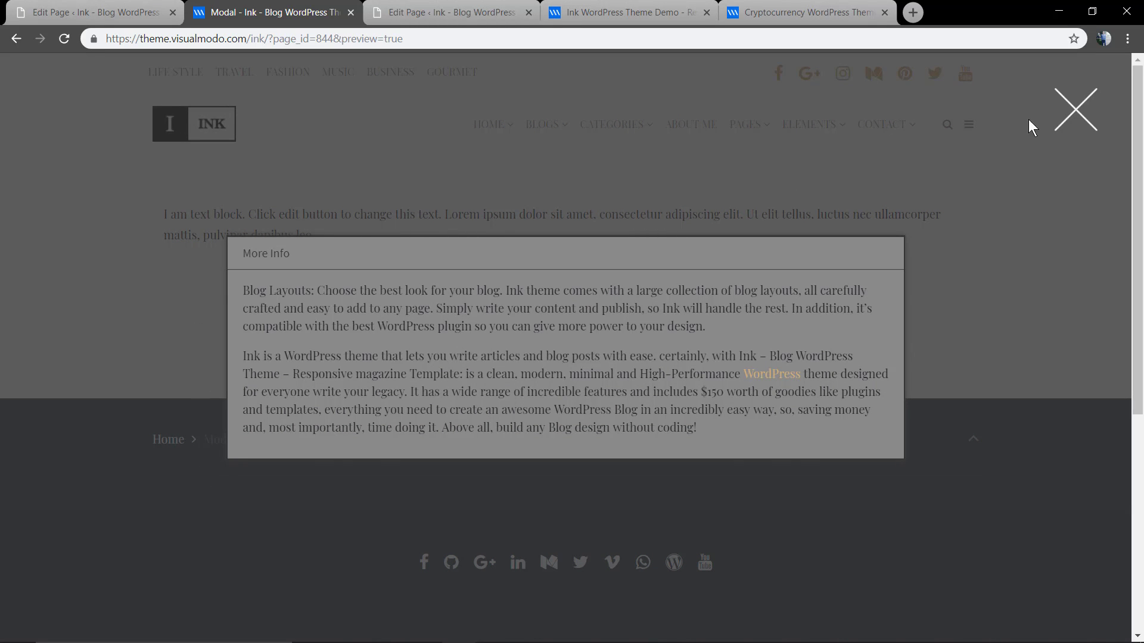
left_click(1073, 110)
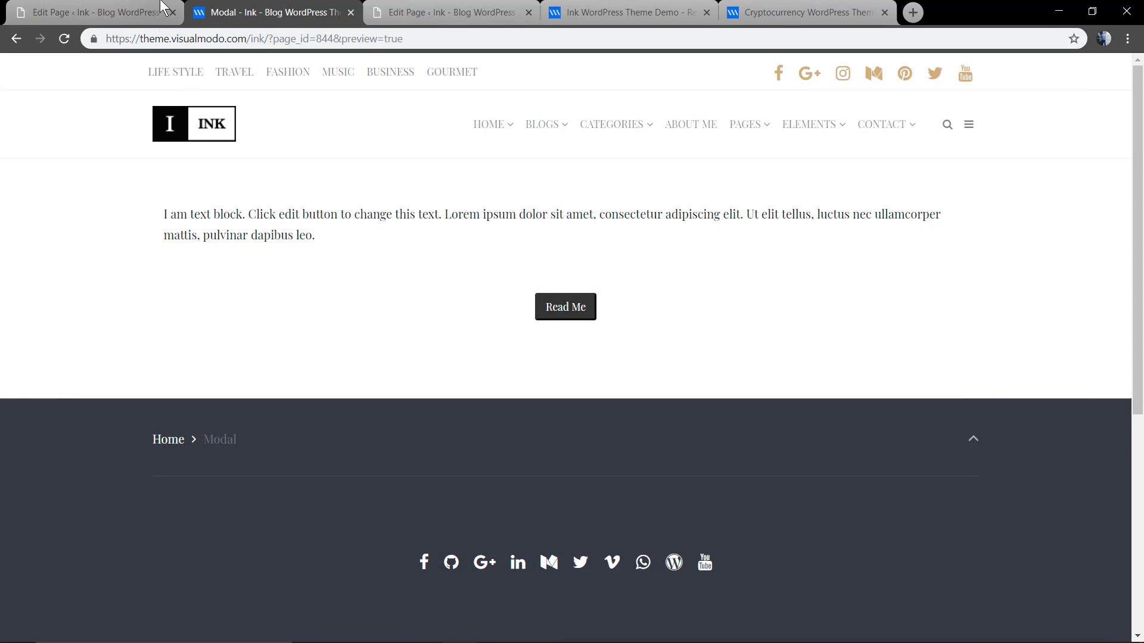
Reopen Modal Box settings and review Close Button, Typography and Design tabs, ending on General.
left_click(88, 12)
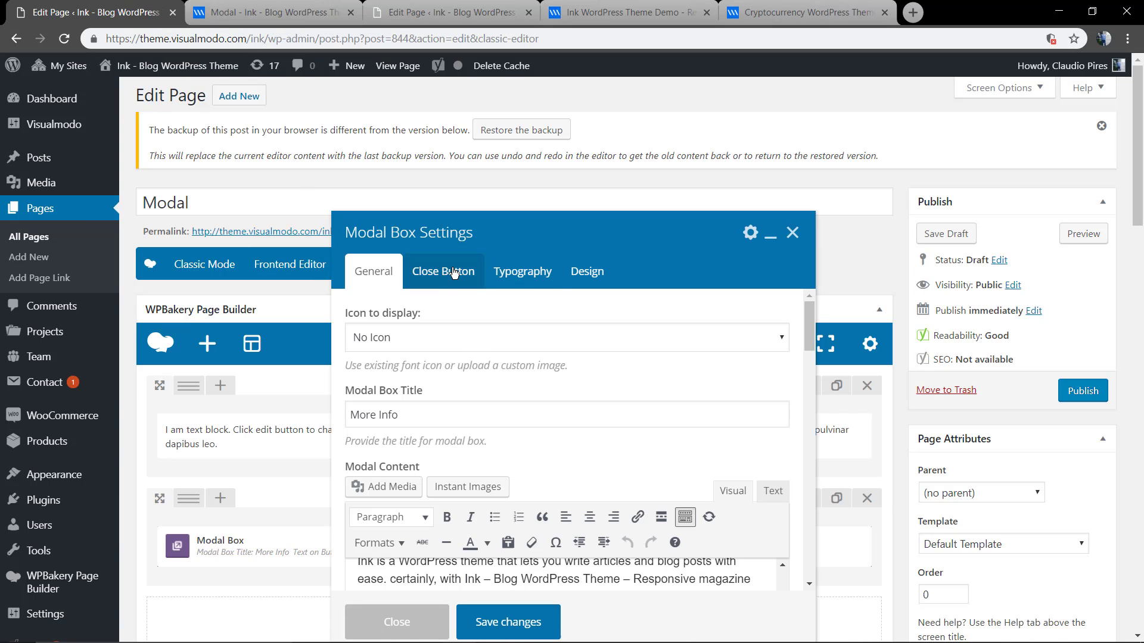
left_click(443, 270)
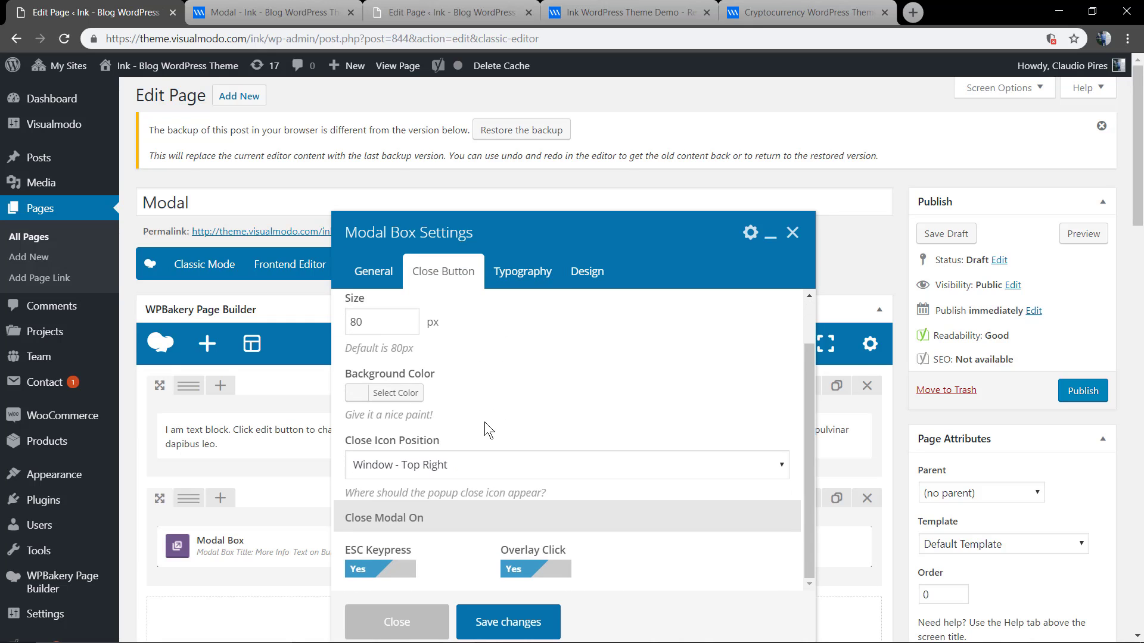
left_click(566, 465)
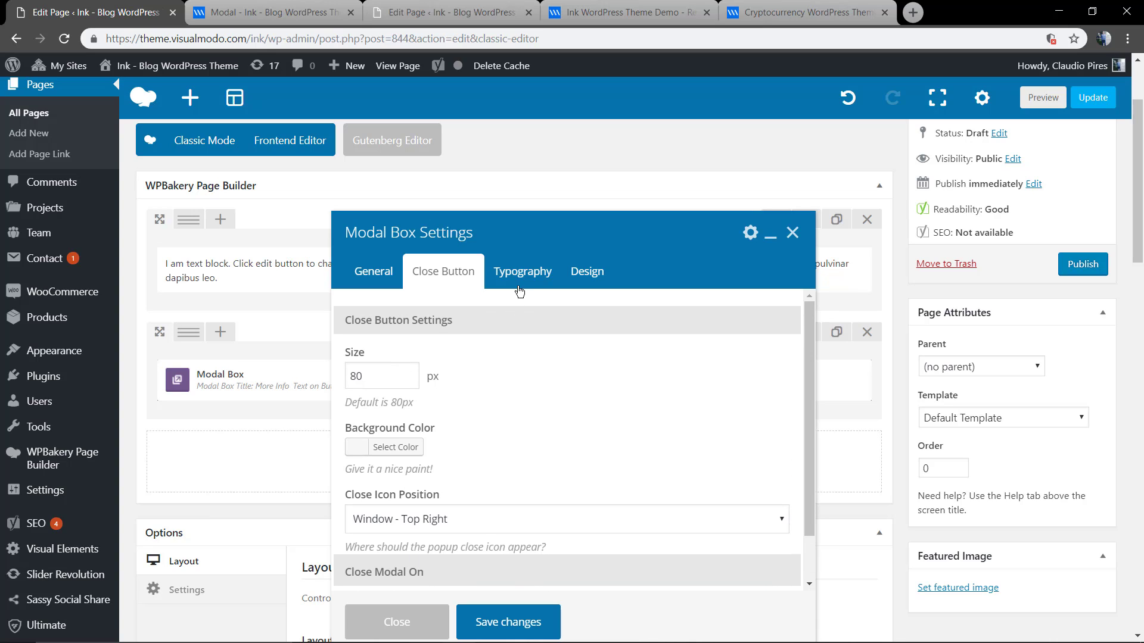
left_click(523, 270)
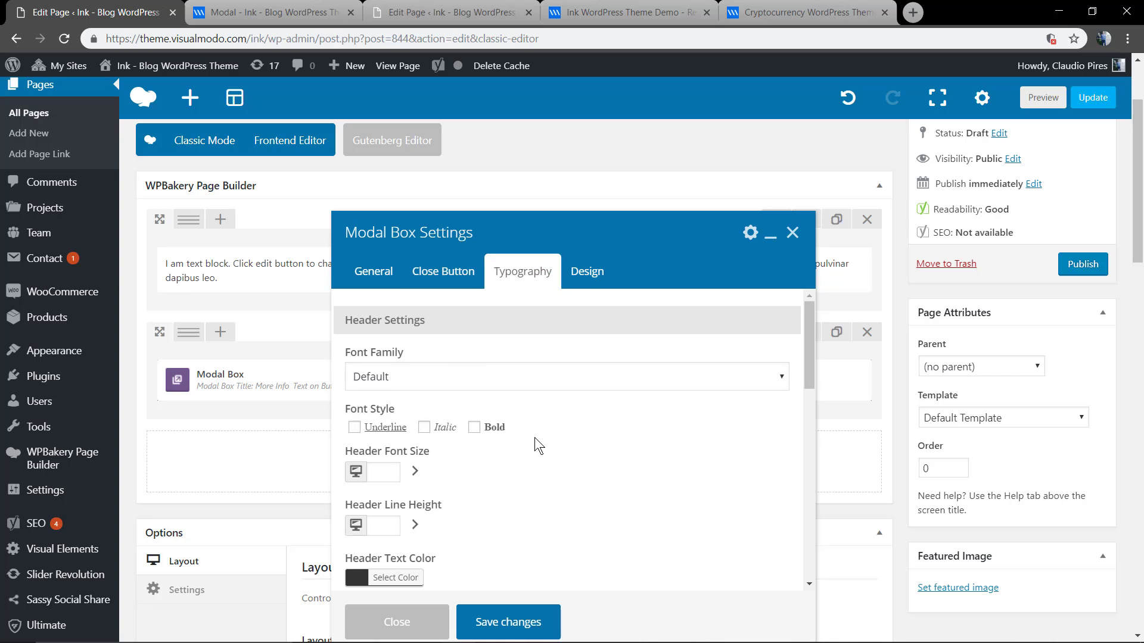
scroll("down", 3)
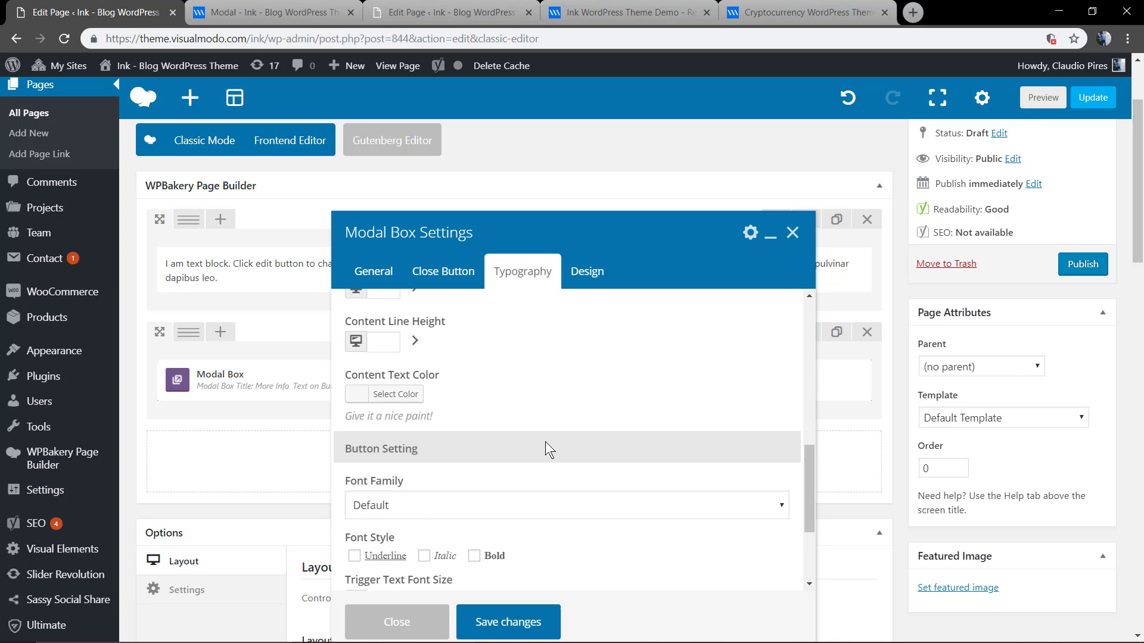
scroll("up", 3)
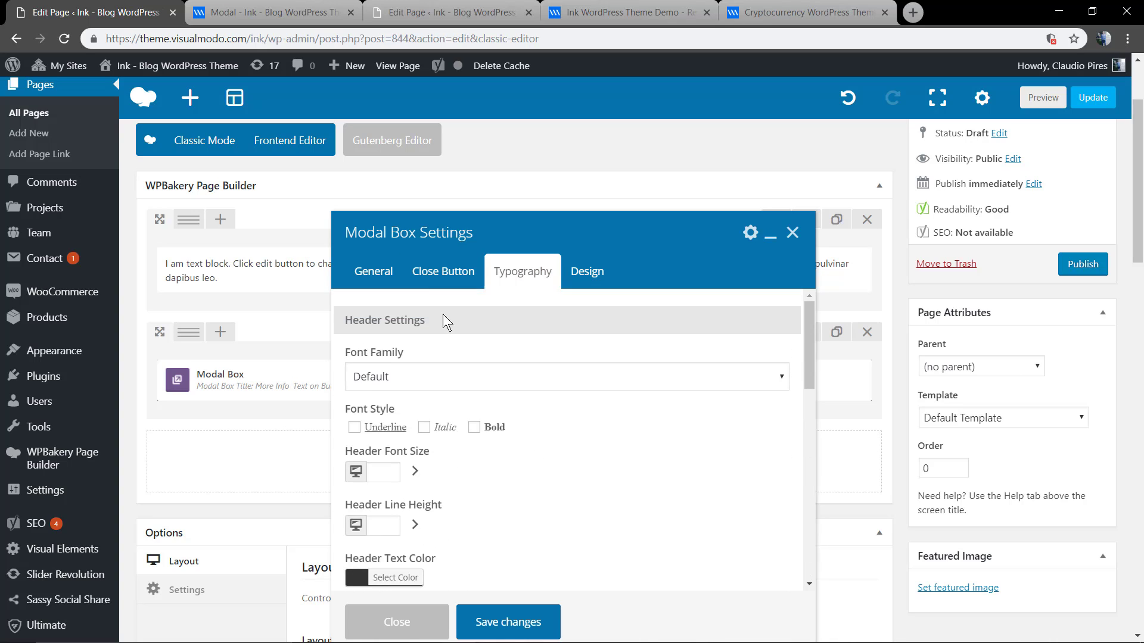
left_click(587, 271)
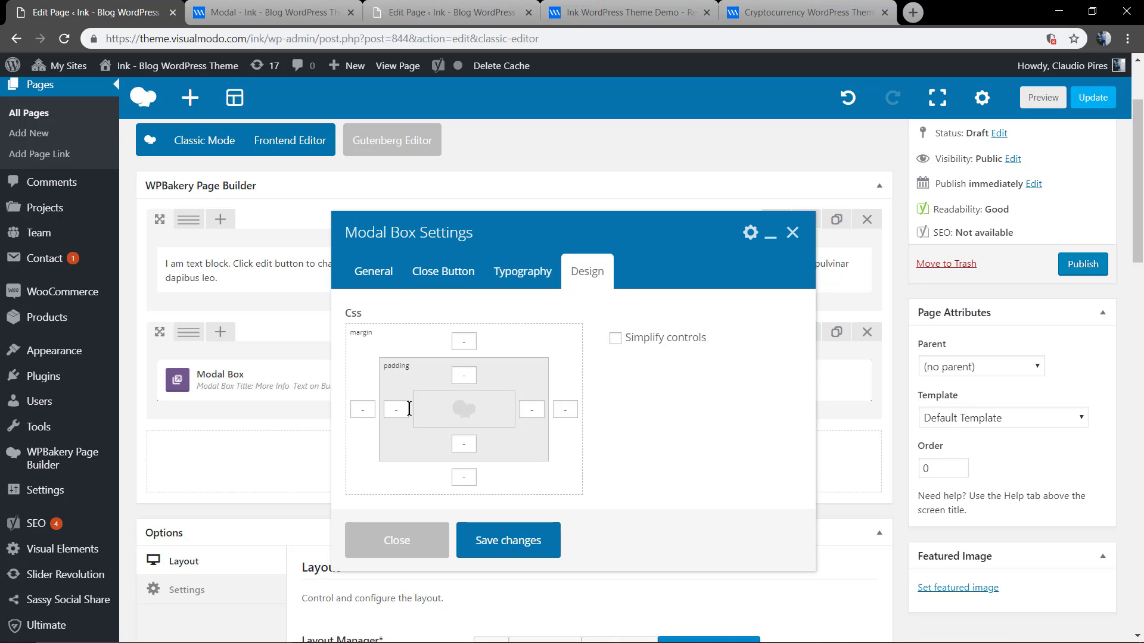
left_click(374, 271)
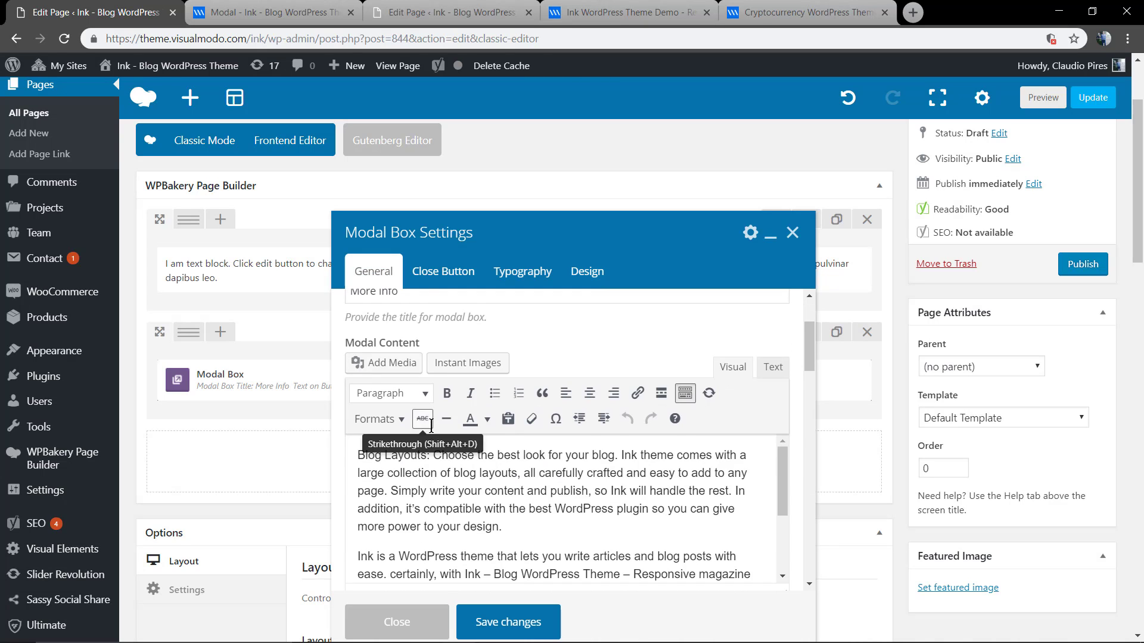
Set Display Modal On to Text with 'Read Me' as the trigger text.
scroll("down", 3)
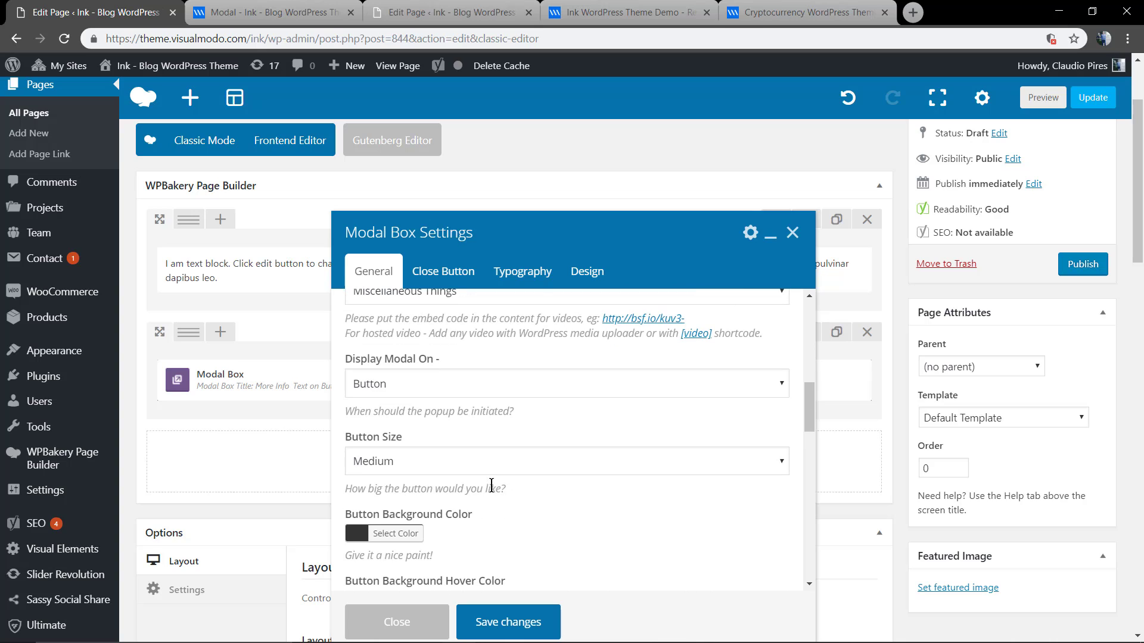
mouse_move(472, 446)
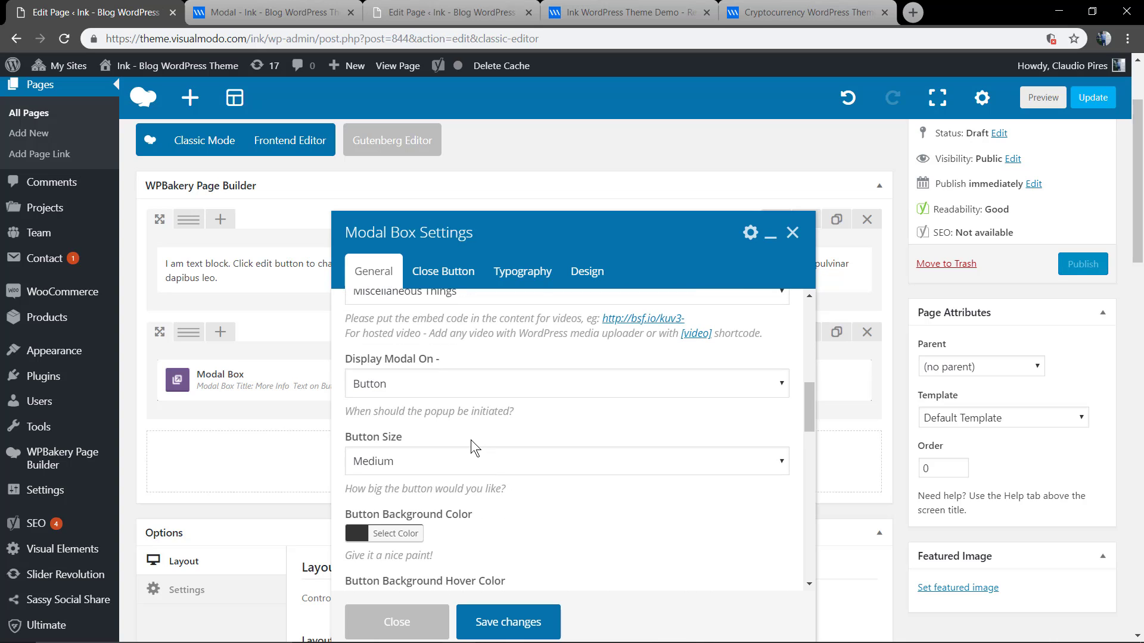
mouse_move(422, 394)
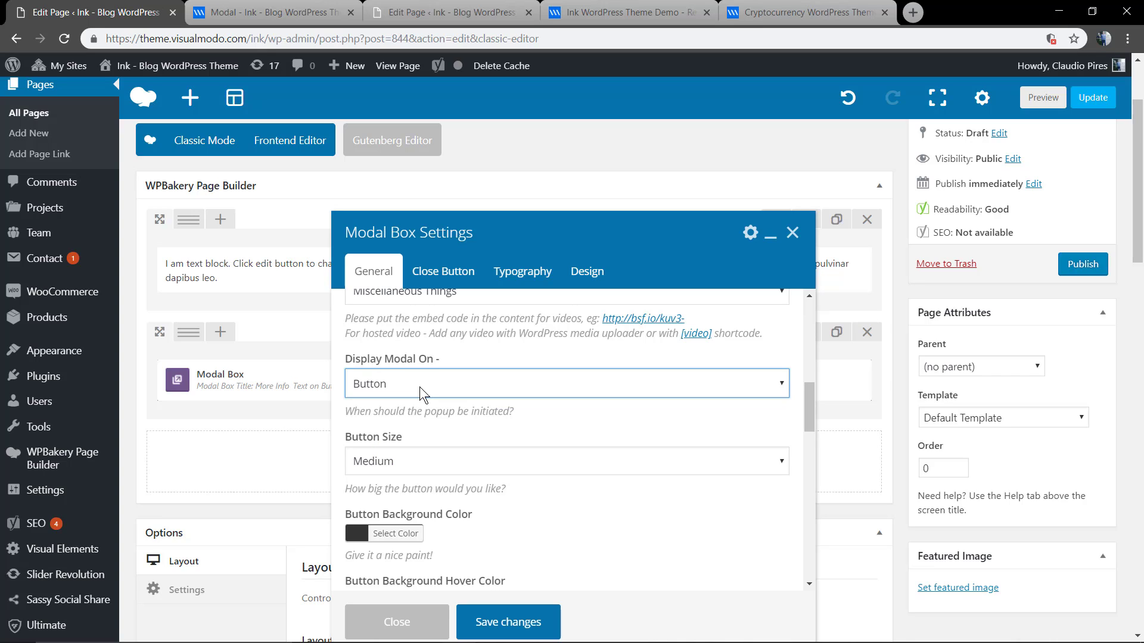
left_click(565, 383)
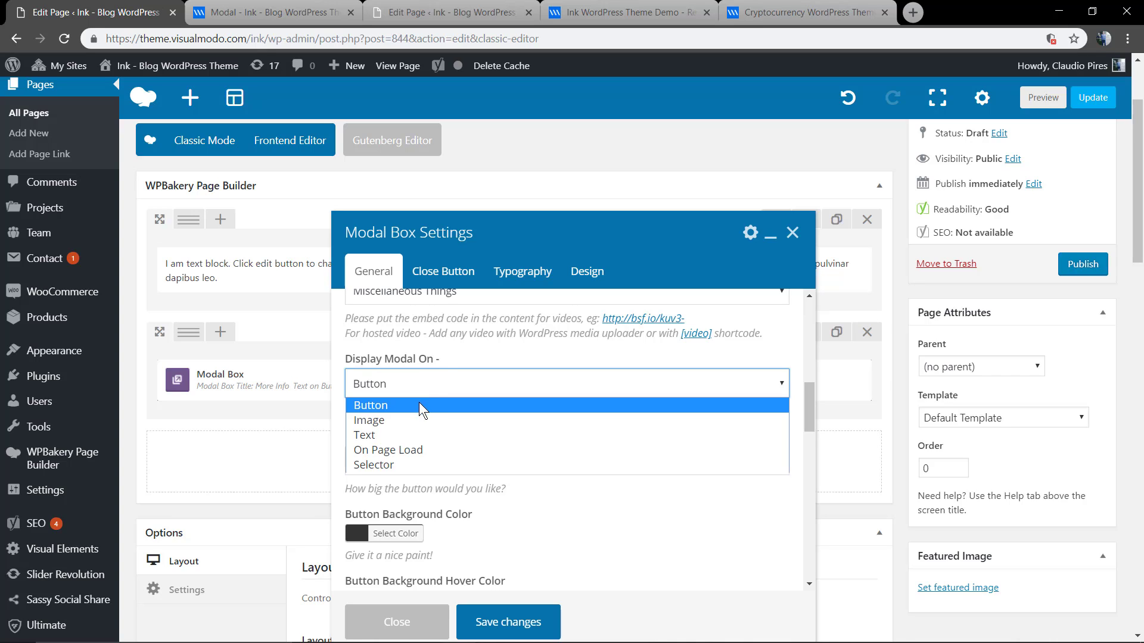
mouse_move(421, 435)
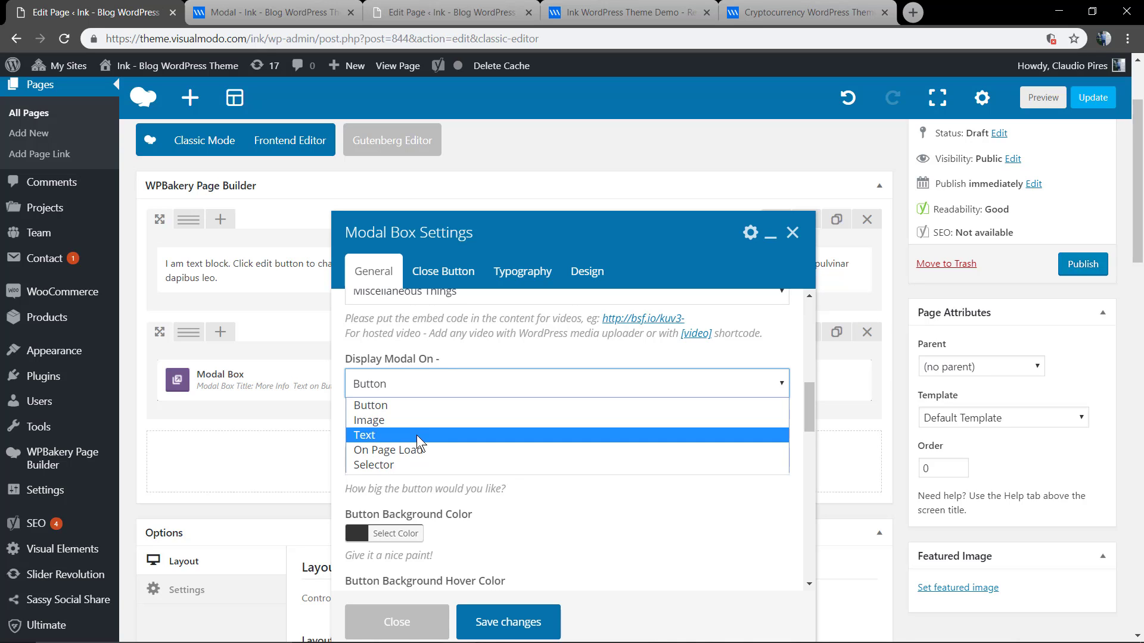
mouse_move(409, 406)
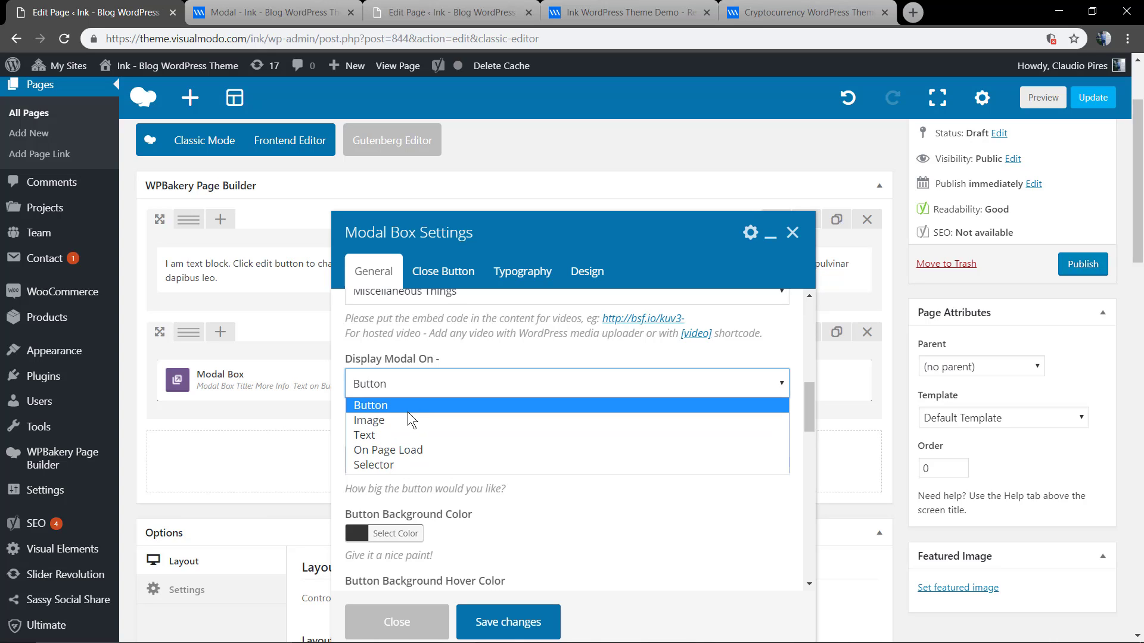
mouse_move(431, 450)
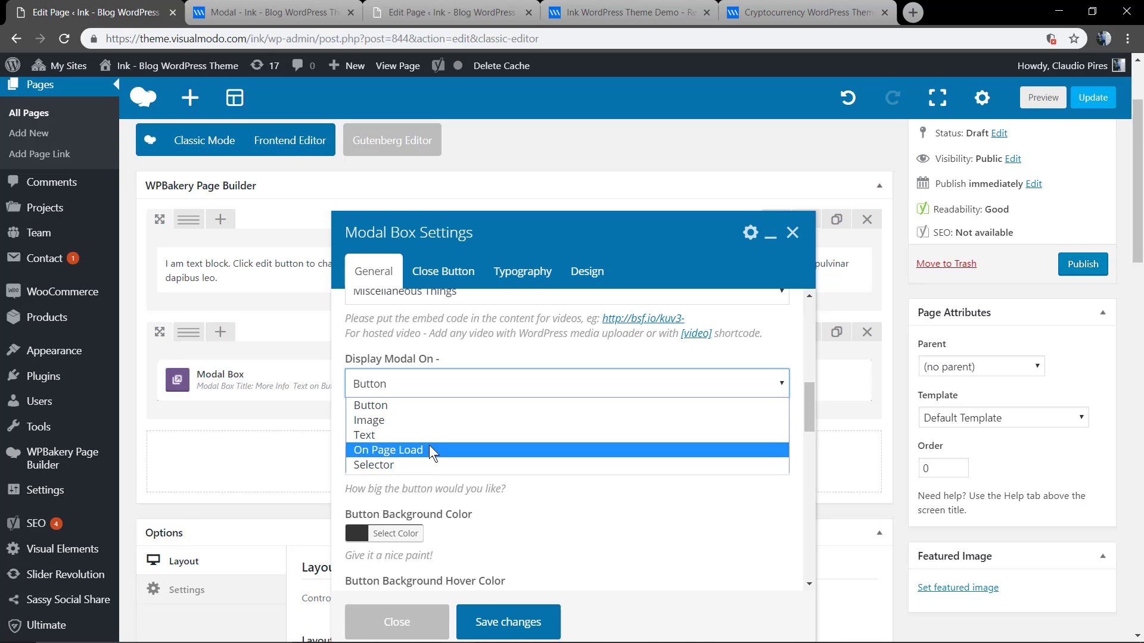
mouse_move(434, 475)
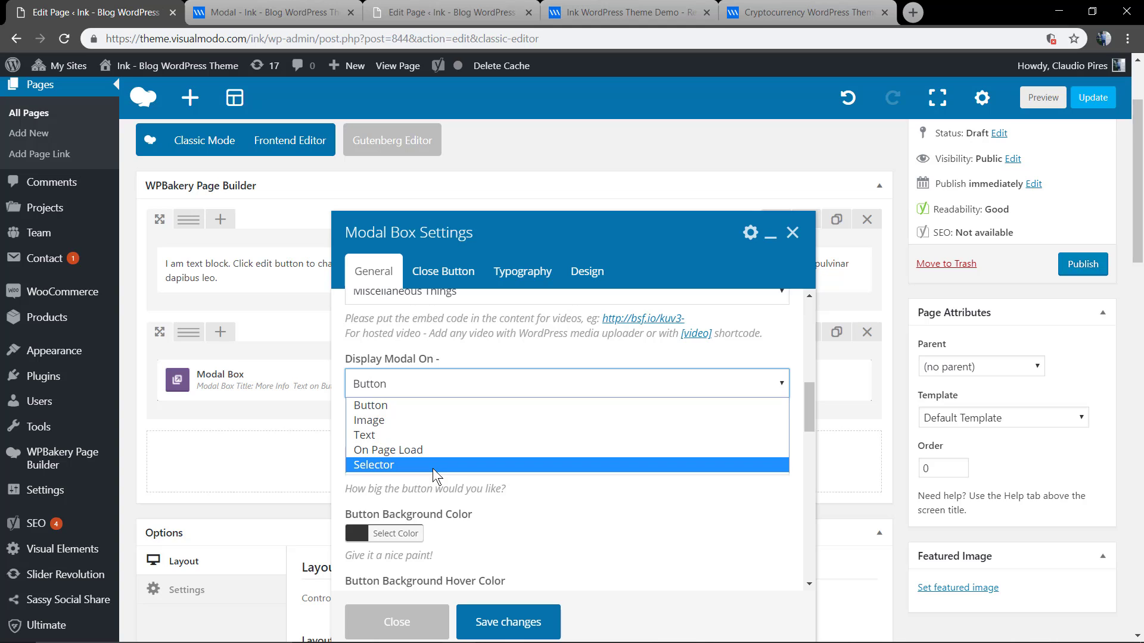
mouse_move(419, 435)
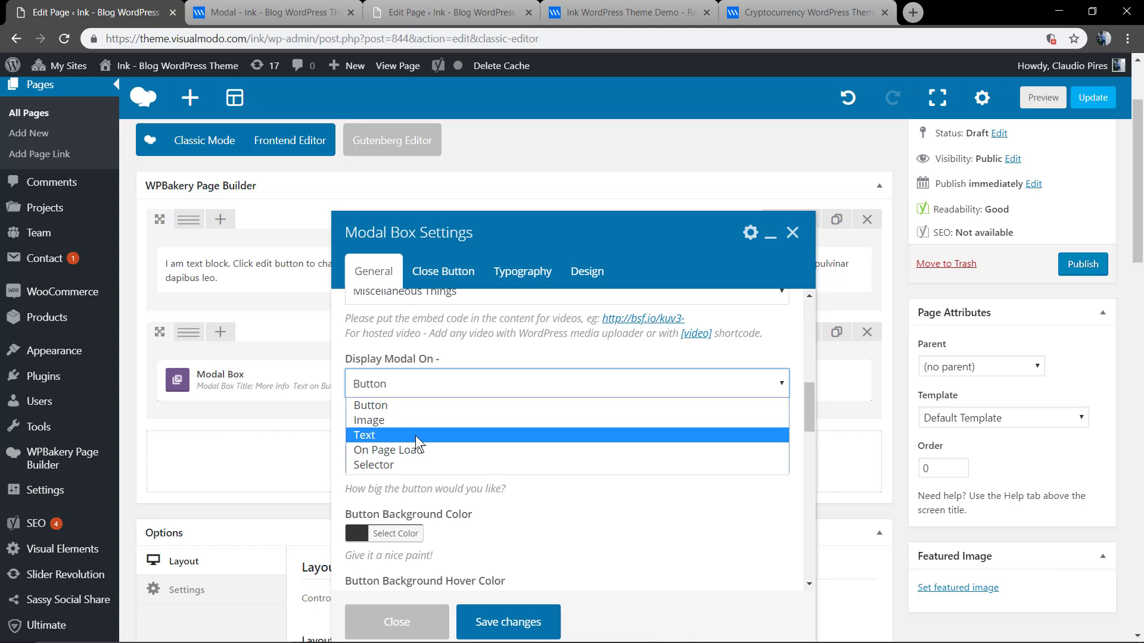
left_click(364, 435)
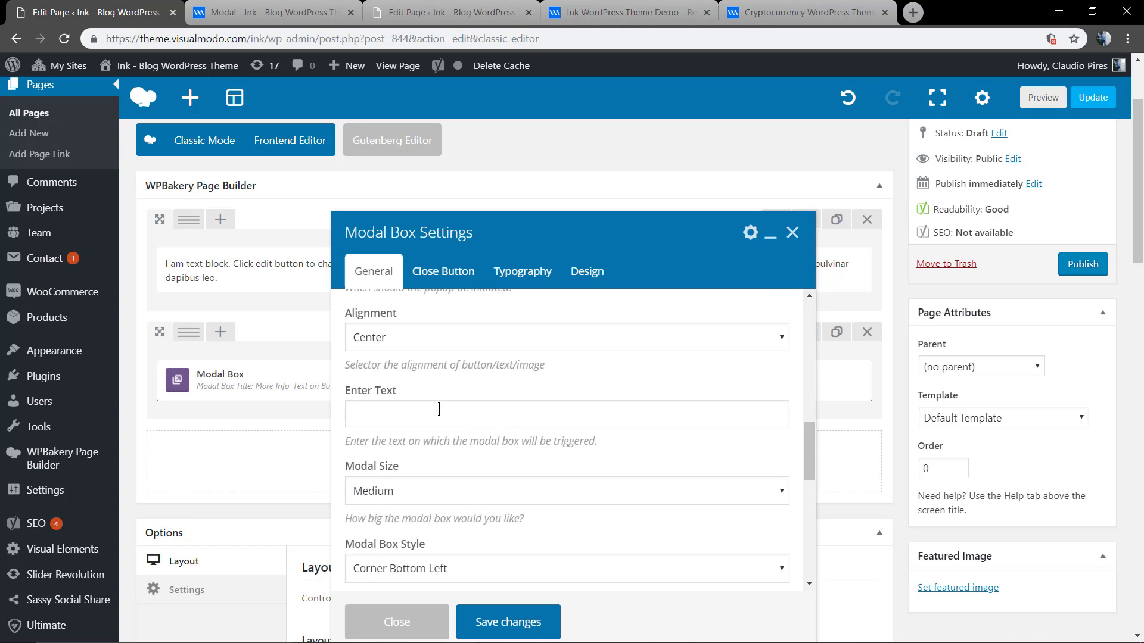
type("Read Me")
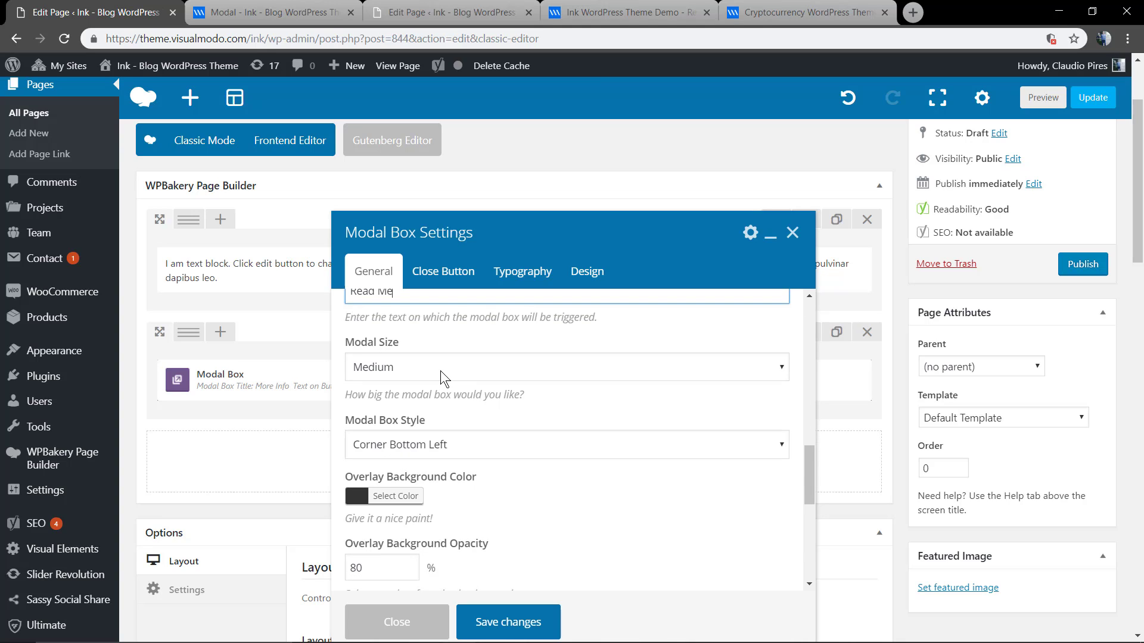
Pick a modal size and save the Modal Box settings.
left_click(565, 367)
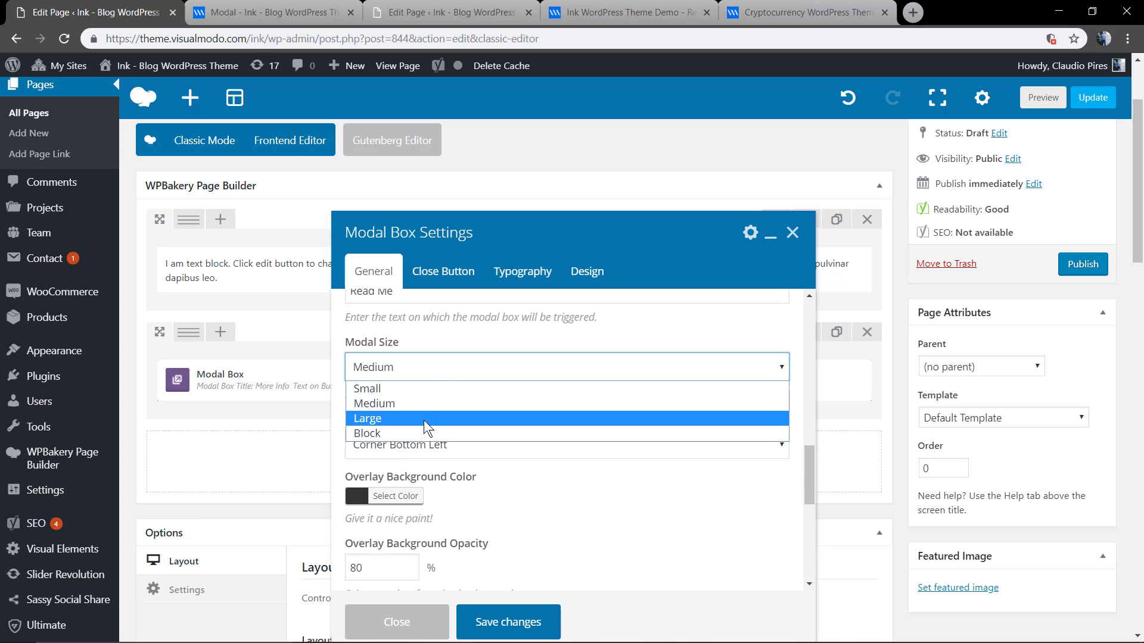
left_click(368, 419)
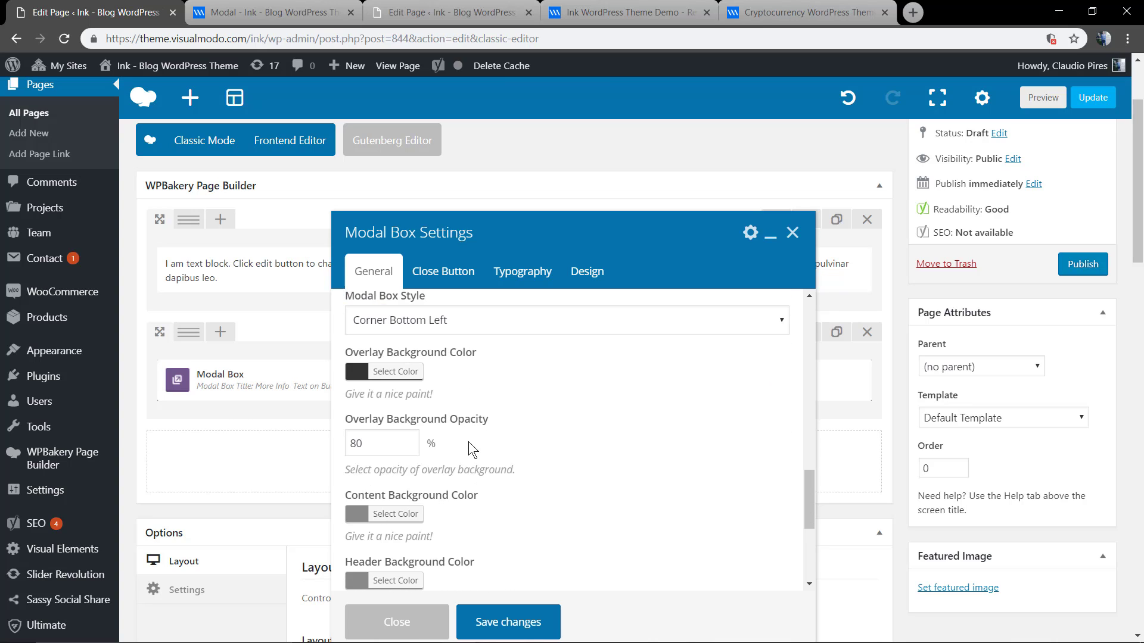
scroll("down", 3)
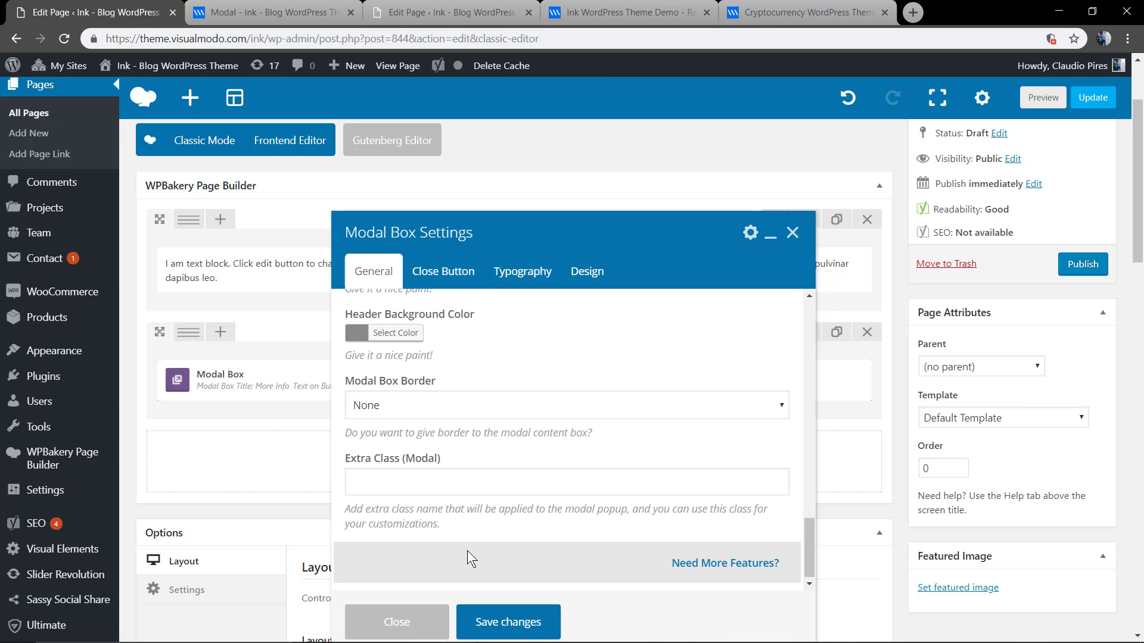
left_click(565, 406)
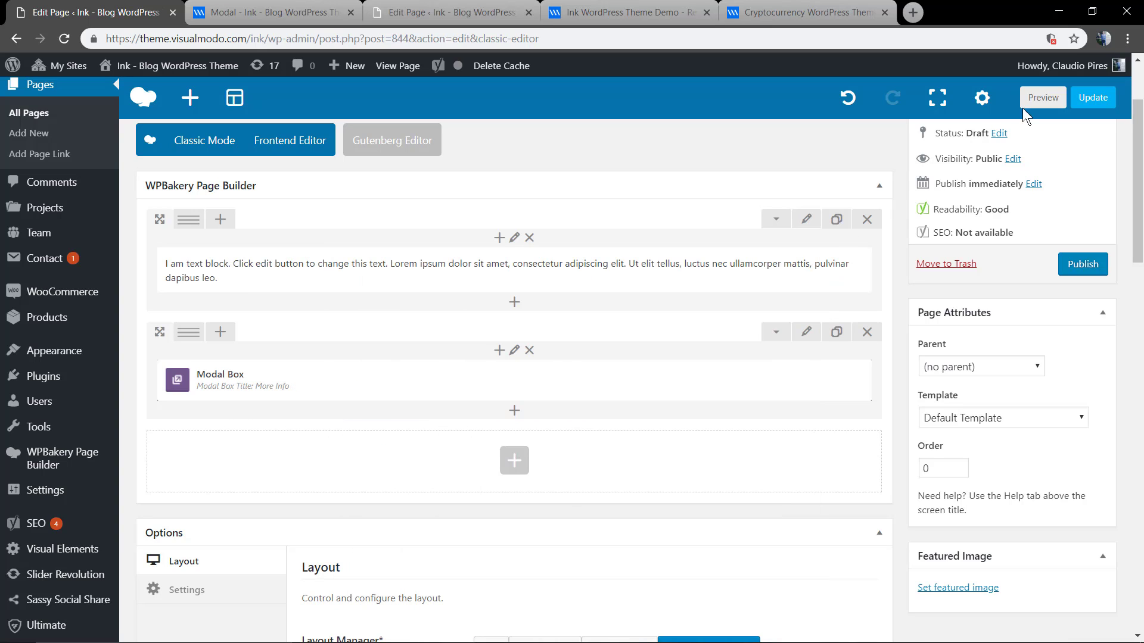
left_click(1042, 97)
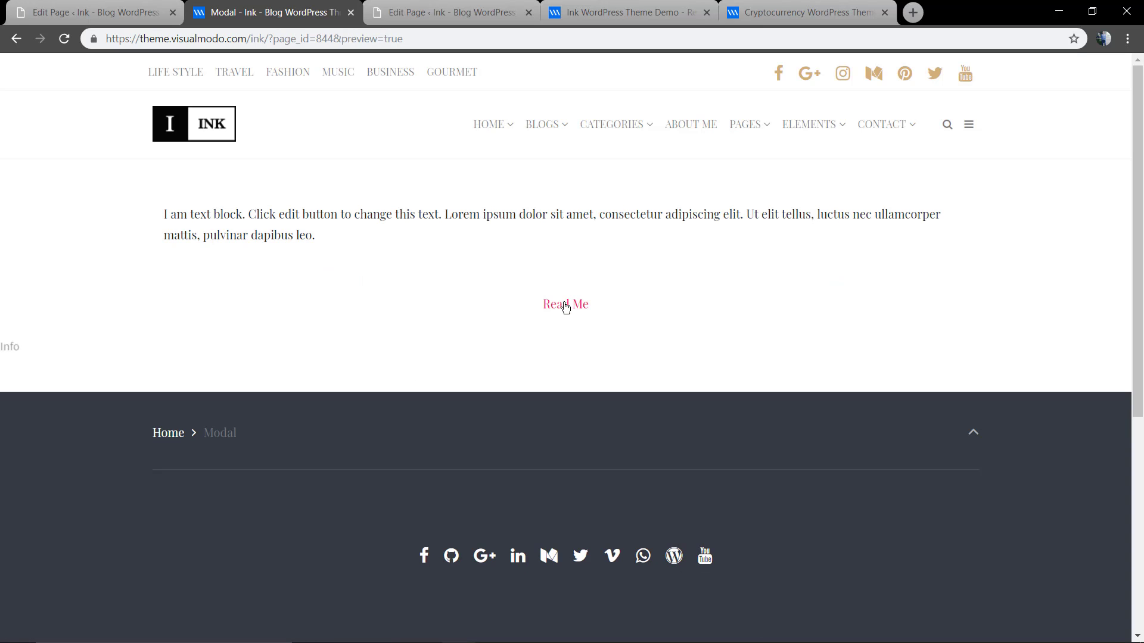
left_click(565, 305)
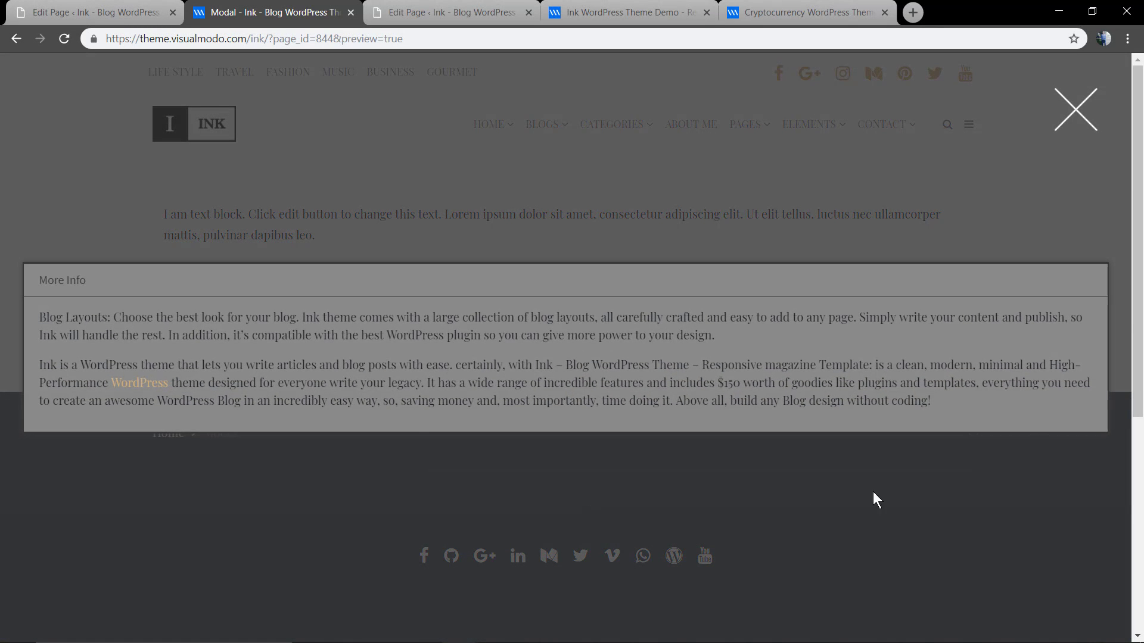
left_click(1075, 110)
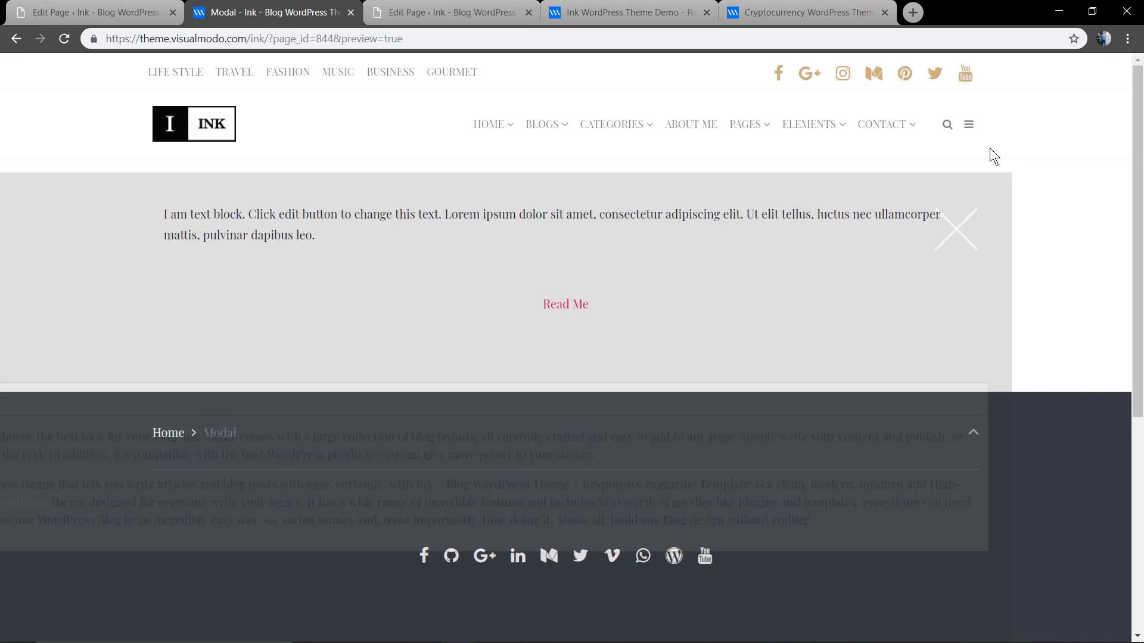
left_click(88, 13)
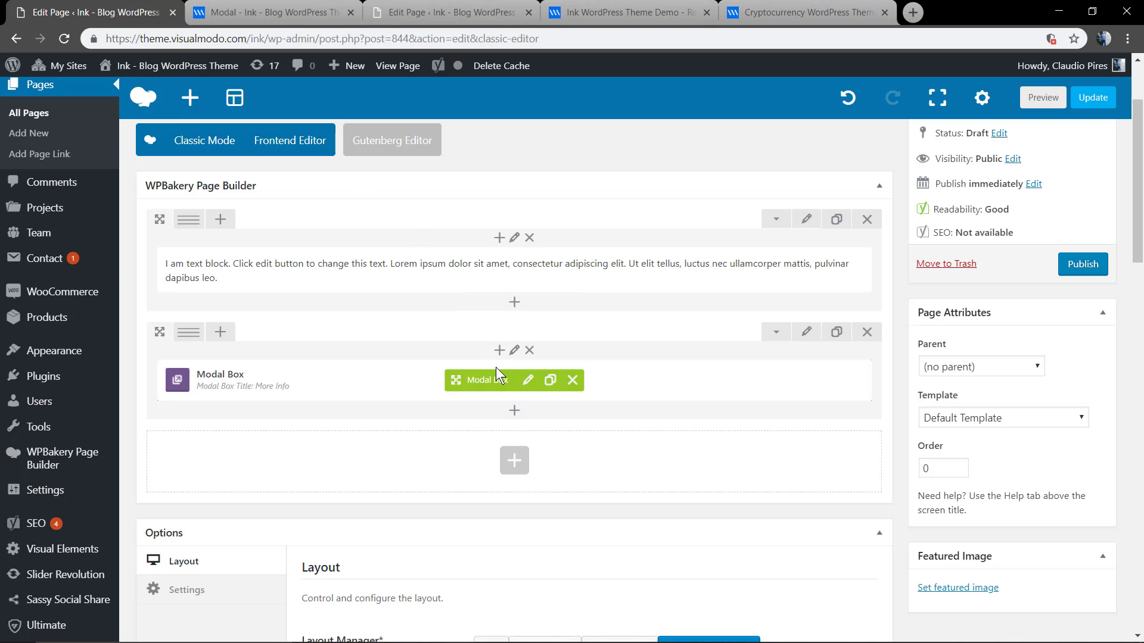
In the Modal Box Typography tab, set Trigger Text Color to #000000 and save.
left_click(528, 380)
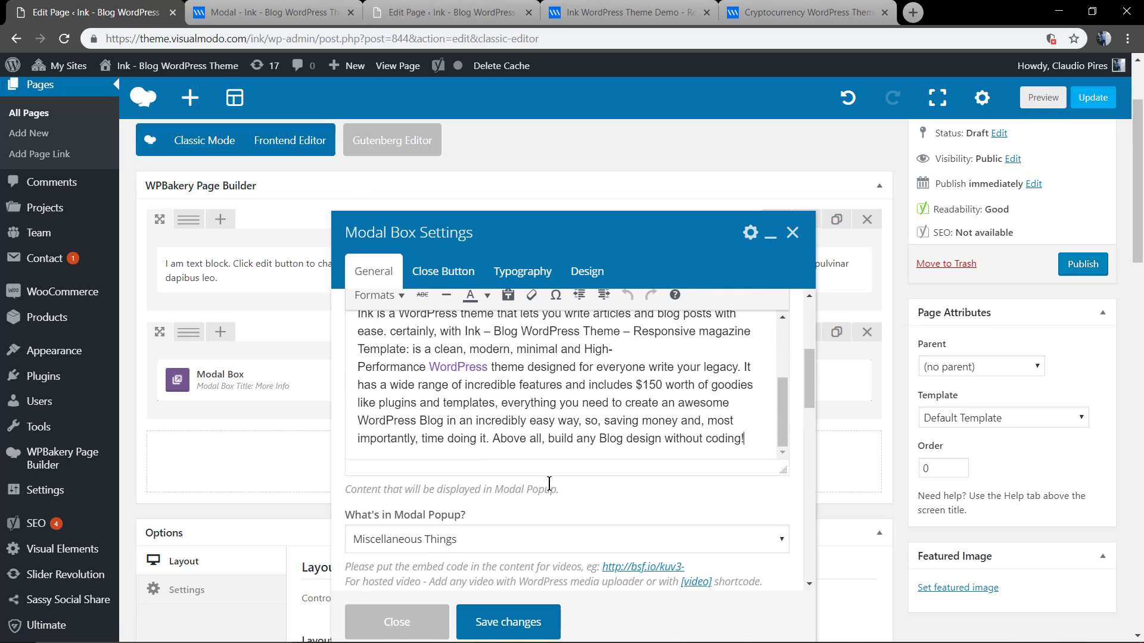
scroll("up", 3)
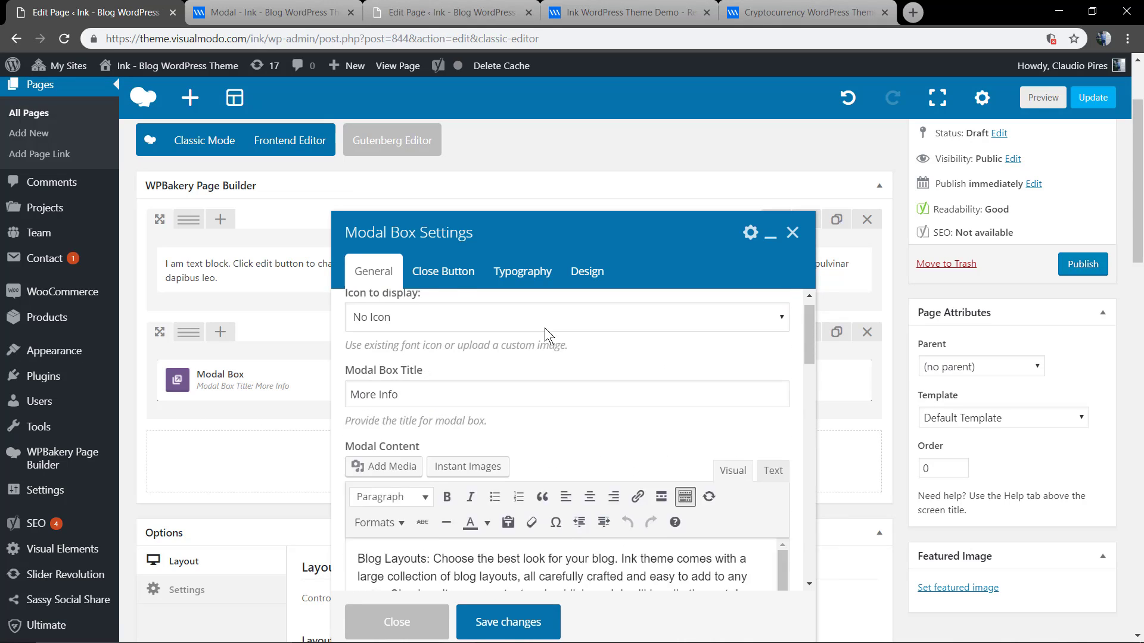
left_click(522, 272)
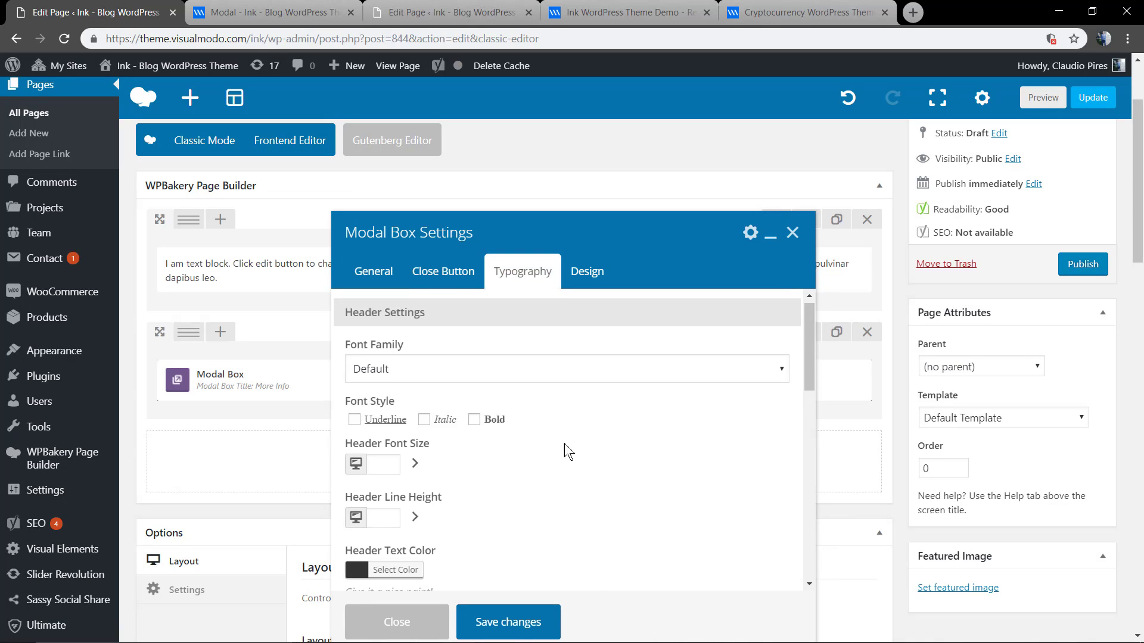
scroll("down", 3)
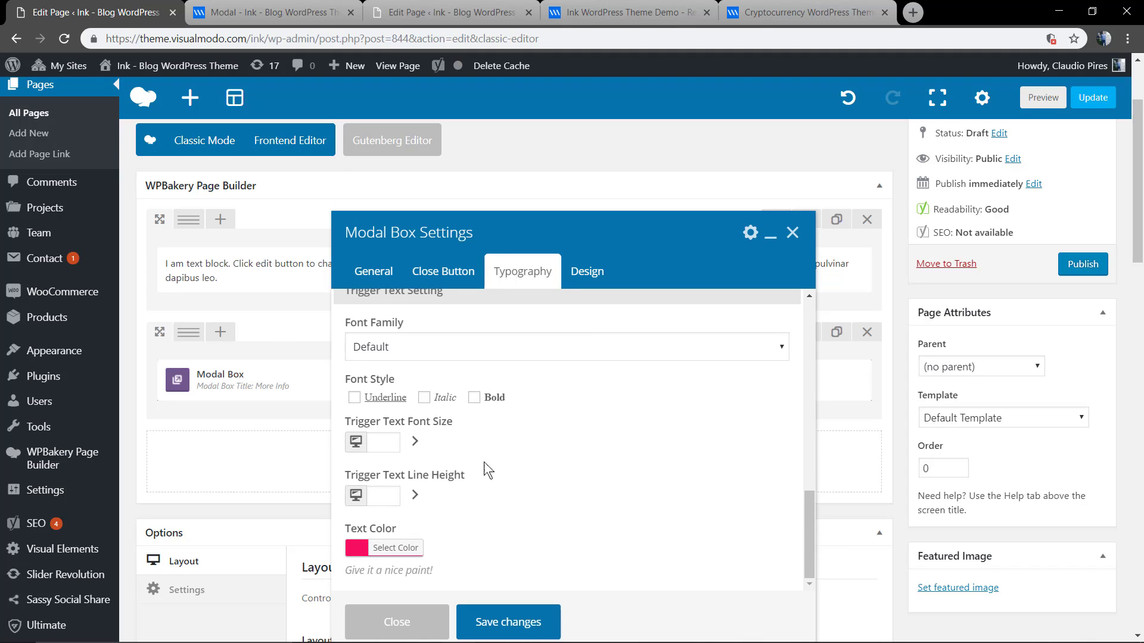
scroll("up", 3)
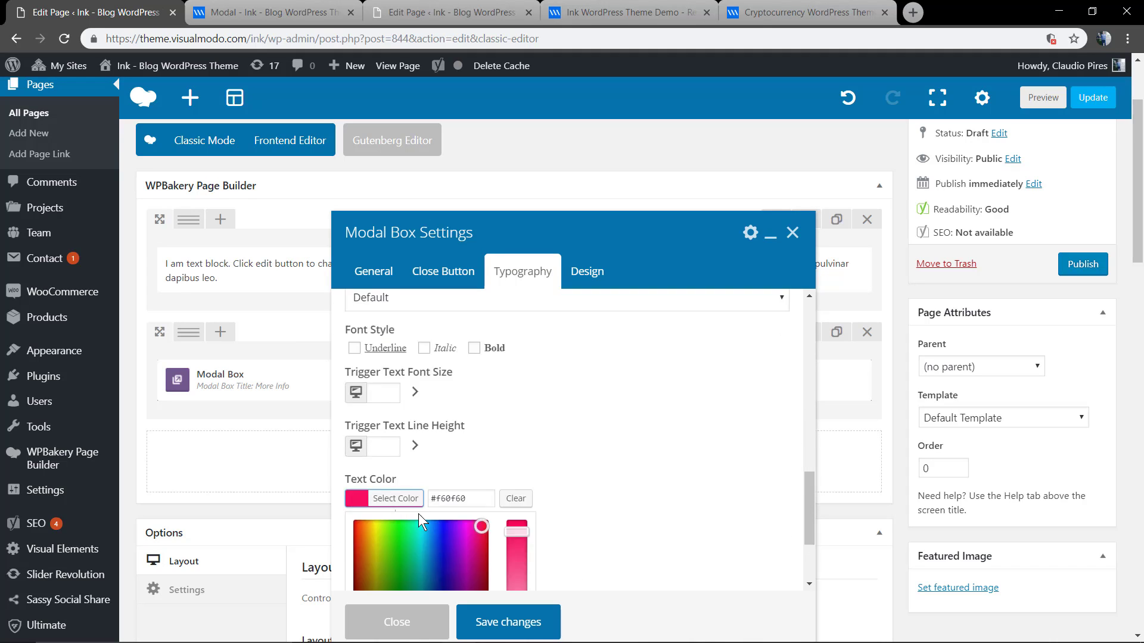
left_click(360, 530)
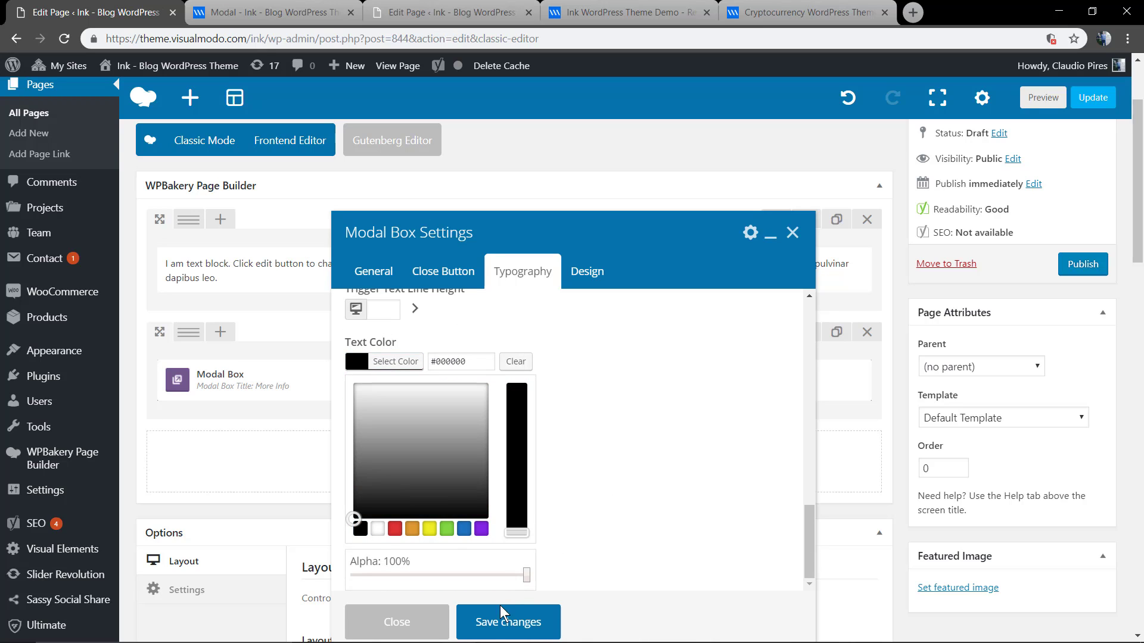
left_click(507, 622)
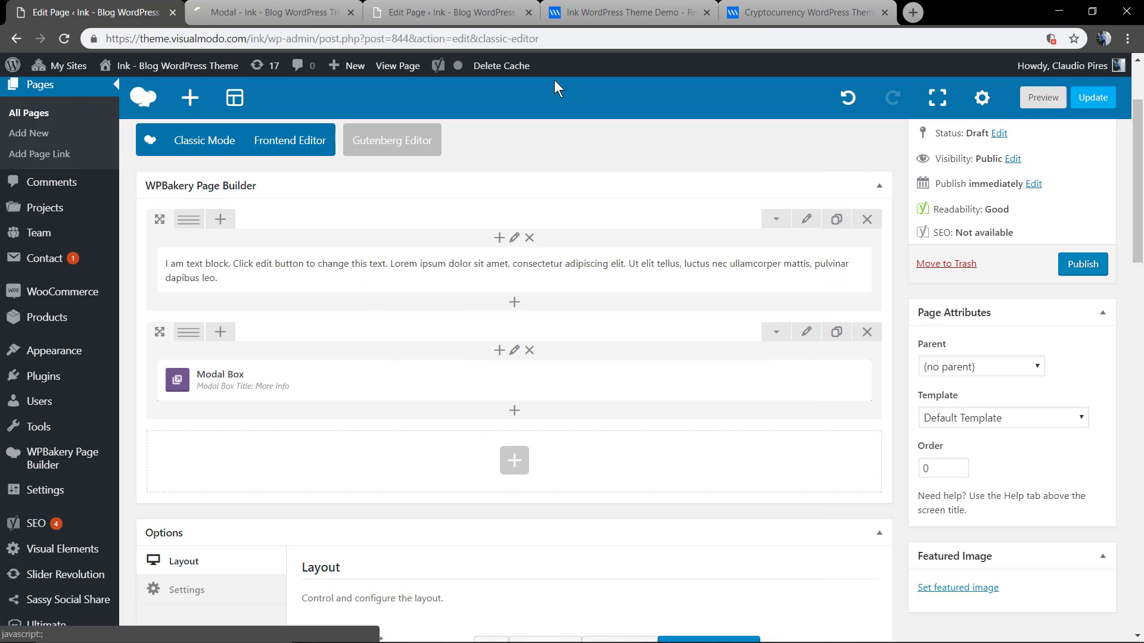
Preview the page, open the More Info popup from the black Read Me link, and close it.
left_click(1042, 97)
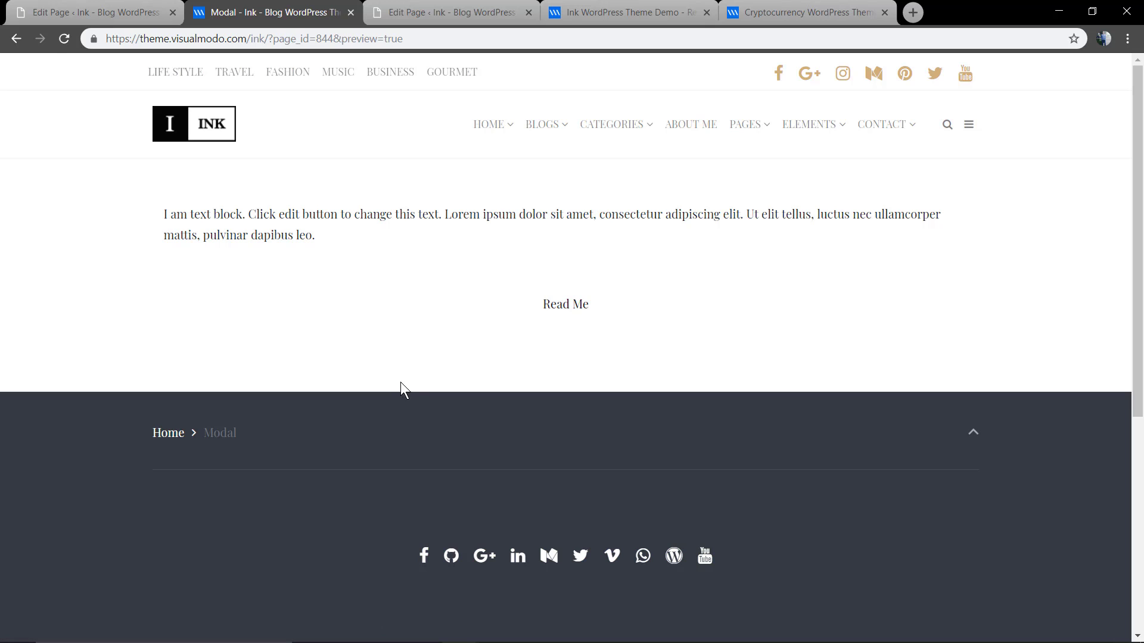
left_click(565, 303)
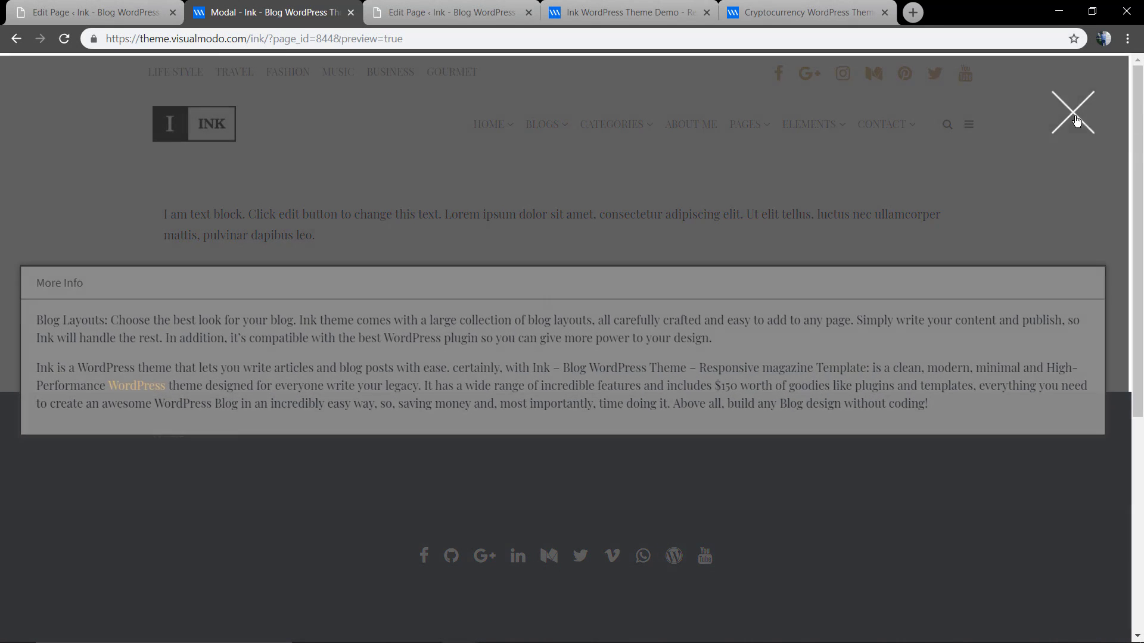
left_click(1073, 112)
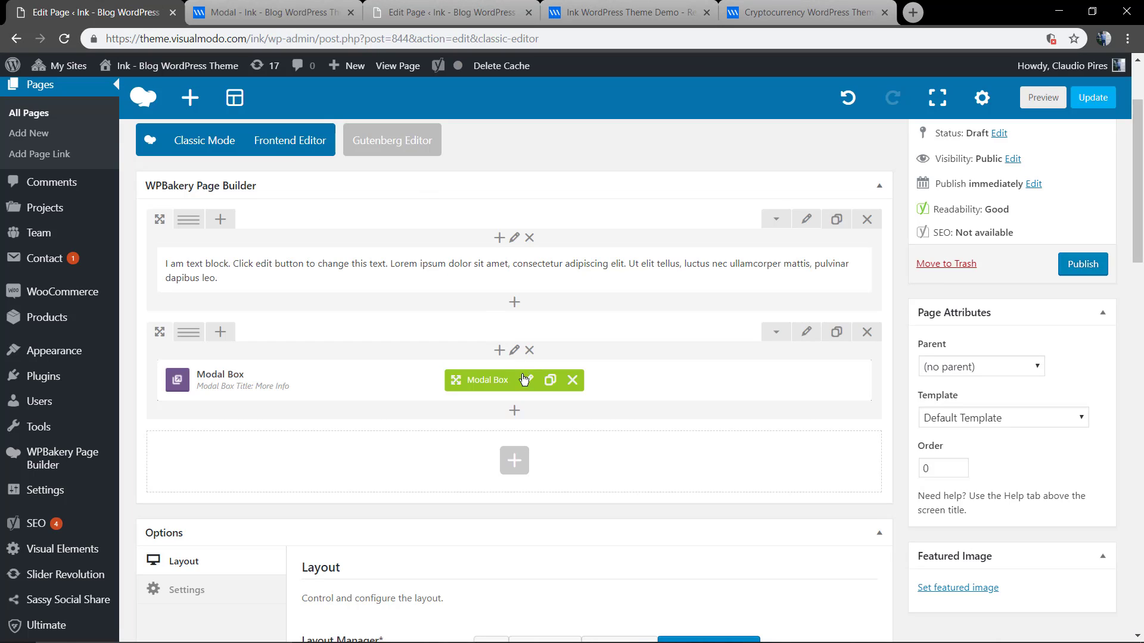
Reopen the Modal Box settings with Modal Content in Text view, cursor after the first paragraph.
left_click(529, 380)
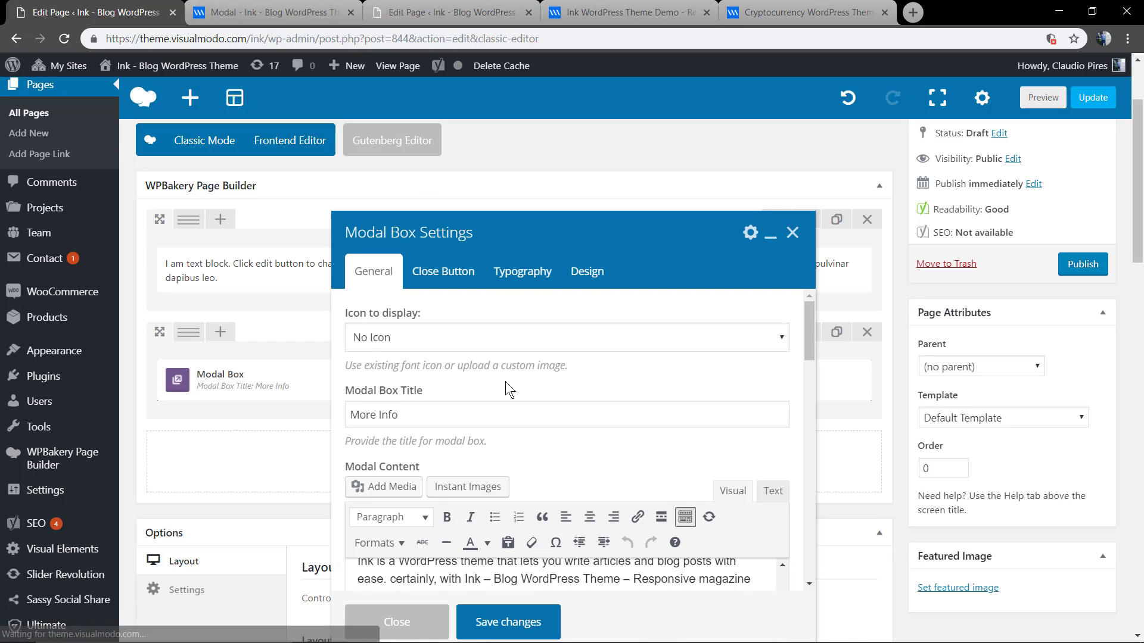
scroll("down", 3)
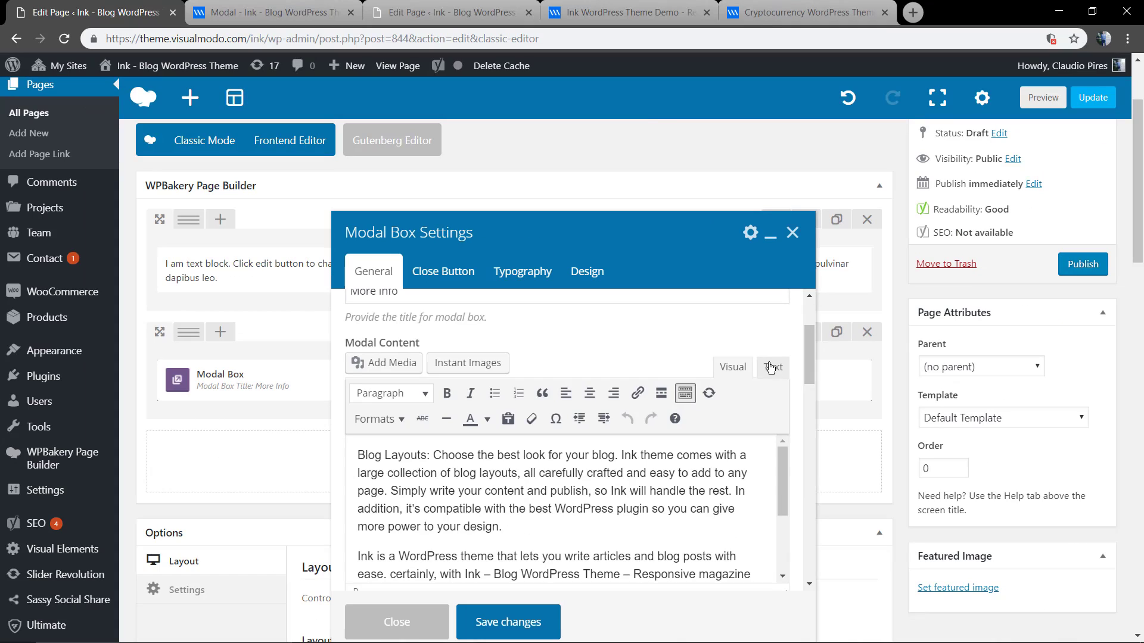
left_click(773, 367)
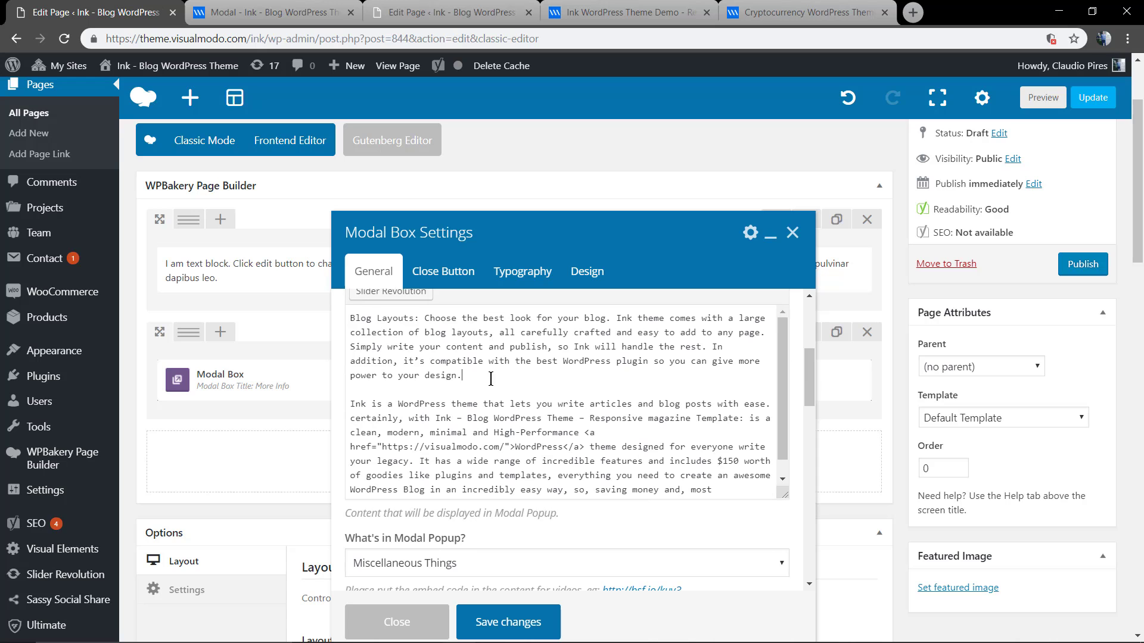
left_click(895, 12)
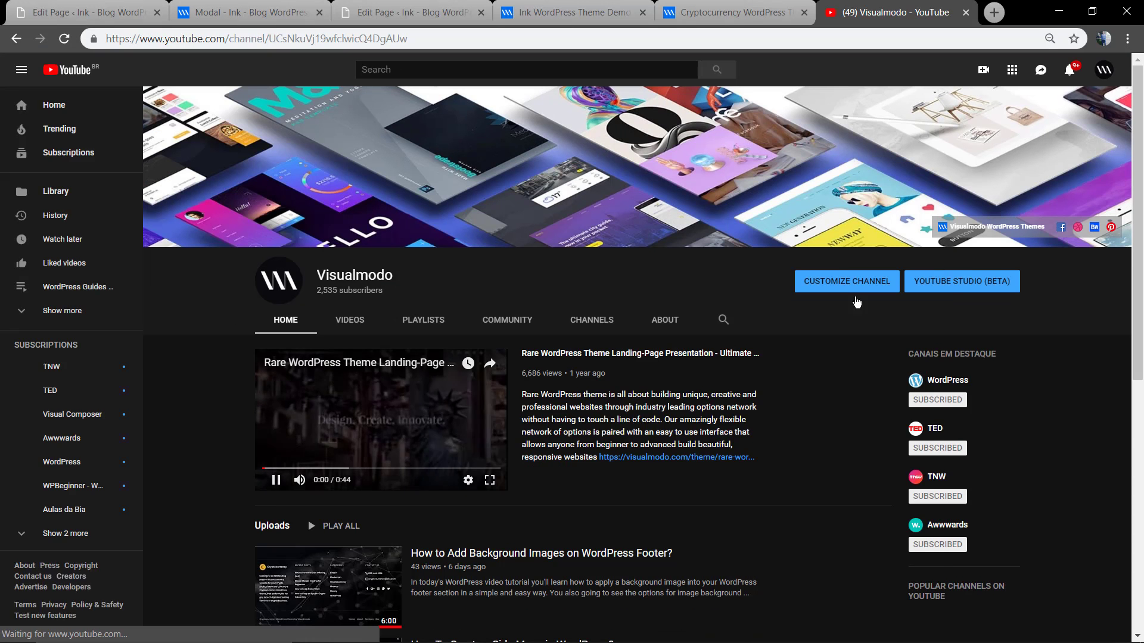
Copy the embed code of the 'How to Add Background Images on WordPress Footer?' video.
left_click(327, 587)
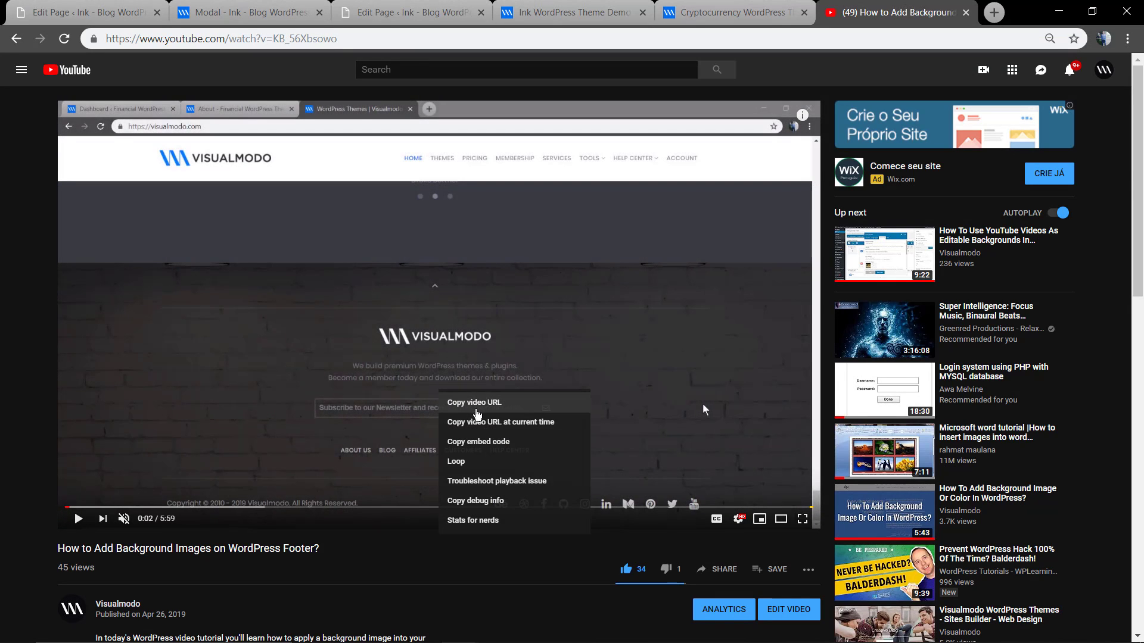
mouse_move(478, 442)
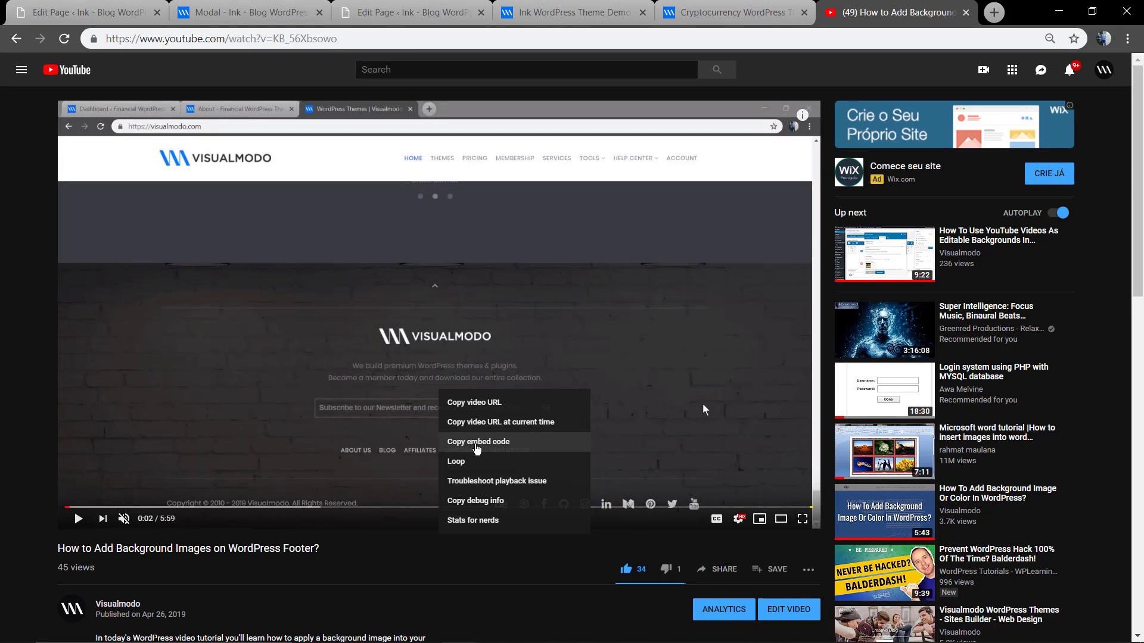
left_click(478, 442)
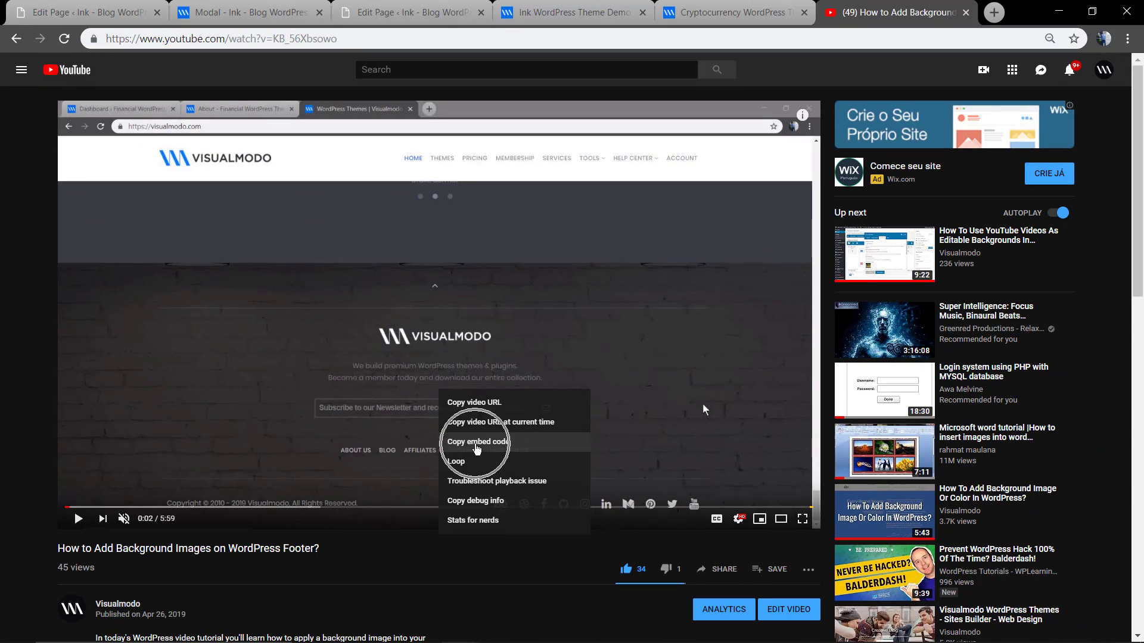
left_click(730, 13)
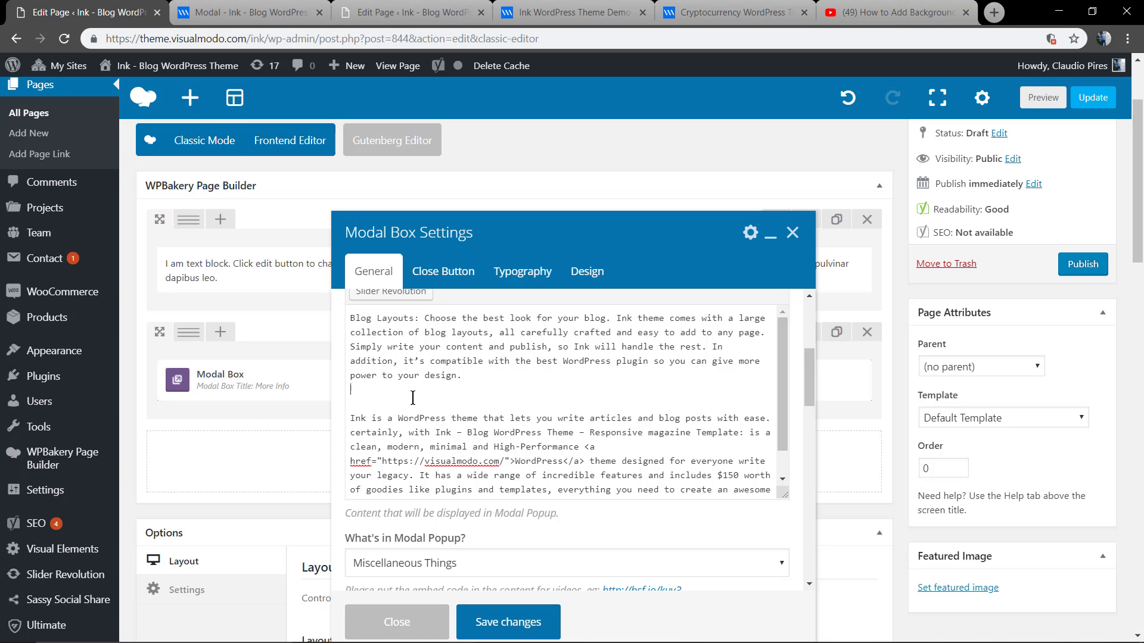
Paste the YouTube iframe embed code after the first paragraph and save the modal.
type("<iframe width=\"1280\" height=\"720\" src=\"https://www.youtube.com/embed/KB_56Xbsowo\" frameborder=\"0\" allow=\"accelerometer; autoplay; encrypted-media; gyroscope; picture-in-picture\" allowfullscreen></iframe>")
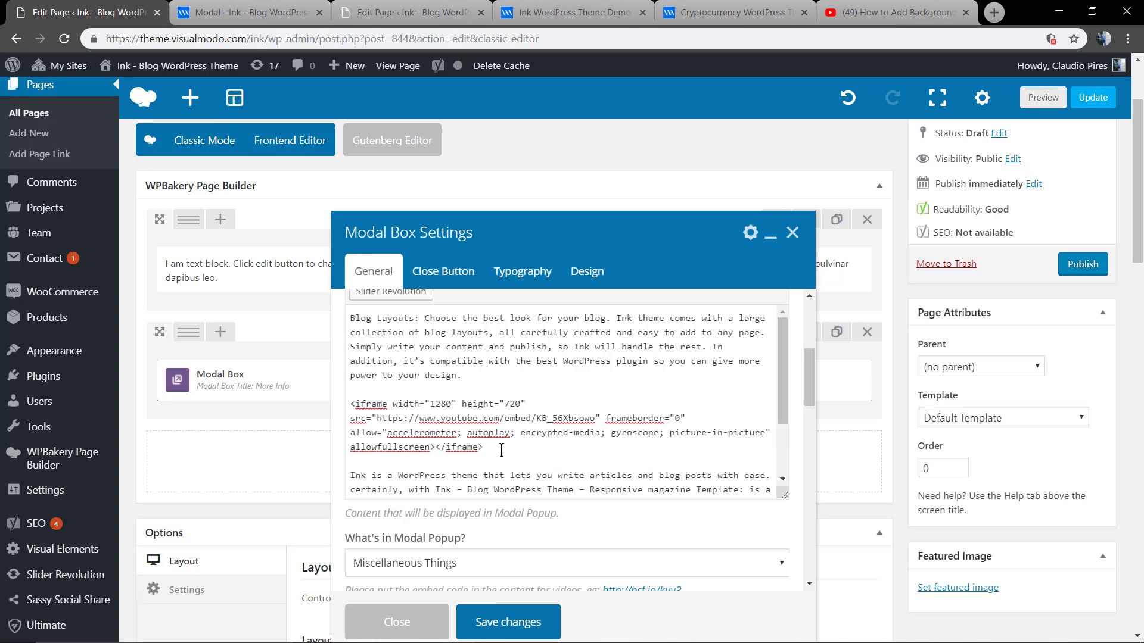
mouse_move(623, 364)
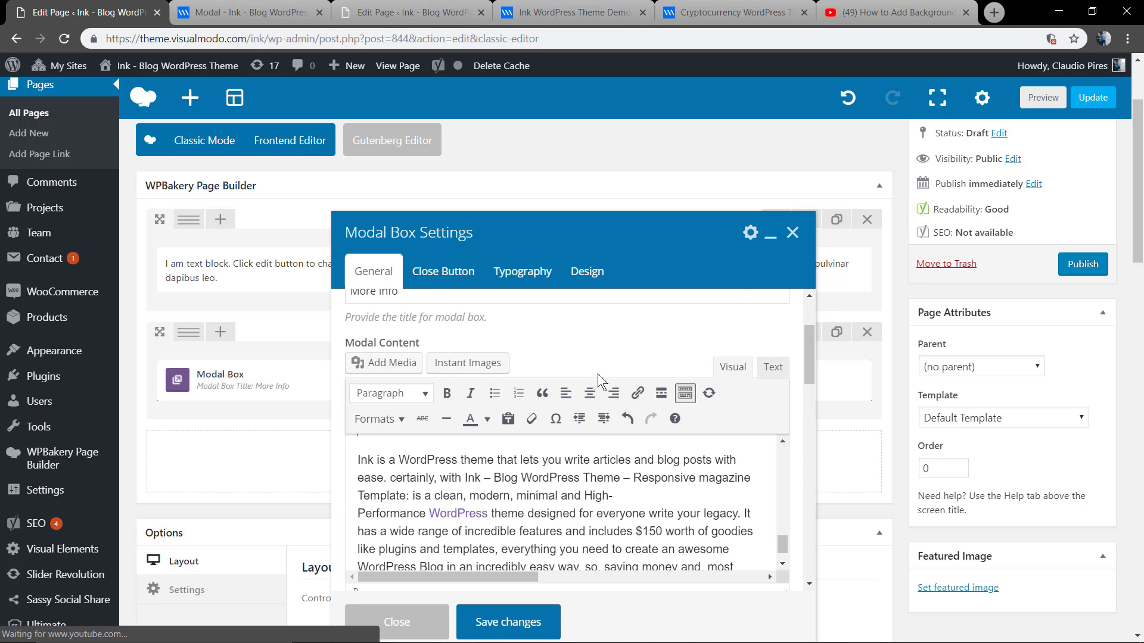
scroll("down", 3)
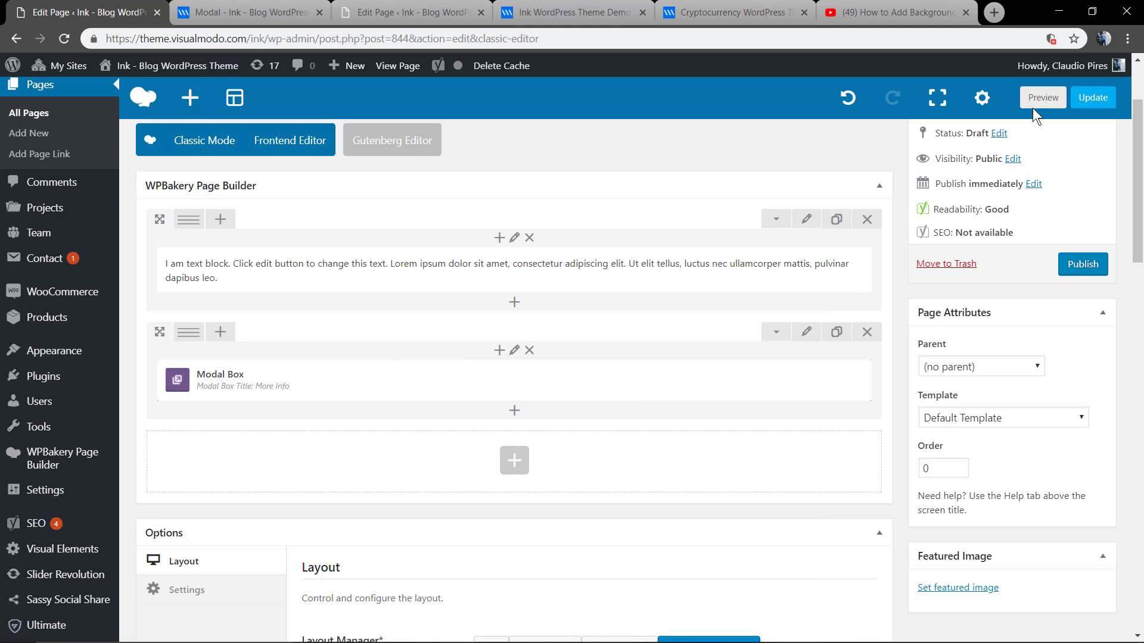
Preview the page, view the video in the More Info popup, then close it.
left_click(1042, 97)
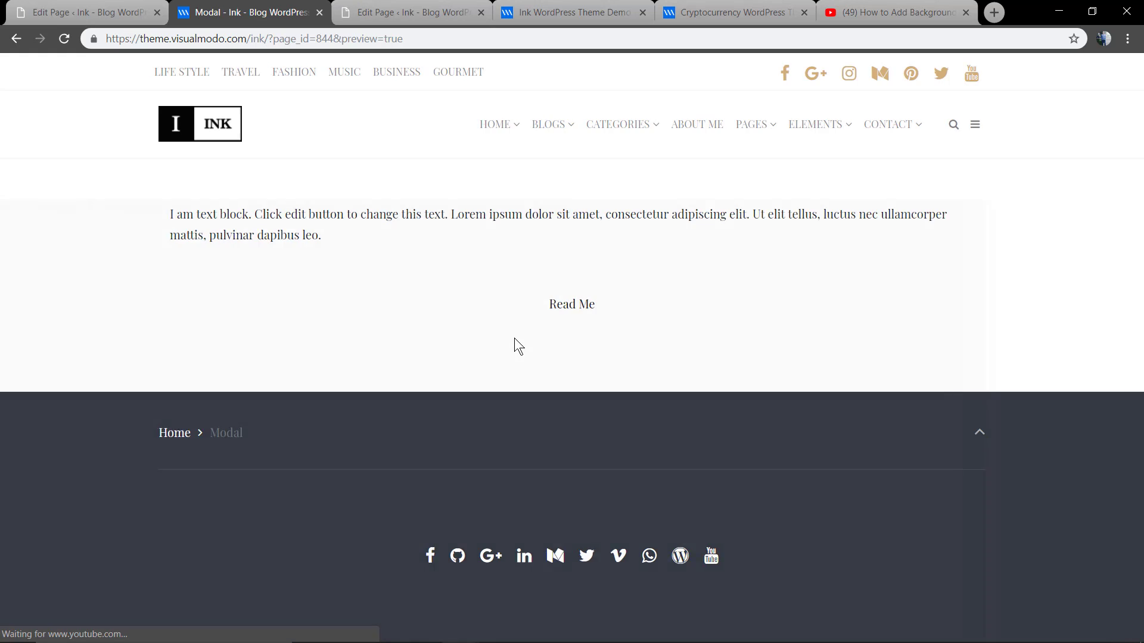
scroll("down", 3)
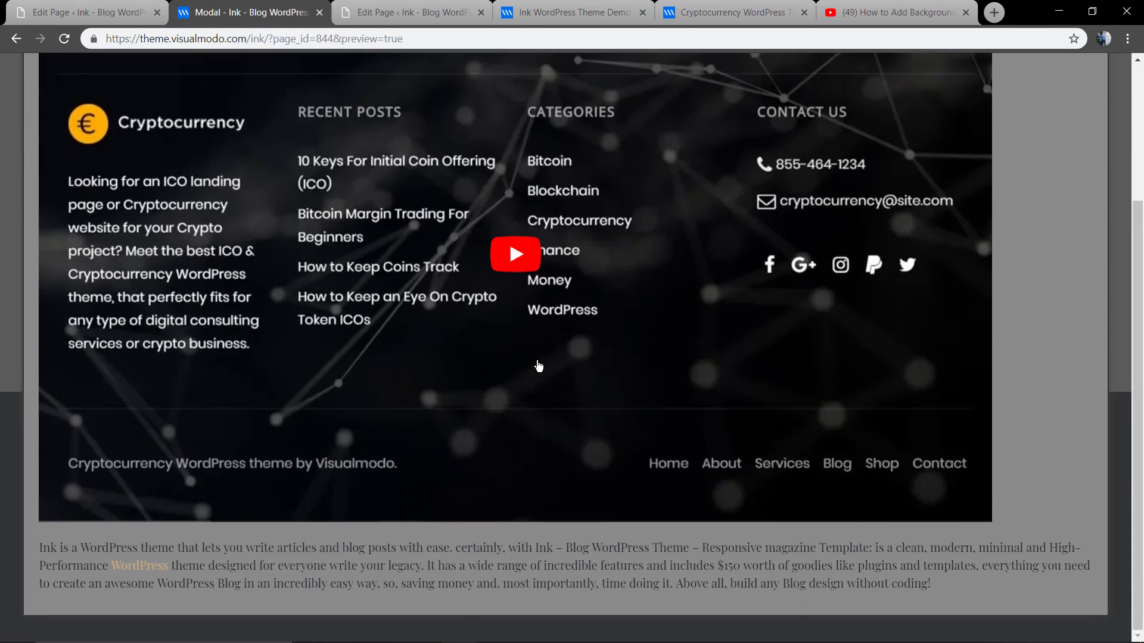
mouse_move(543, 373)
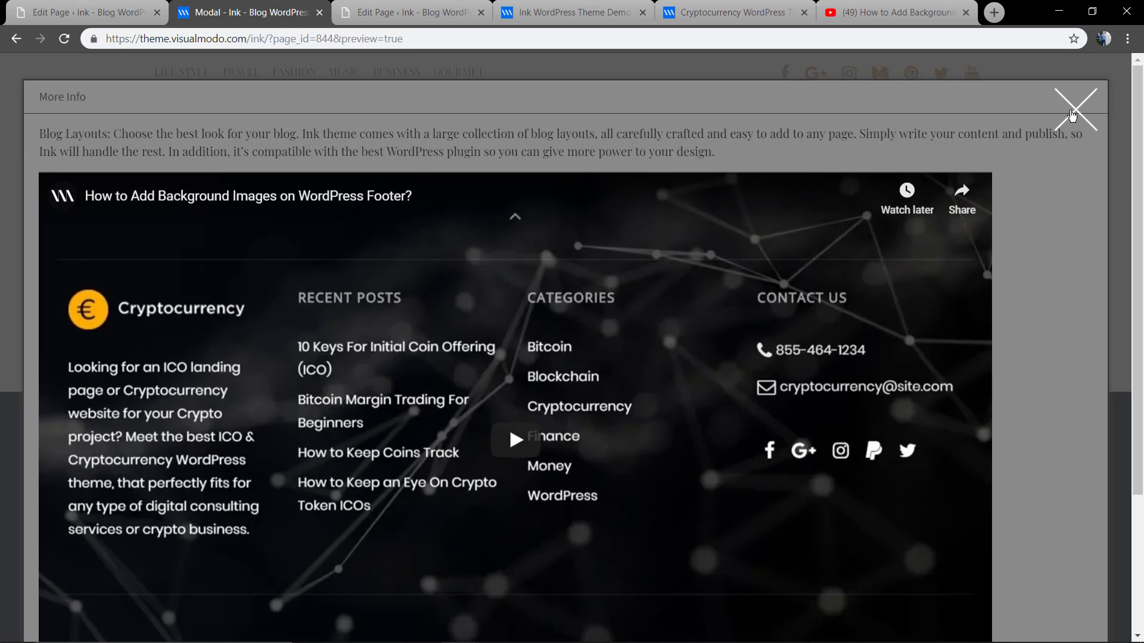
left_click(1073, 110)
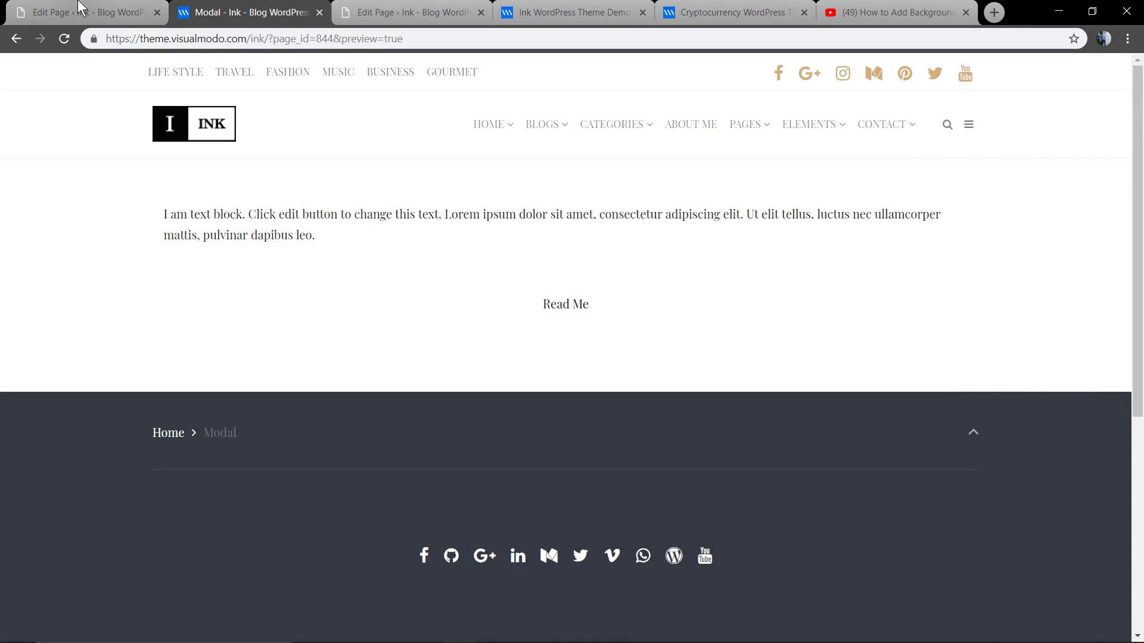
Change the popup iframe from 1280×720 to width 700, height auto, and save the Modal Box.
left_click(80, 13)
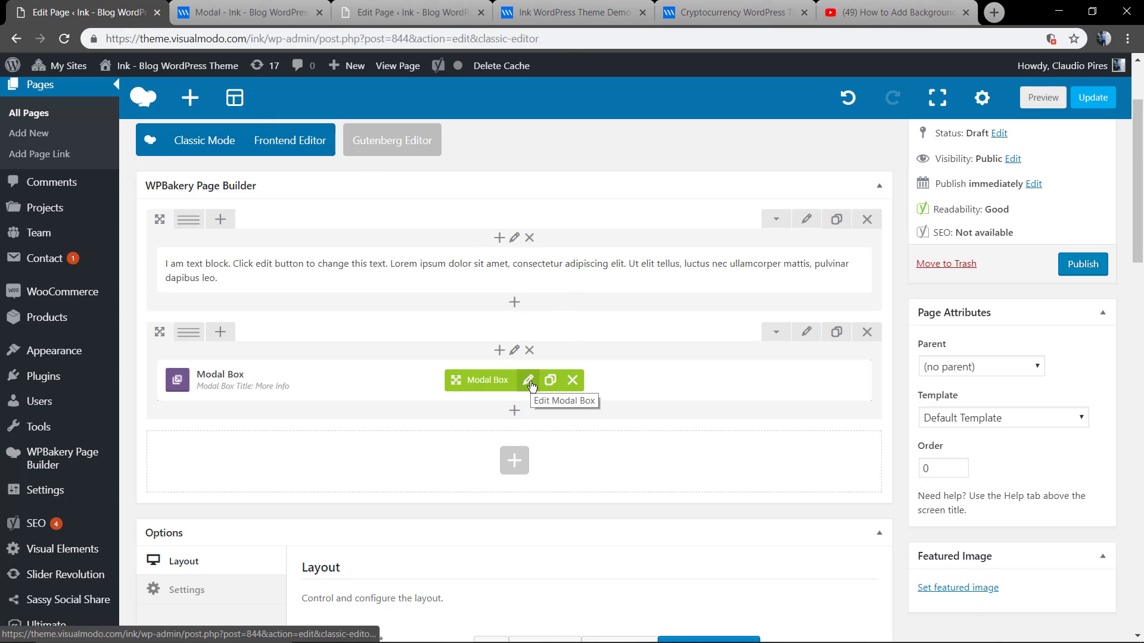
left_click(529, 380)
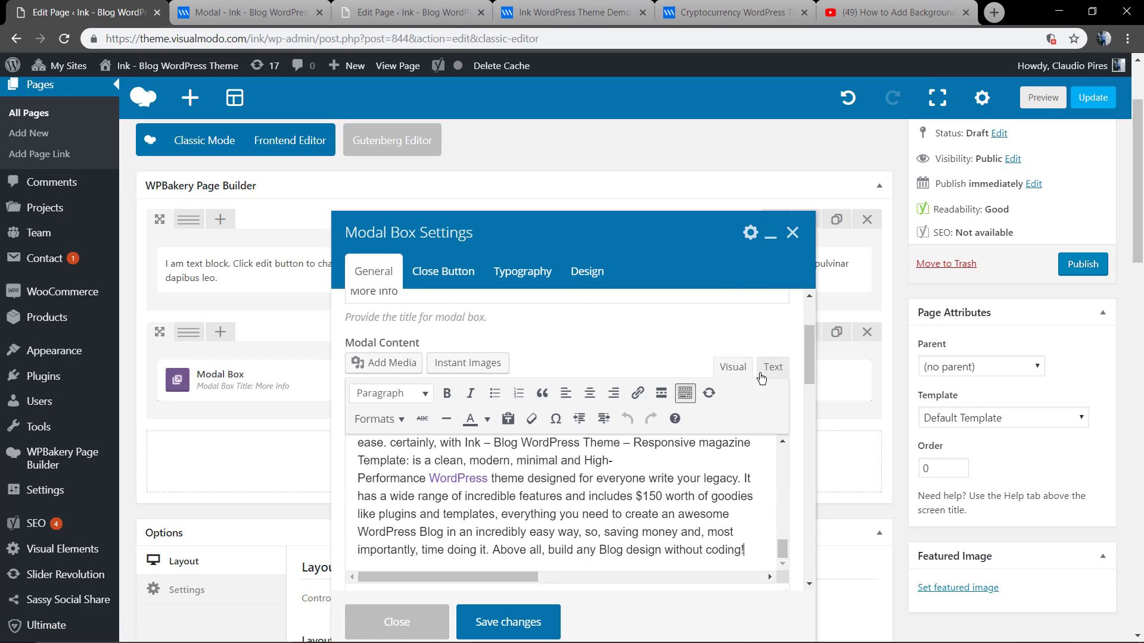
left_click(773, 367)
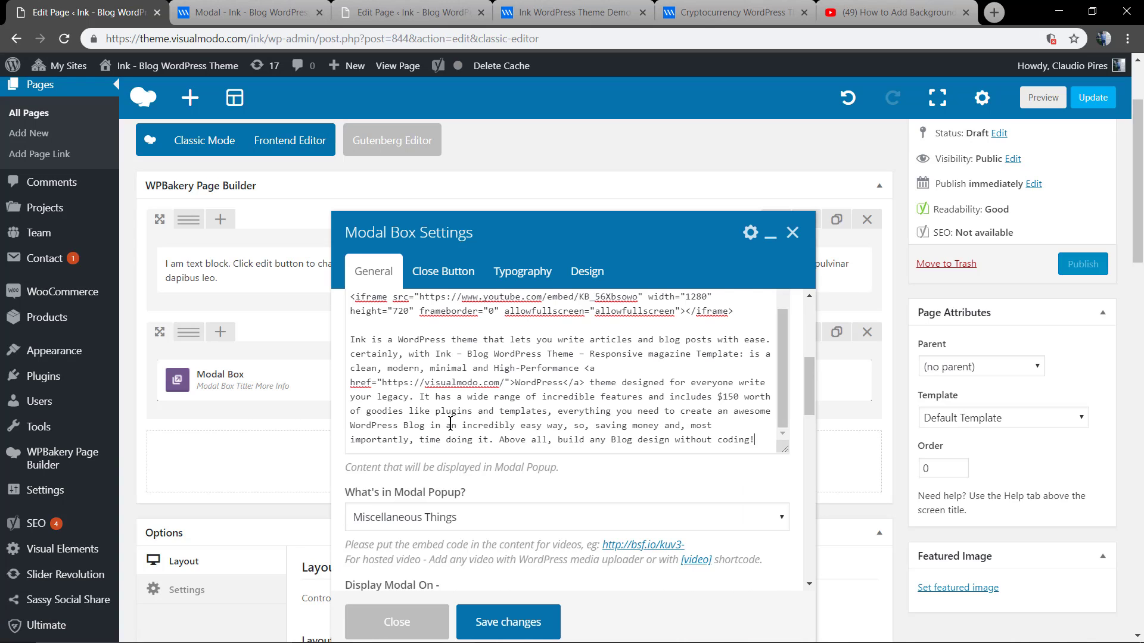
scroll("down", 3)
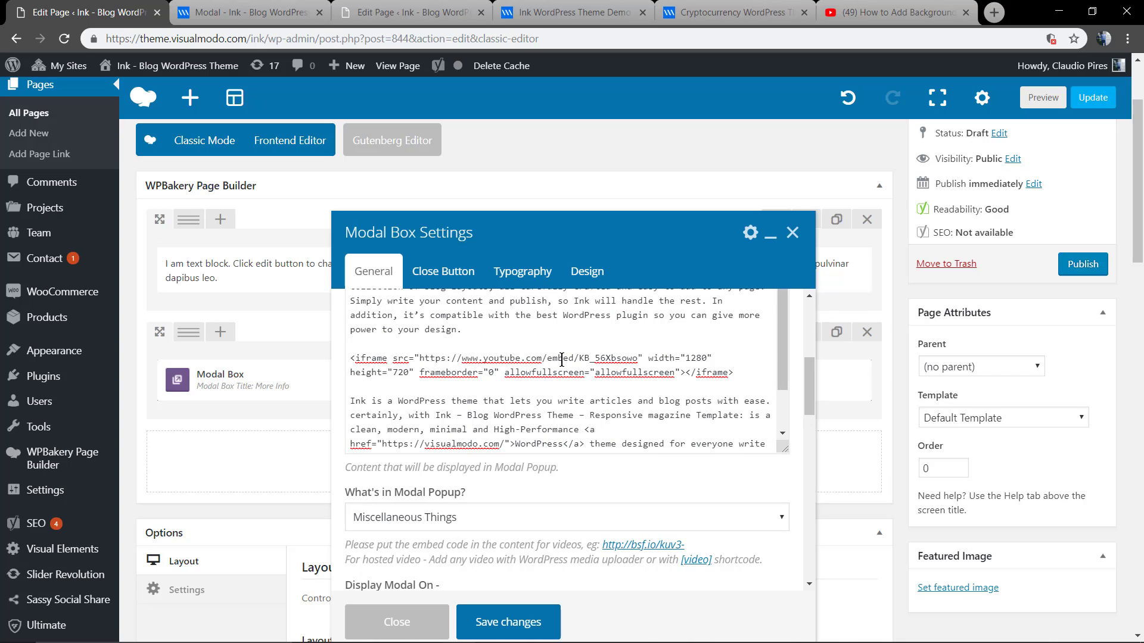
double_click(694, 358)
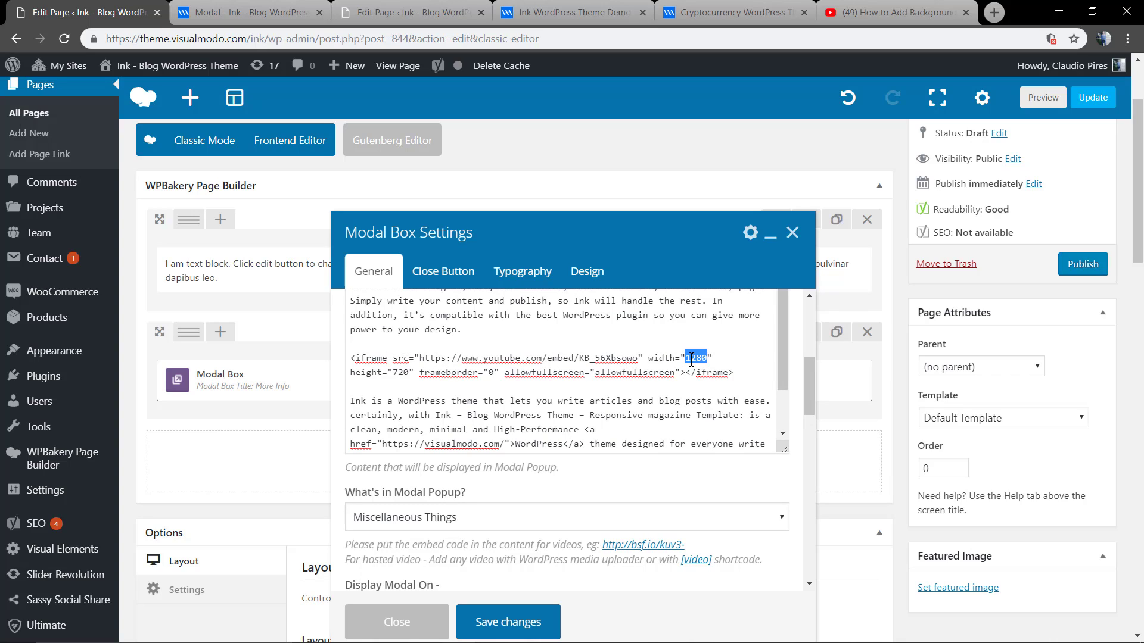
type("700")
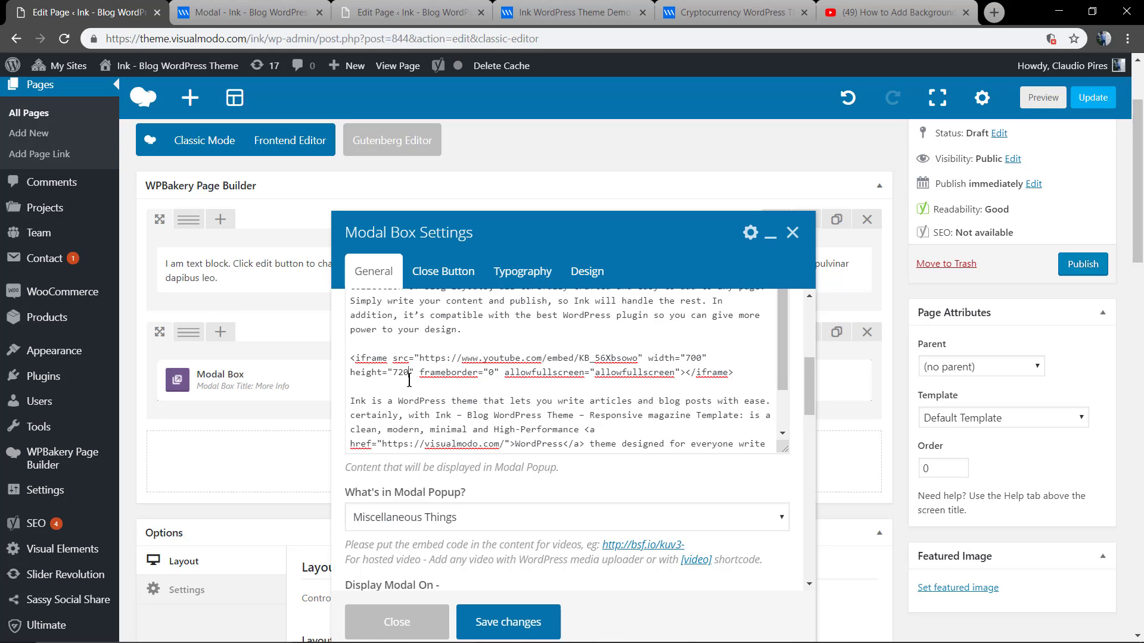
double_click(693, 358)
type("auto")
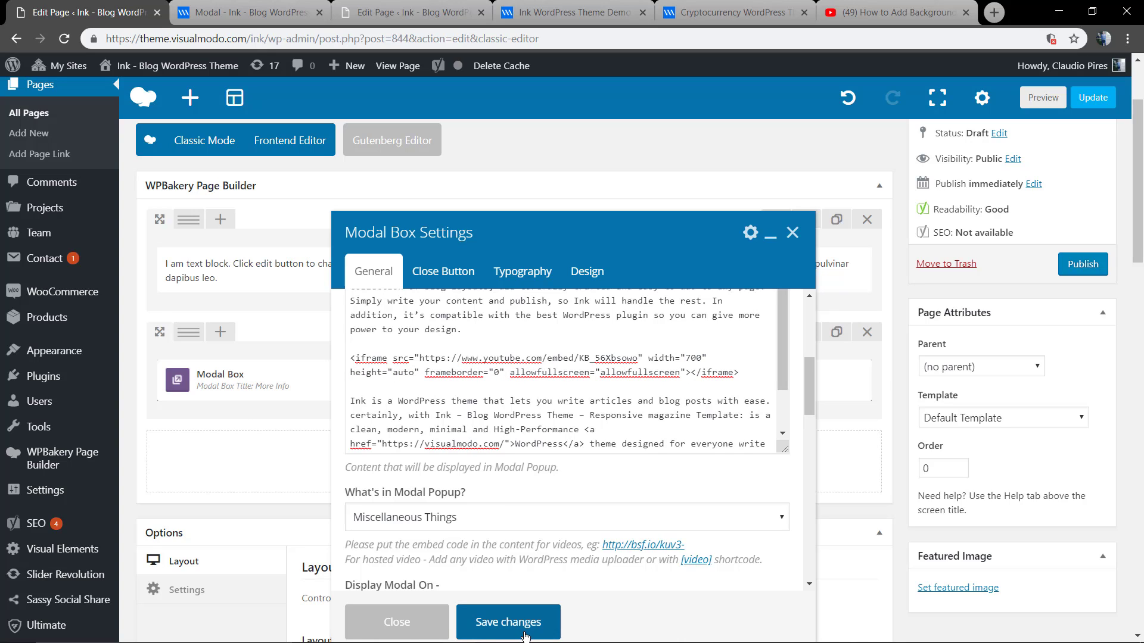
left_click(507, 621)
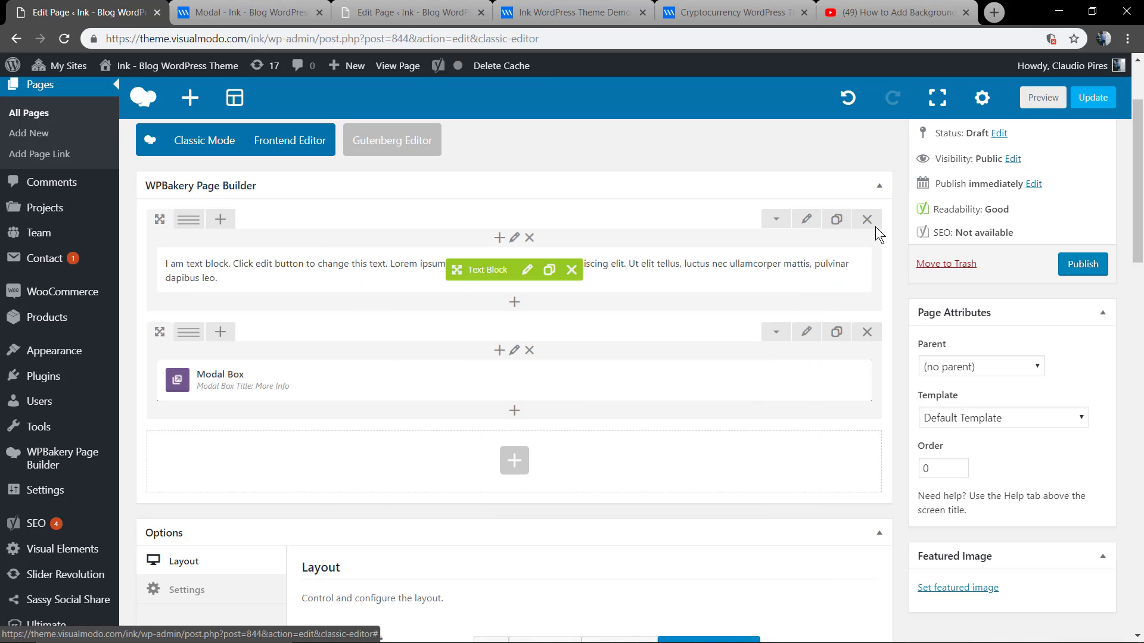
left_click(1042, 97)
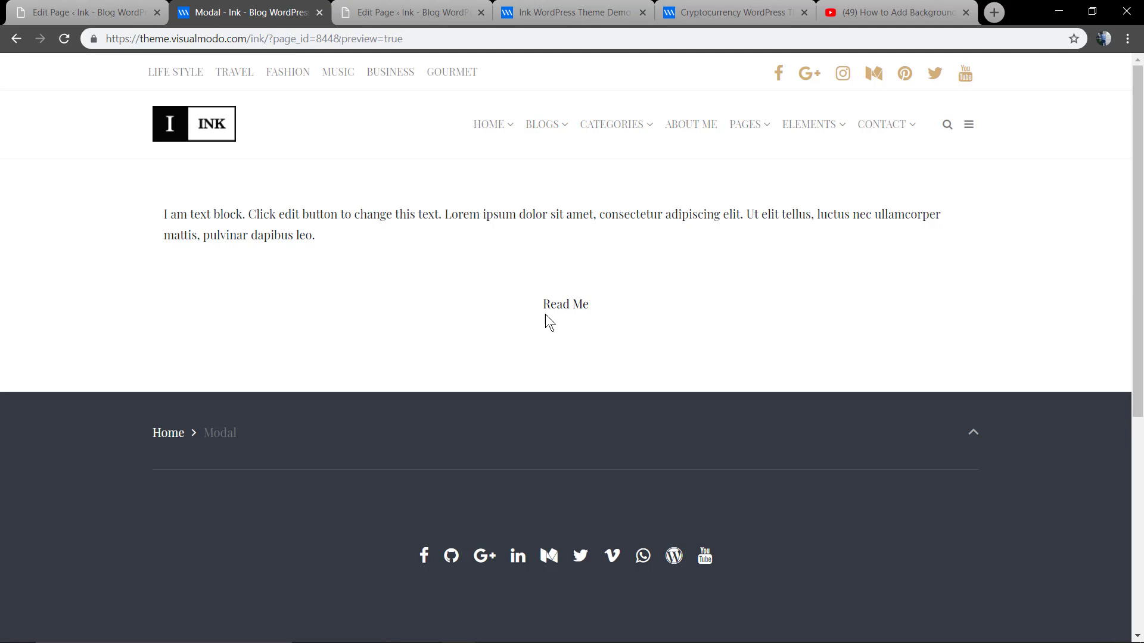
left_click(566, 305)
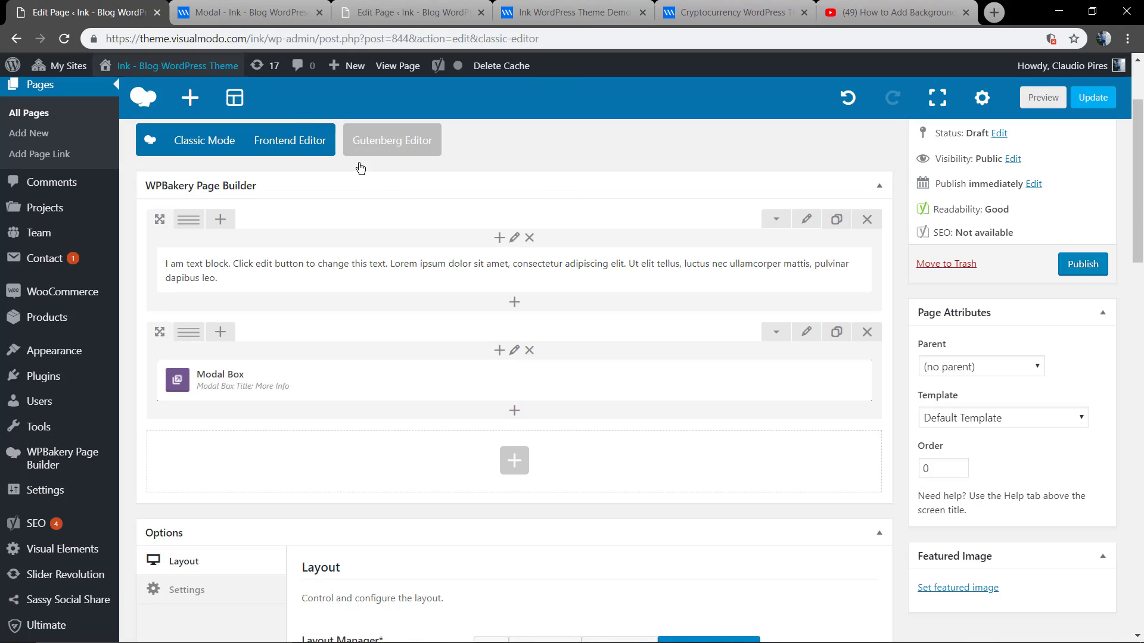
mouse_move(514, 380)
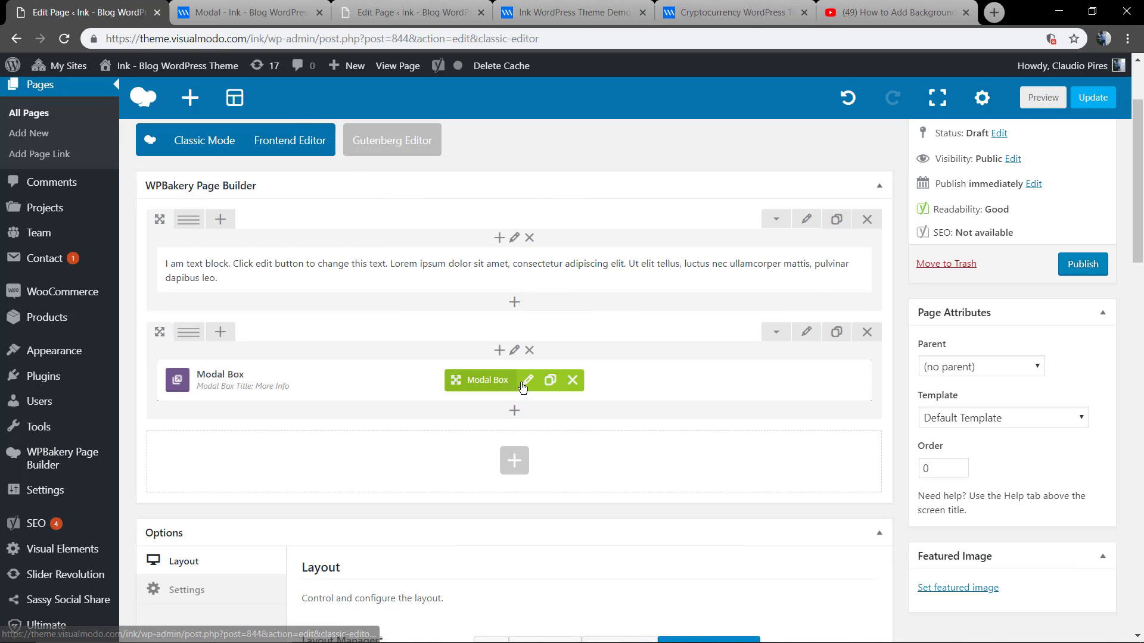
Add the Blog Layouts paragraph and centre the iframe at 700×400 in the modal HTML.
left_click(527, 380)
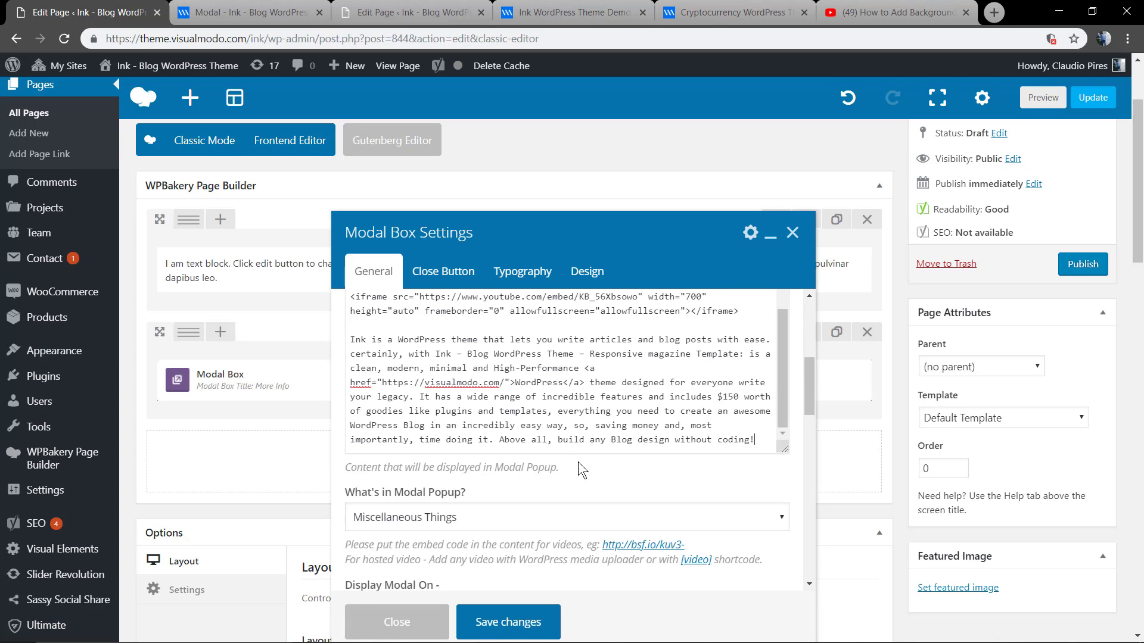
mouse_move(518, 385)
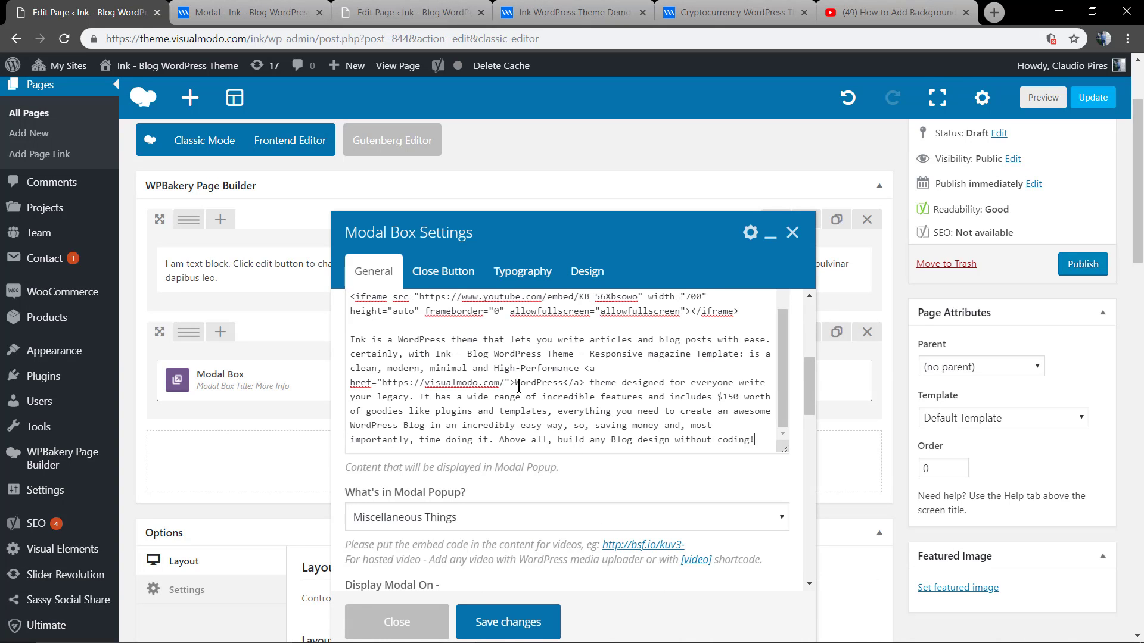
scroll("up", 3)
type("400")
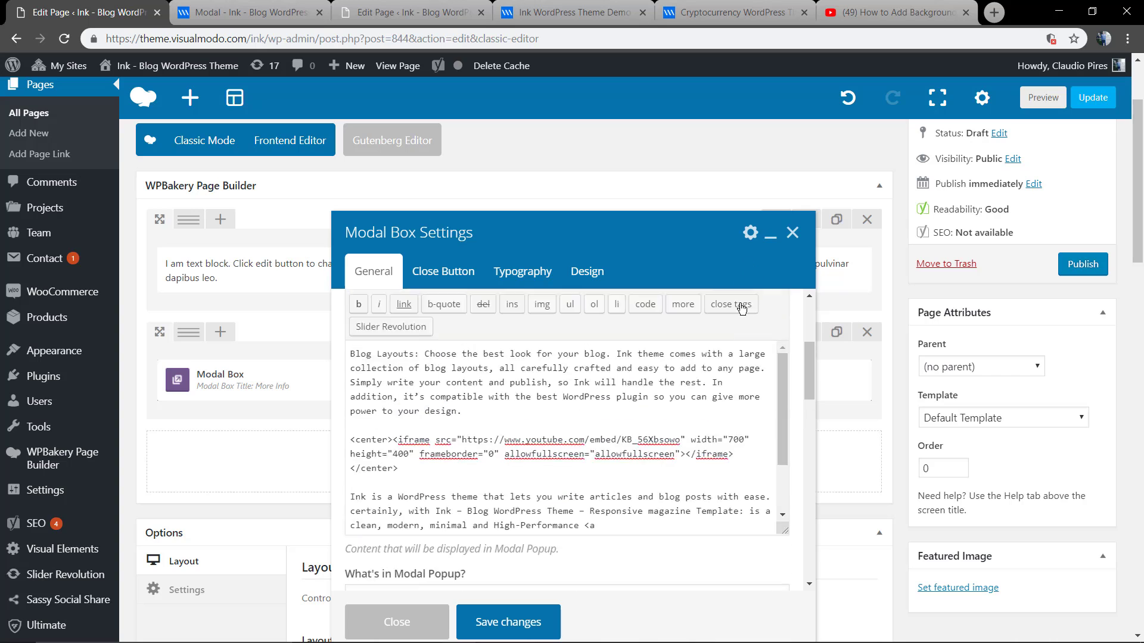
left_click(732, 446)
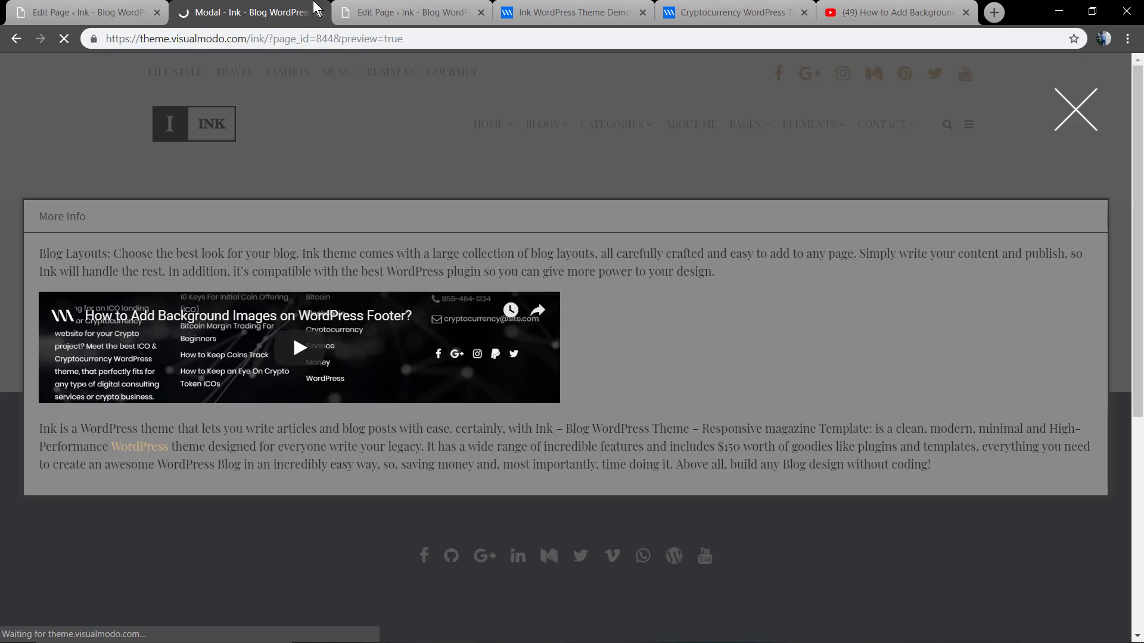
Open the More Info modal in the preview to see the centred, larger video.
left_click(1075, 109)
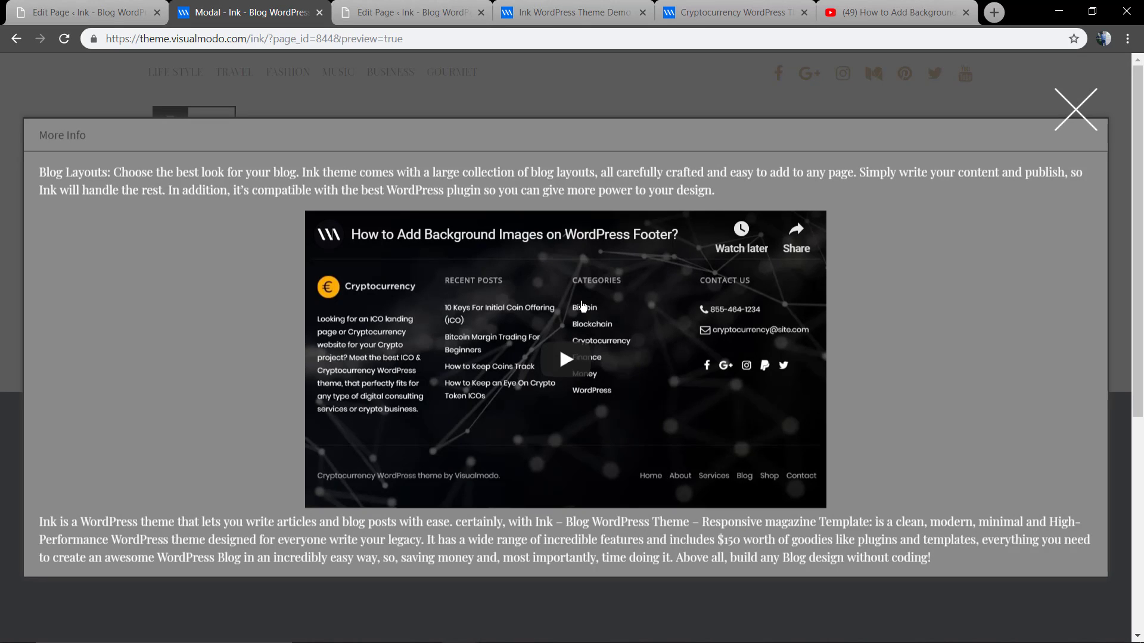
mouse_move(965, 250)
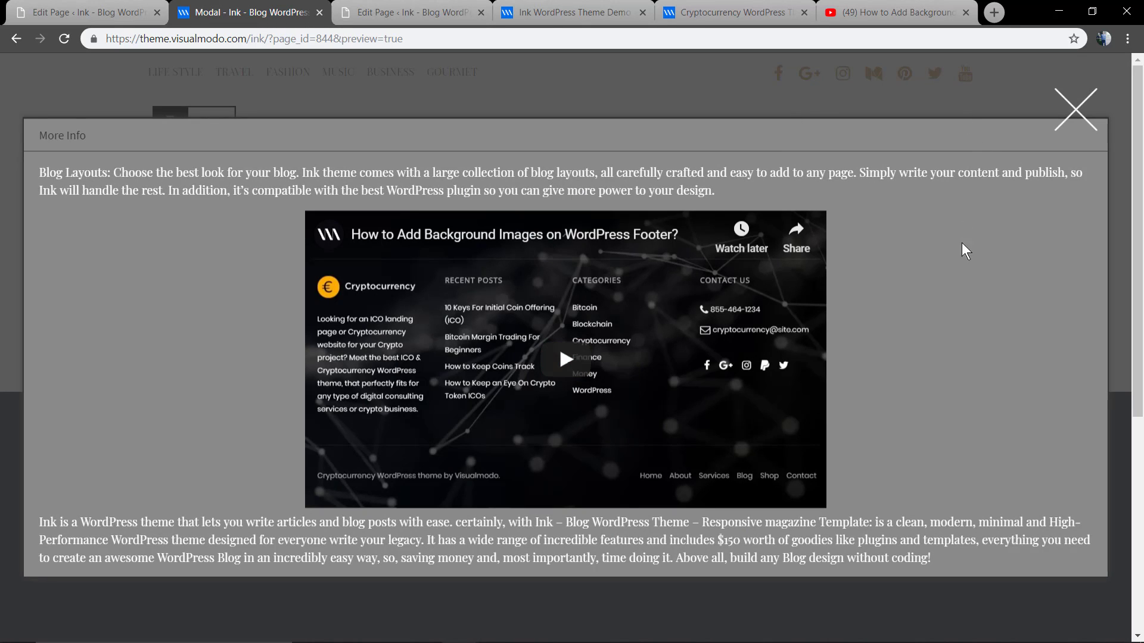
mouse_move(699, 586)
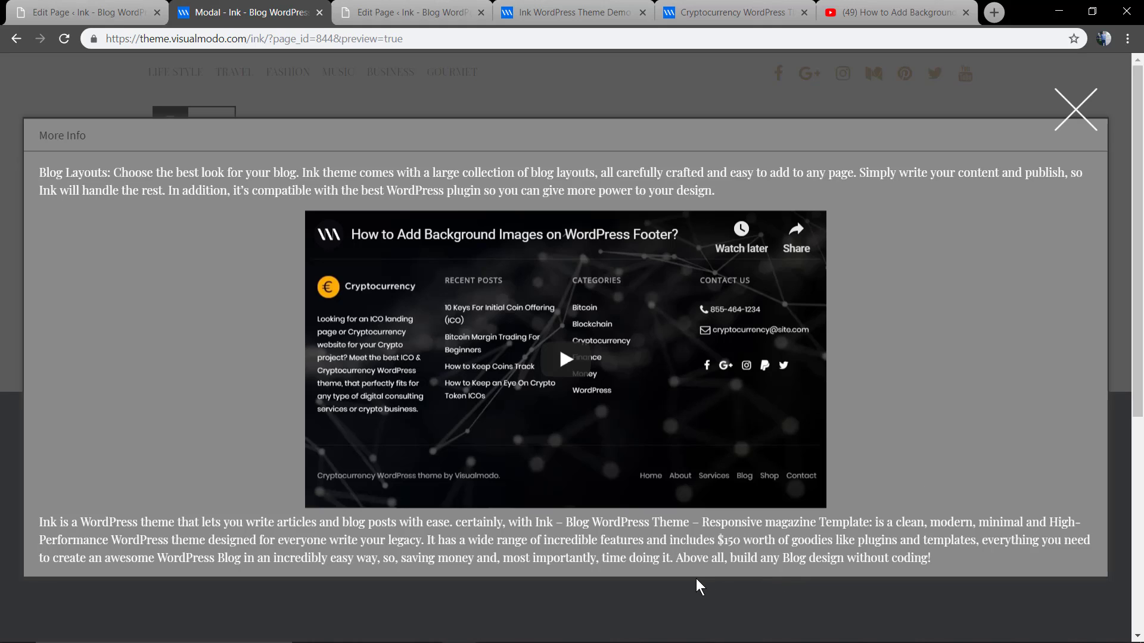
mouse_move(218, 354)
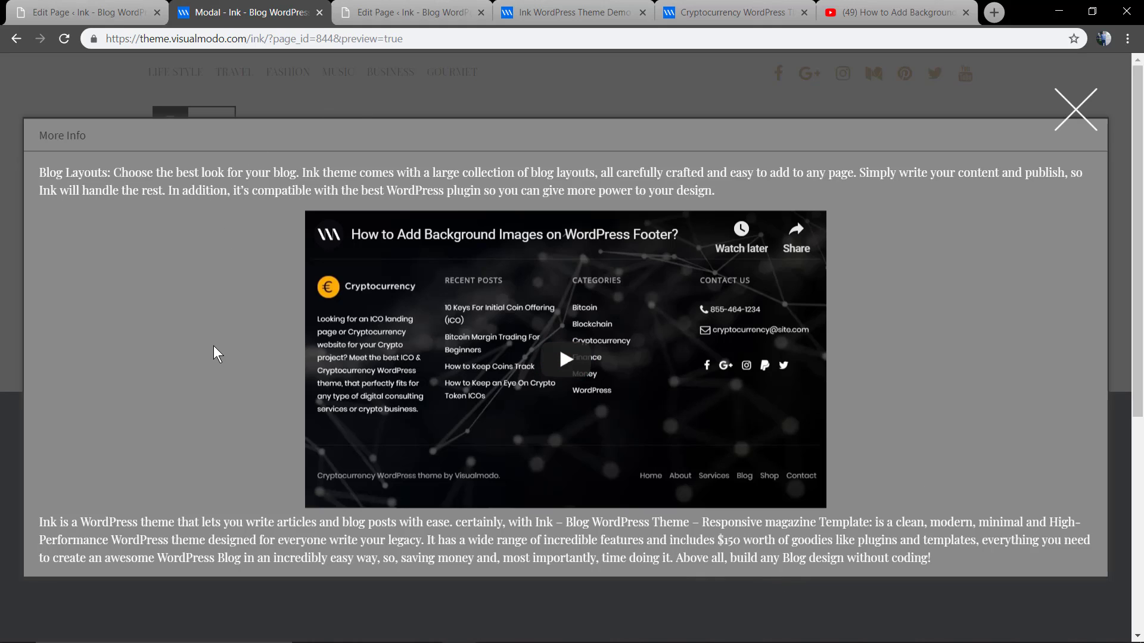
mouse_move(794, 63)
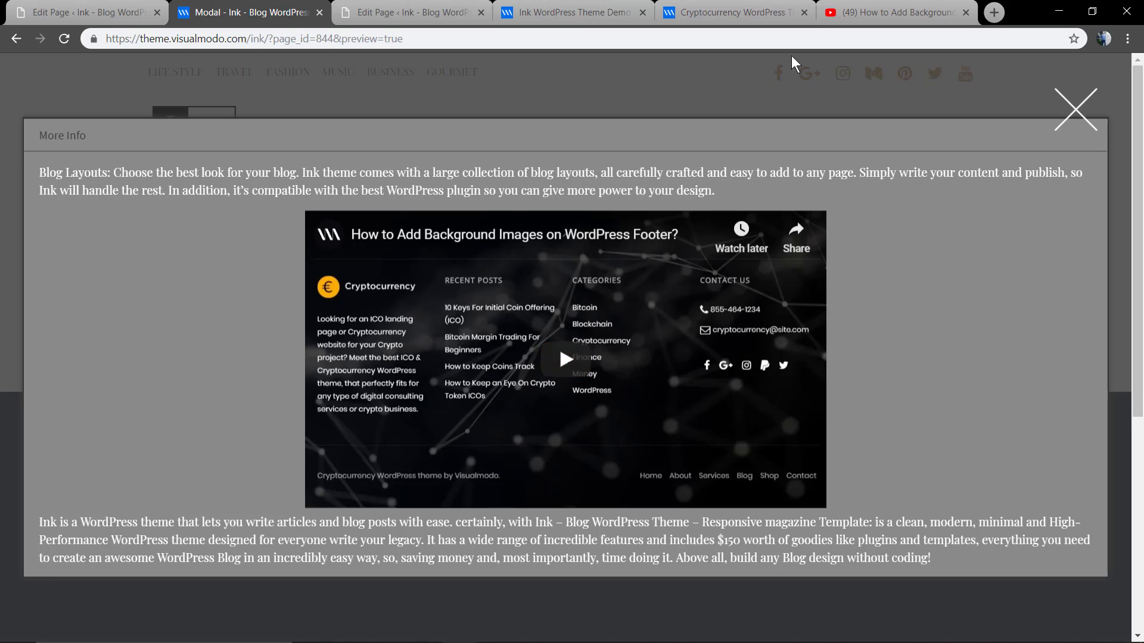
mouse_move(1075, 110)
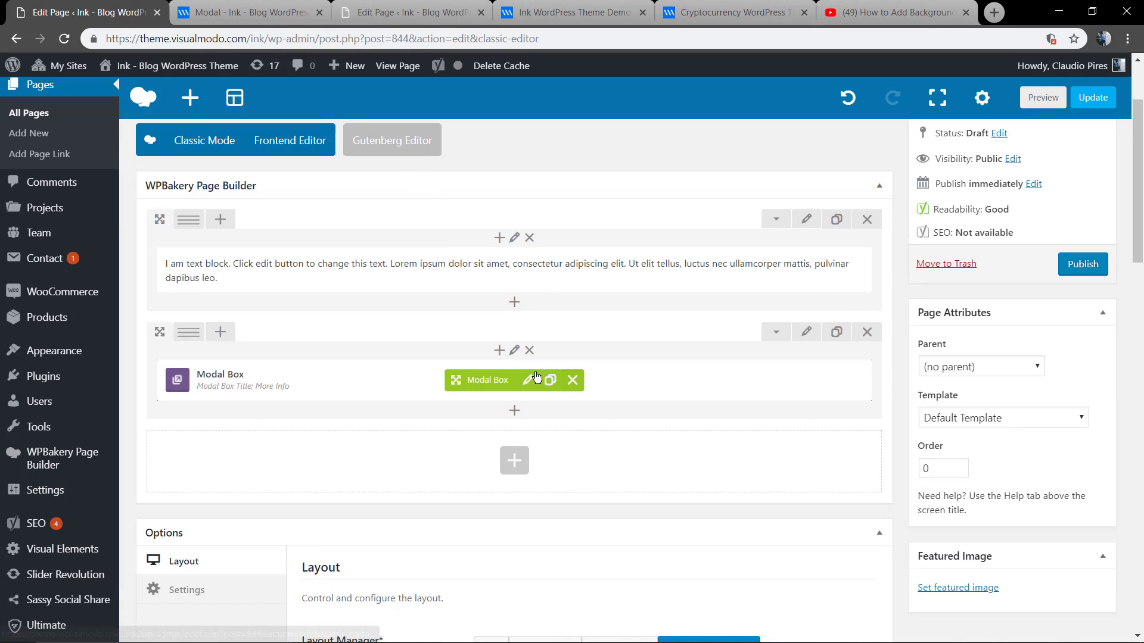
Style both paragraphs and the link with color #ffffff, and cut out the iframe block.
left_click(527, 380)
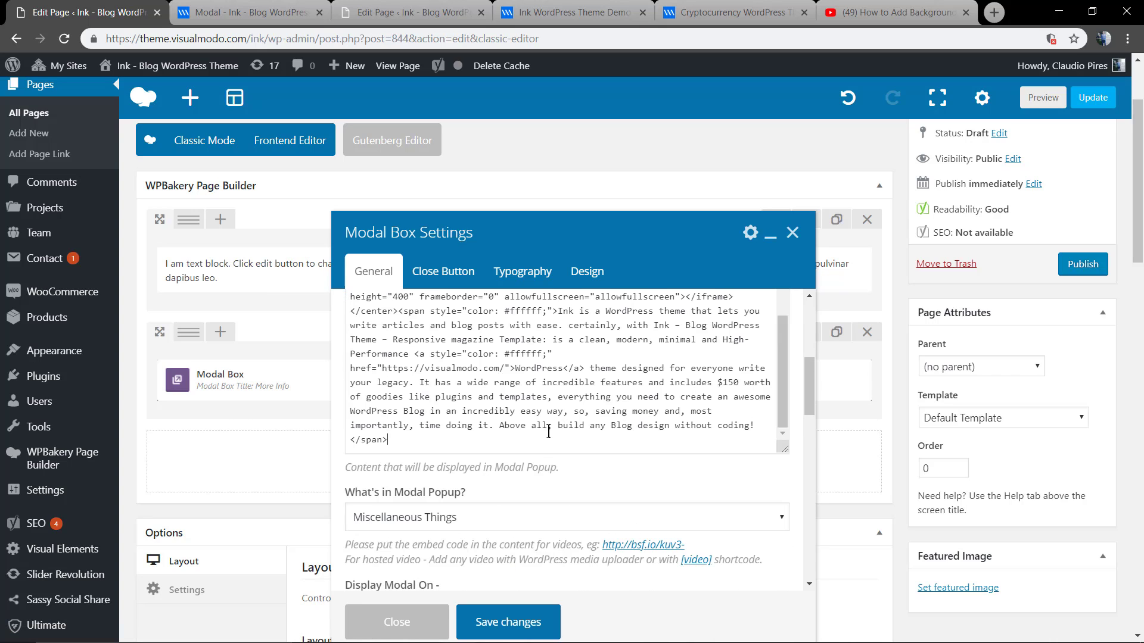
scroll("up", 3)
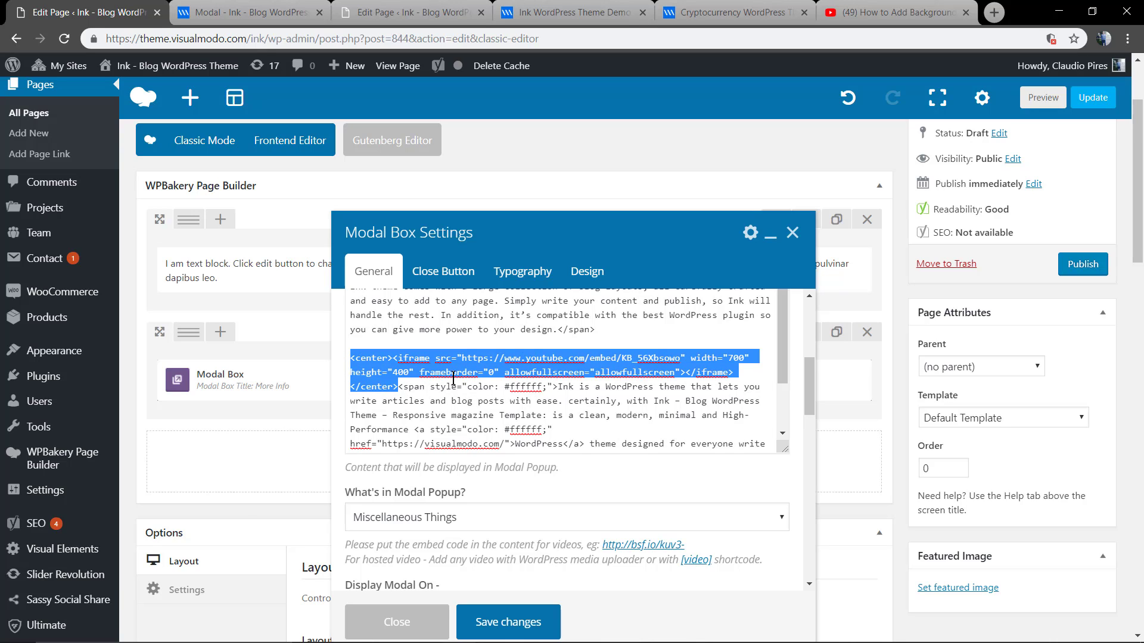
scroll("down", 3)
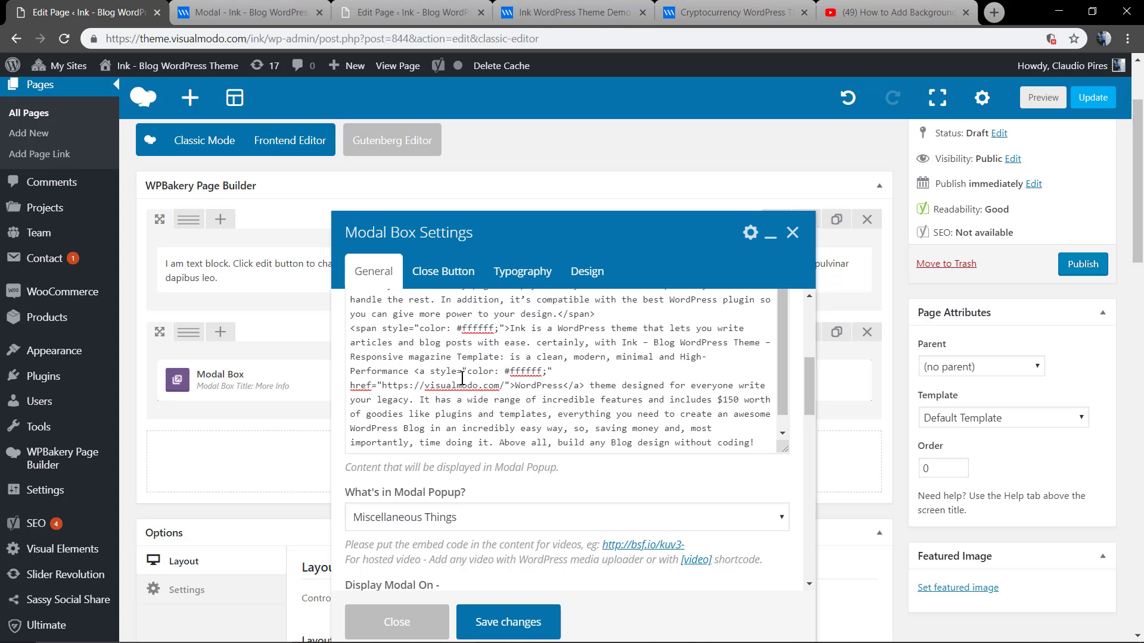
scroll("down", 3)
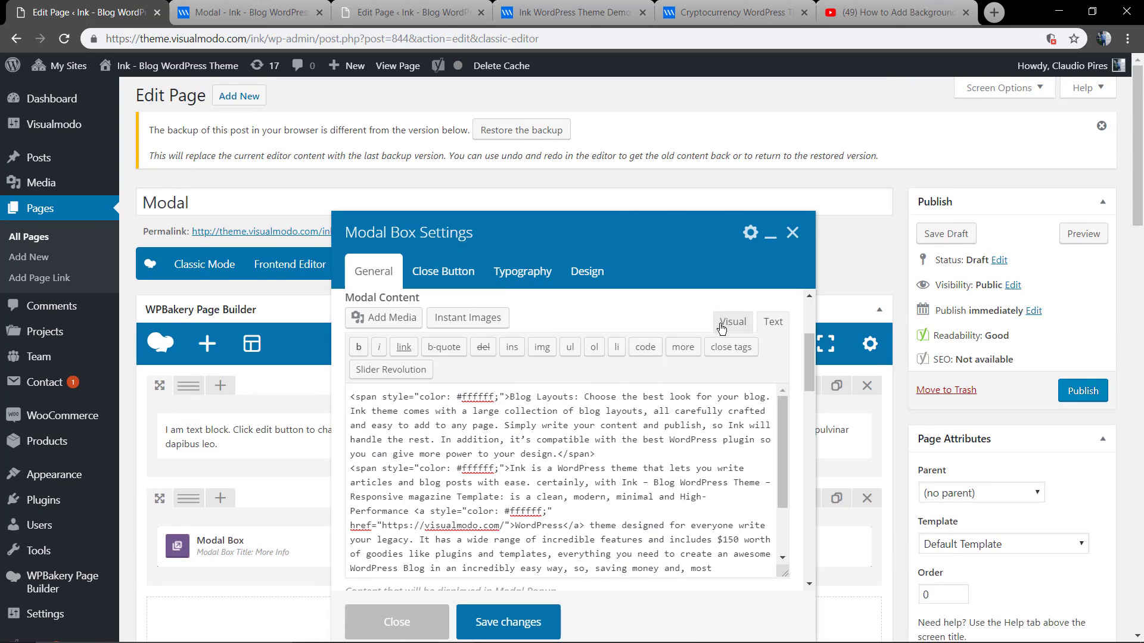
Clear the Modal Box Content Background Color so the popup is transparent.
scroll("down", 3)
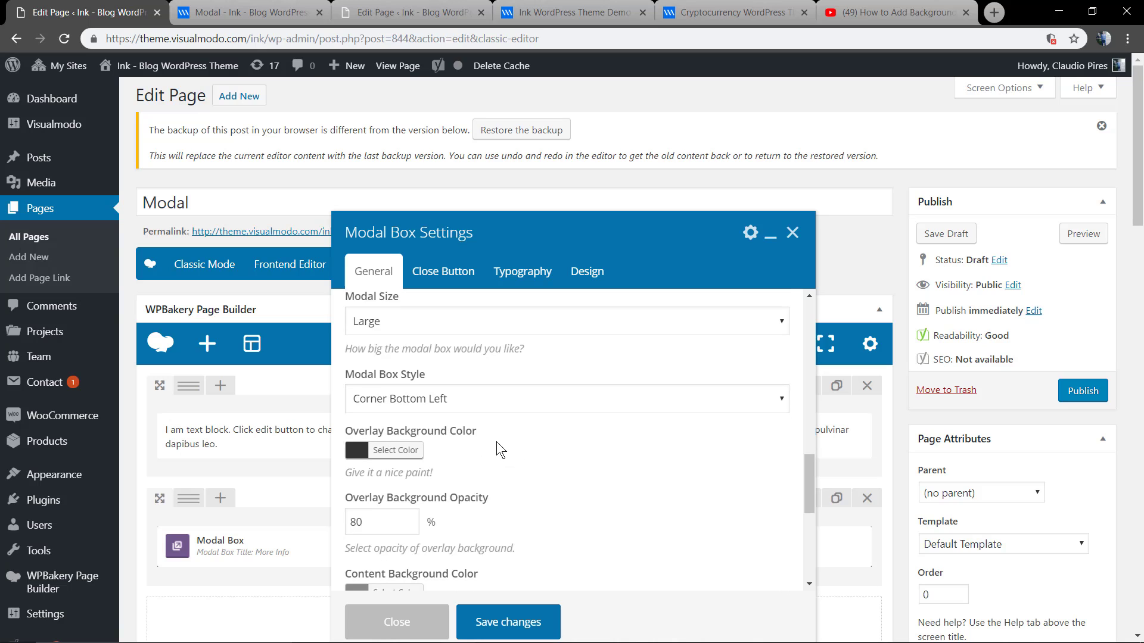
scroll("down", 3)
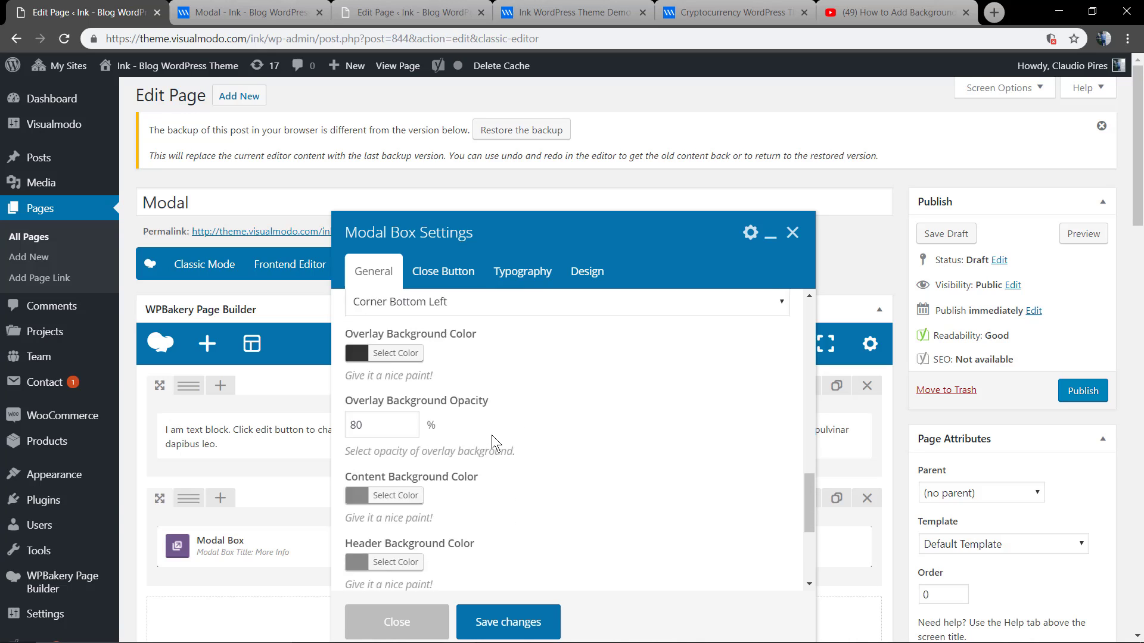
scroll("down", 3)
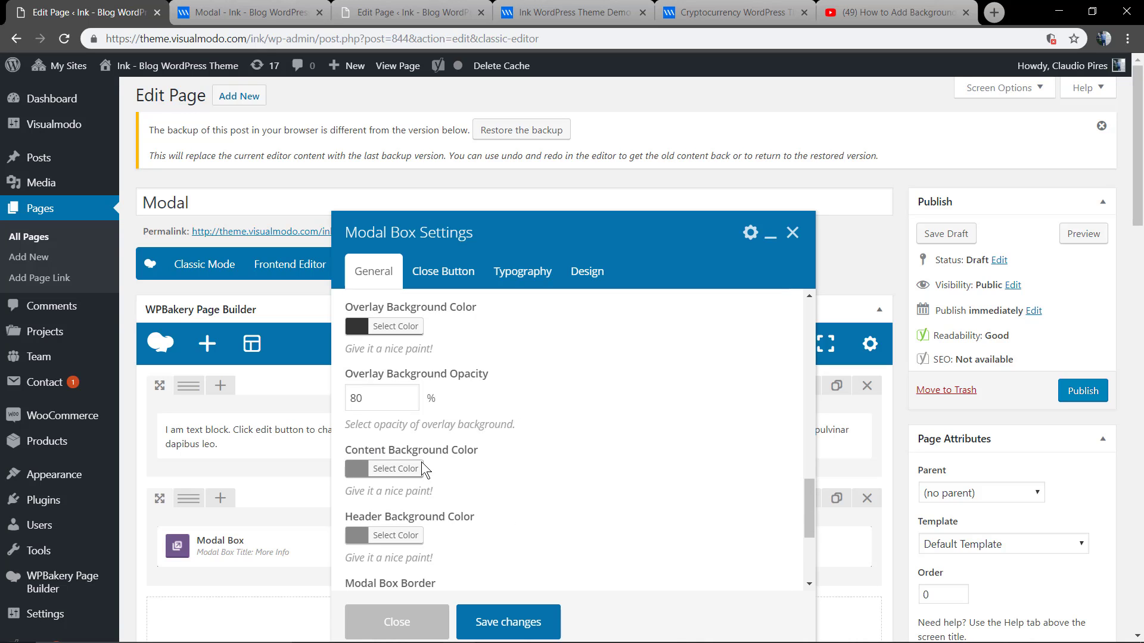
left_click(396, 468)
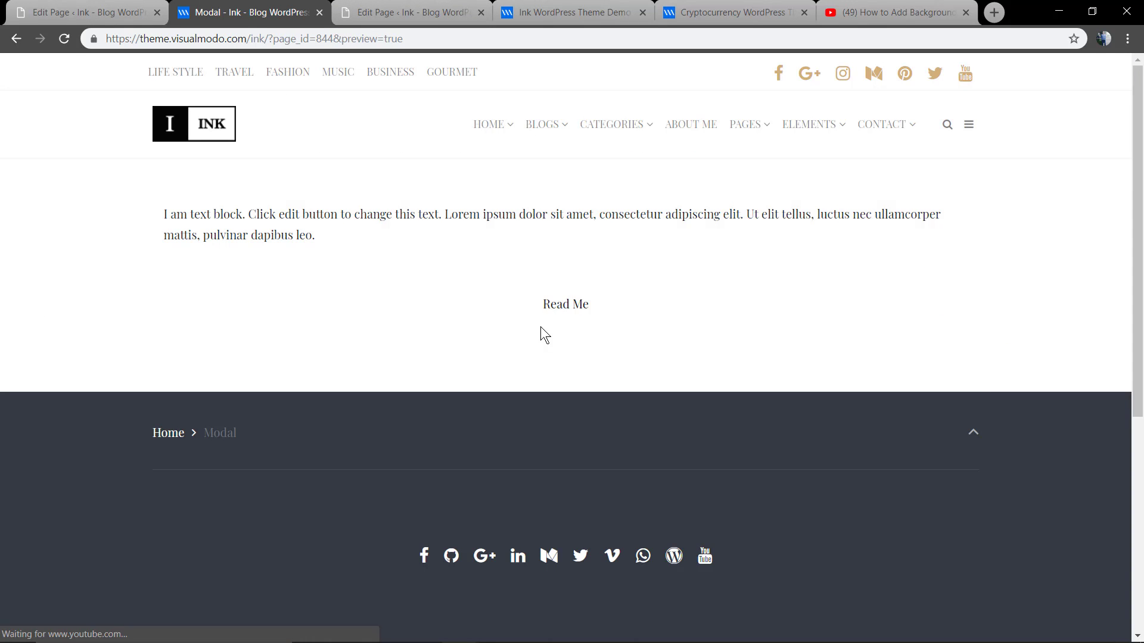
Check the white-text transparent More Info modal in preview, then switch to the blank page's editor.
left_click(565, 305)
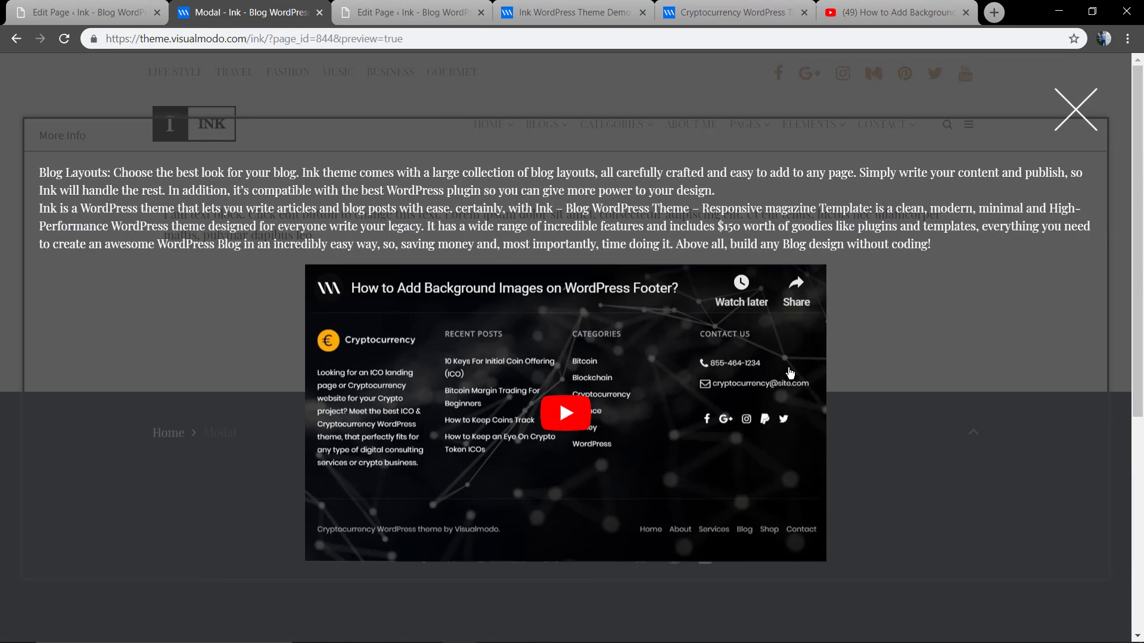
mouse_move(544, 232)
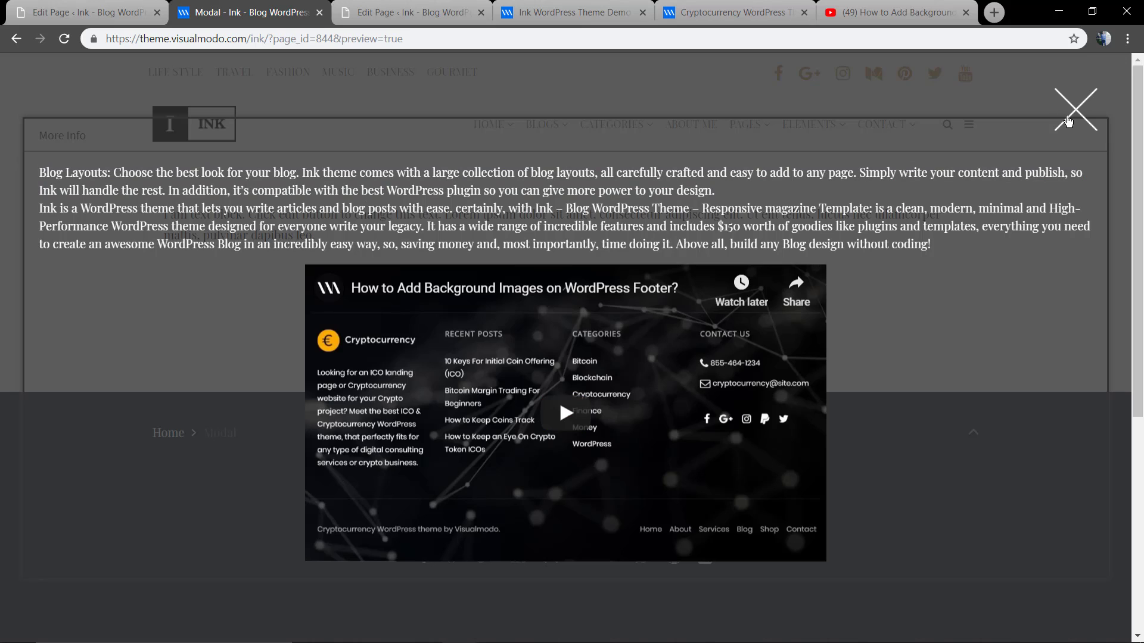
left_click(1073, 110)
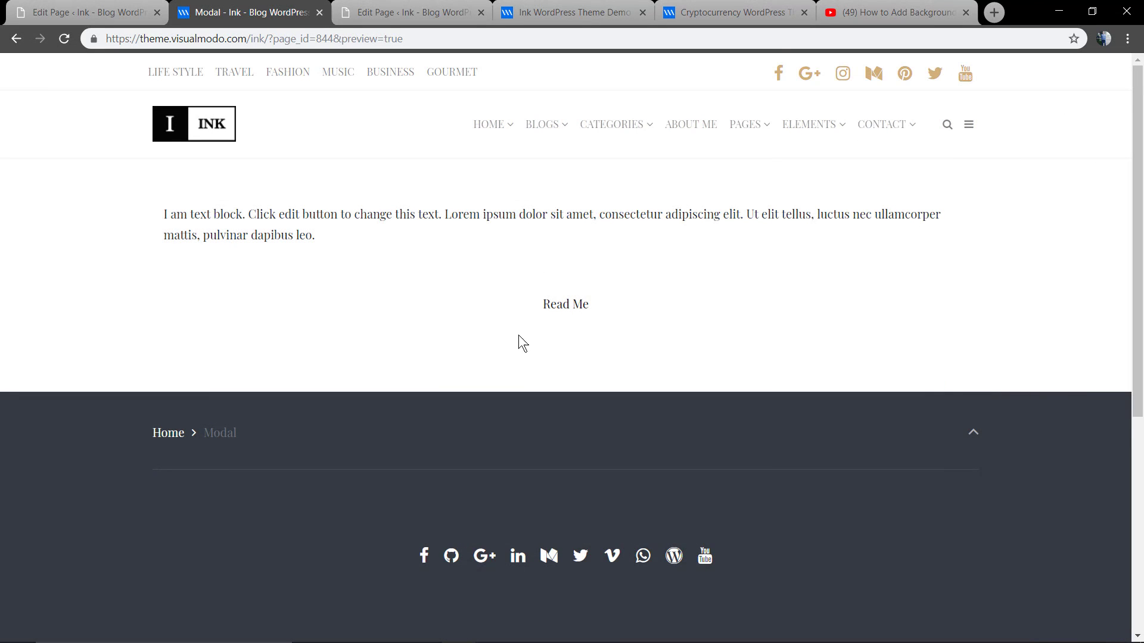
mouse_move(514, 367)
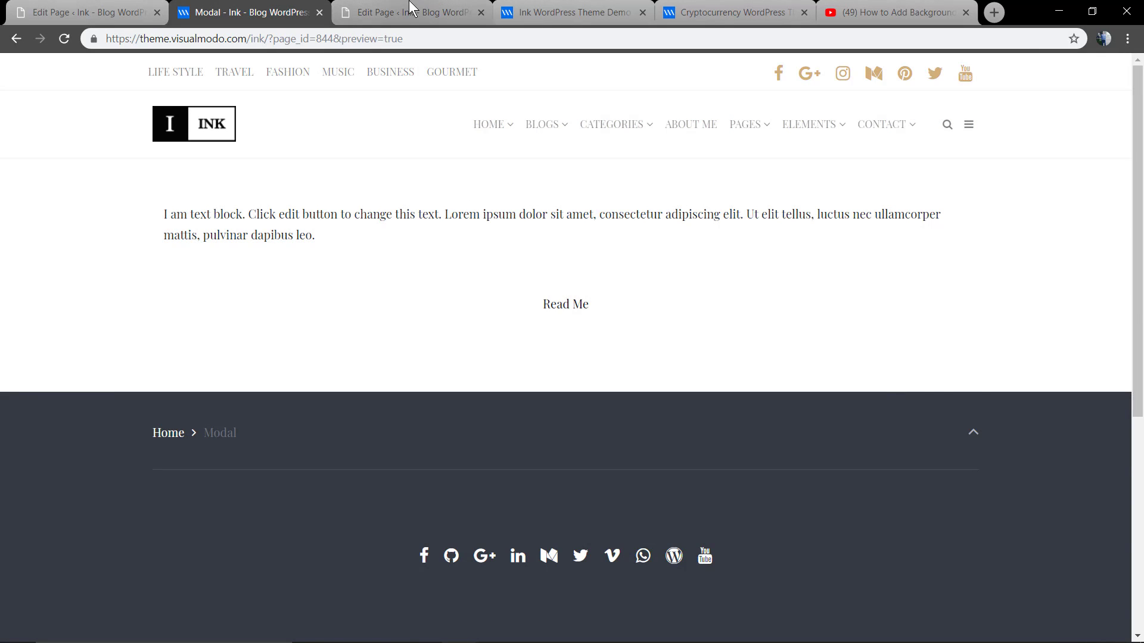
left_click(409, 13)
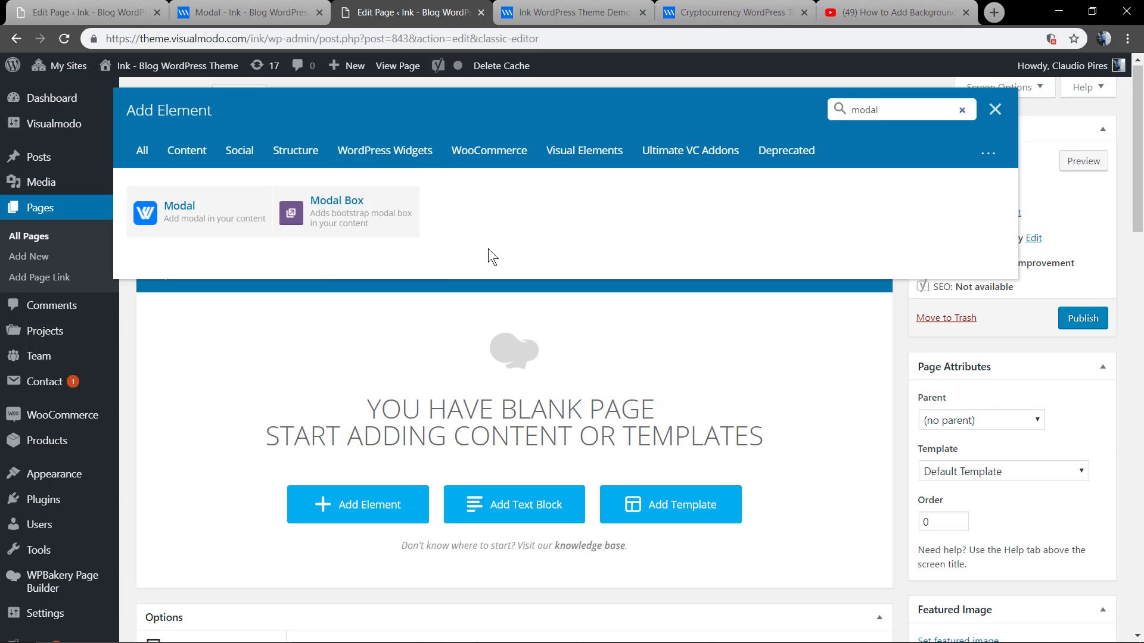